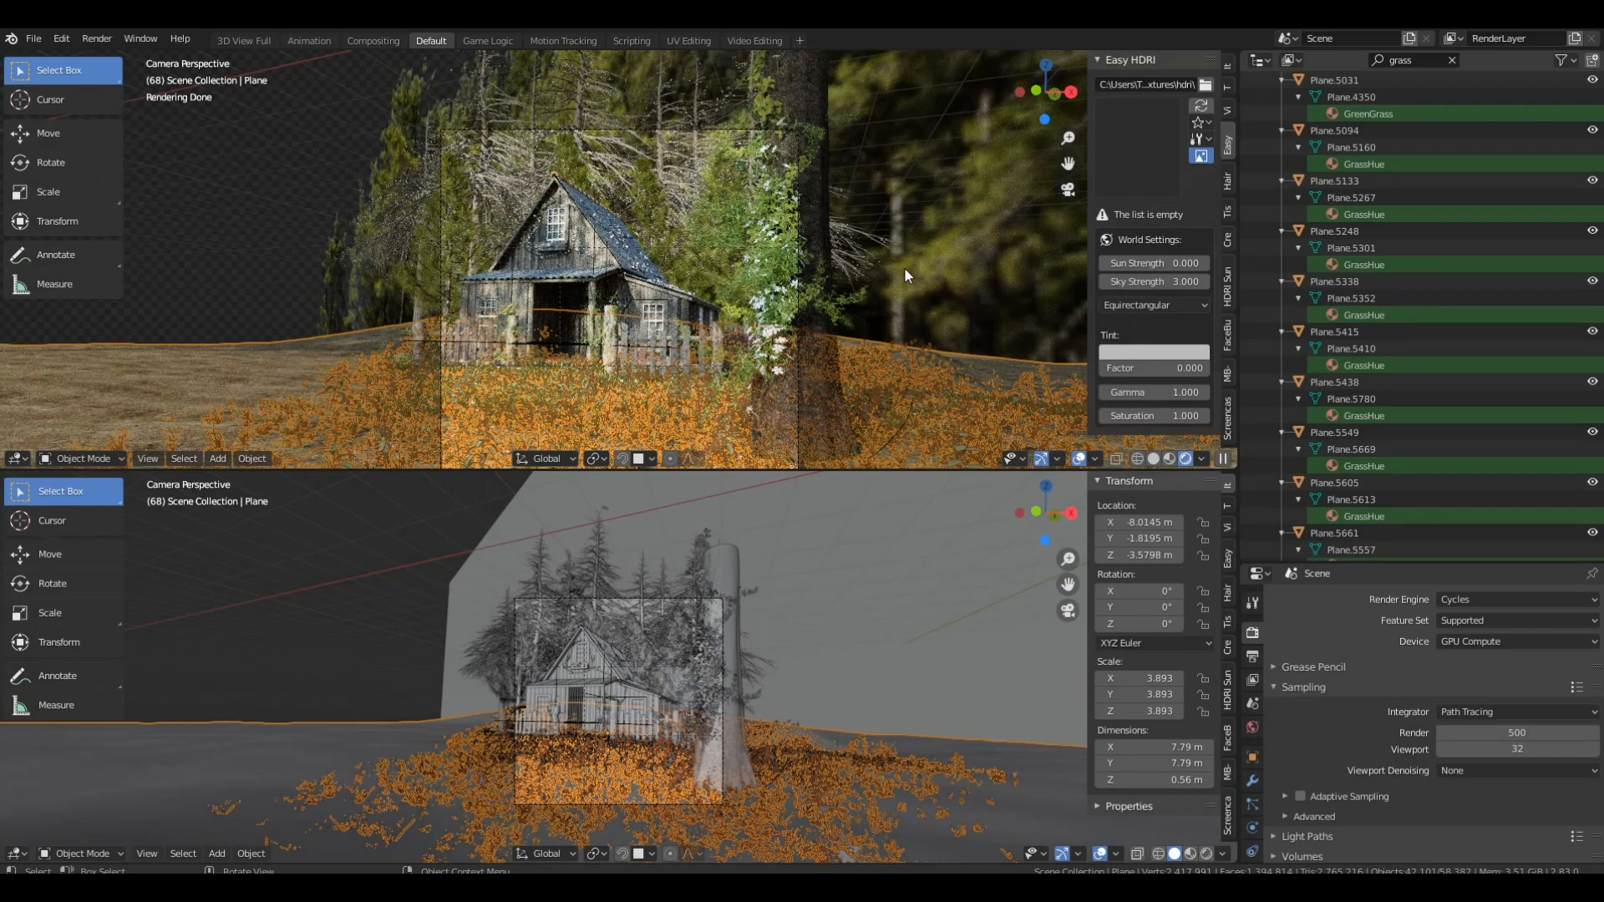
pyautogui.moveTo(854, 279)
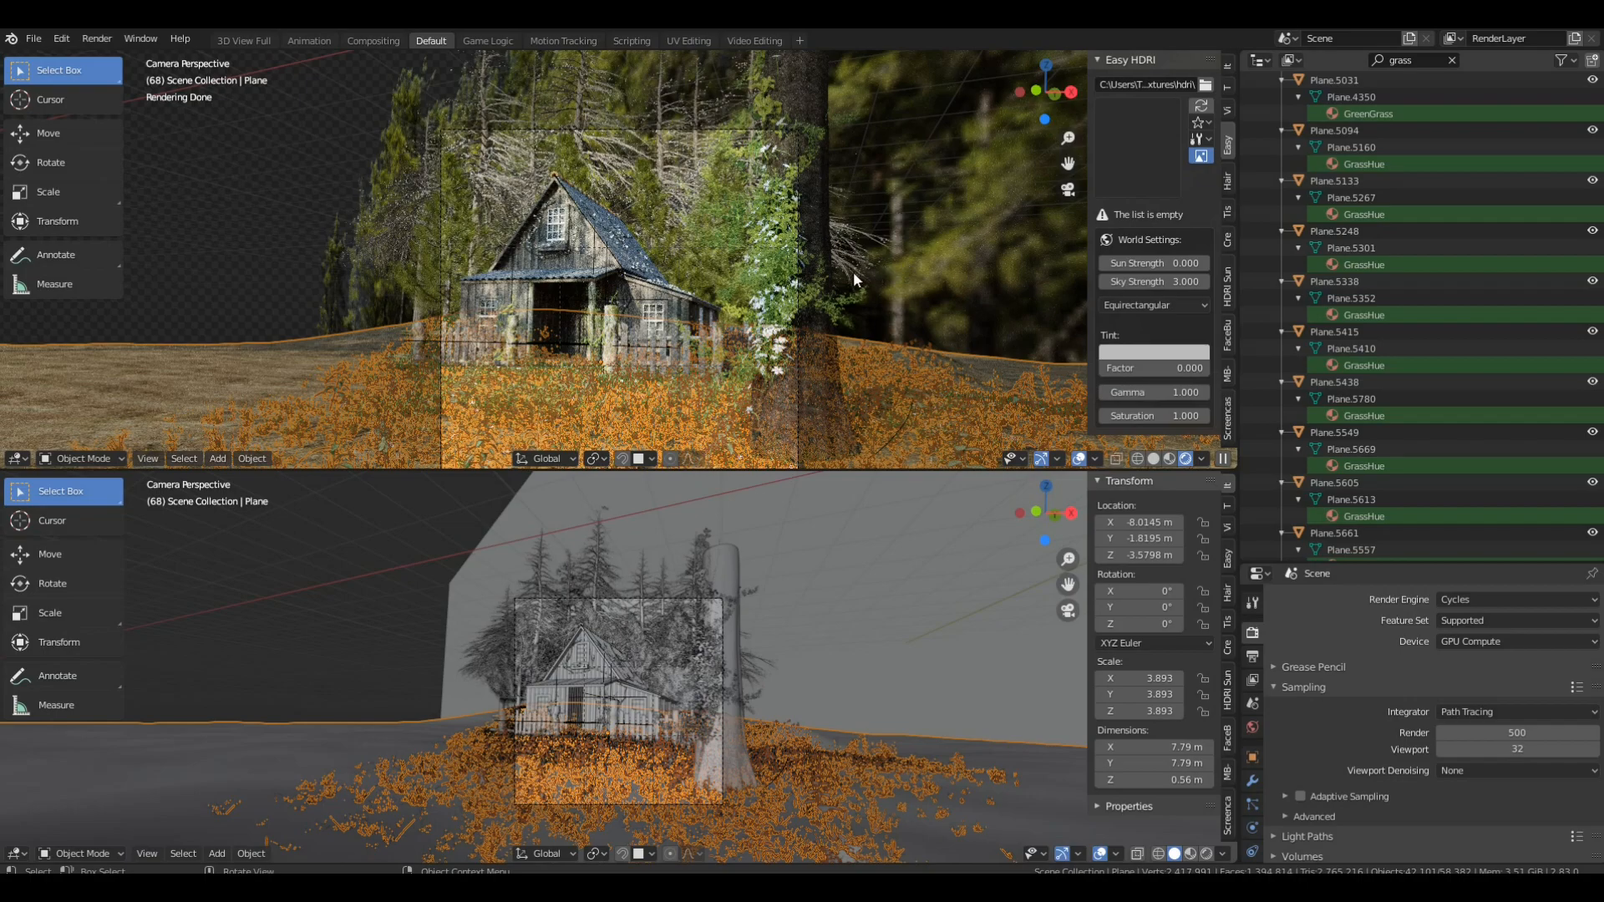
pyautogui.moveTo(819, 291)
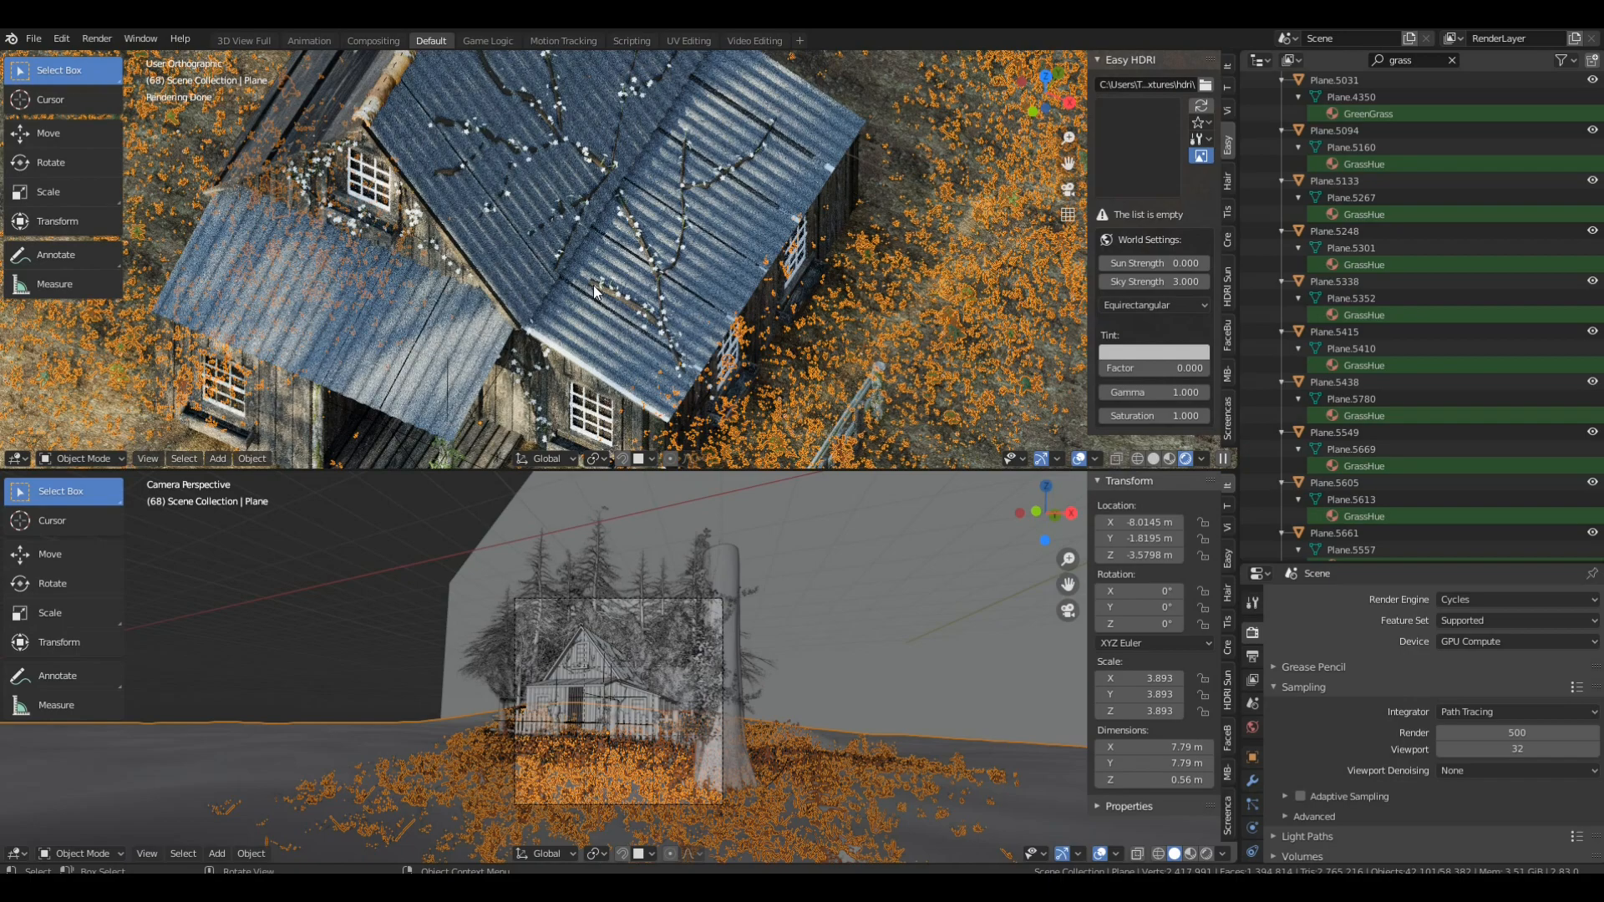
pyautogui.moveTo(721, 278)
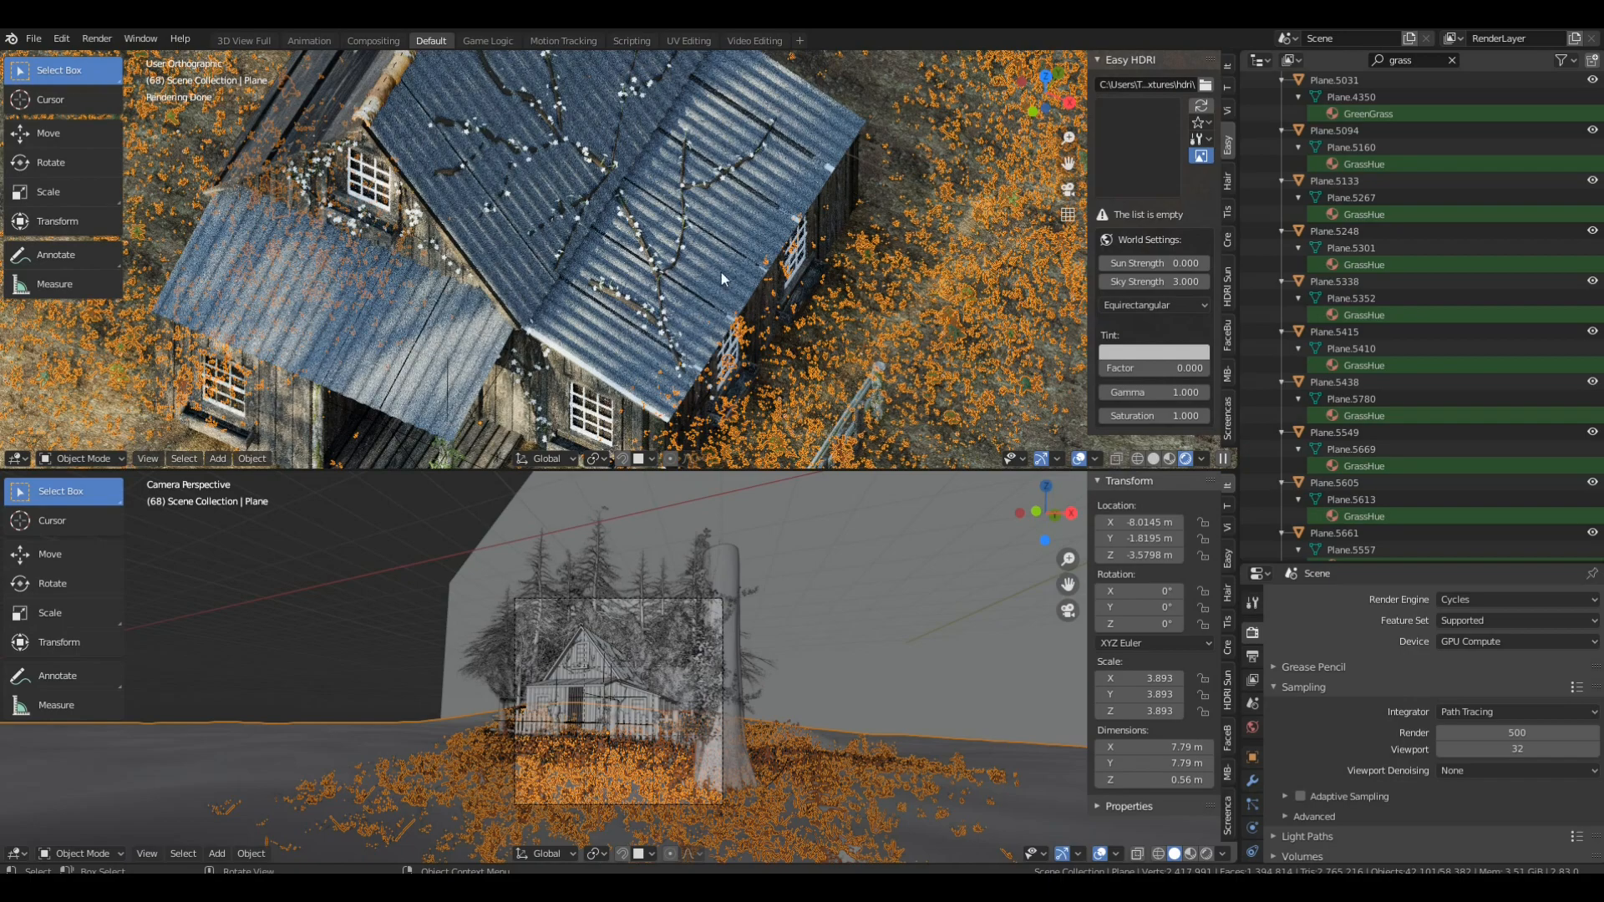
pyautogui.moveTo(699, 295)
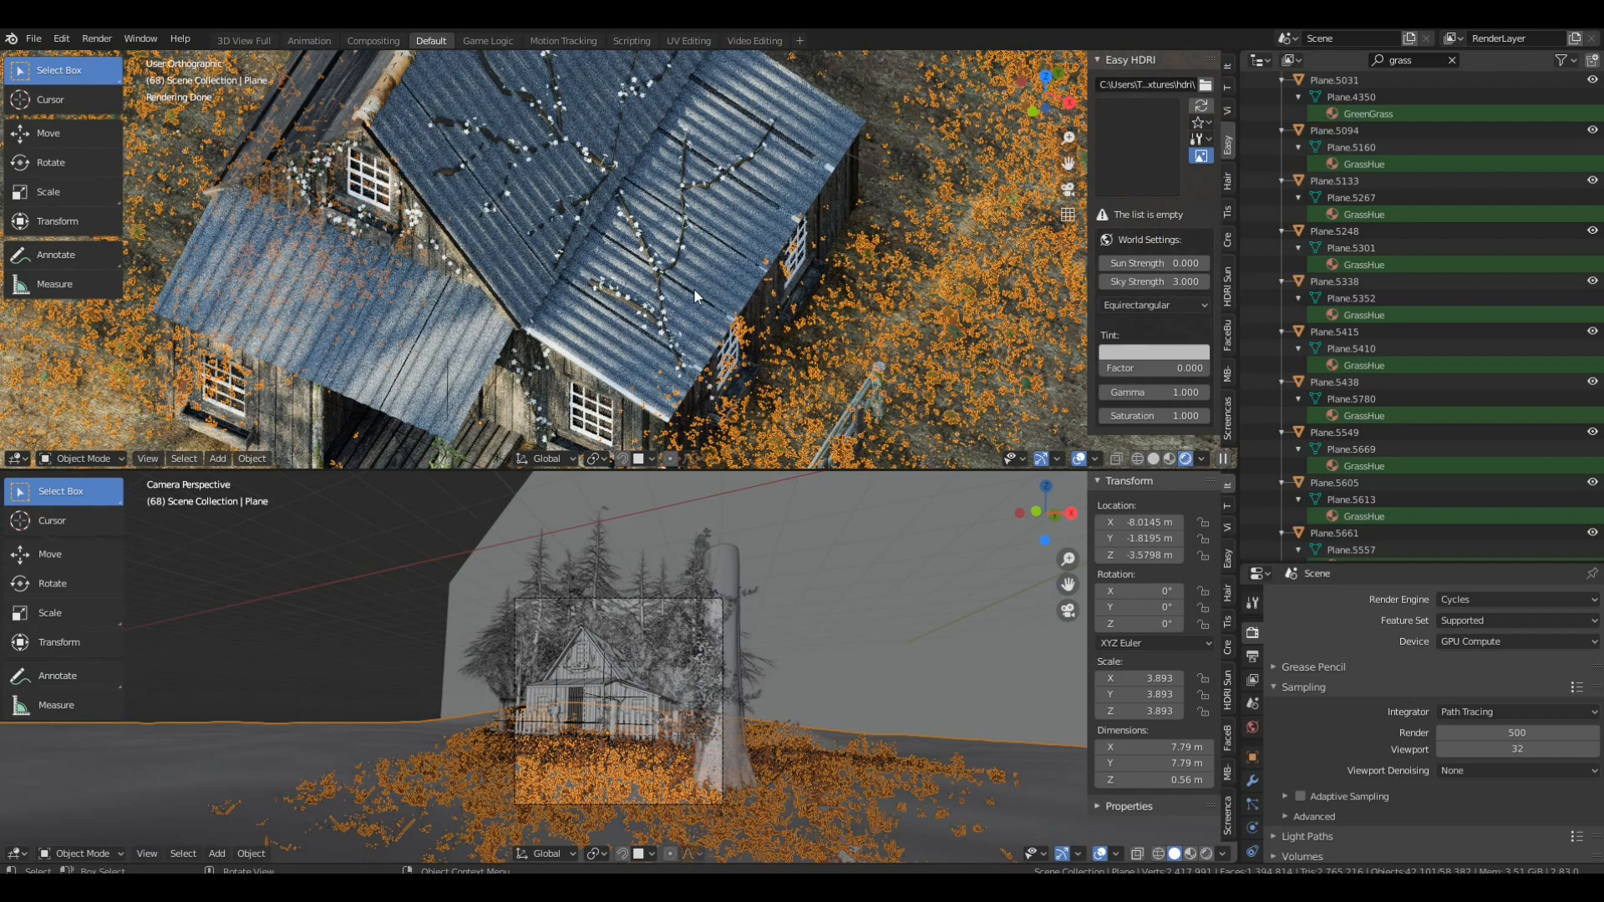
pyautogui.moveTo(696, 364)
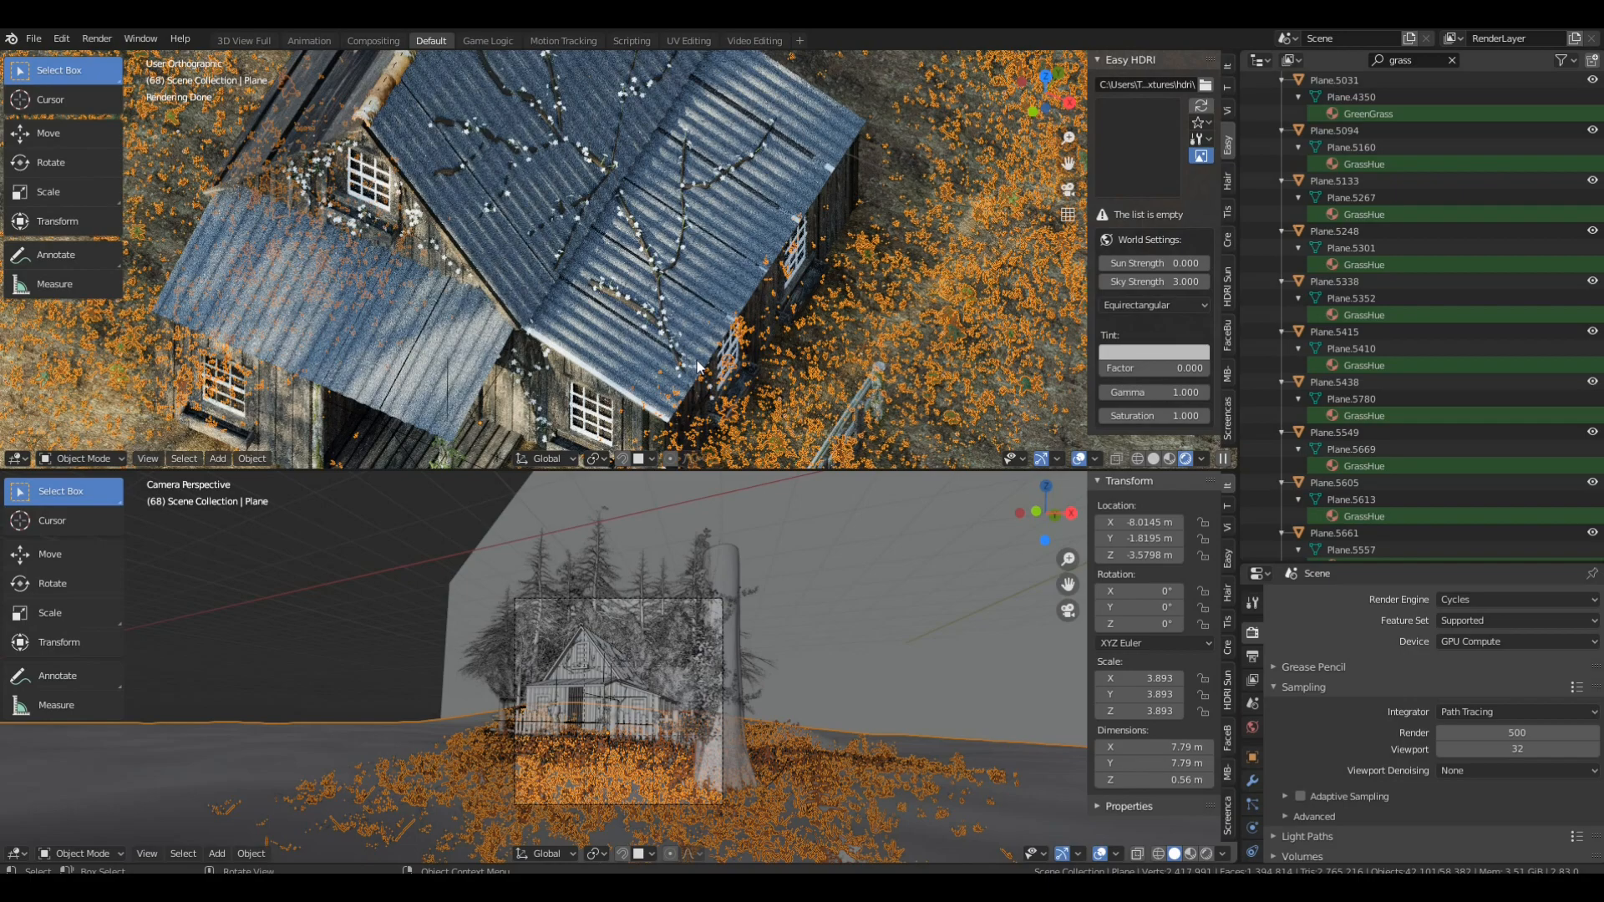
pyautogui.moveTo(409, 167)
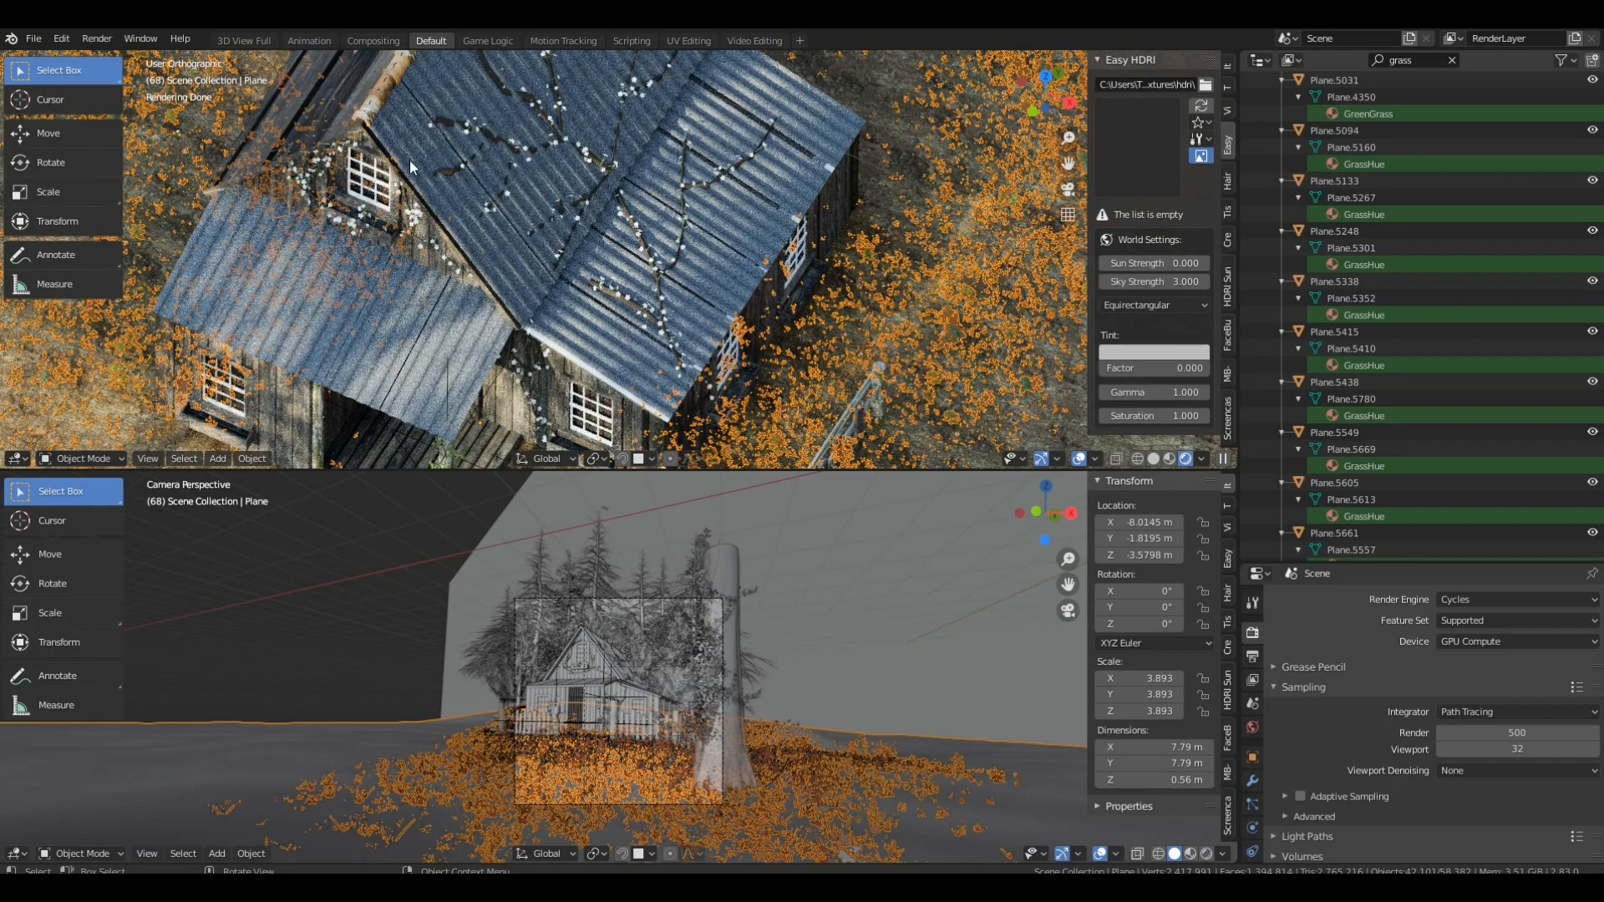
# Step: Orbit and zoom the top viewport to a rendered overhead view of the cabin roof
pyautogui.click(60, 39)
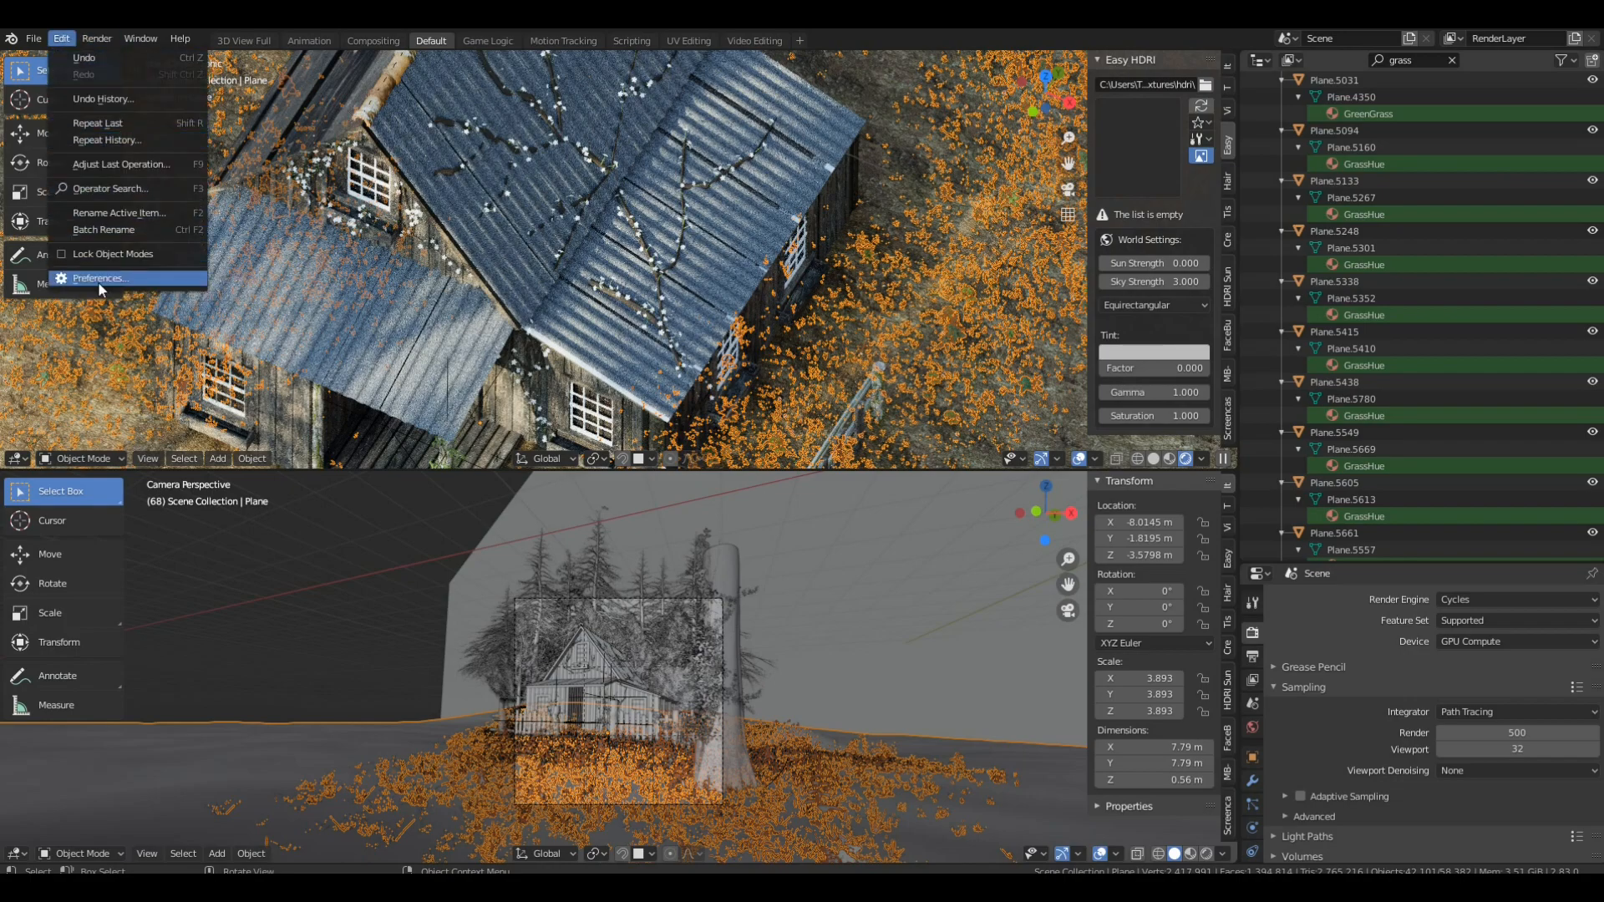
# Step: Search the add-on preferences for 'modul' to find the Modular Trees add-on
pyautogui.click(99, 278)
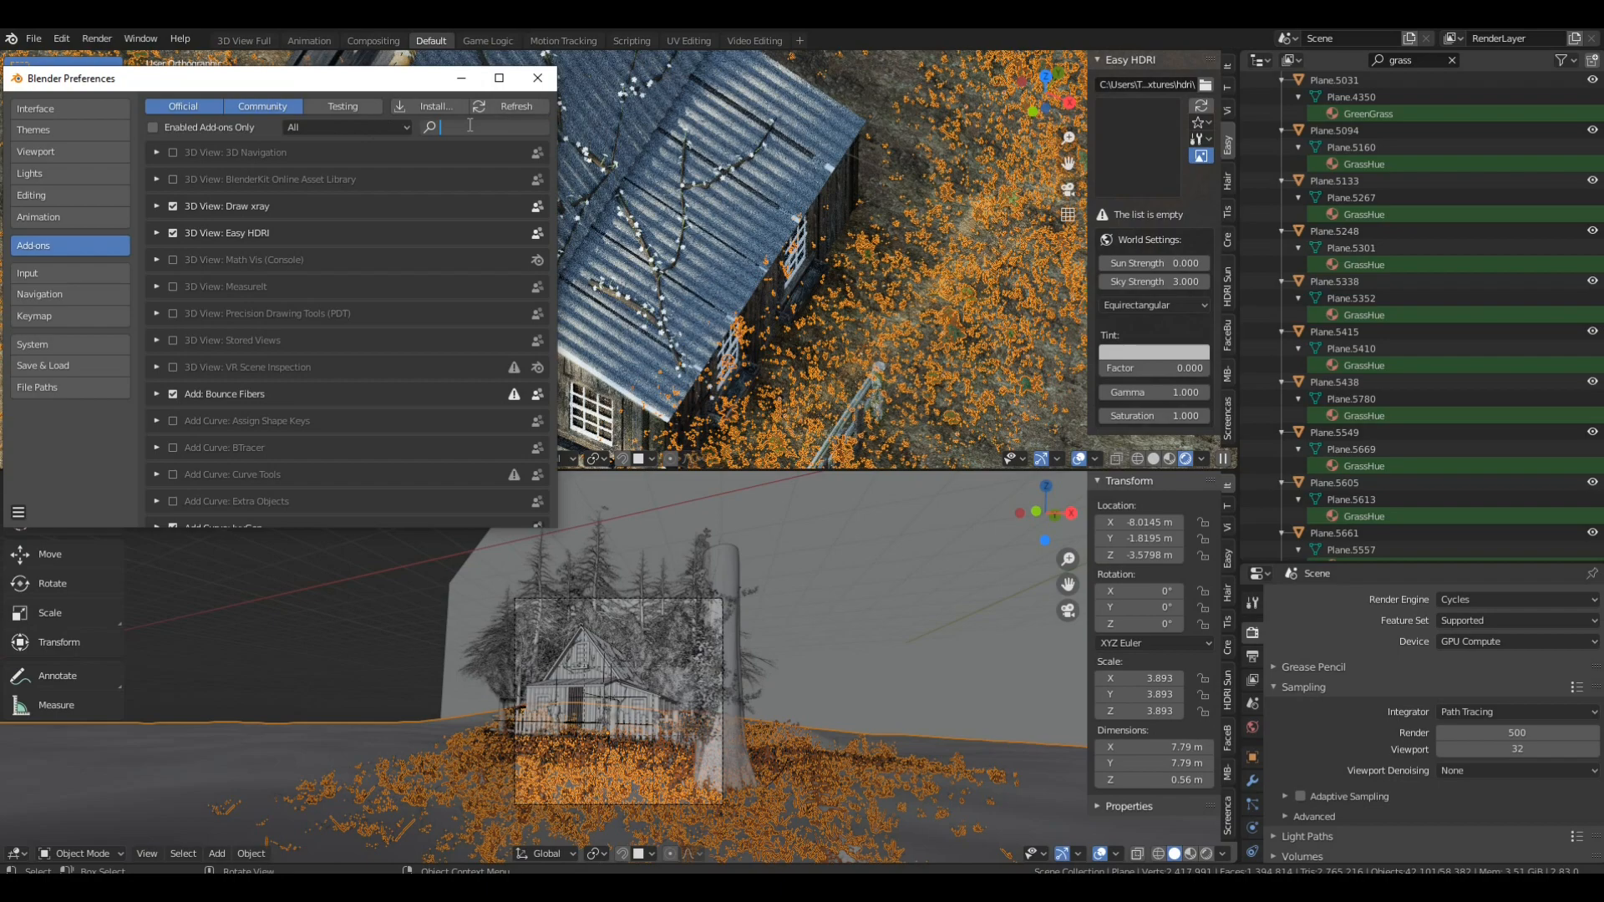
pyautogui.write('modul')
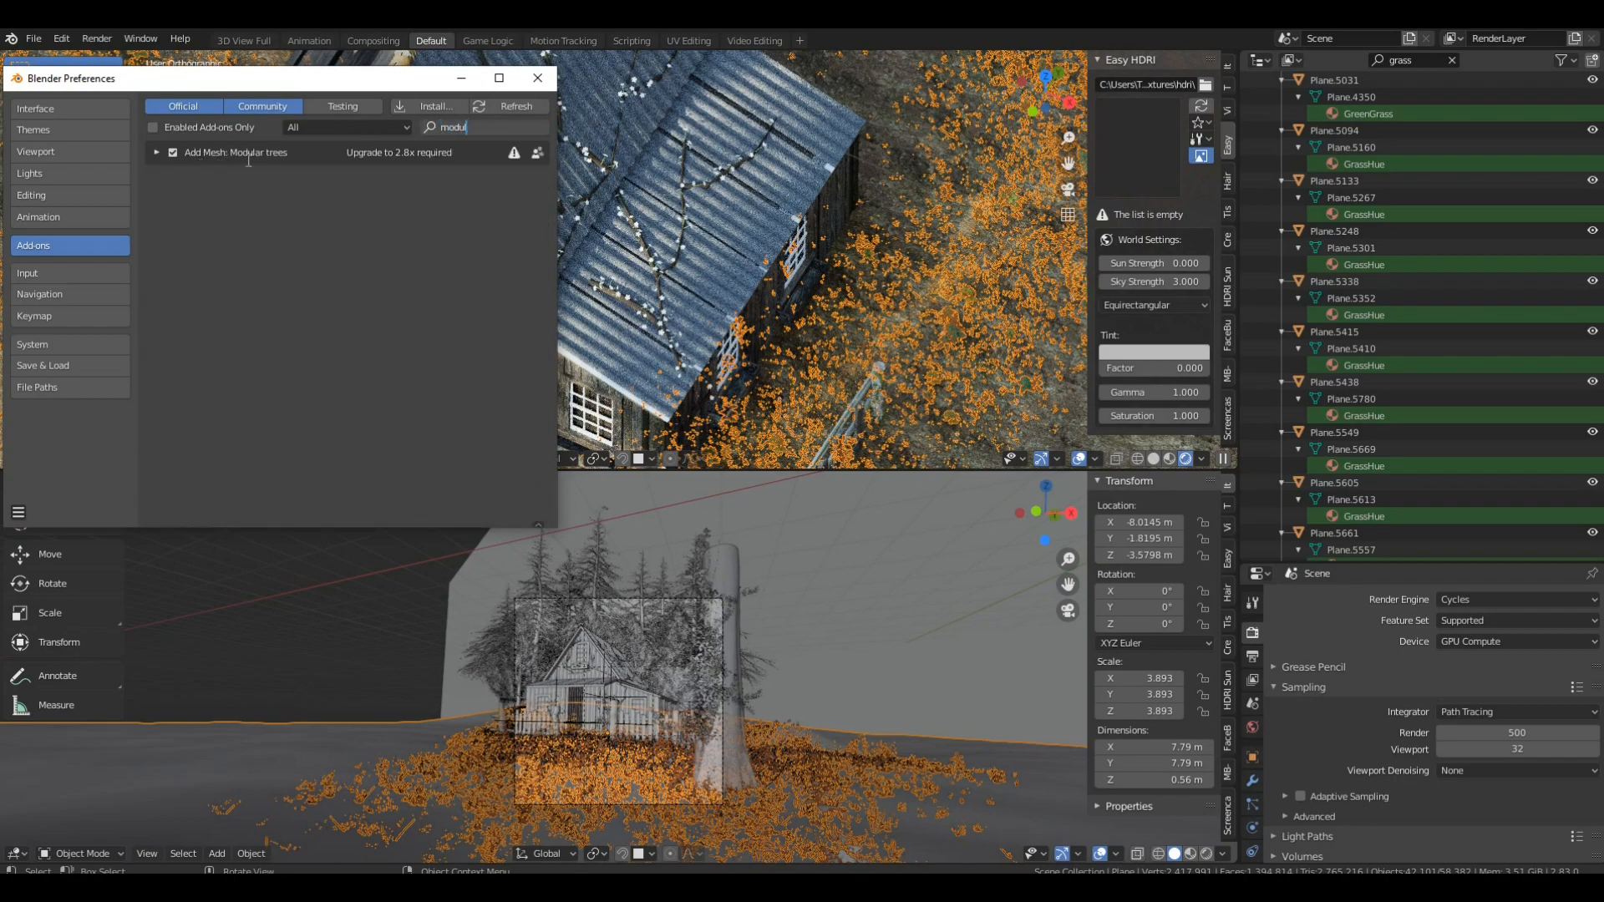
pyautogui.click(537, 78)
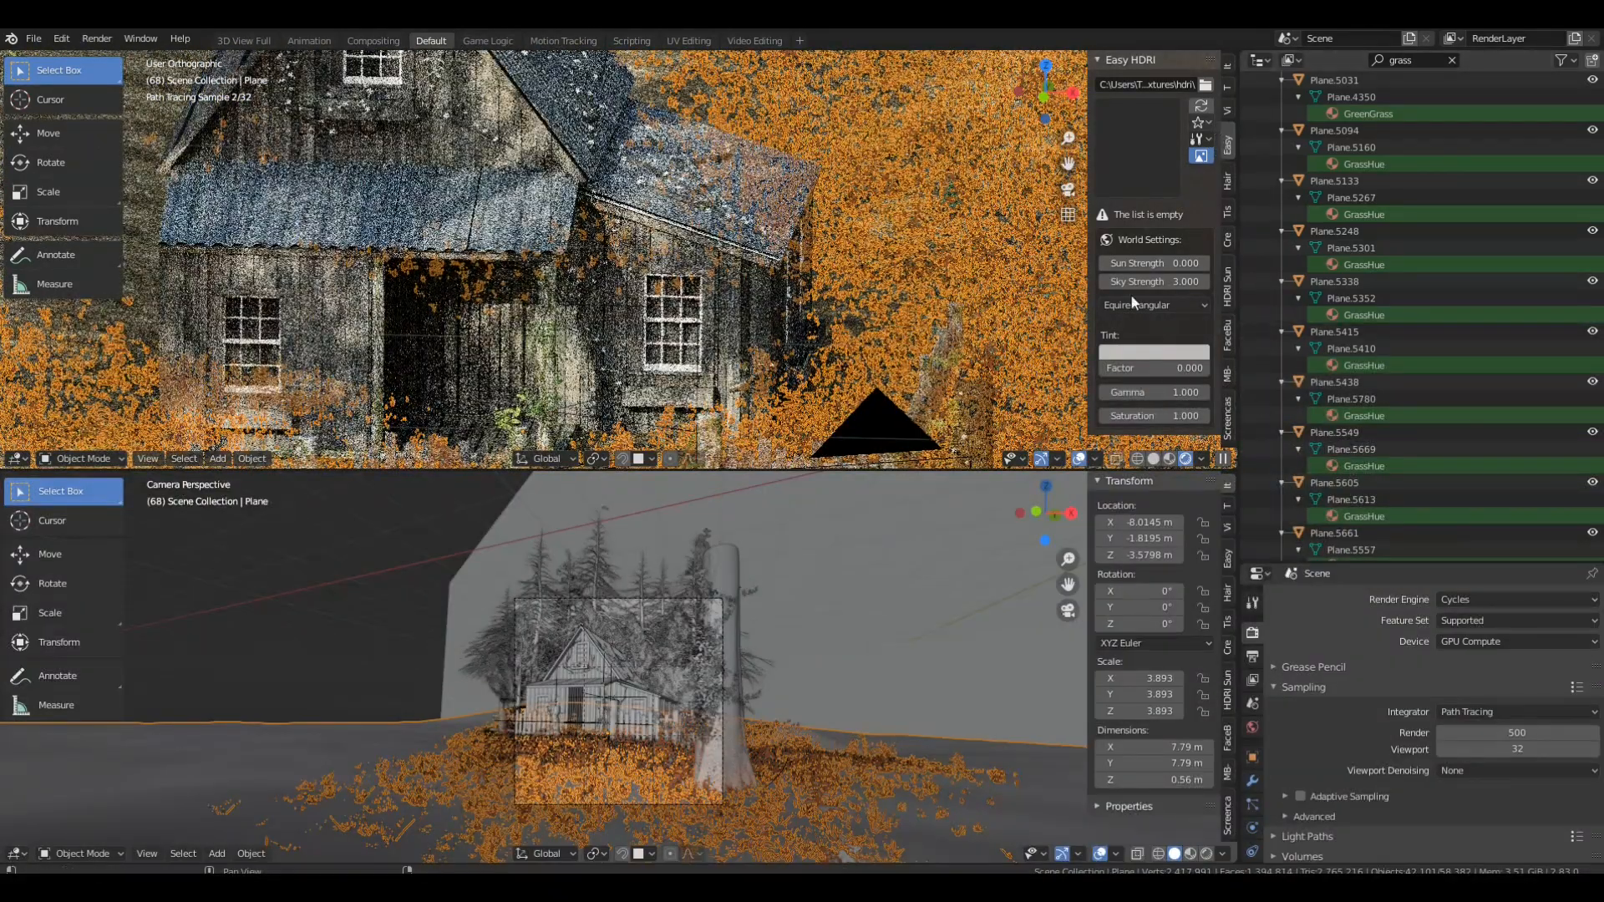
pyautogui.moveTo(1154, 460)
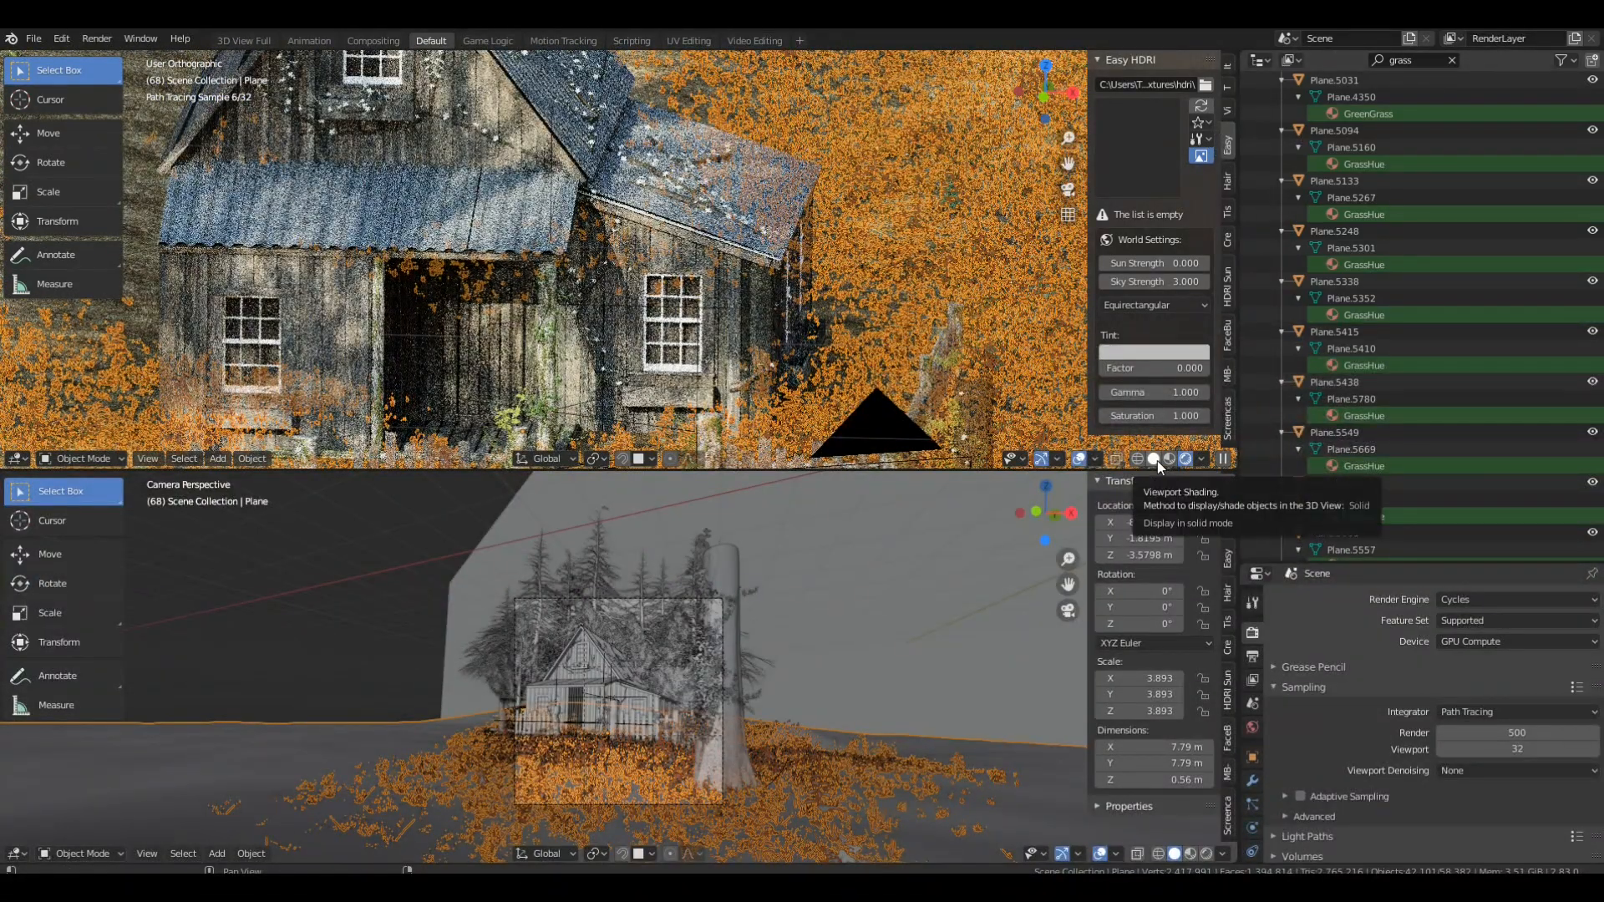
# Step: Switch the top viewport to Solid shading, framed on the cabin front
pyautogui.click(1156, 459)
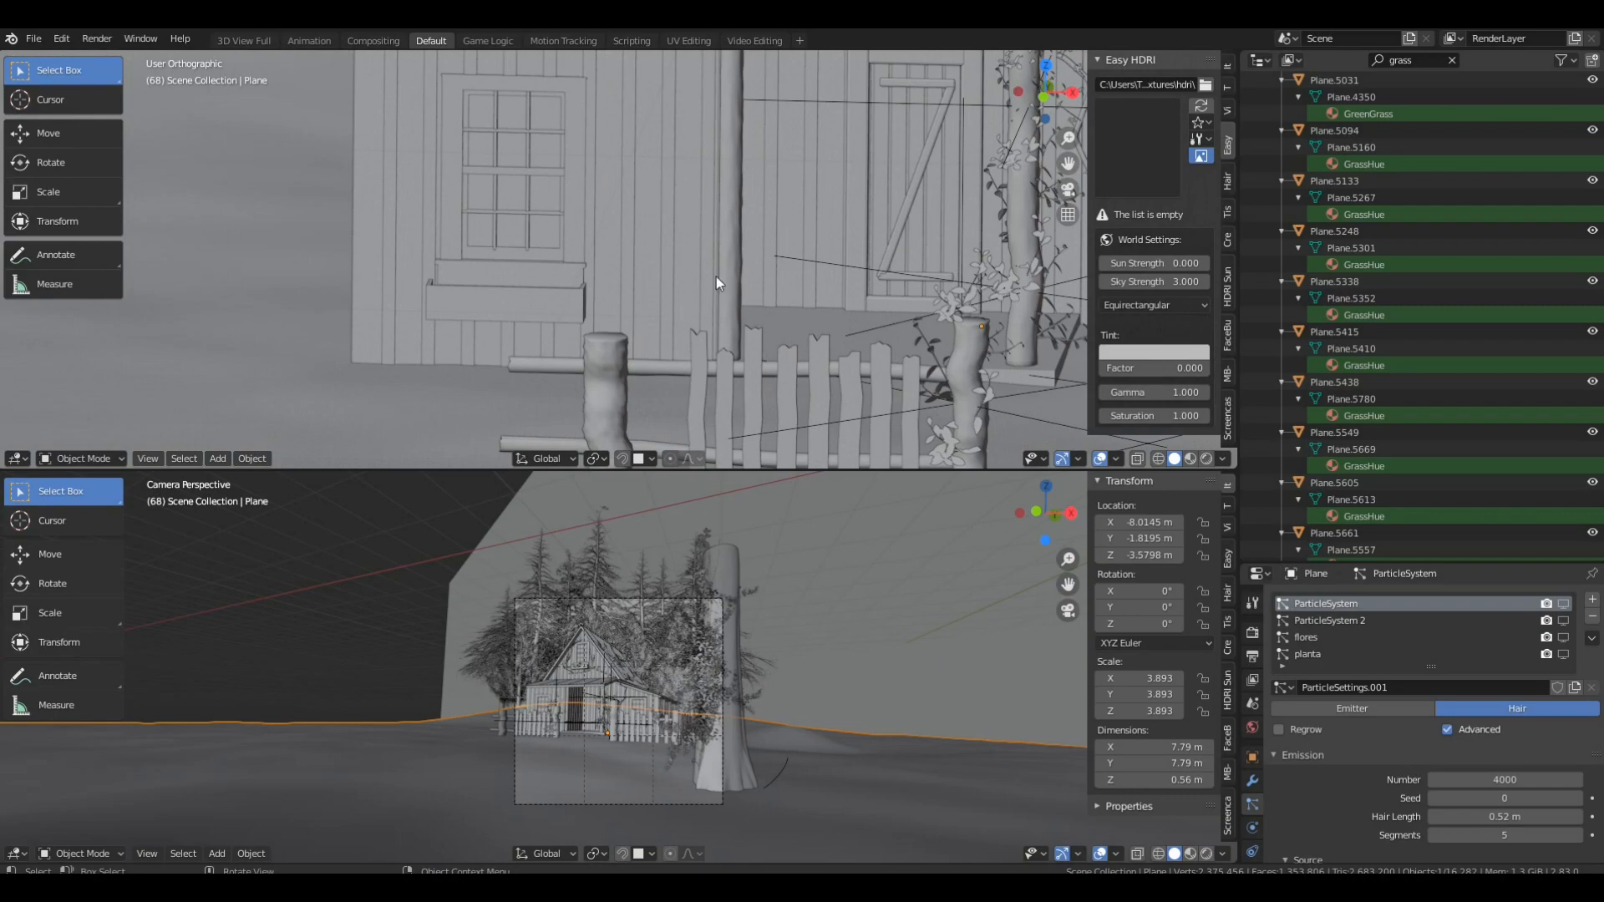
pyautogui.moveTo(633, 292)
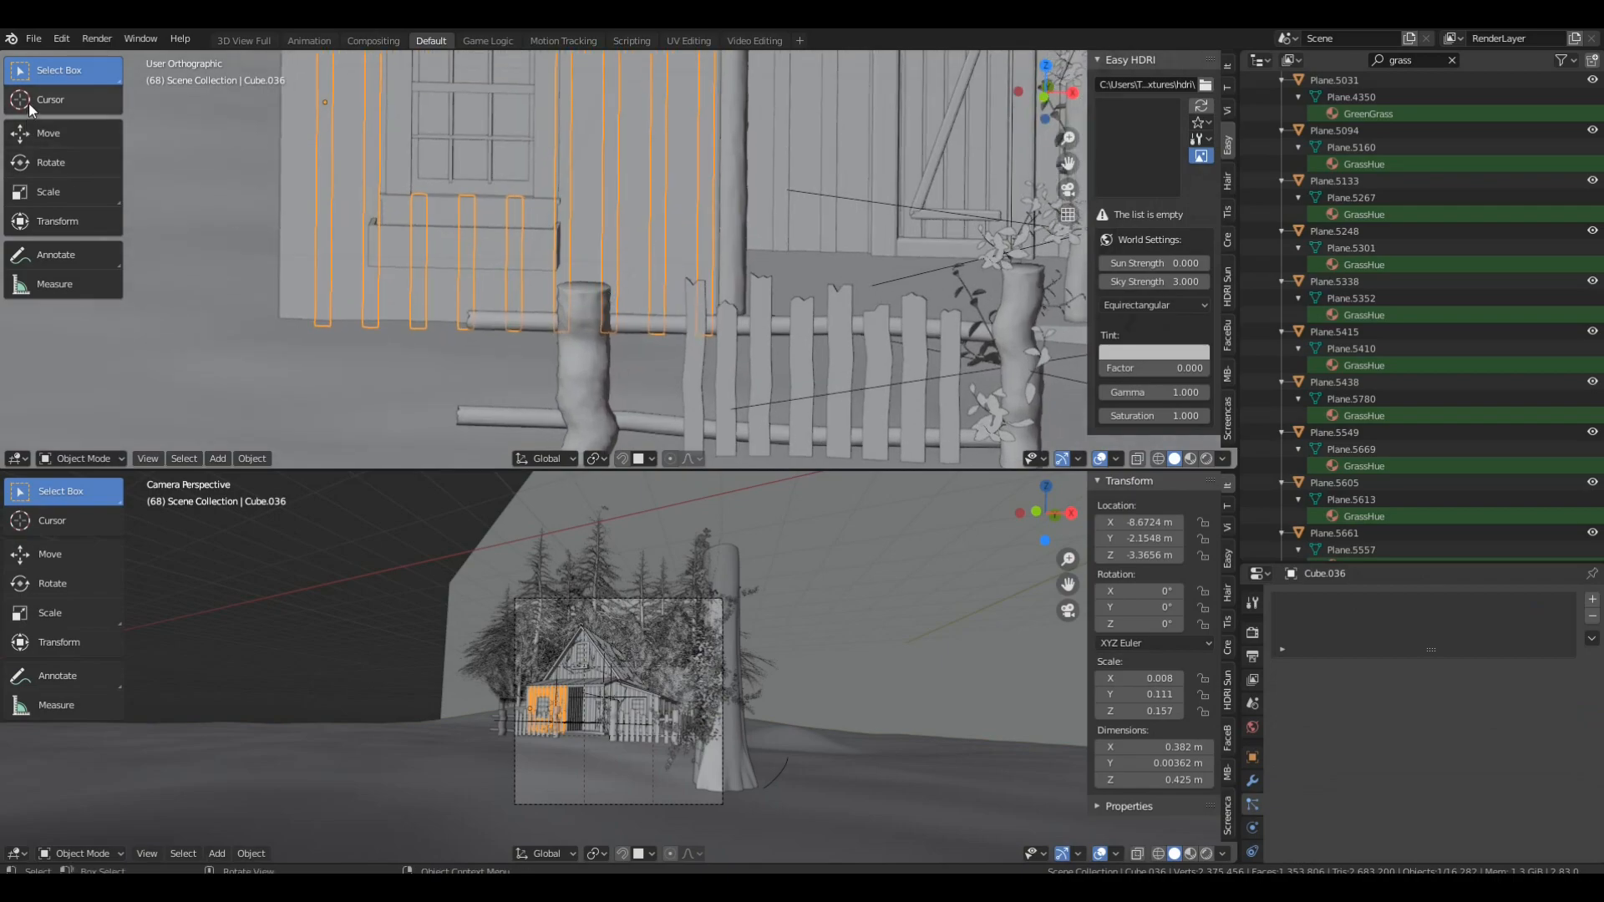
# Step: Place the 3D cursor beside the fence post and add a Single Vert mesh there
pyautogui.click(49, 100)
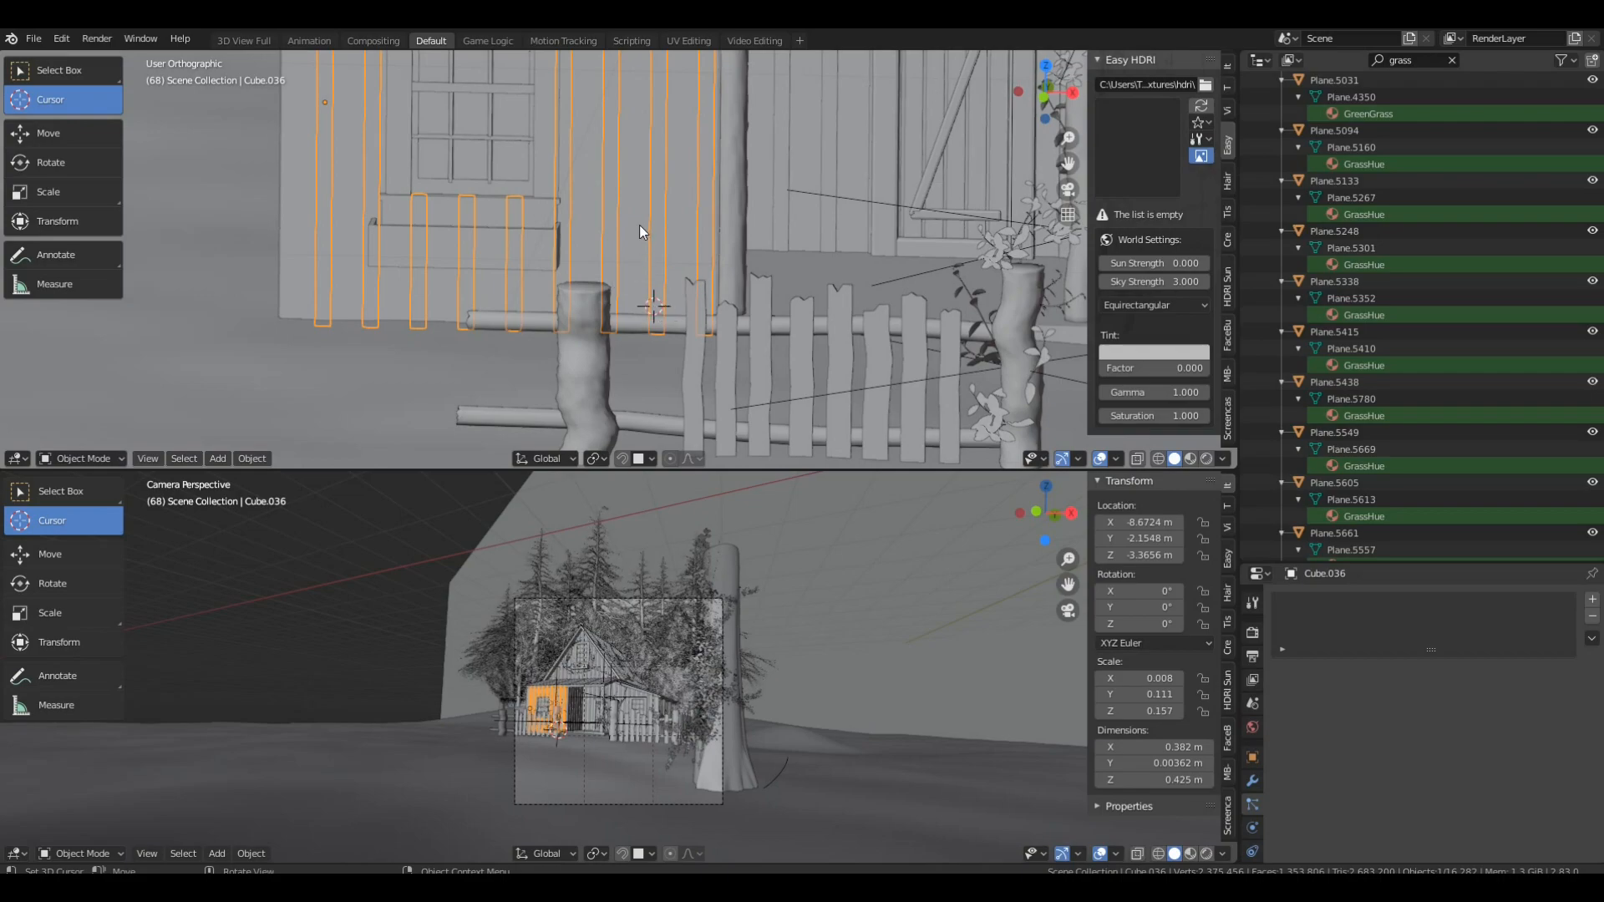
pyautogui.click(217, 458)
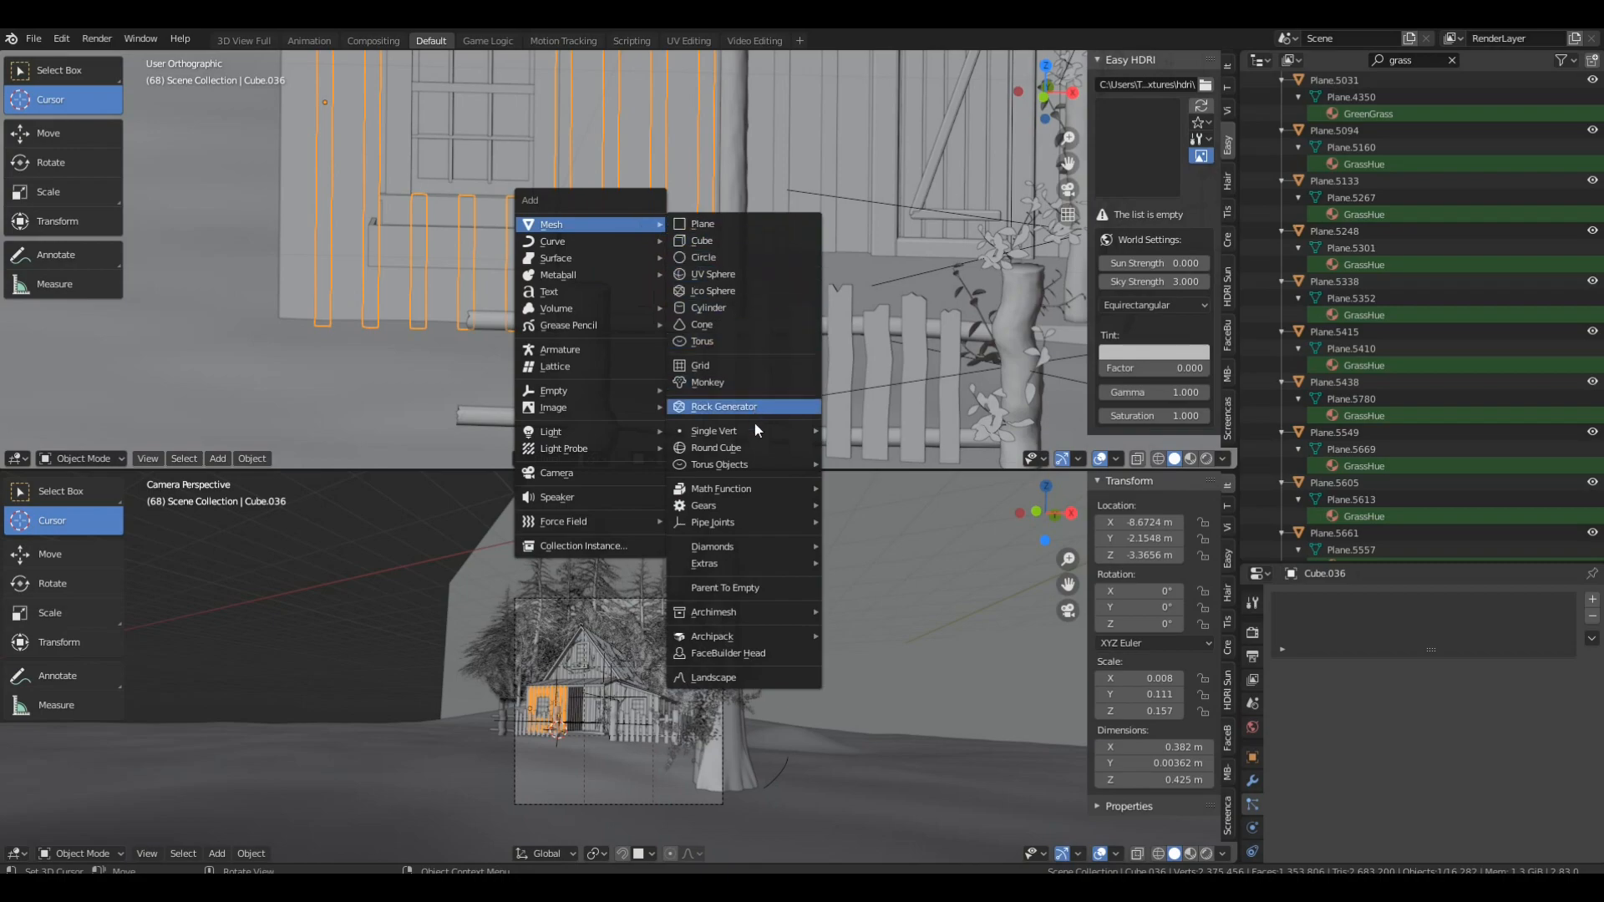
pyautogui.moveTo(713, 431)
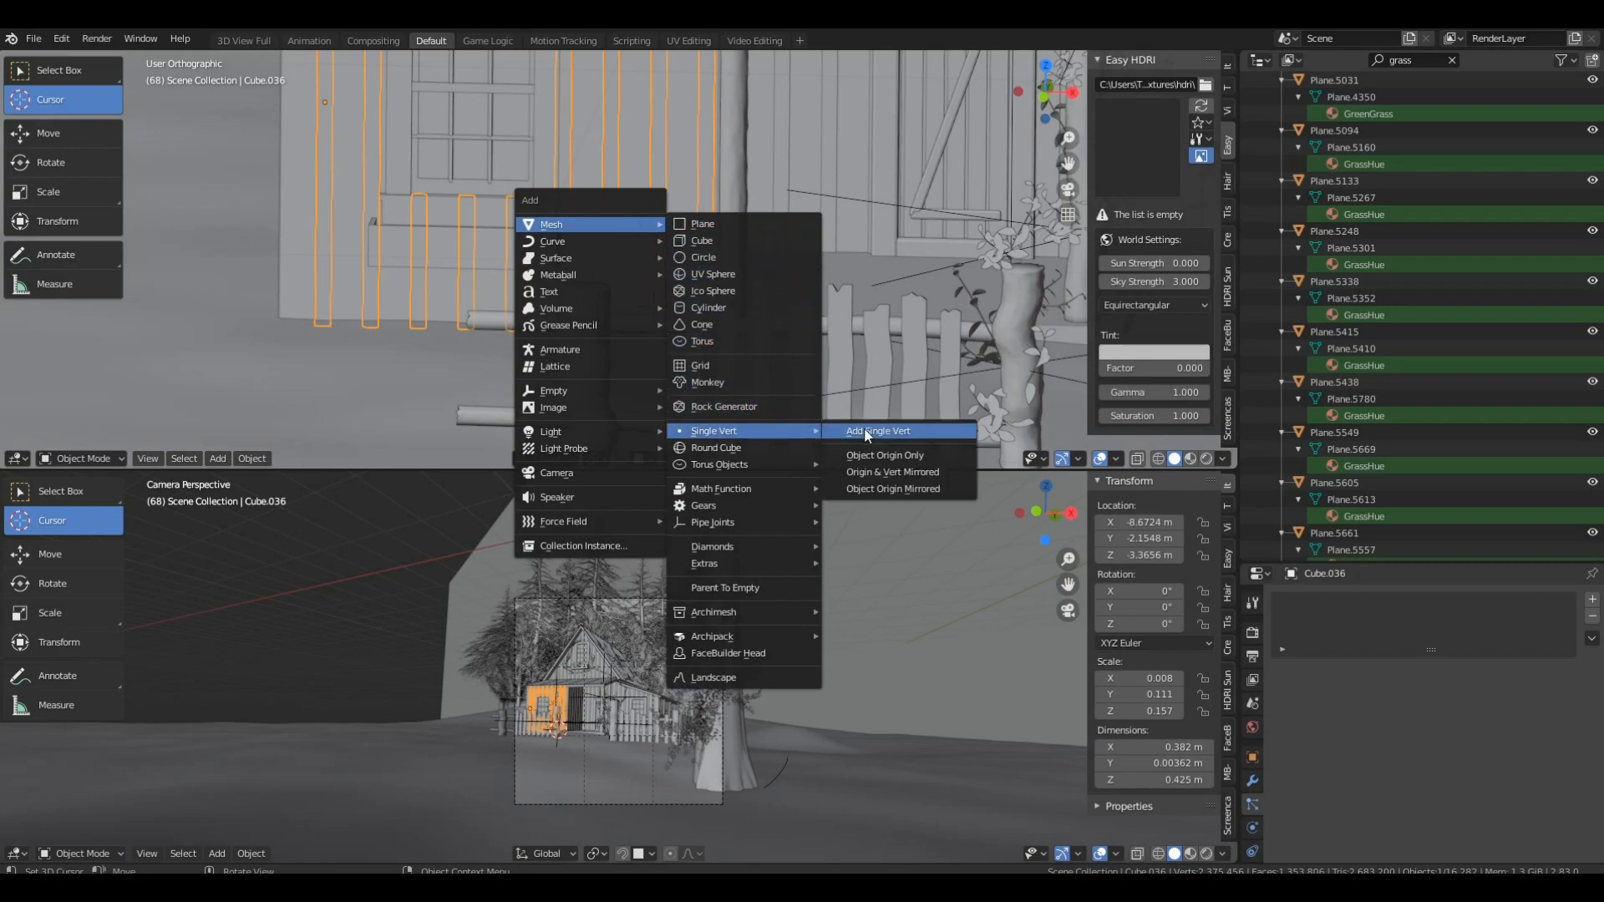
pyautogui.click(876, 429)
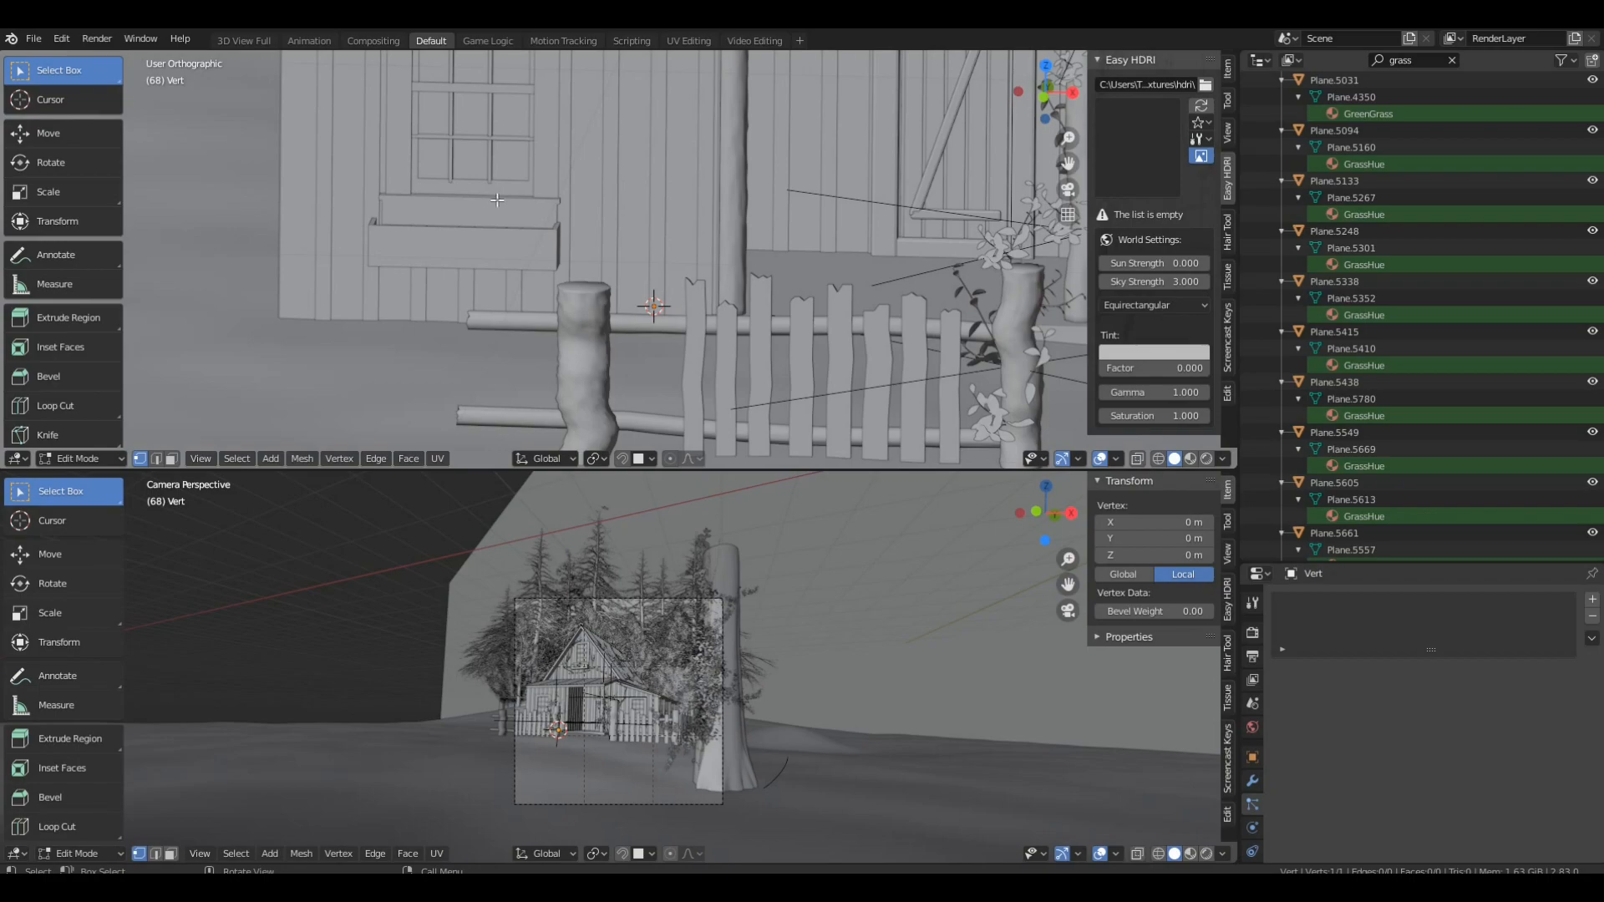
pyautogui.moveTo(520, 208)
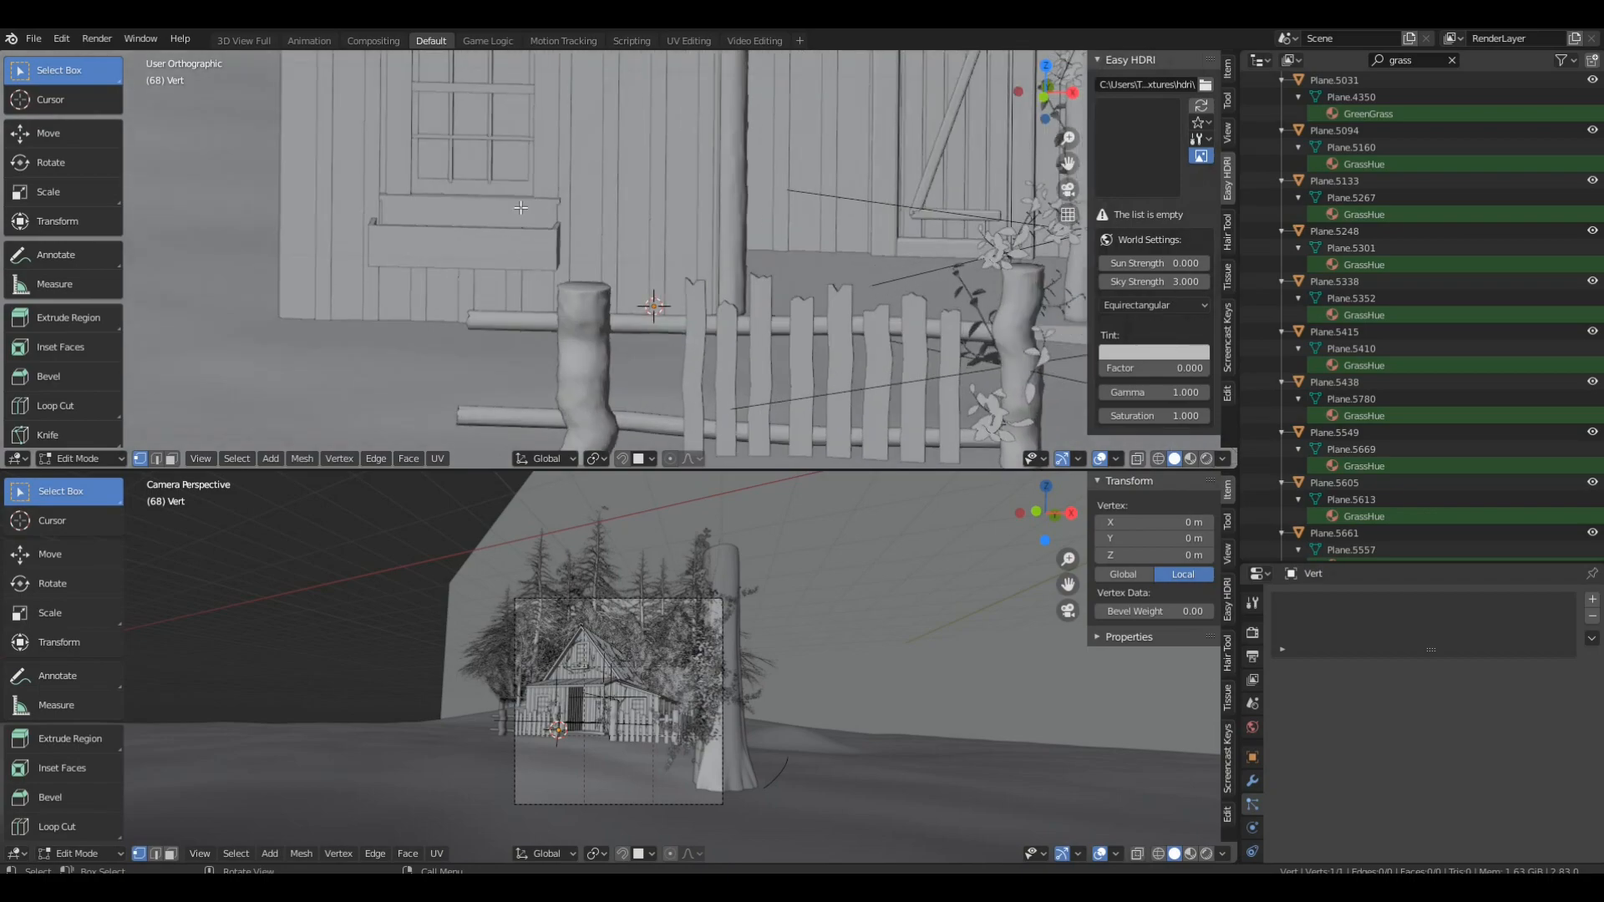
# Step: Search add-ons for 'xtr' and expand Add Mesh: Extra Objects to confirm it is enabled
pyautogui.click(60, 39)
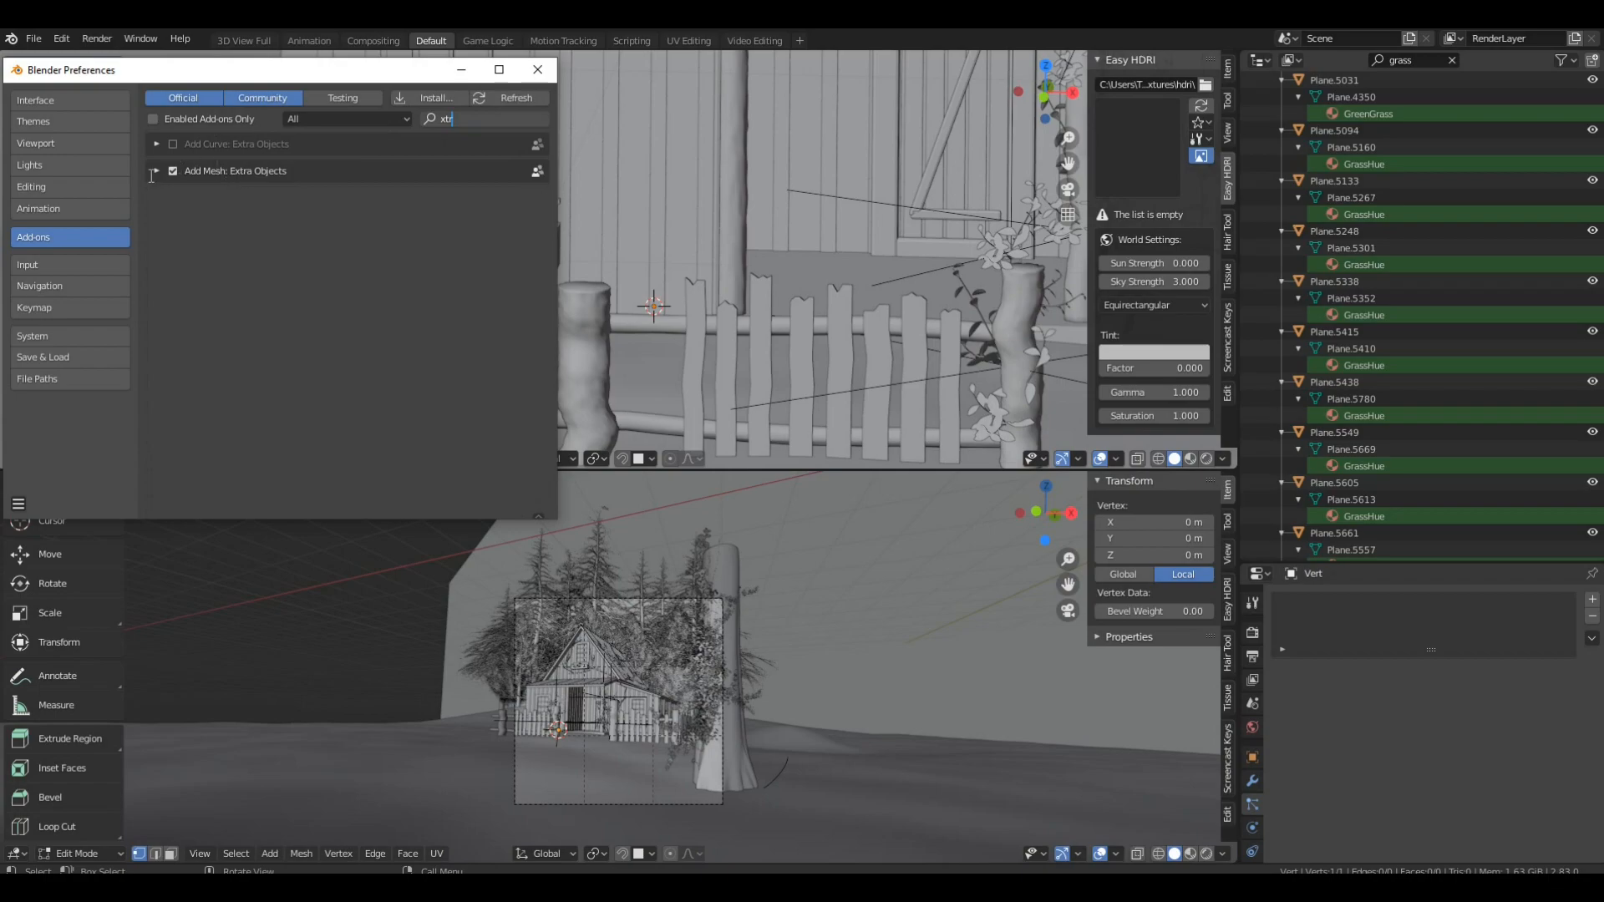
pyautogui.click(155, 170)
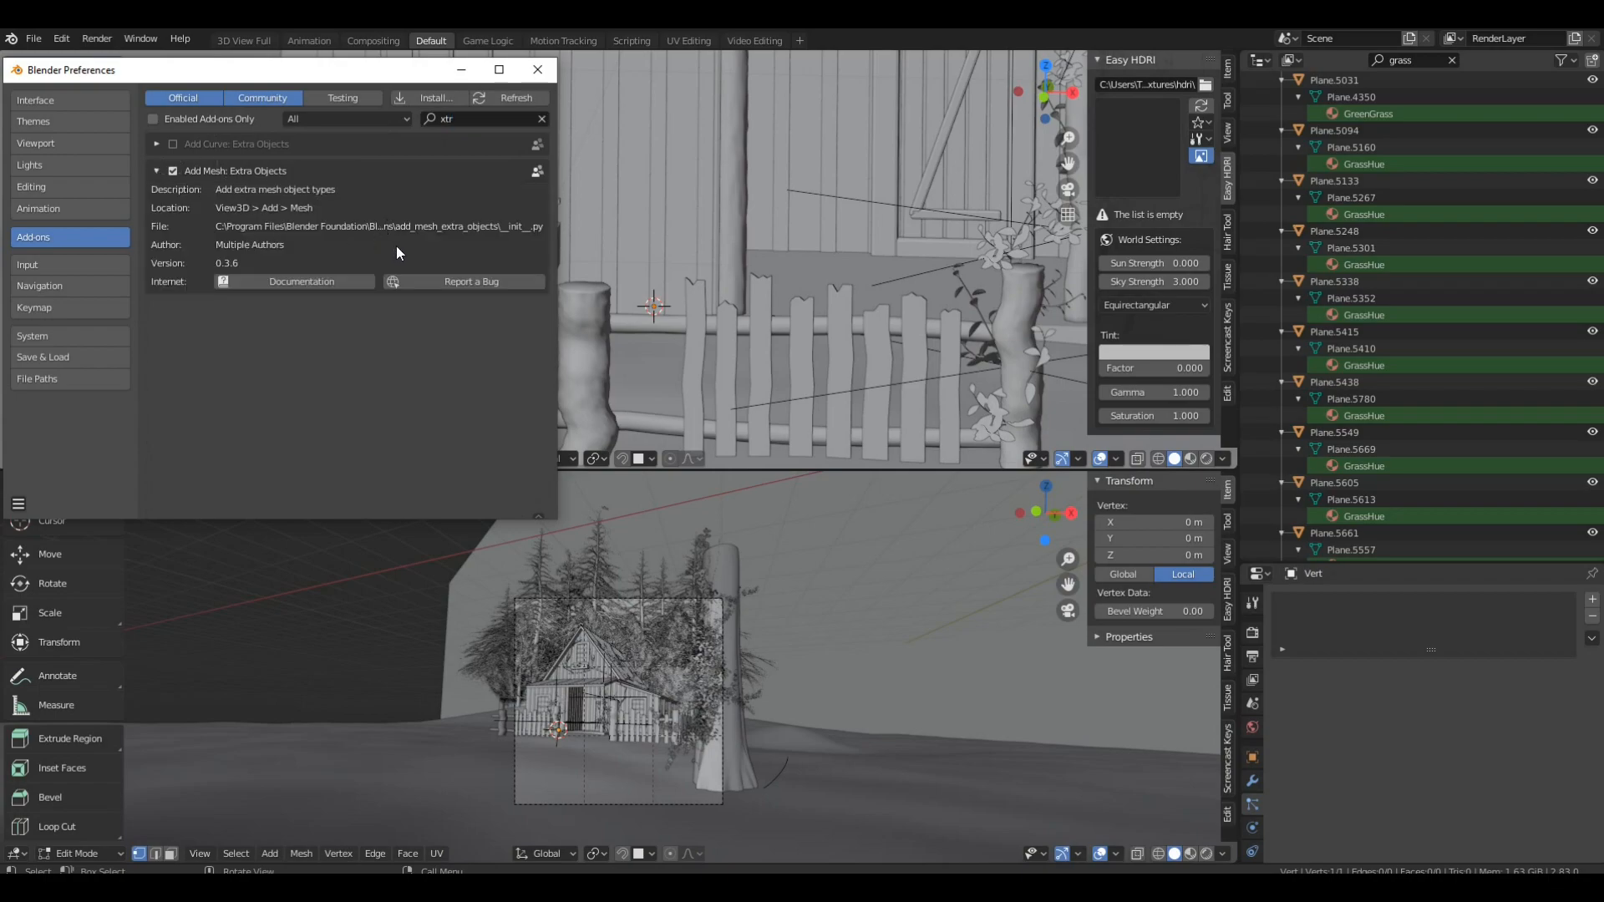
pyautogui.moveTo(186, 158)
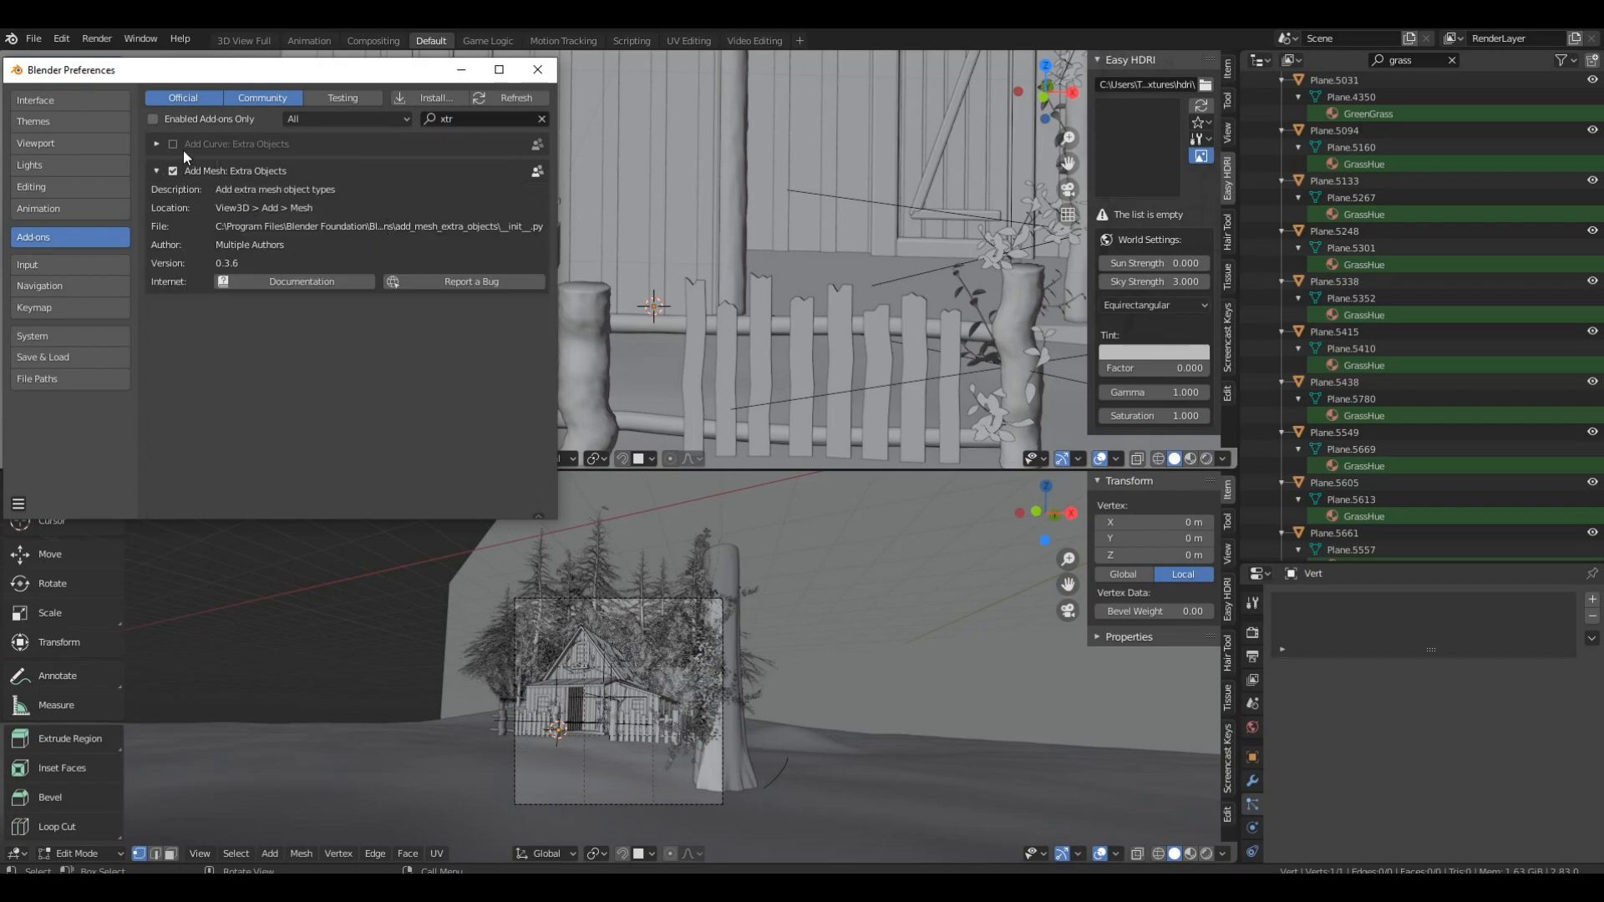
pyautogui.click(537, 70)
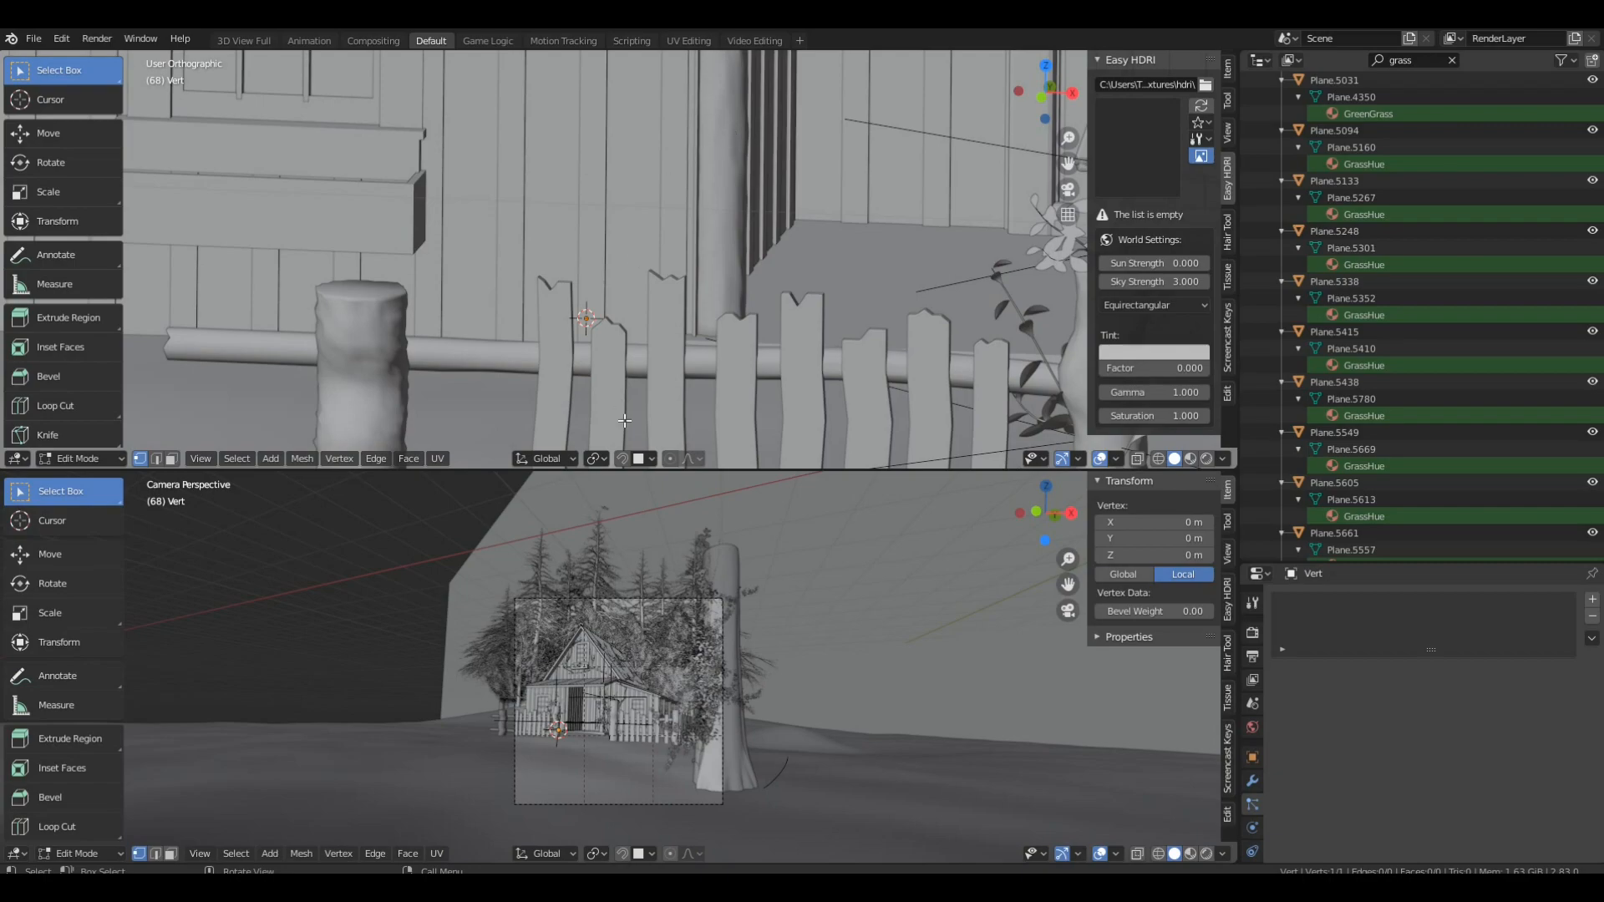
pyautogui.moveTo(625, 458)
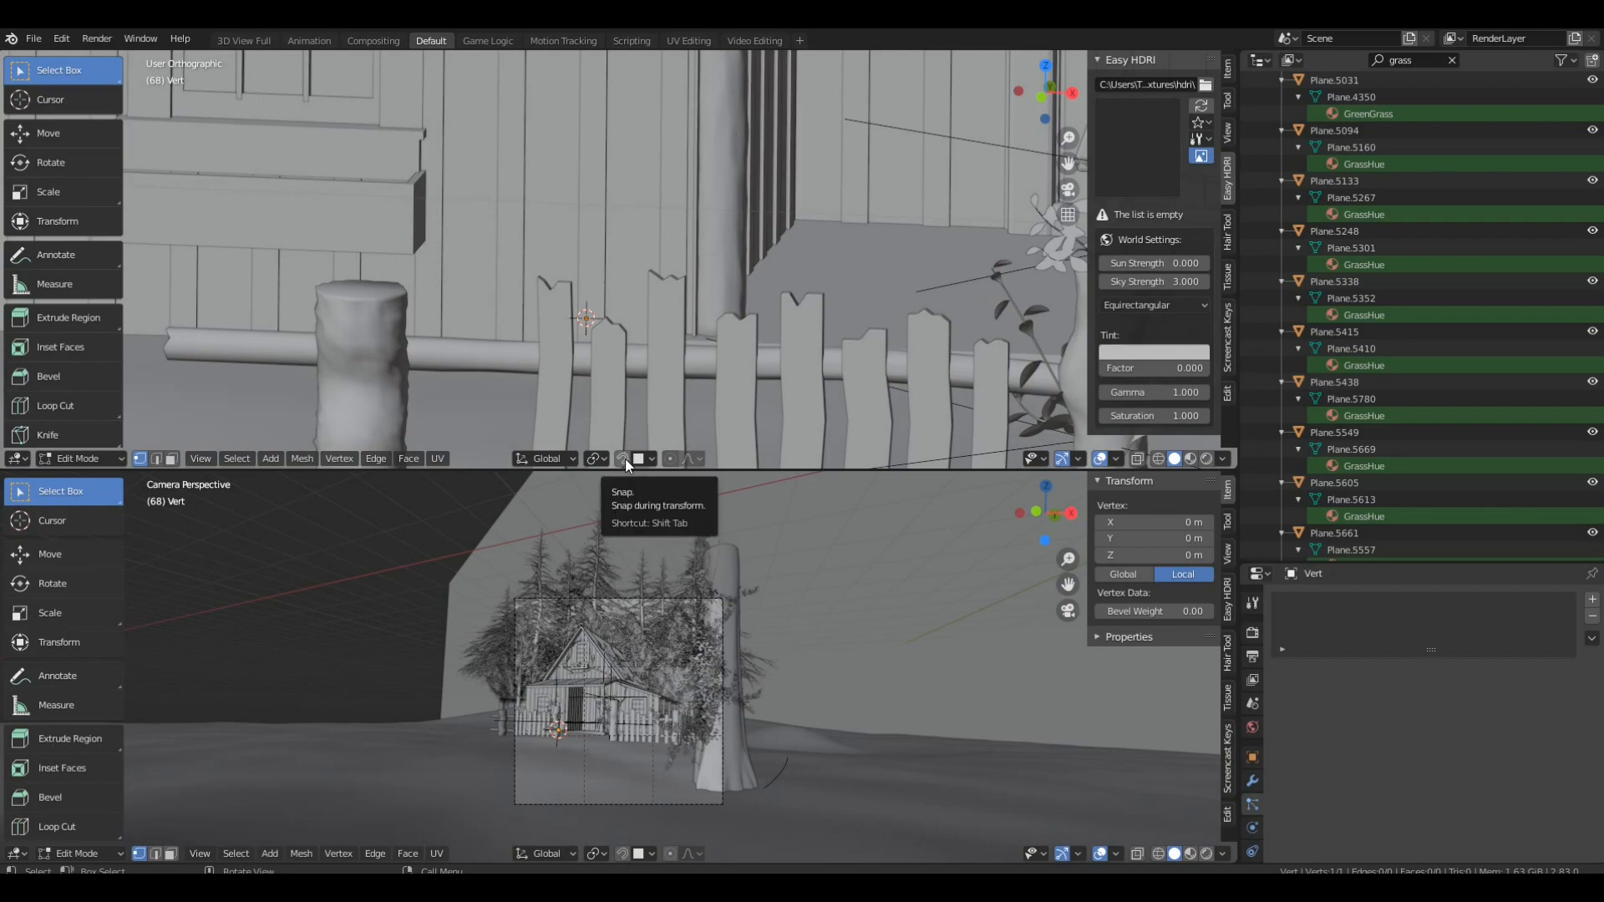
# Step: Enable snapping to Face with Project onto Self and Align Rotation to Target
pyautogui.click(643, 459)
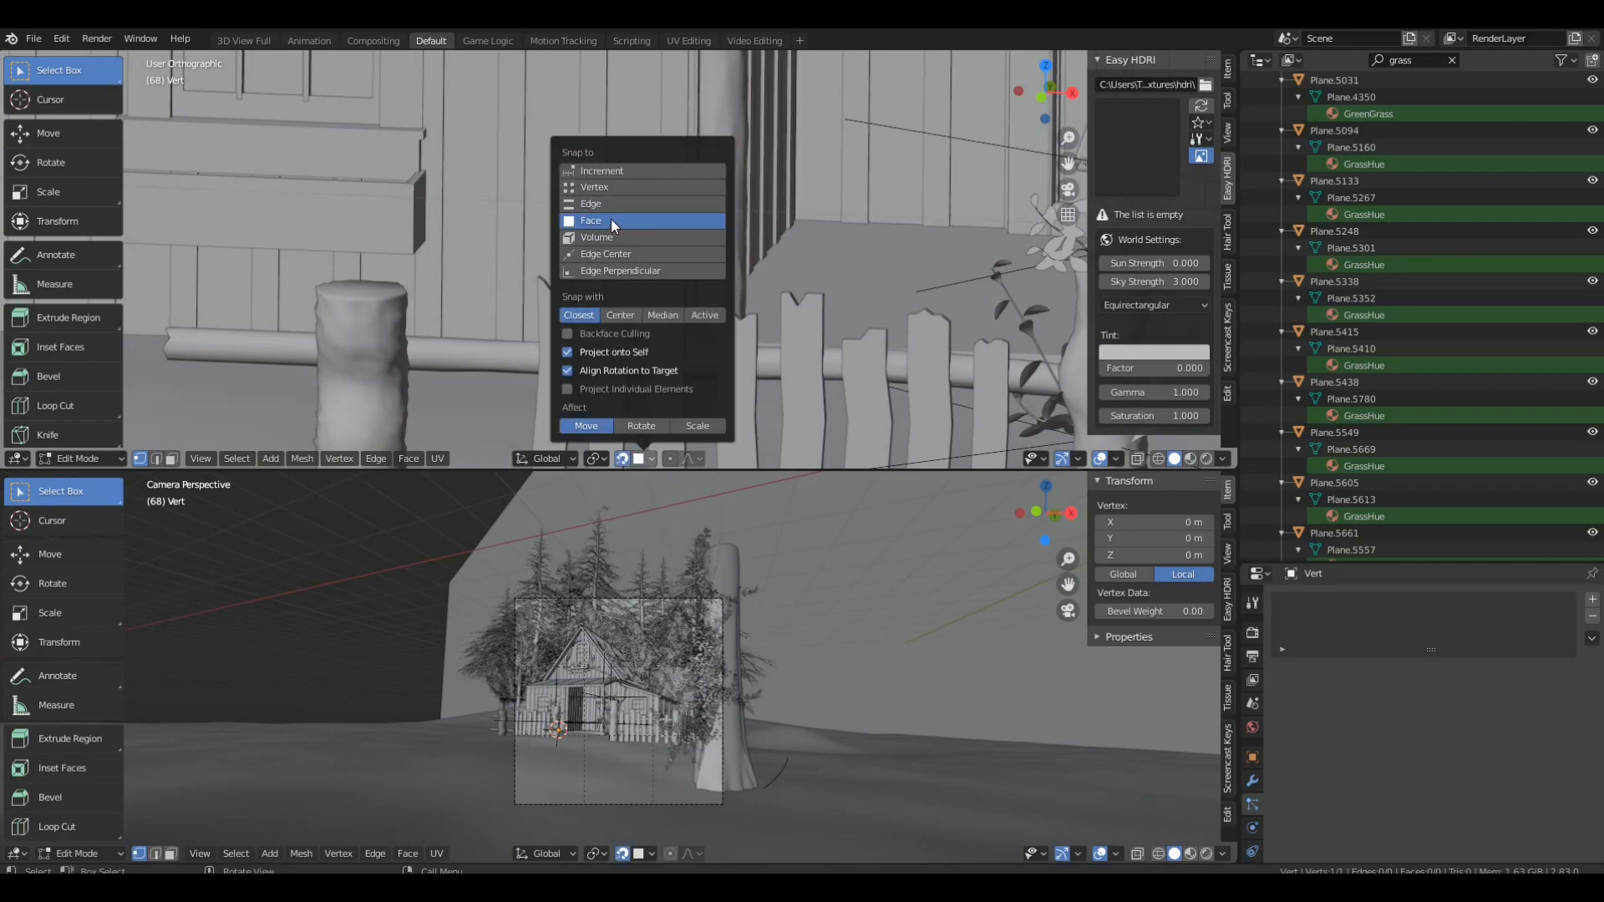
pyautogui.click(591, 220)
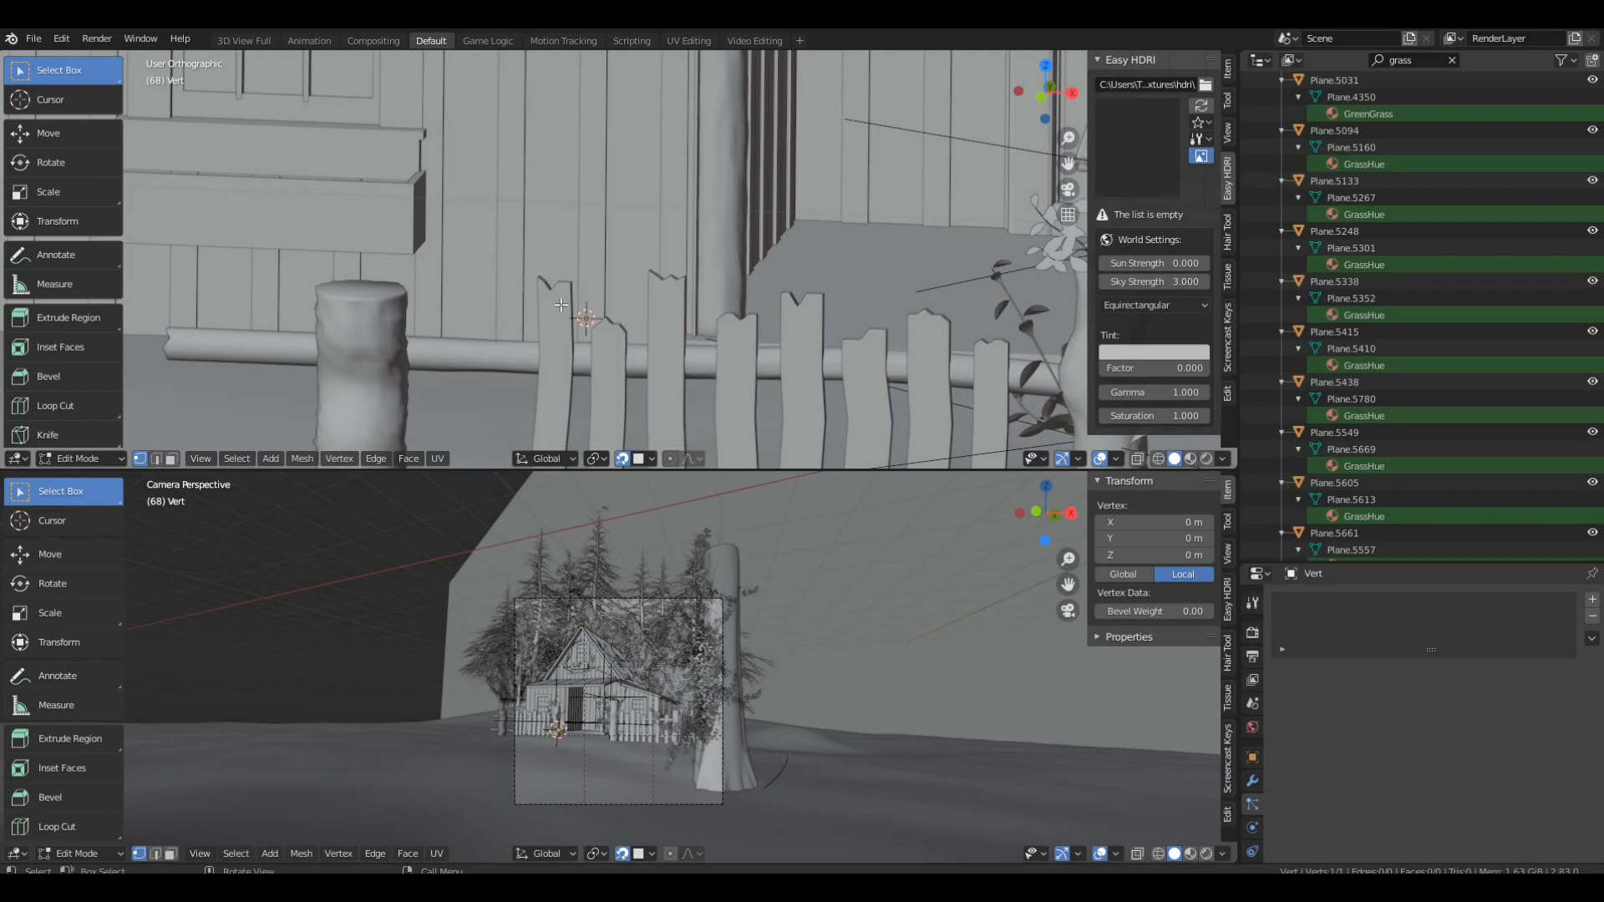
pyautogui.moveTo(583, 317)
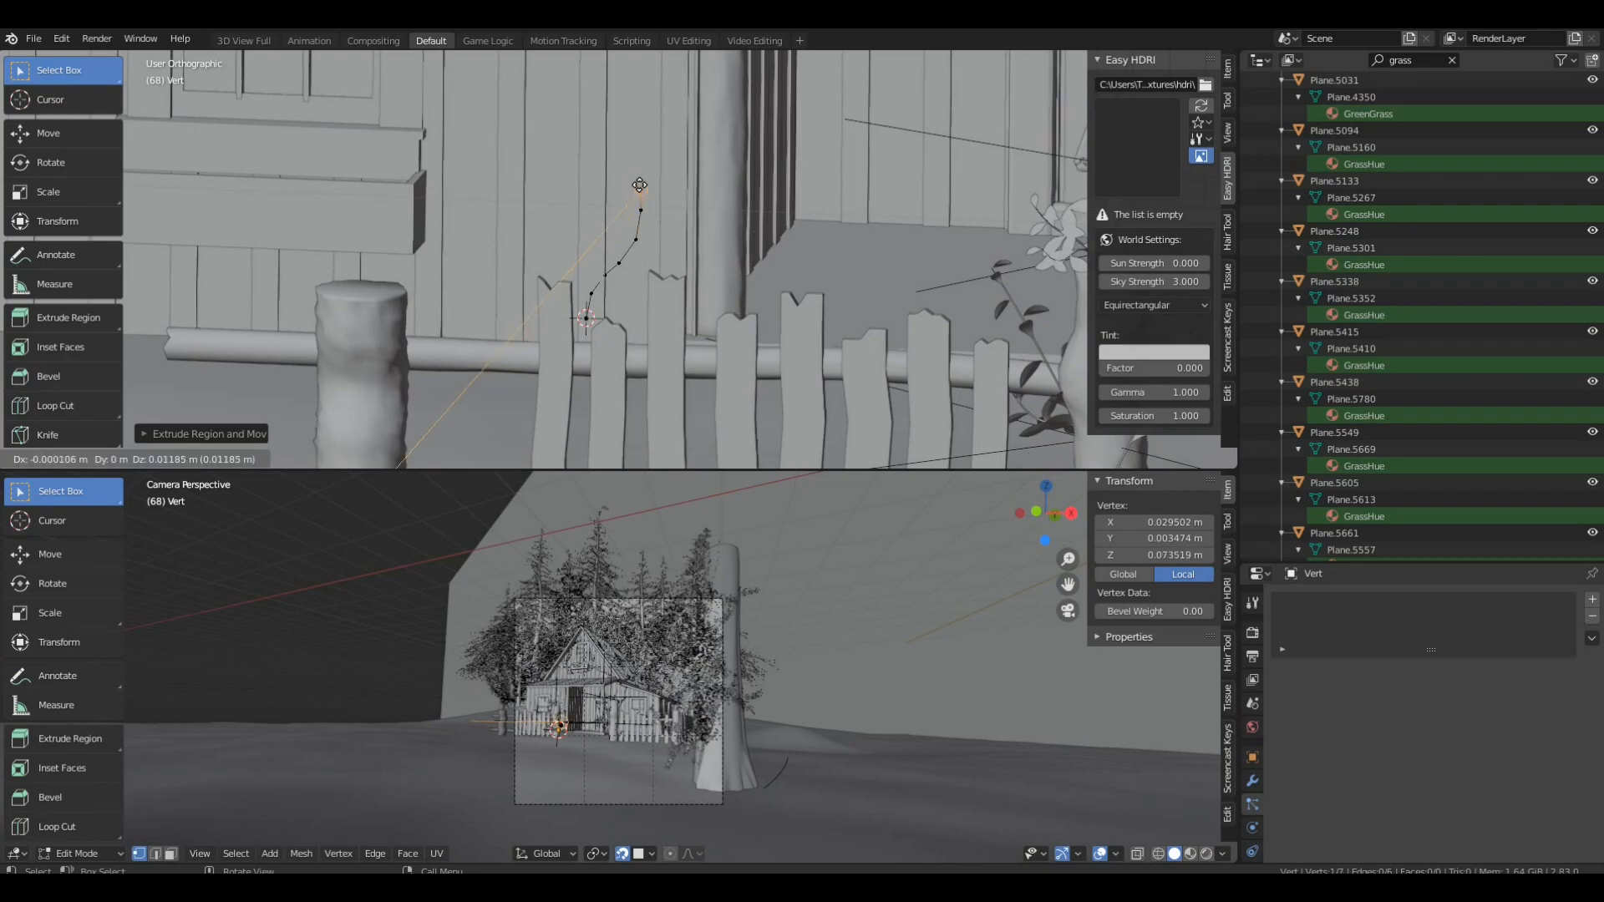
# Step: Extrude the vertex into several branching vine strands climbing the cabin wall
pyautogui.moveTo(639, 184); pyautogui.dragTo(624, 126)
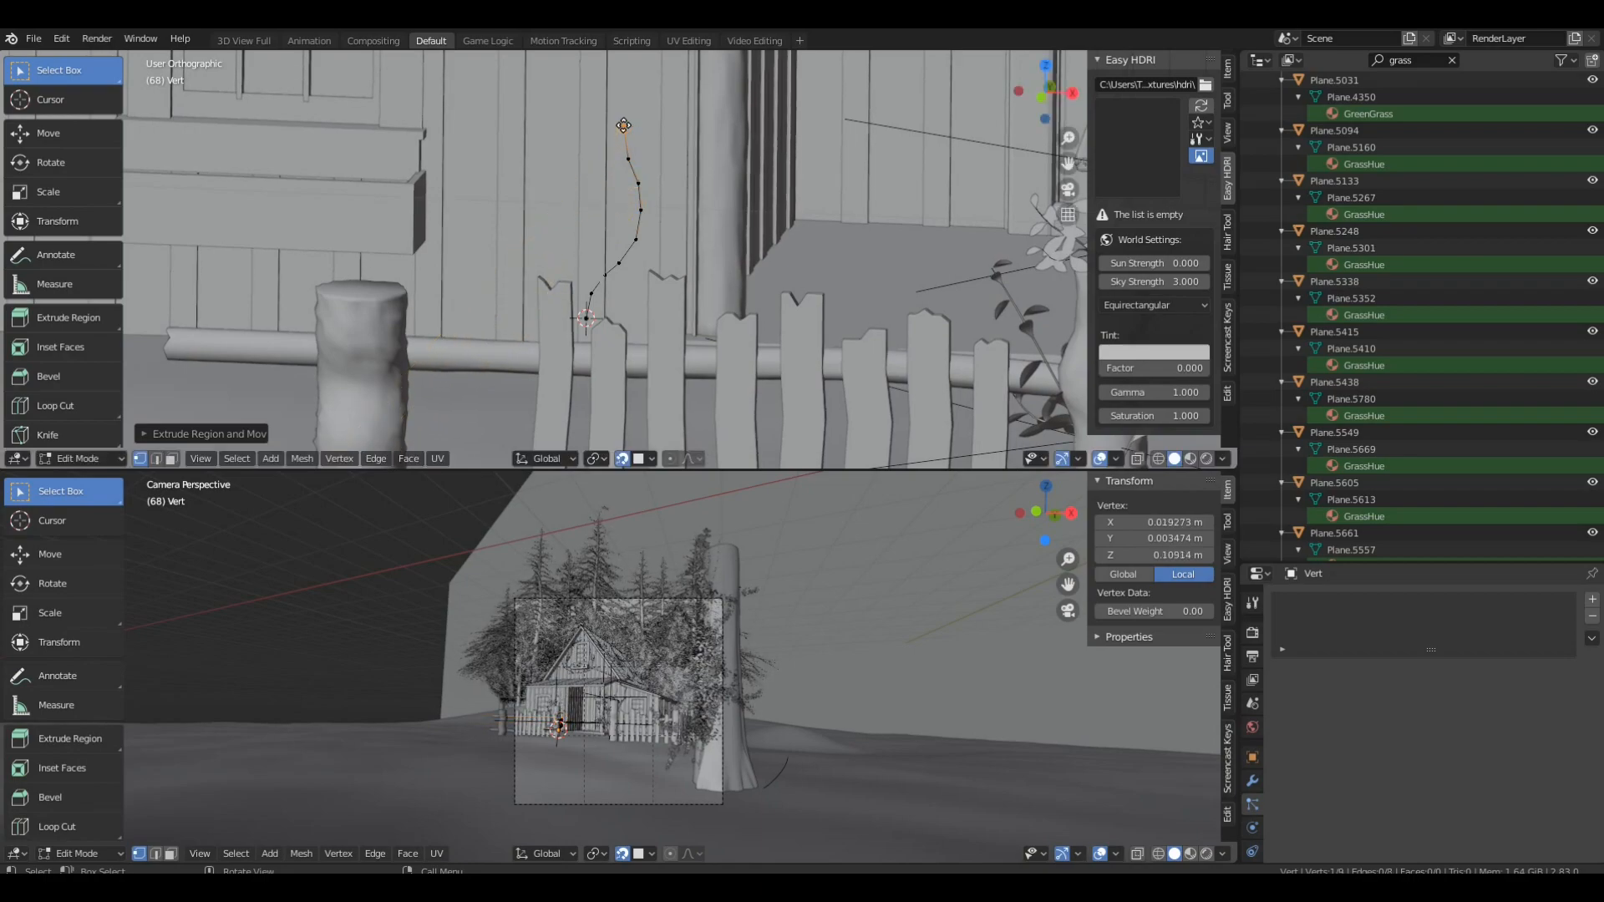
pyautogui.moveTo(624, 124); pyautogui.dragTo(611, 94)
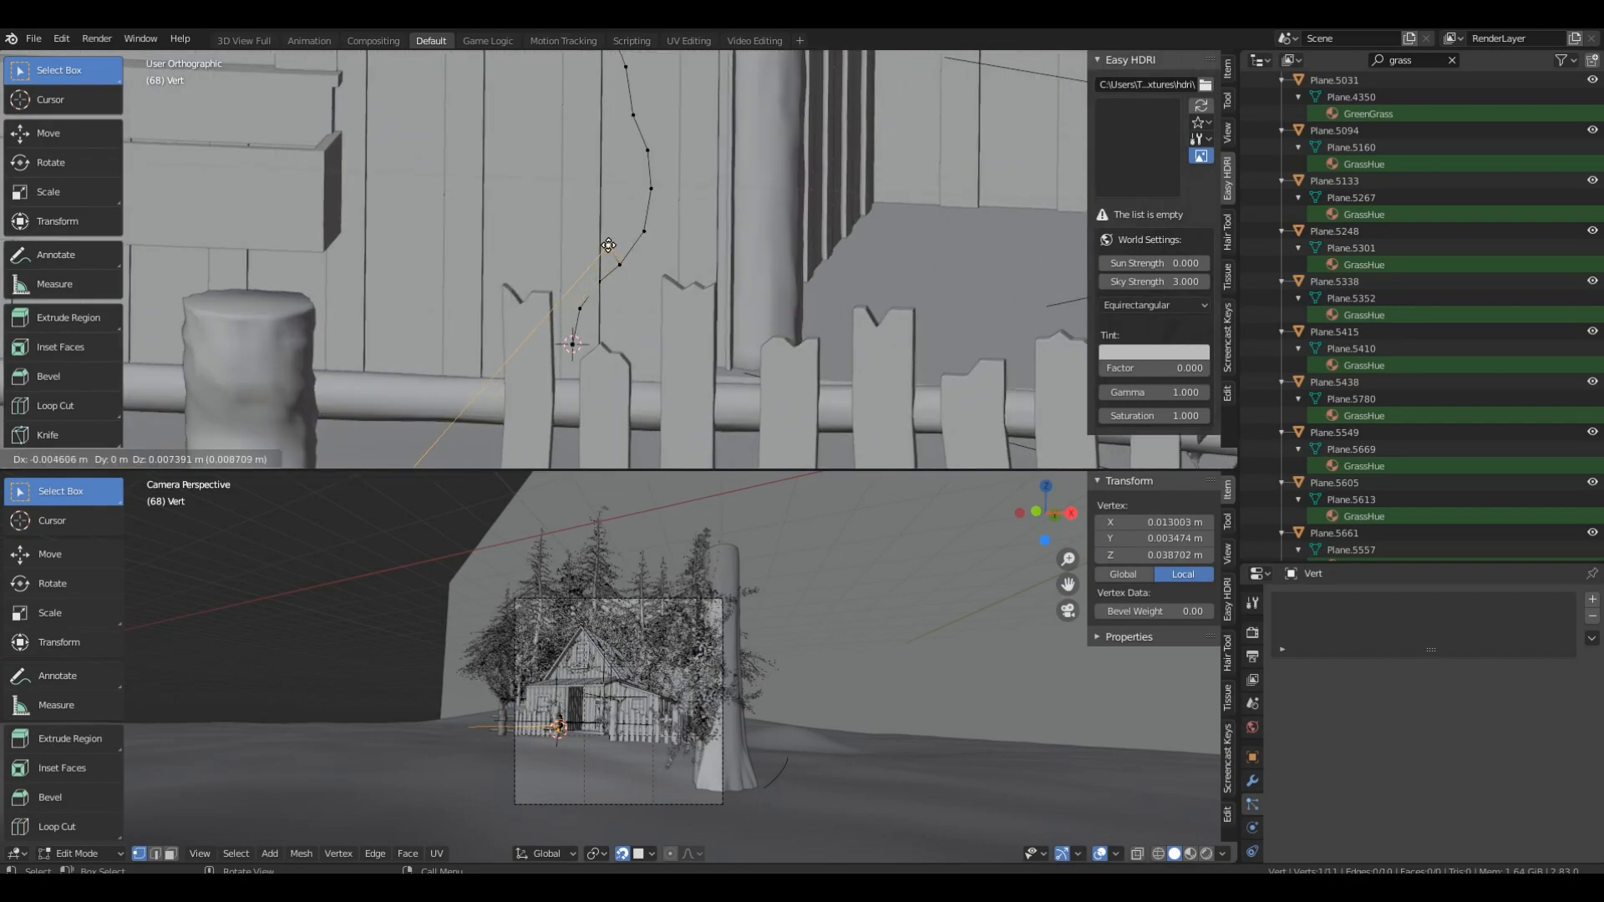
pyautogui.moveTo(609, 245); pyautogui.dragTo(568, 200)
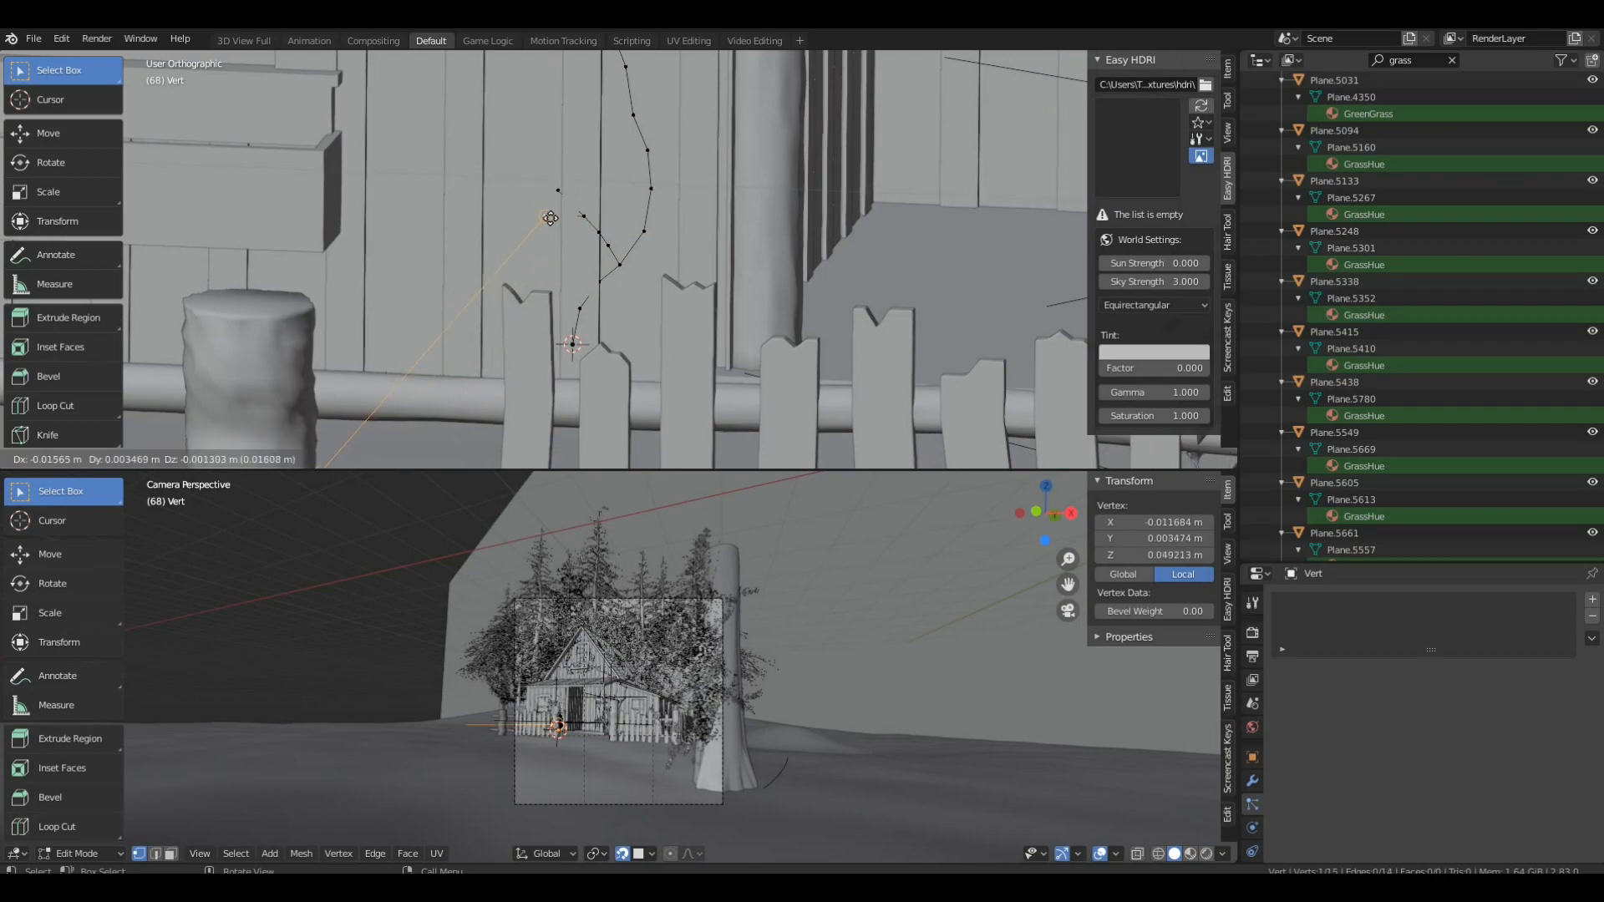
pyautogui.moveTo(551, 218); pyautogui.dragTo(502, 220)
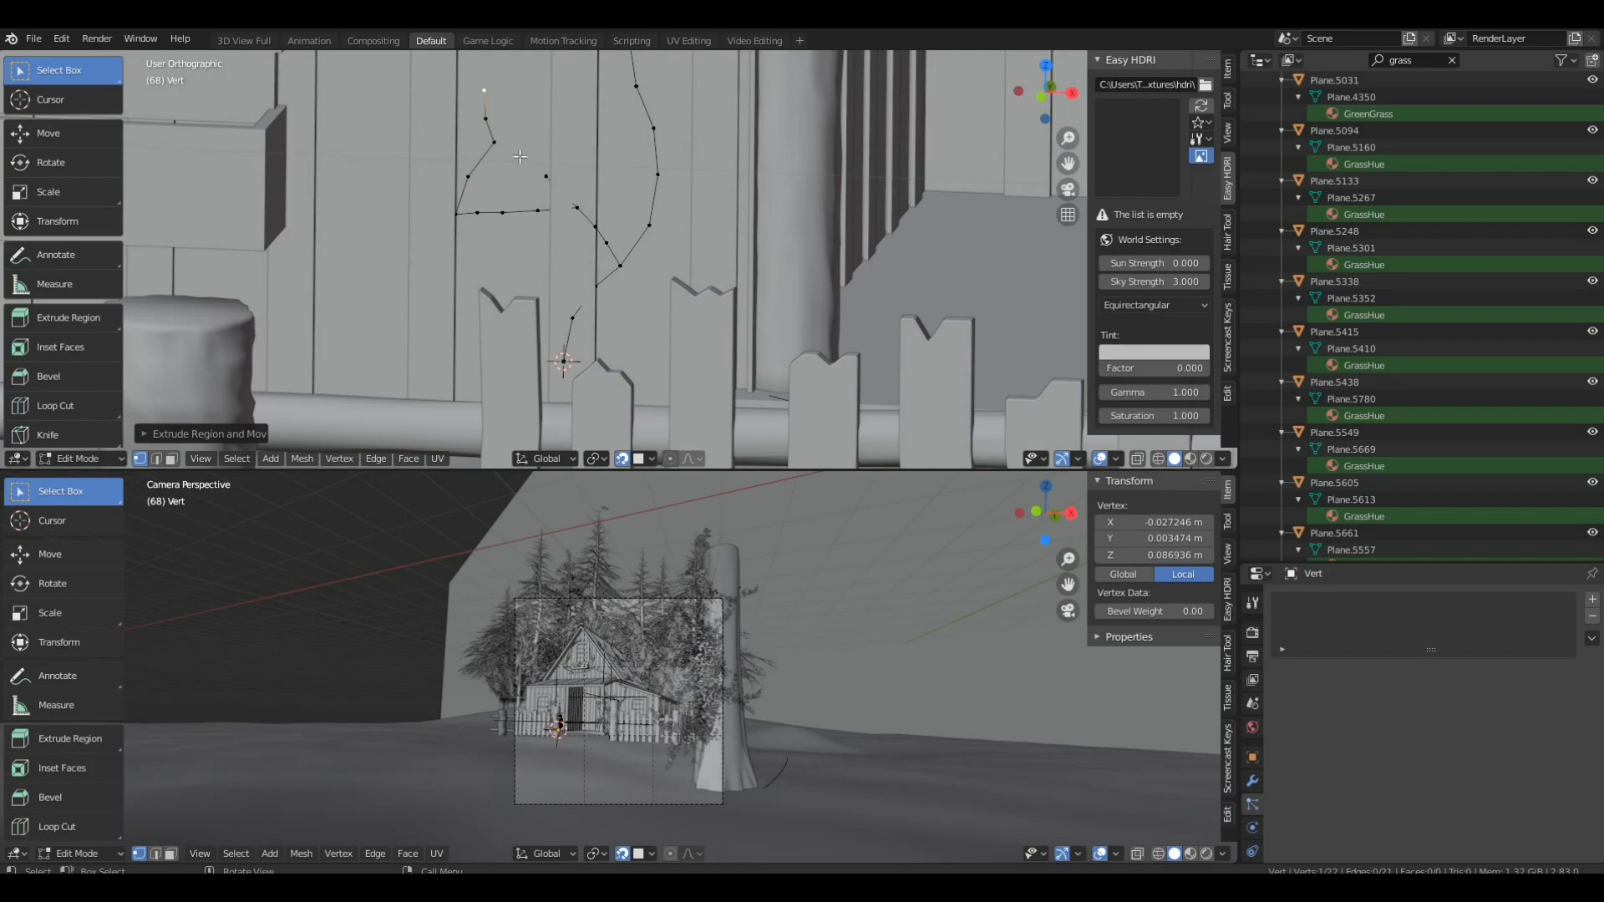
pyautogui.moveTo(668, 127)
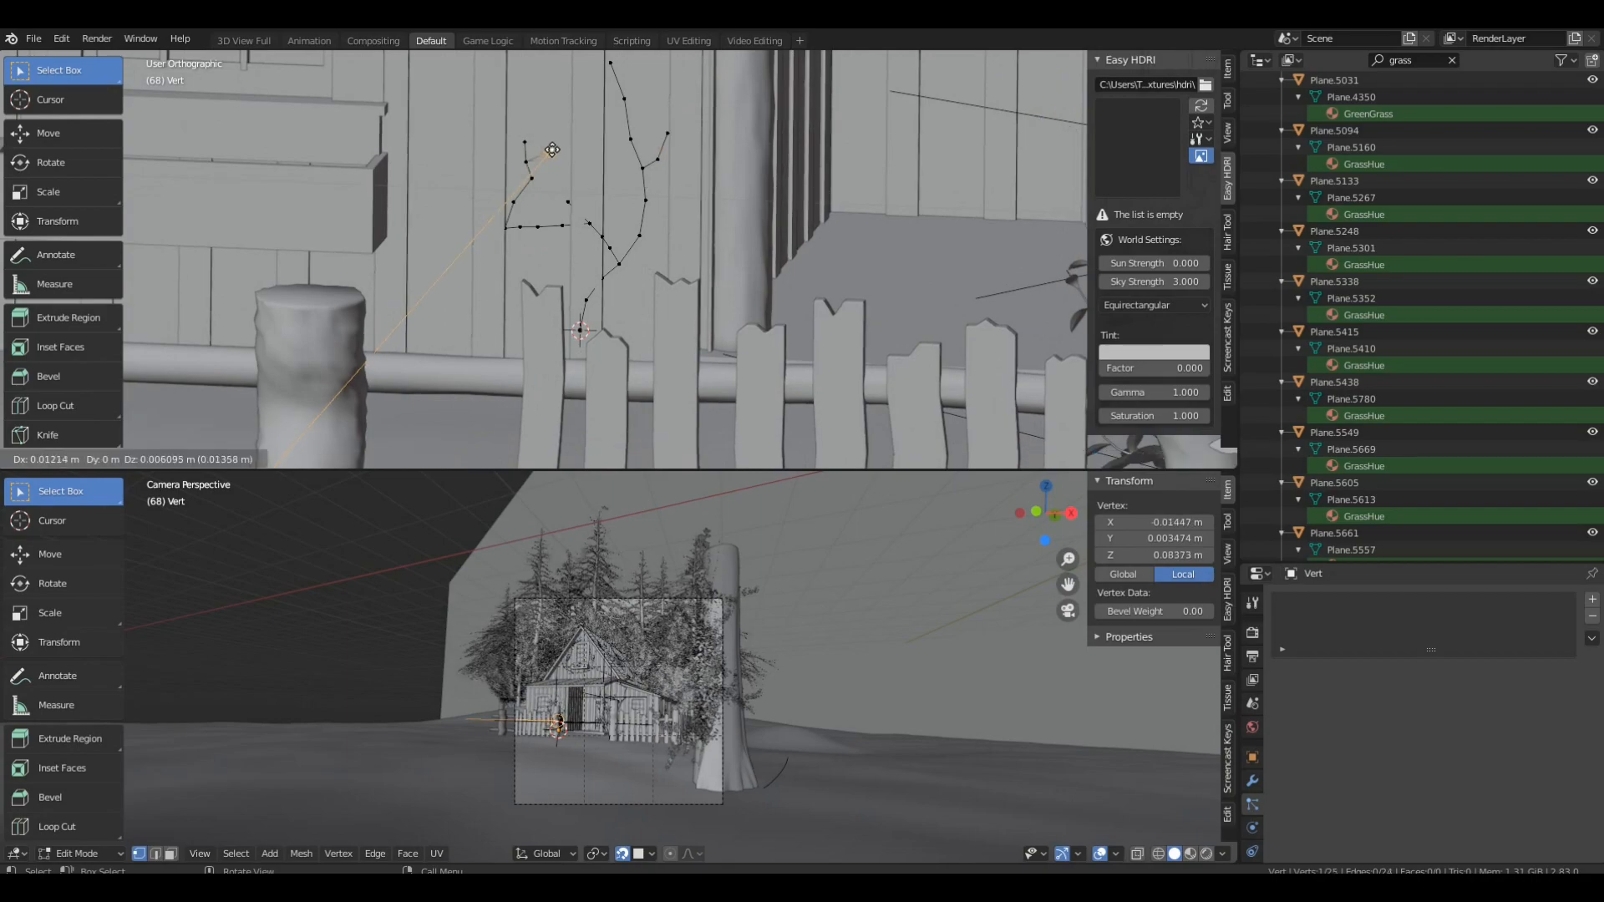
pyautogui.moveTo(552, 150); pyautogui.dragTo(572, 86)
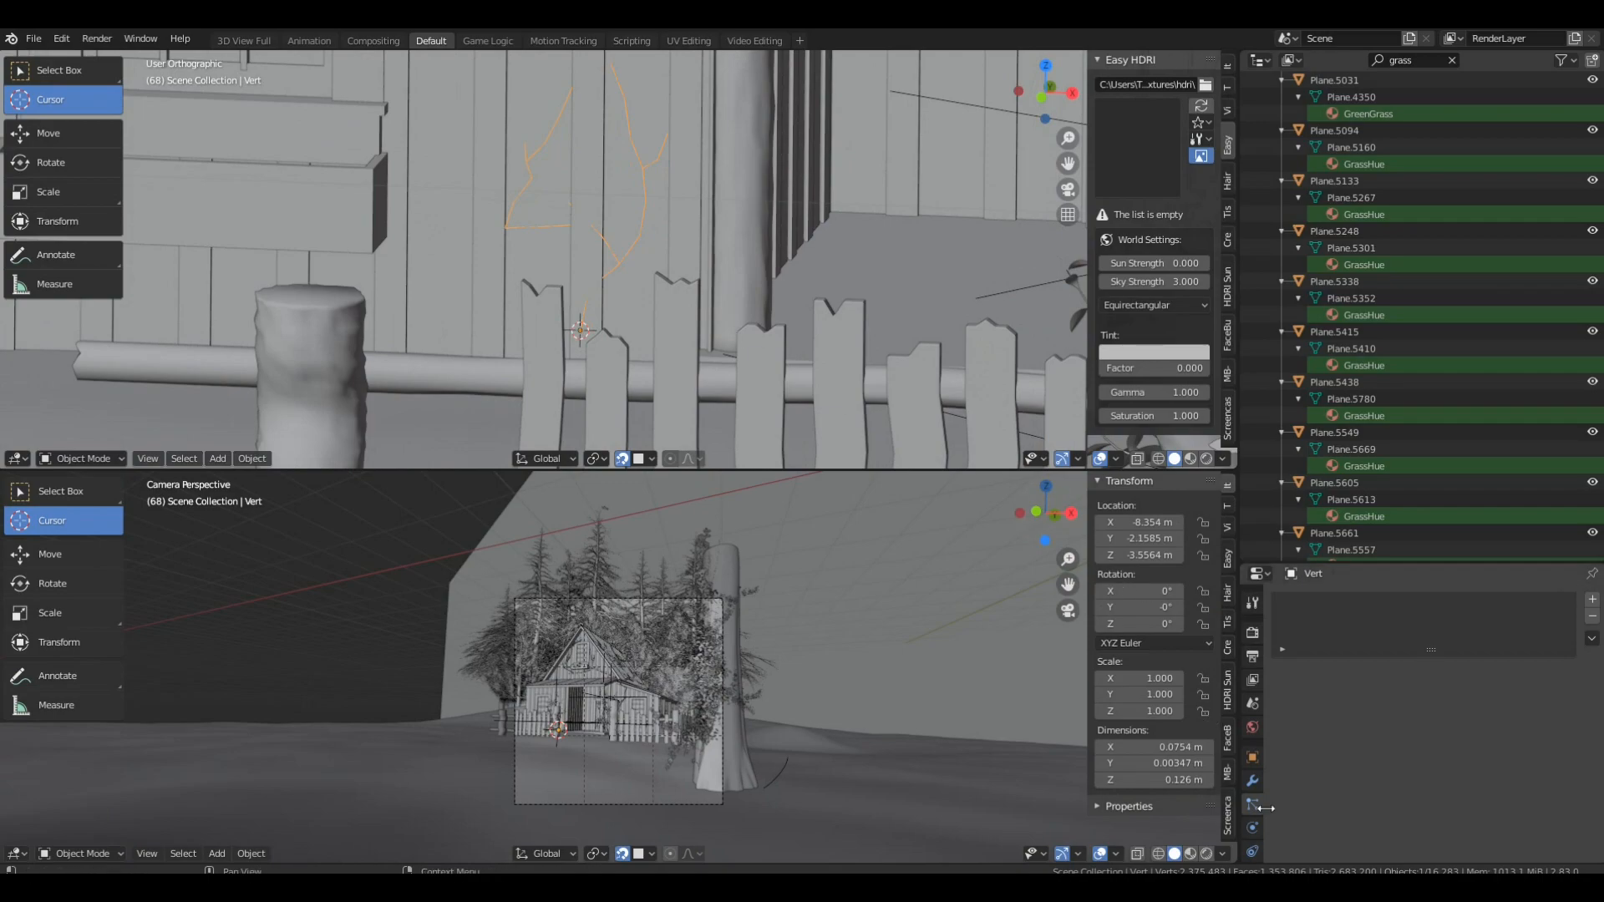
# Step: Add a Skin modifier to the vine, apply its transform, and adjust the skin thickness
pyautogui.click(1251, 779)
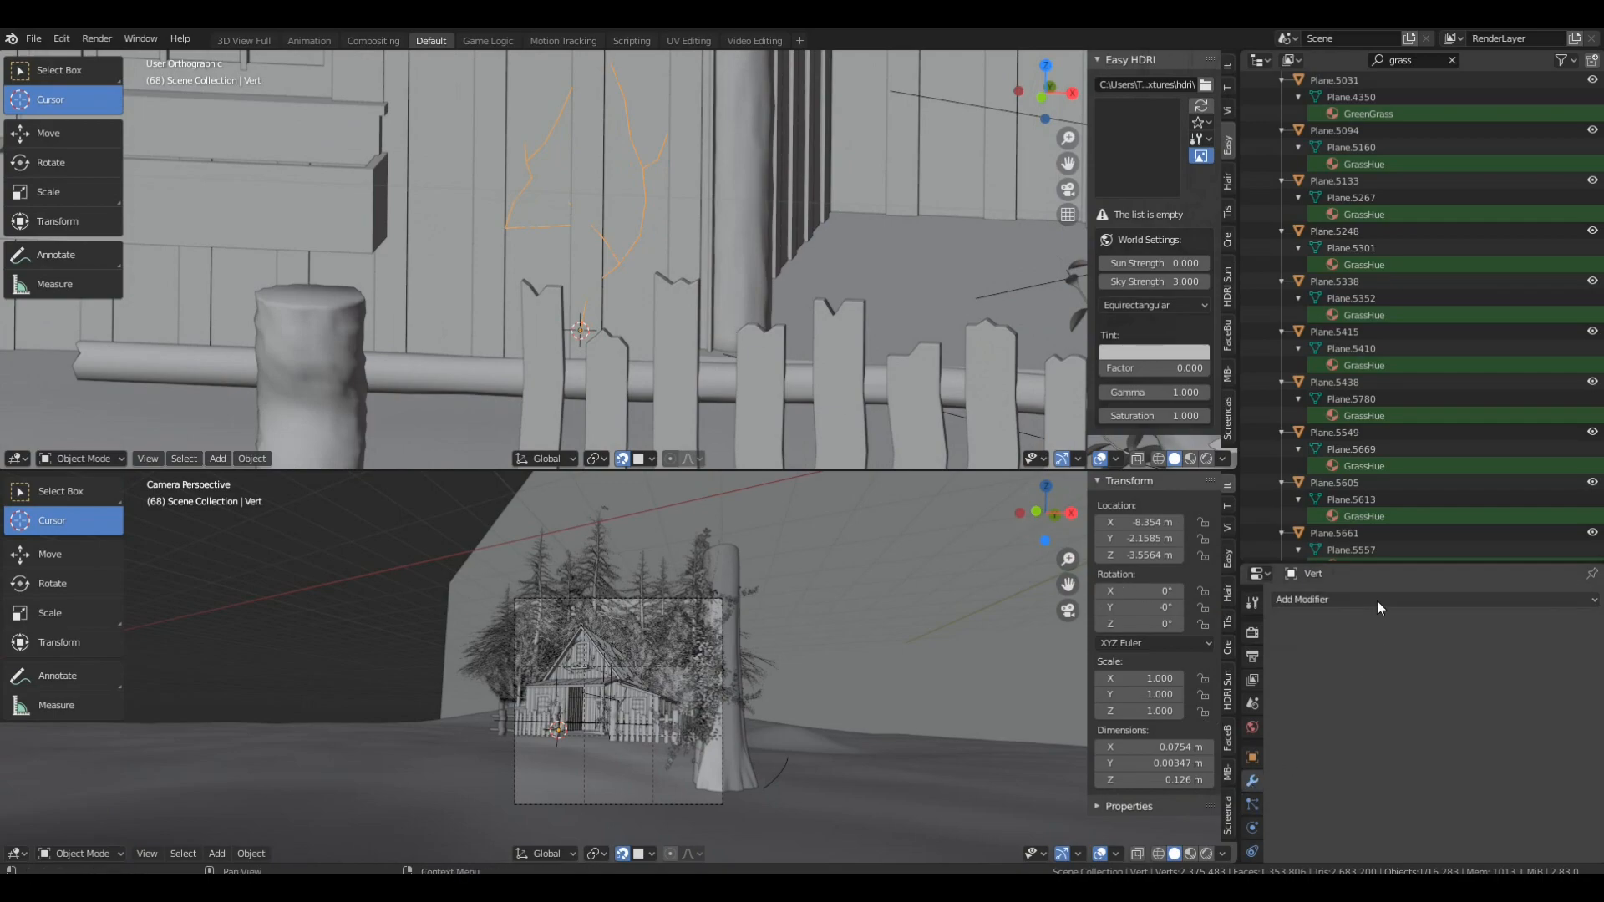
pyautogui.click(1302, 600)
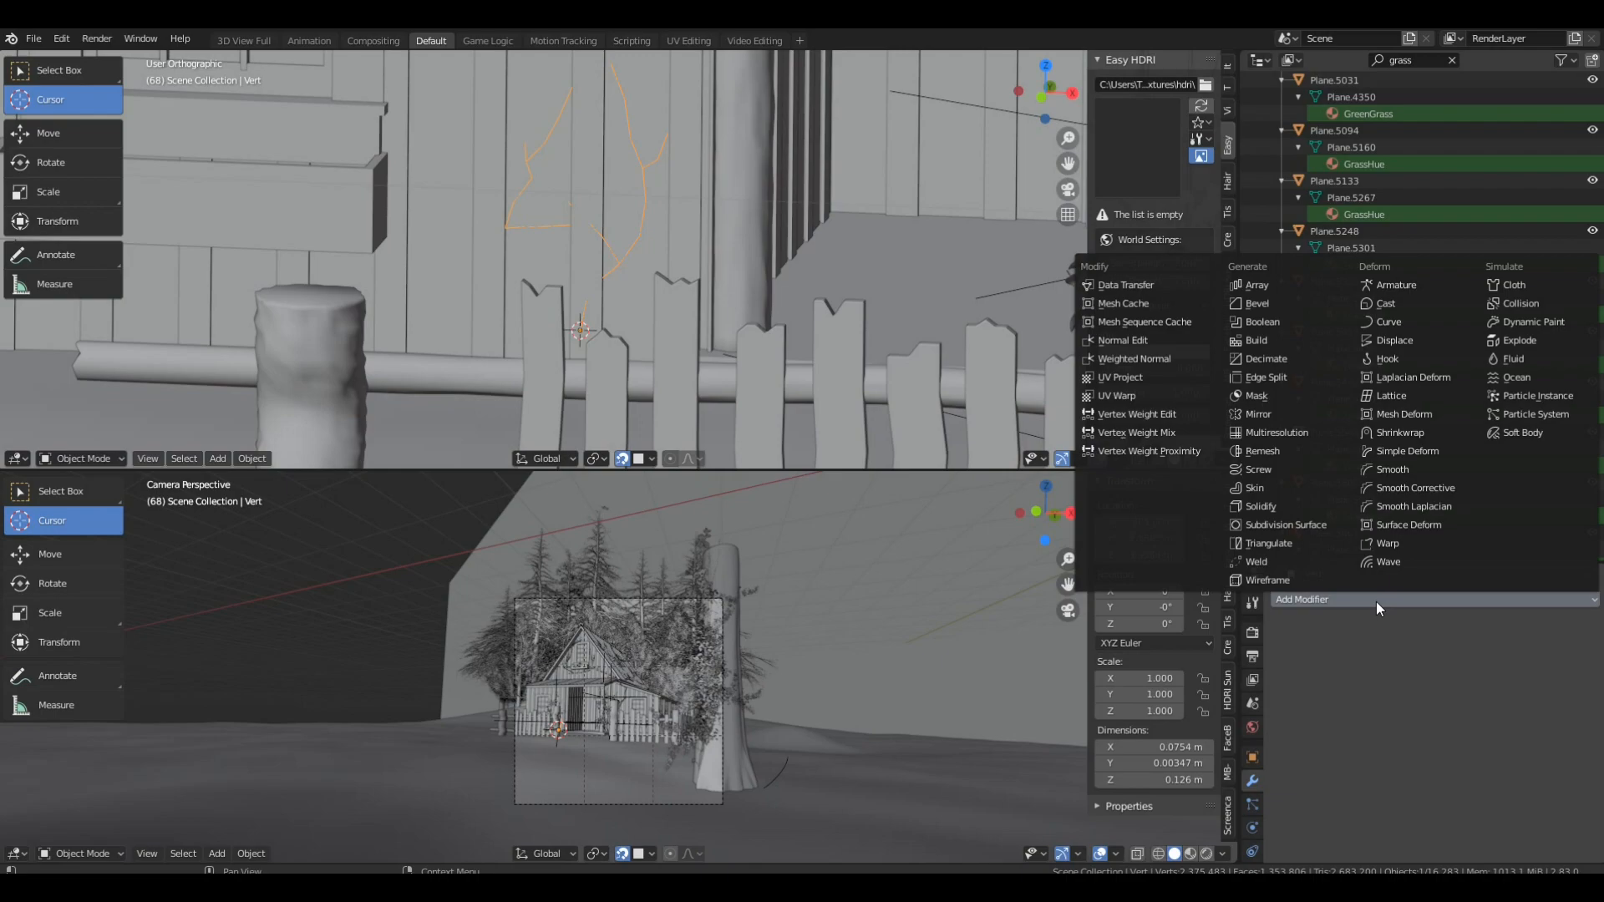
pyautogui.moveTo(1268, 543)
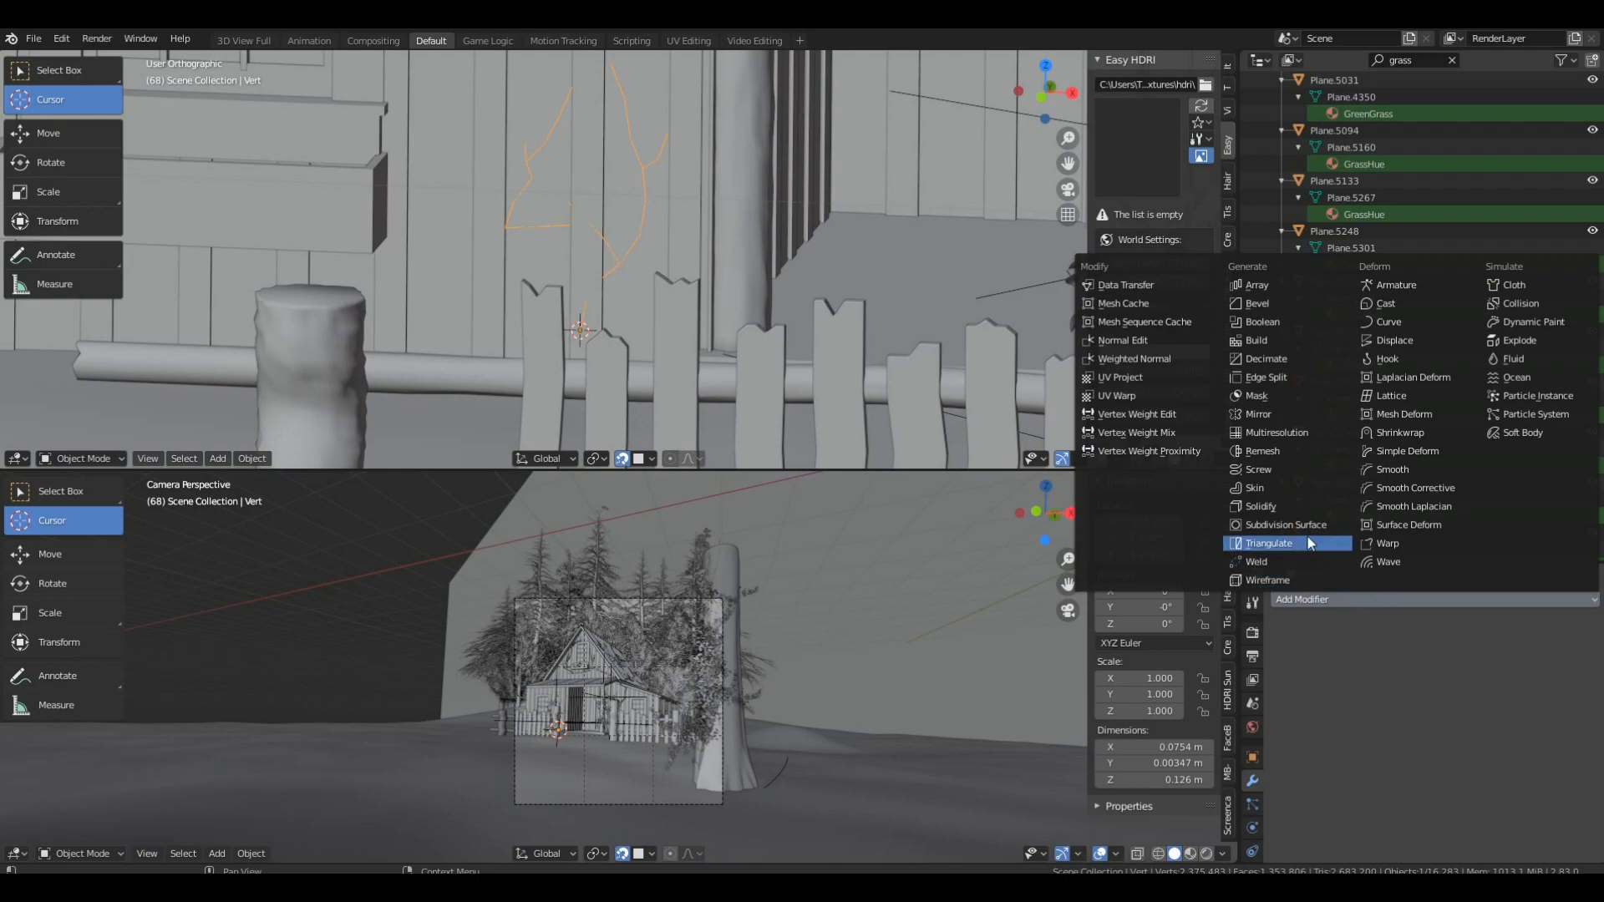
pyautogui.moveTo(1265, 377)
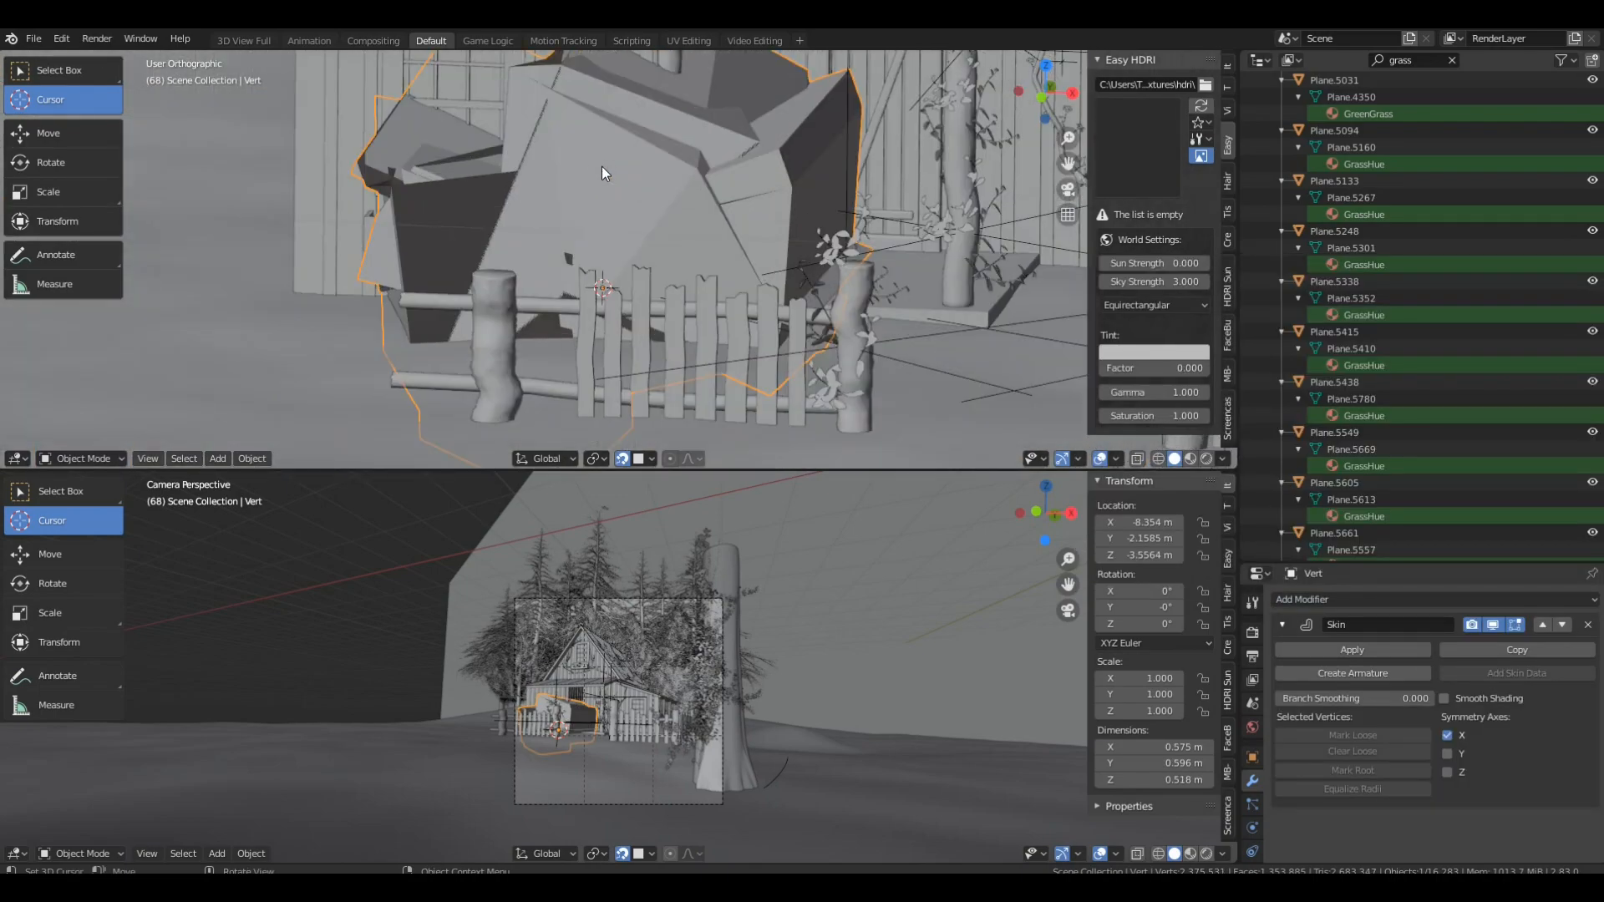
pyautogui.moveTo(702, 209)
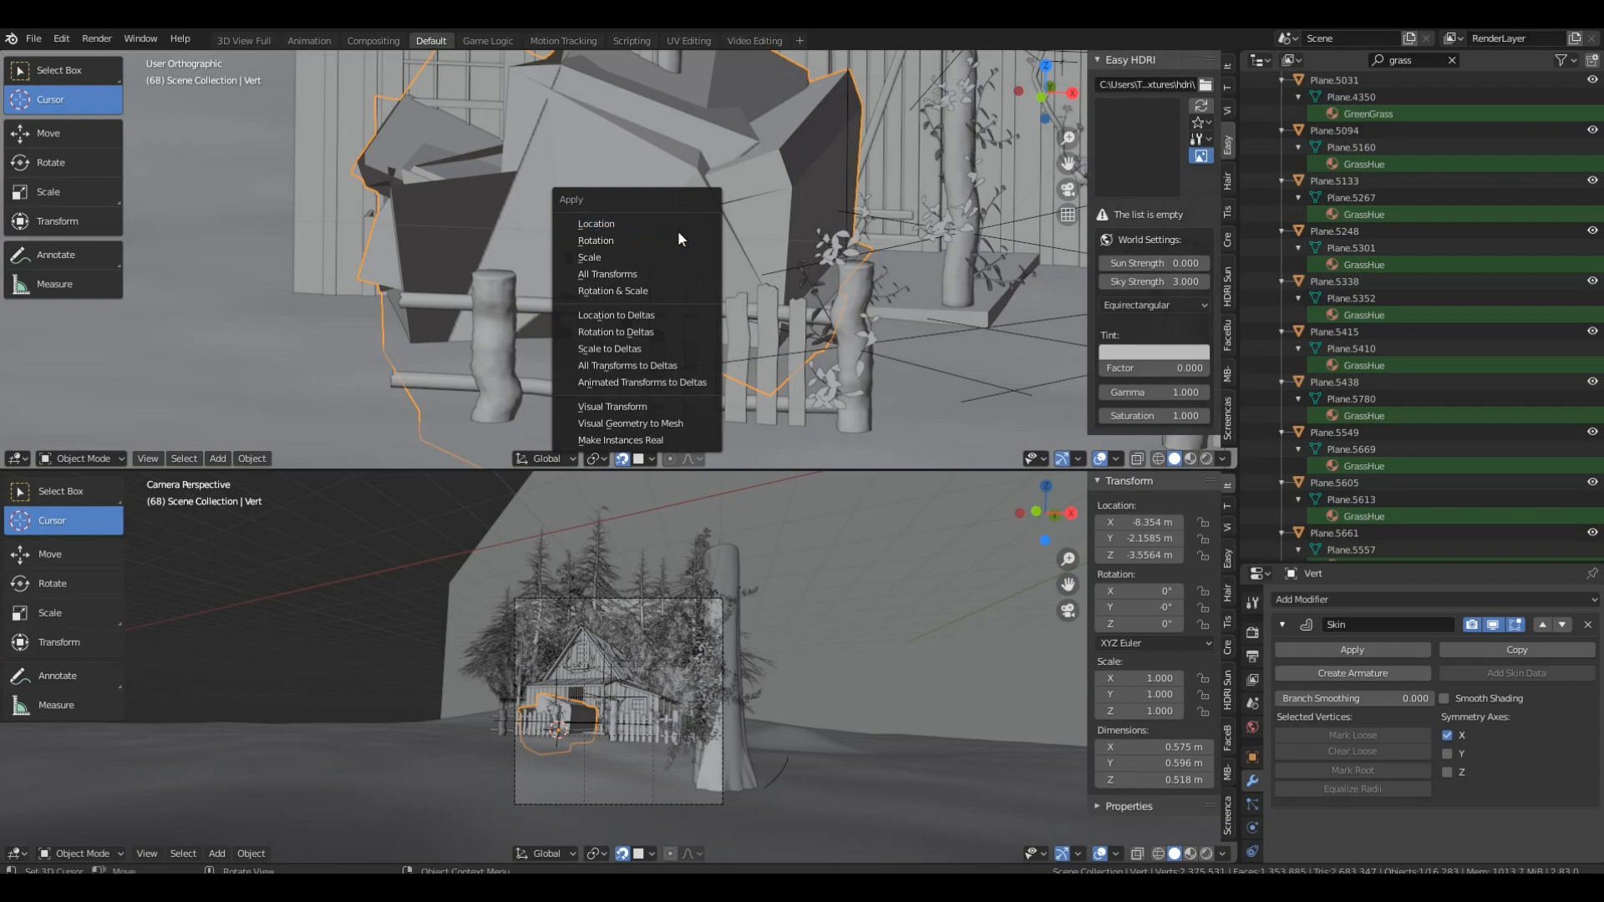
pyautogui.click(606, 273)
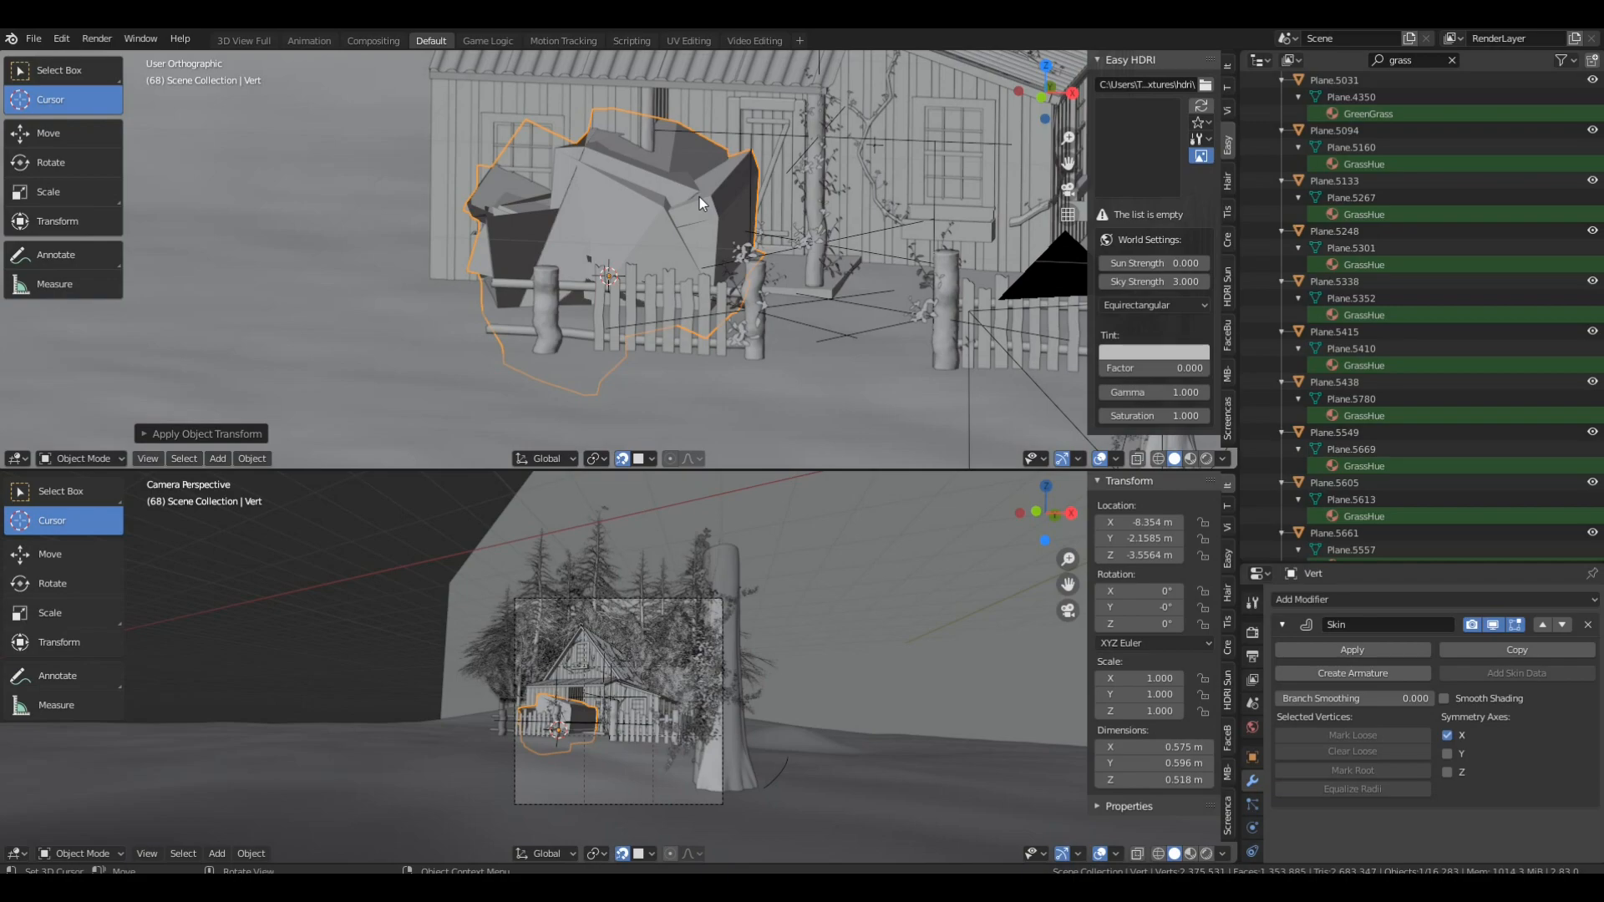
pyautogui.press('Tab')
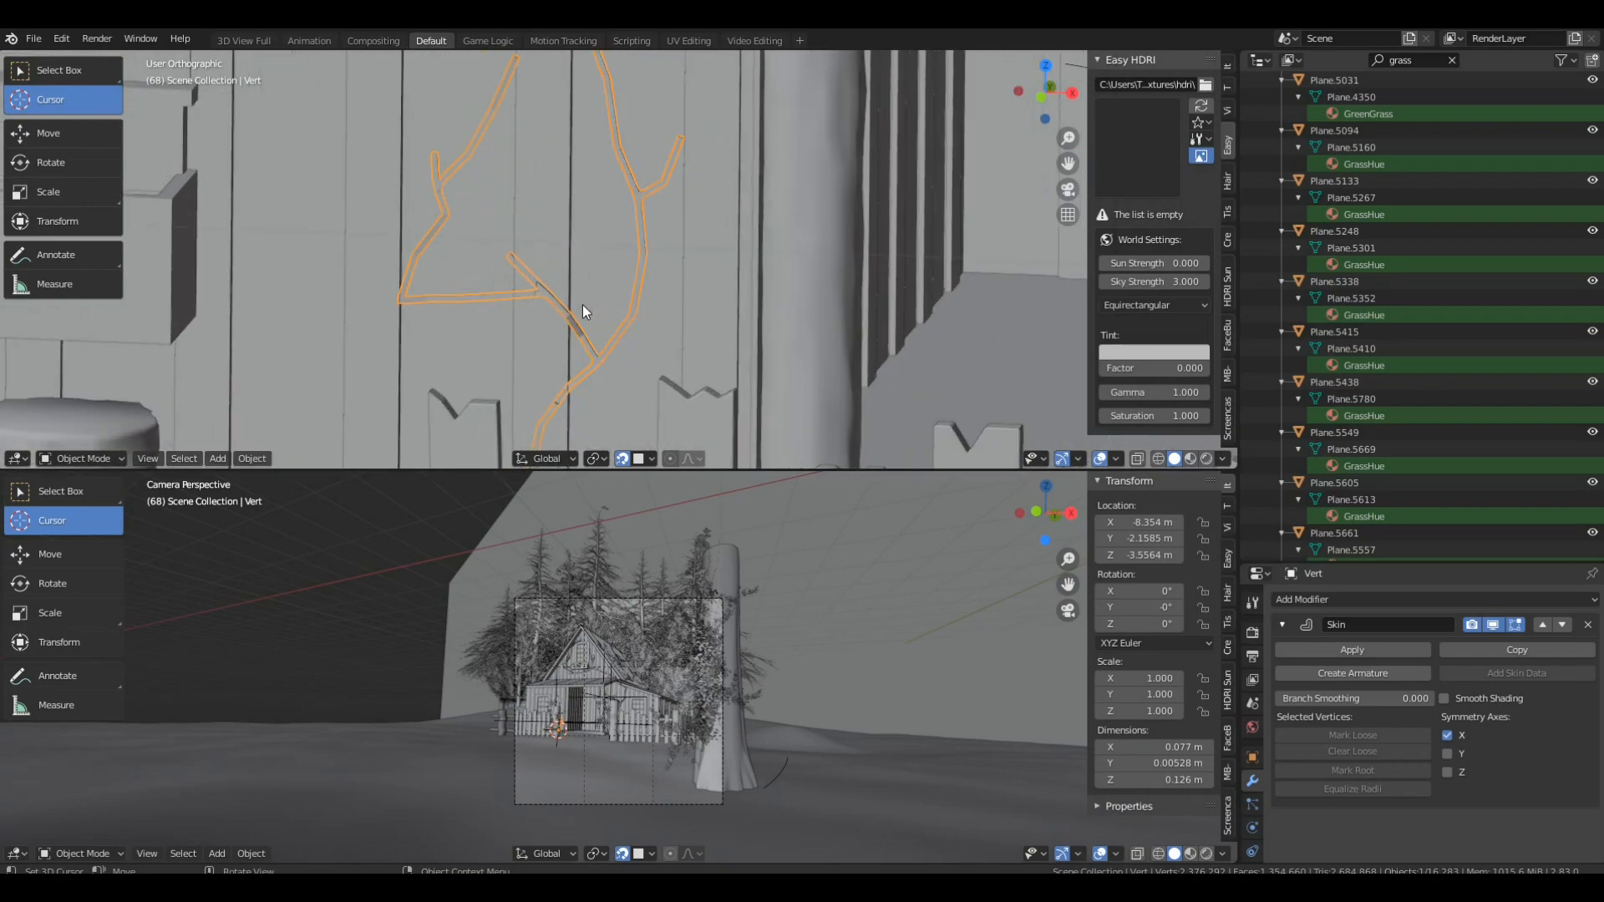
pyautogui.click(1351, 599)
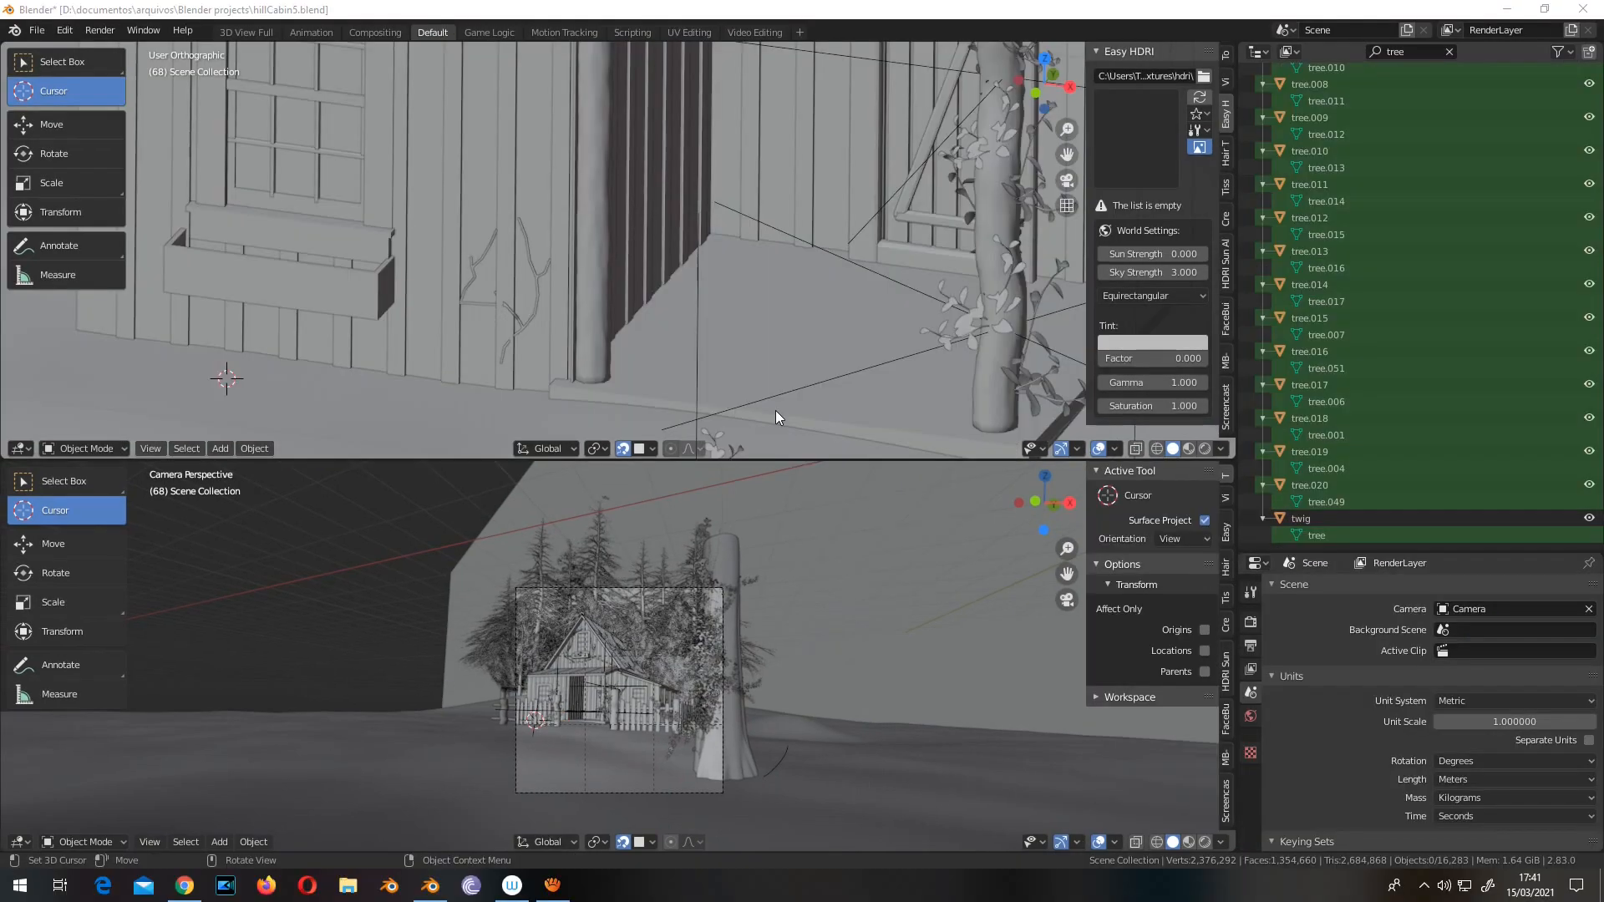
pyautogui.moveTo(771, 420)
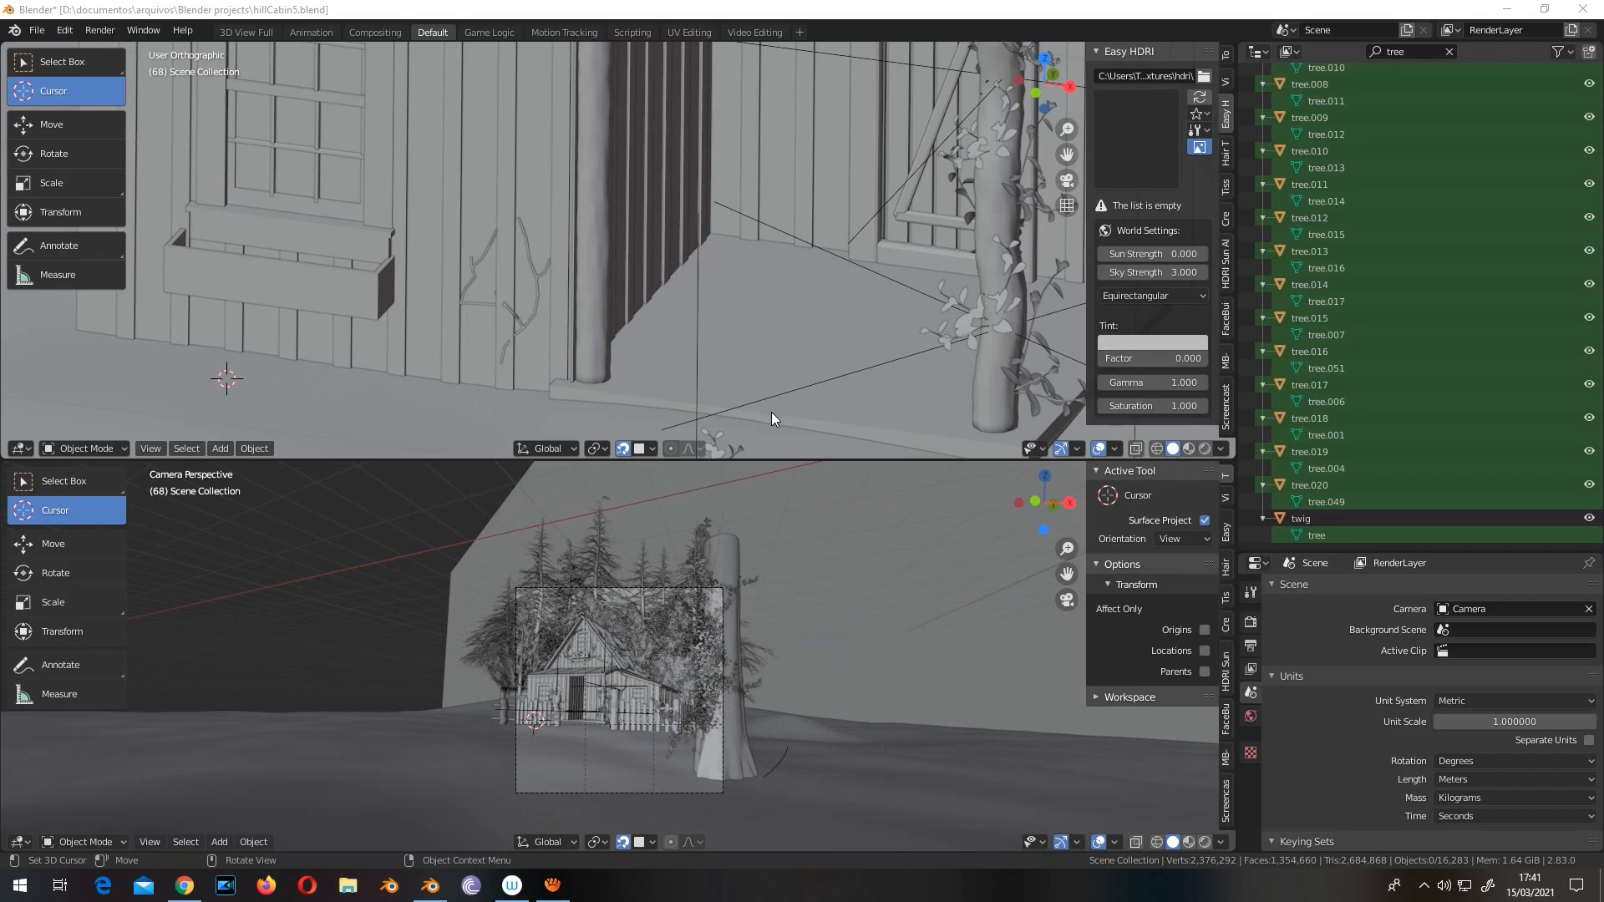
pyautogui.moveTo(139, 511)
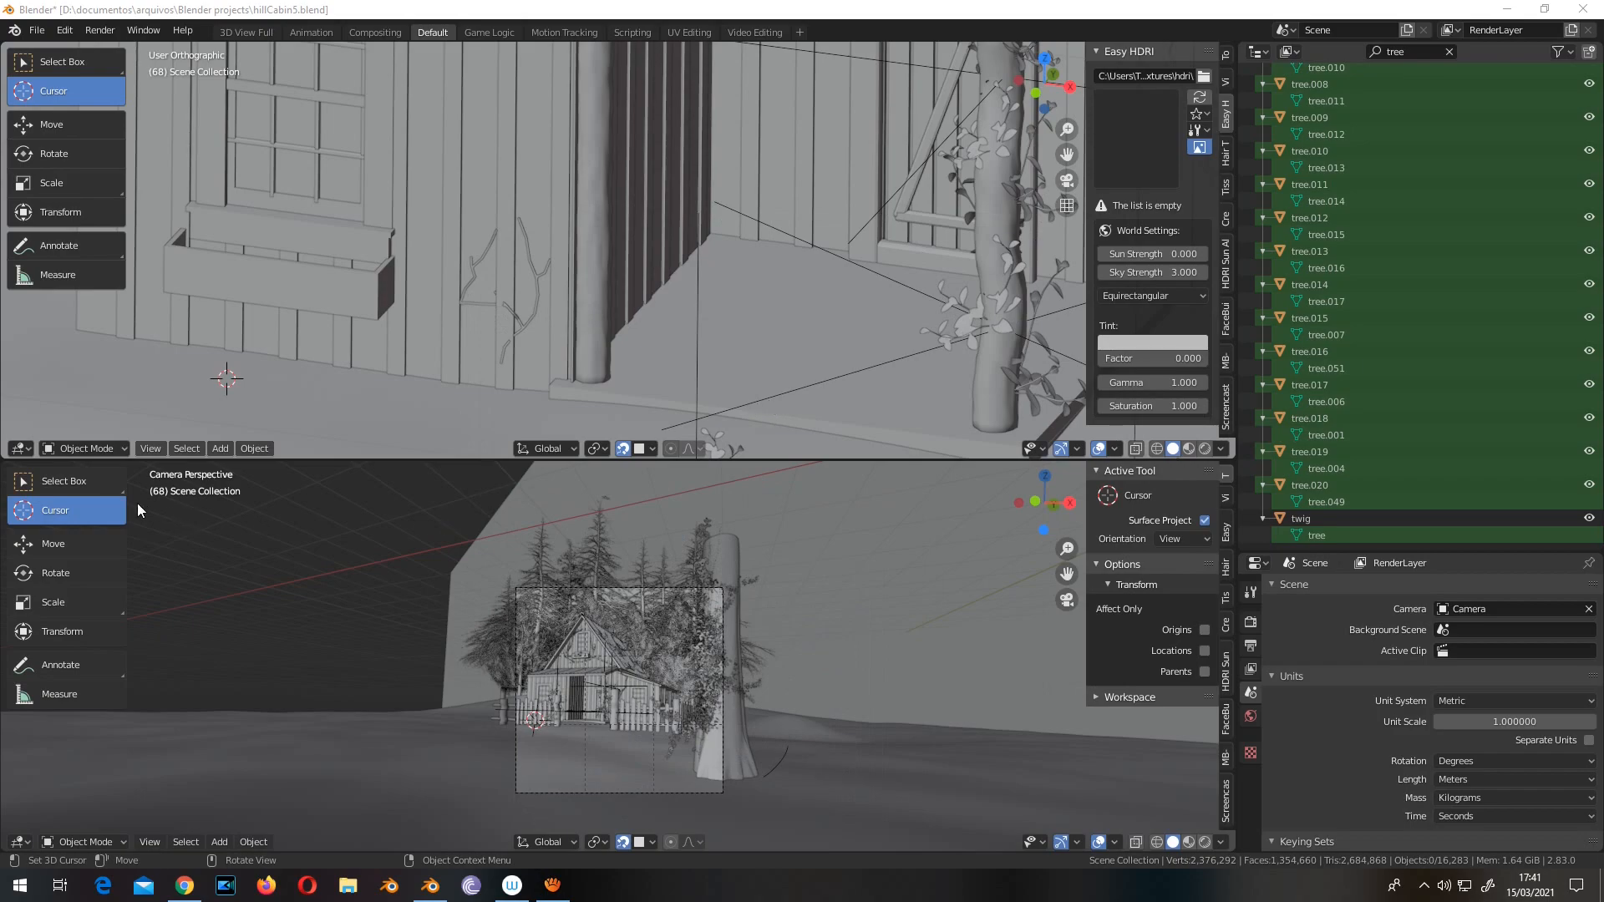
pyautogui.moveTo(64, 481)
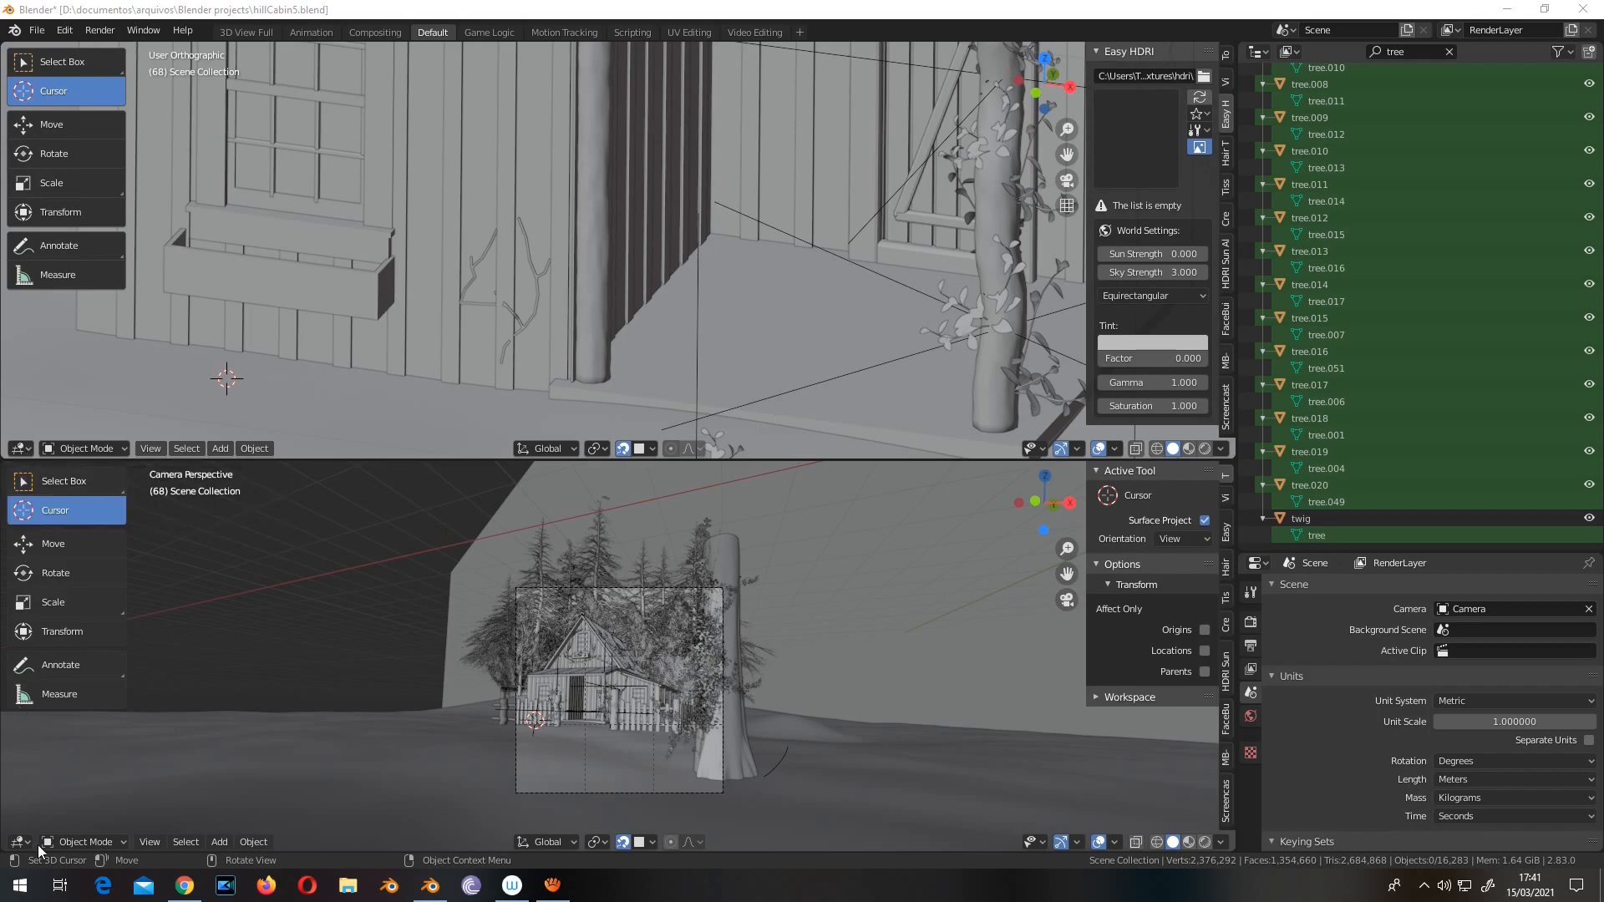
# Step: Change the lower area's editor type to Mtree Node Tree
pyautogui.click(19, 842)
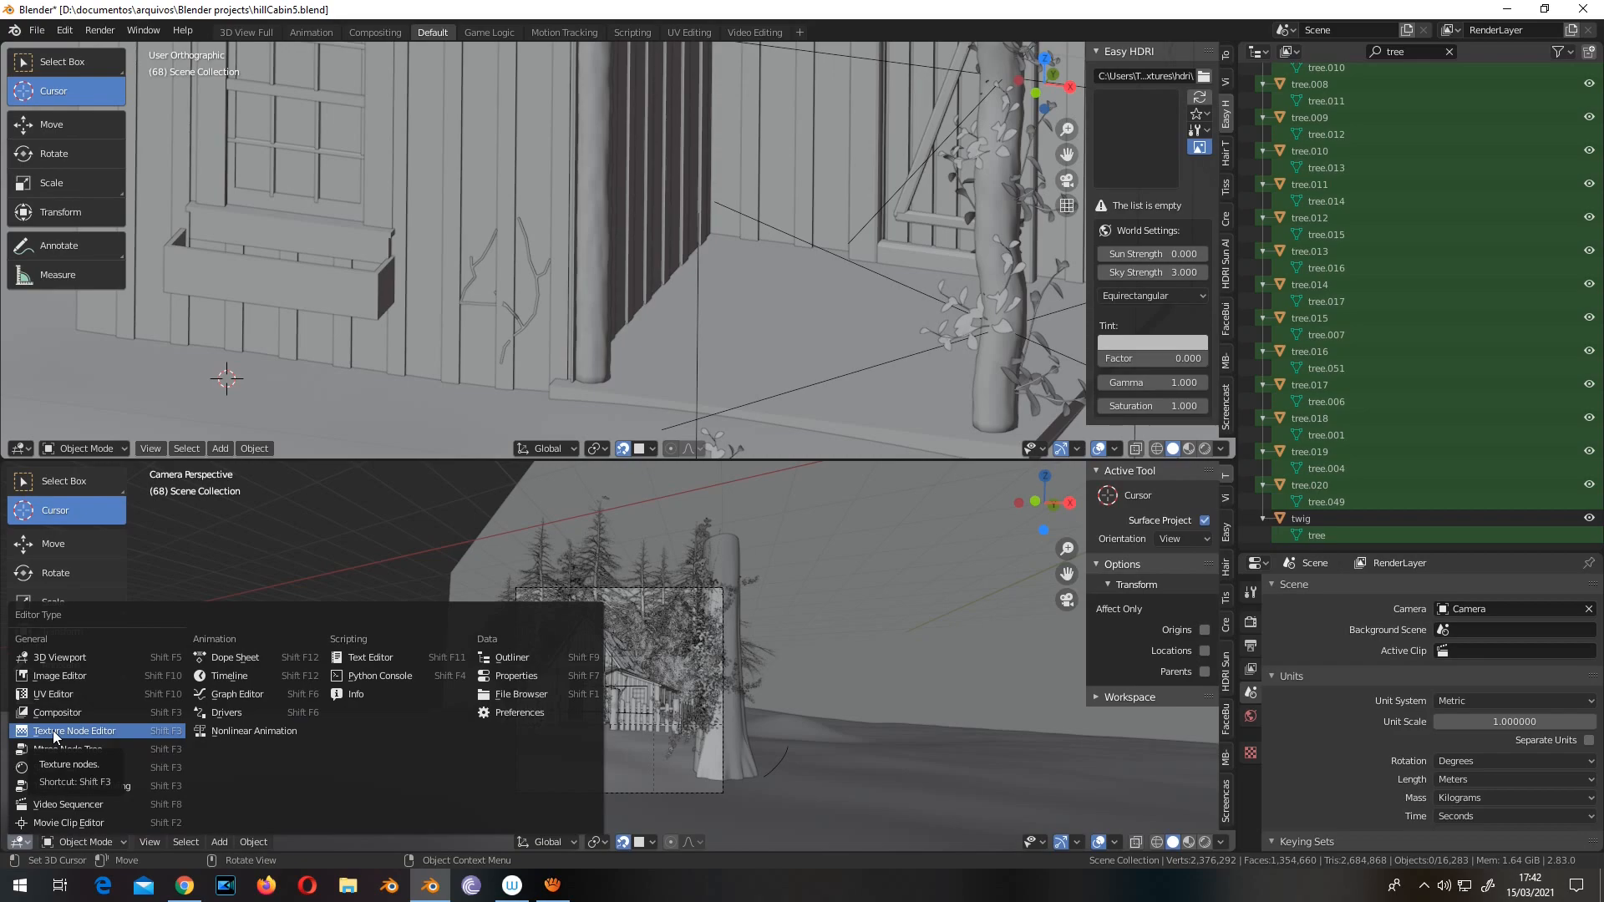
pyautogui.moveTo(58, 712)
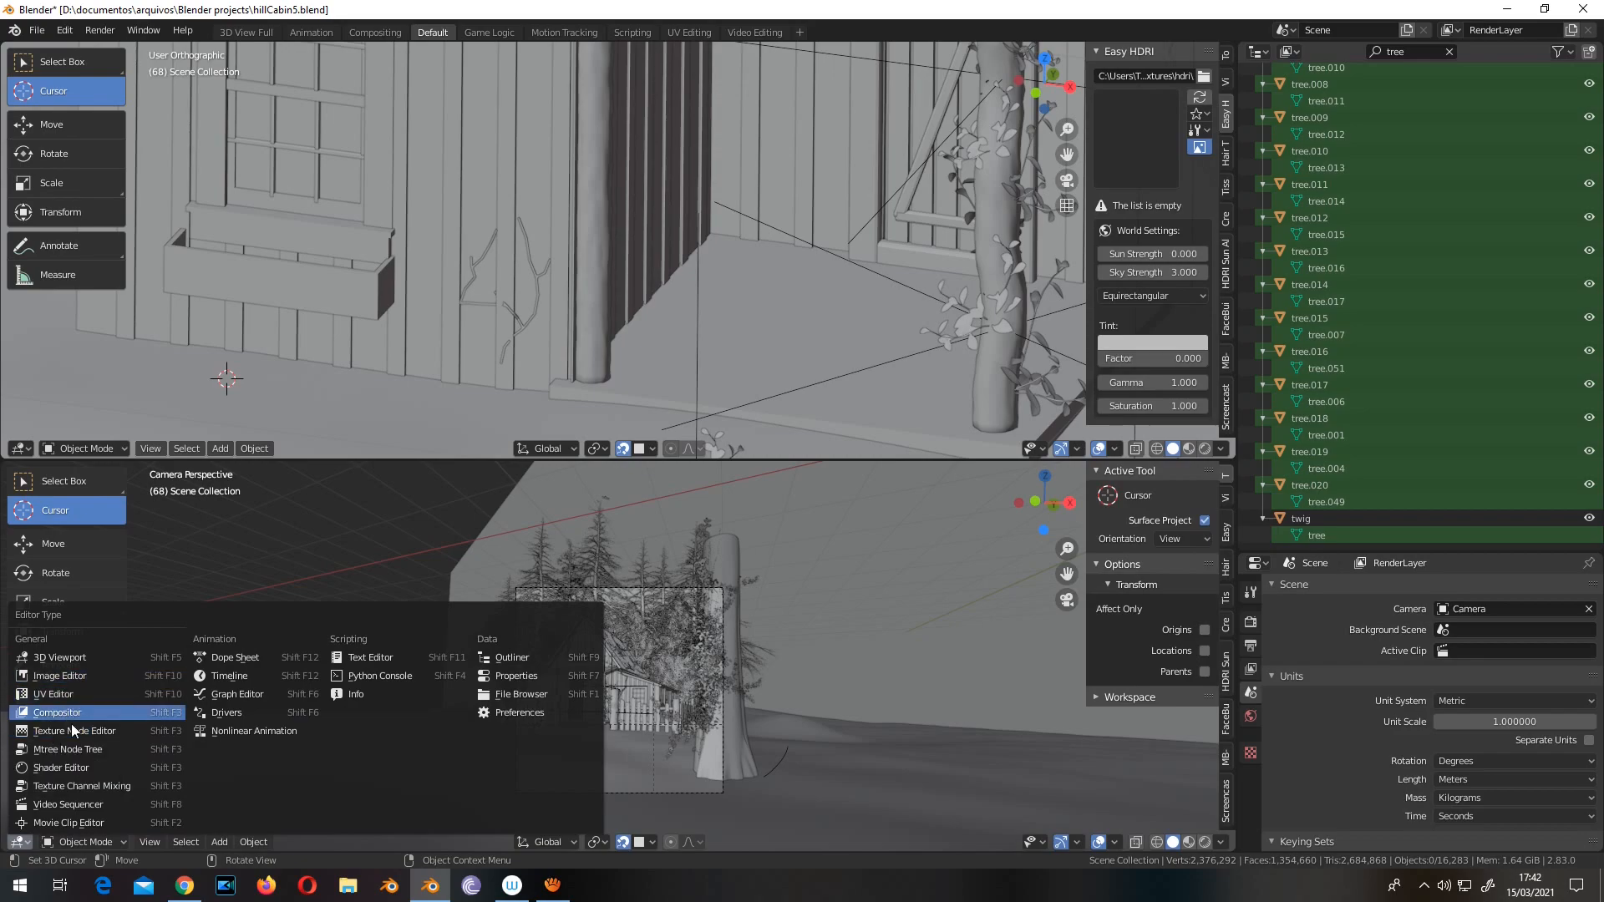
pyautogui.moveTo(72, 748)
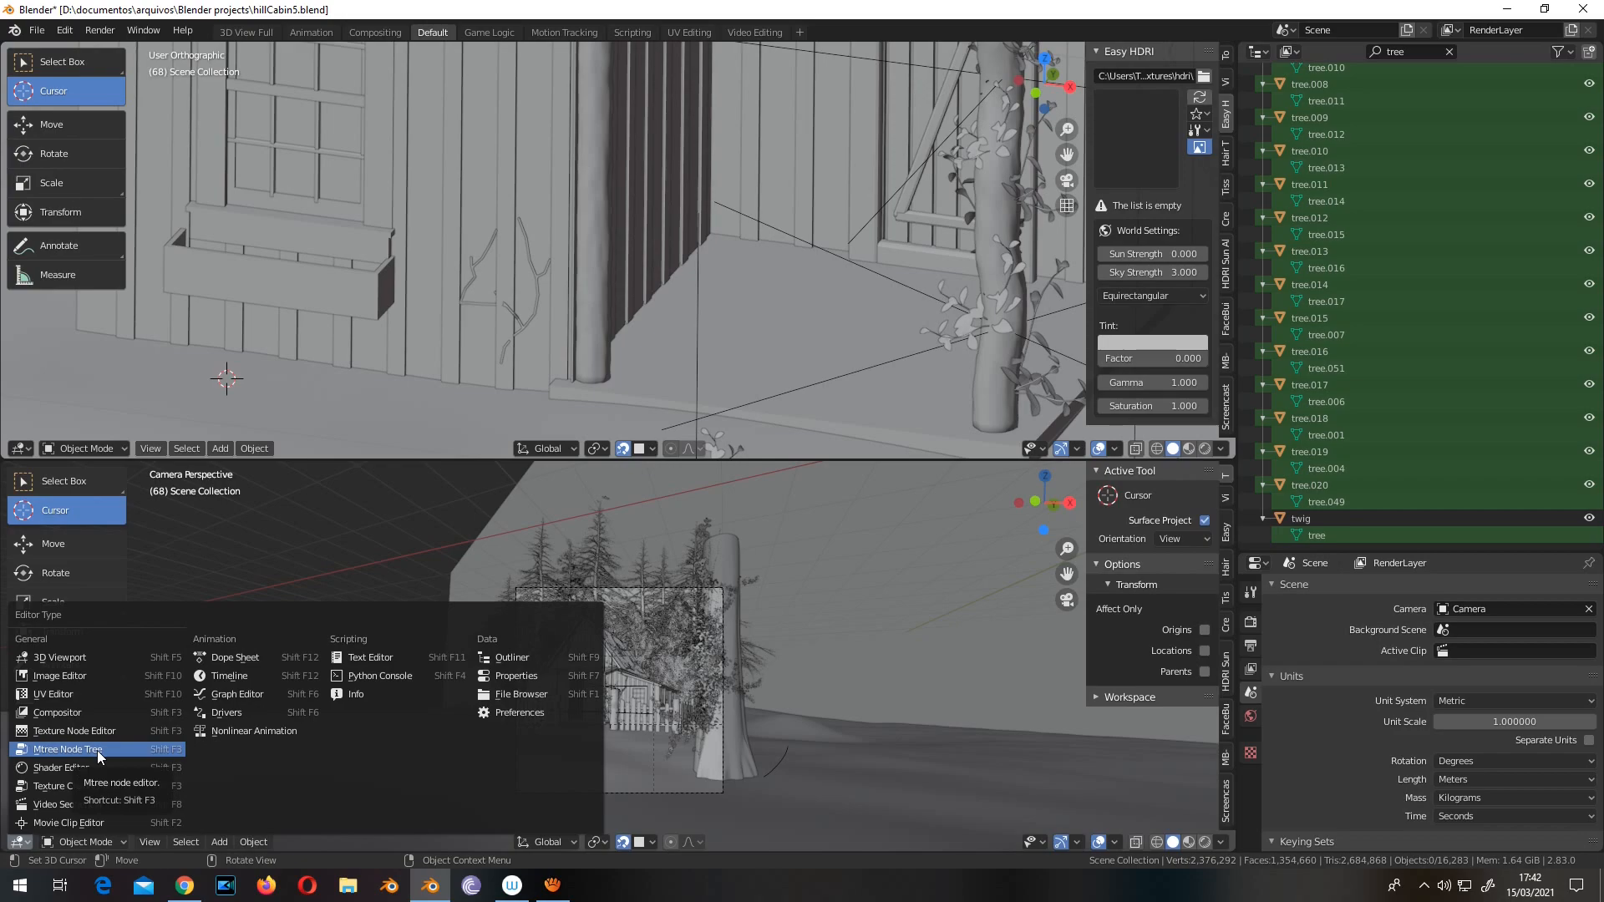
pyautogui.click(69, 749)
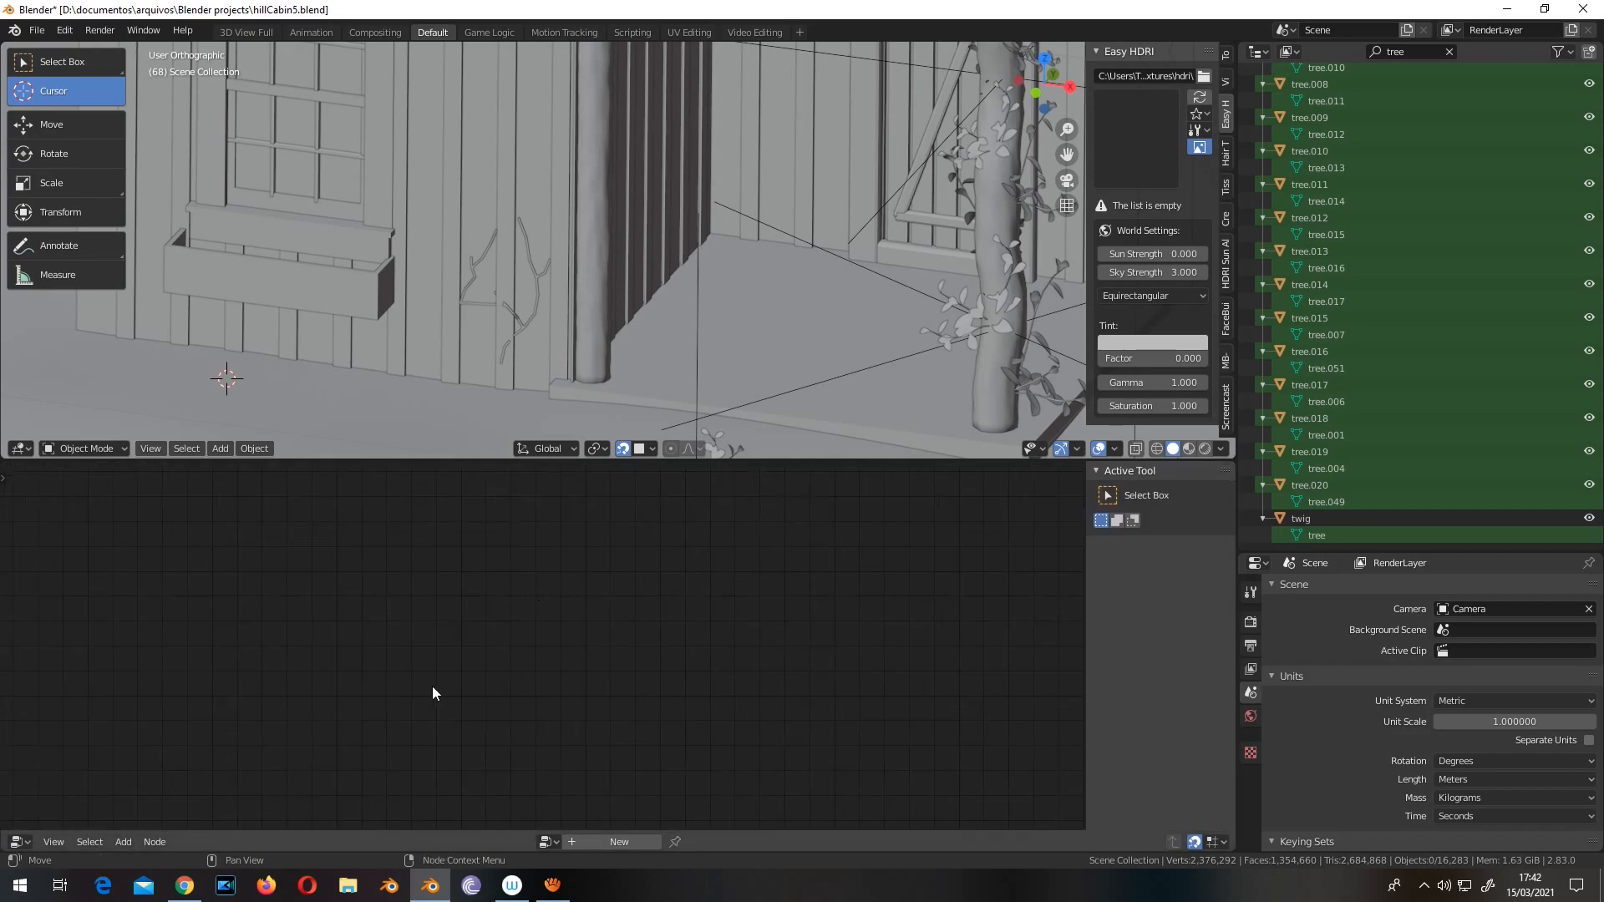
pyautogui.moveTo(471, 852)
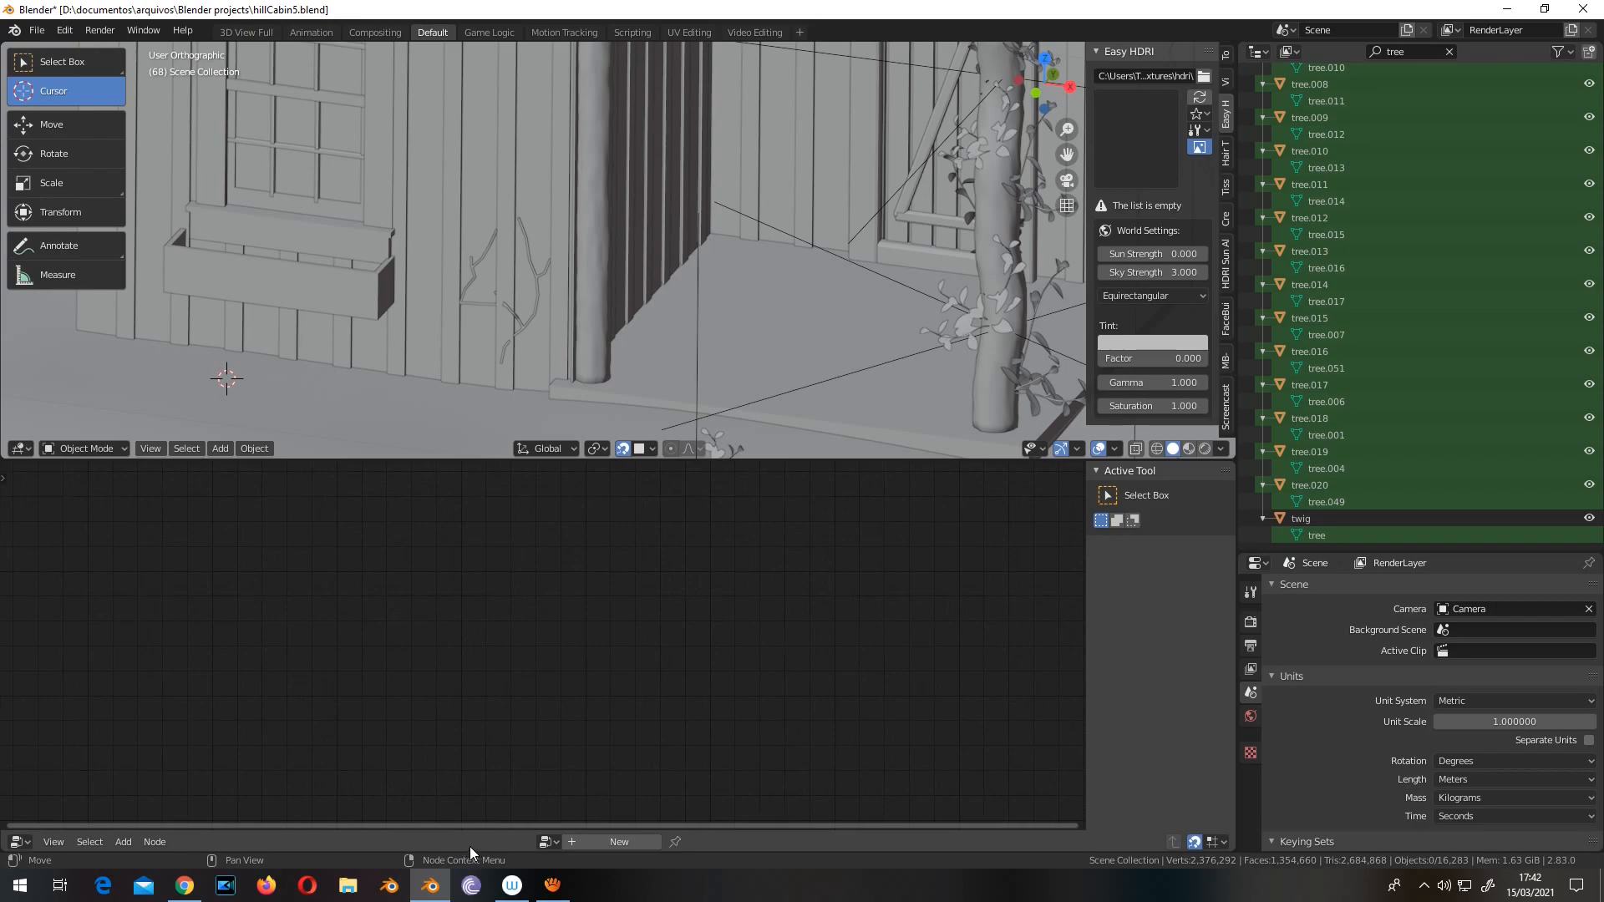
pyautogui.moveTo(484, 839)
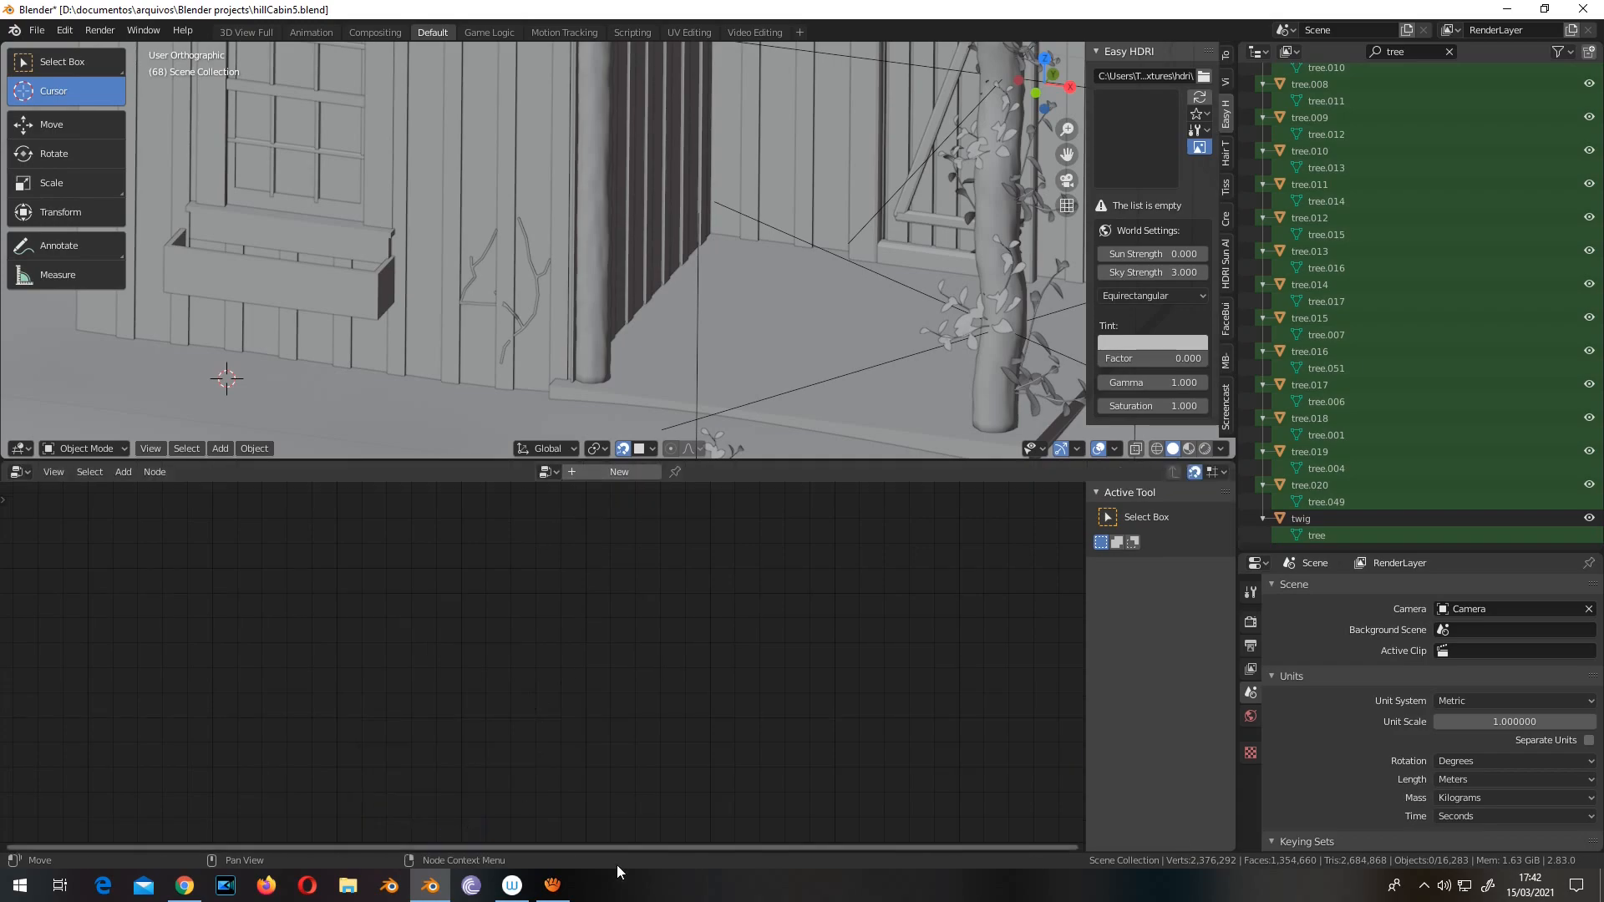
pyautogui.moveTo(618, 473)
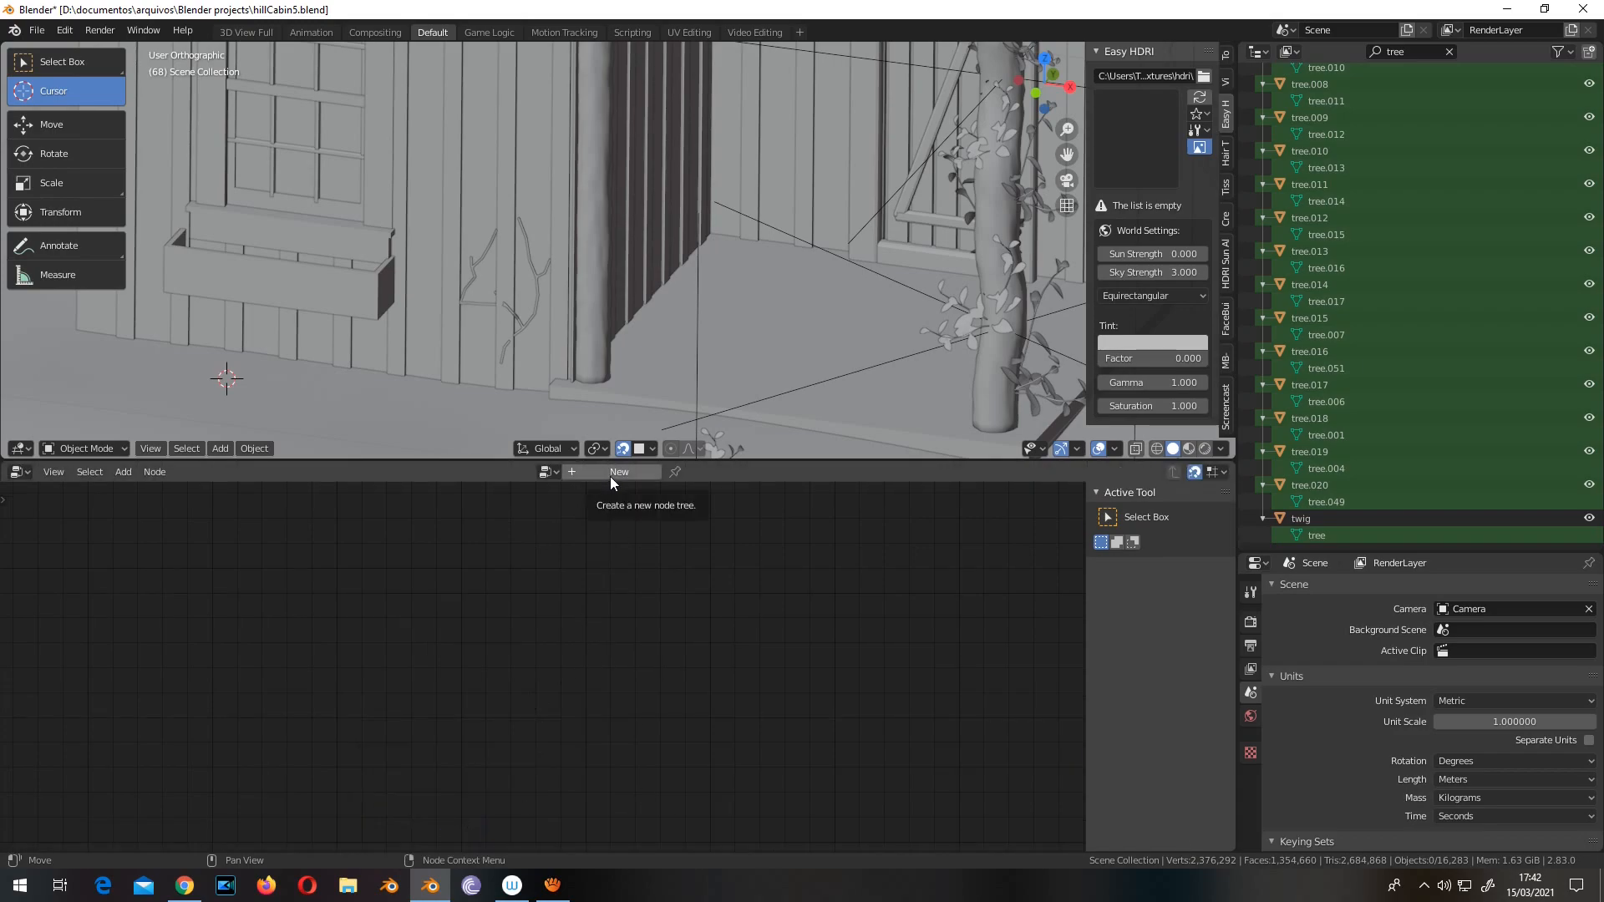
# Step: Create a new Mtree node tree and add a Twig Node generating twig object tree.021
pyautogui.click(618, 471)
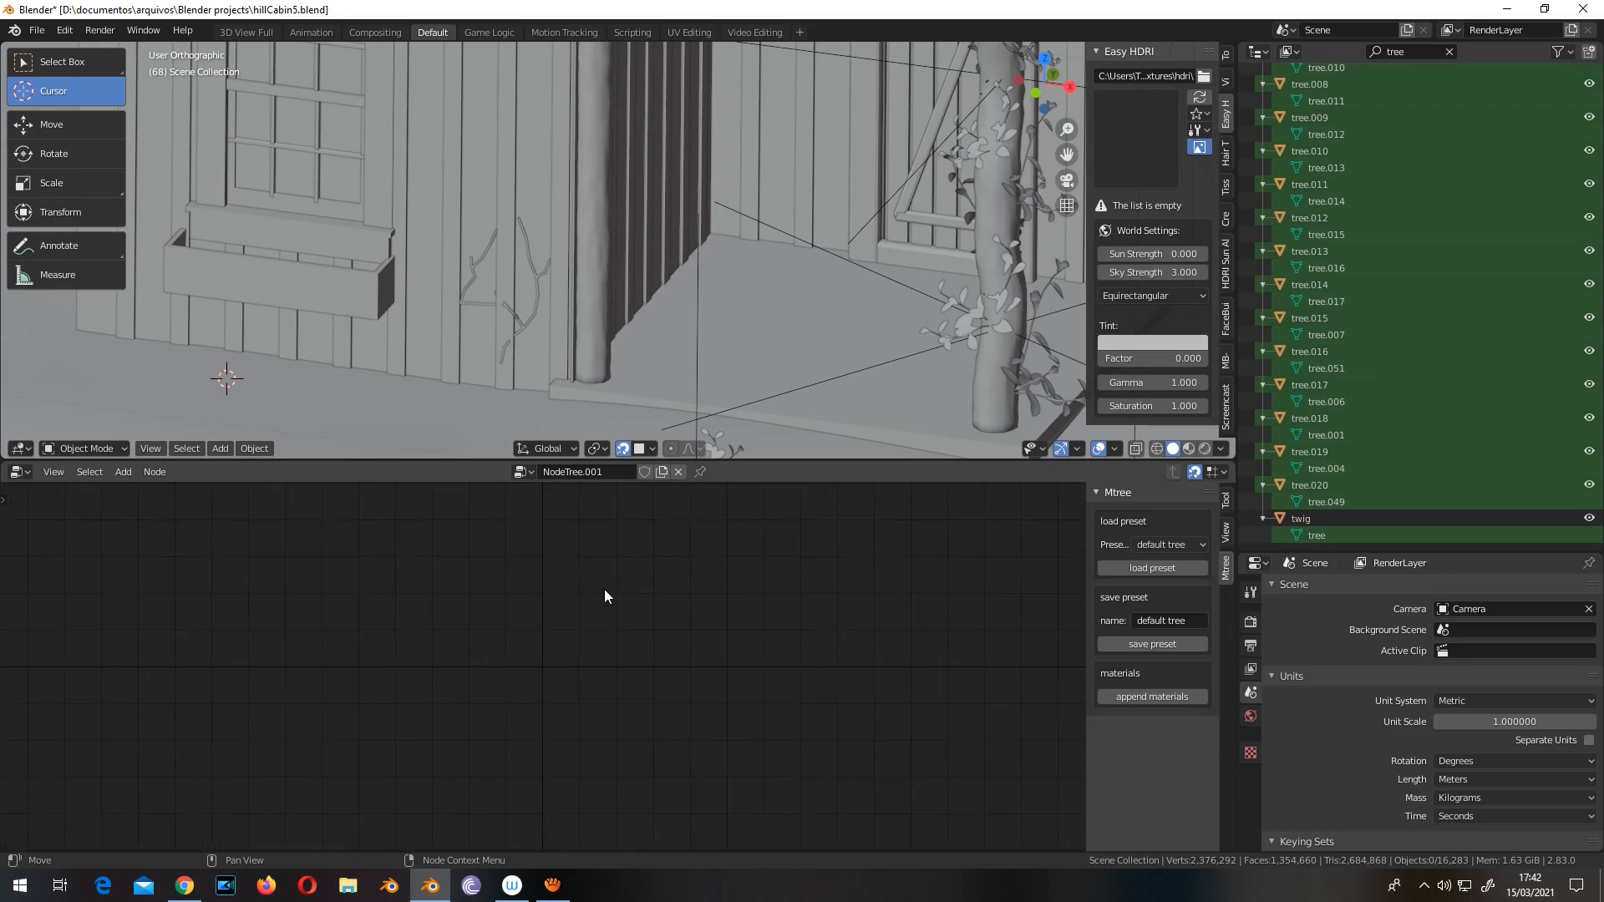
pyautogui.moveTo(583, 606)
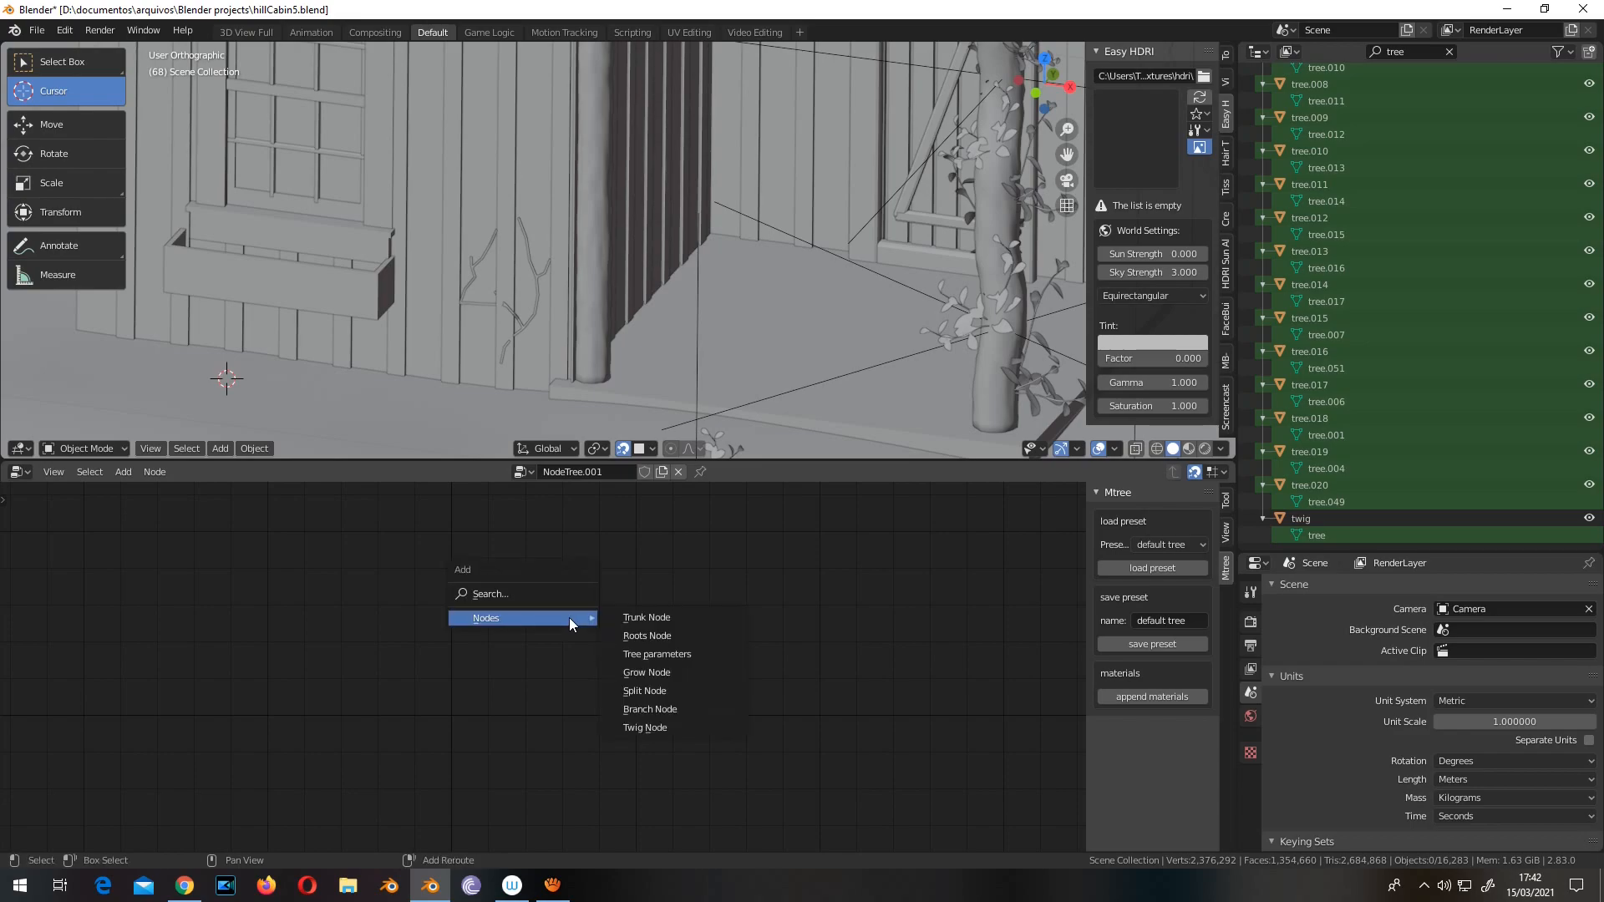
pyautogui.moveTo(647, 617)
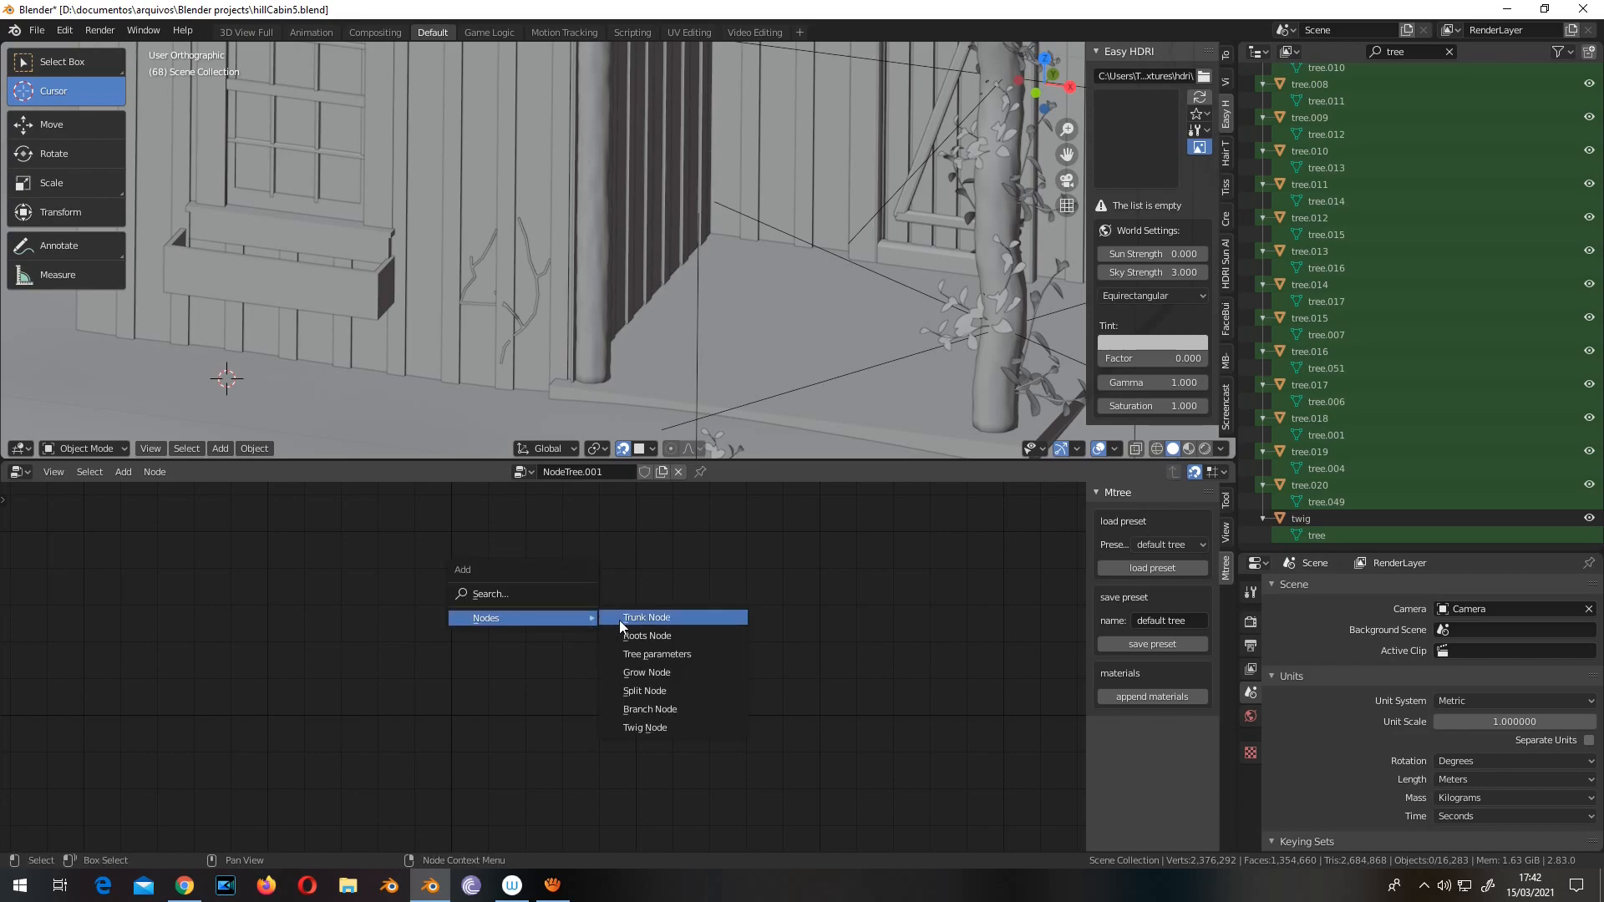
pyautogui.click(644, 728)
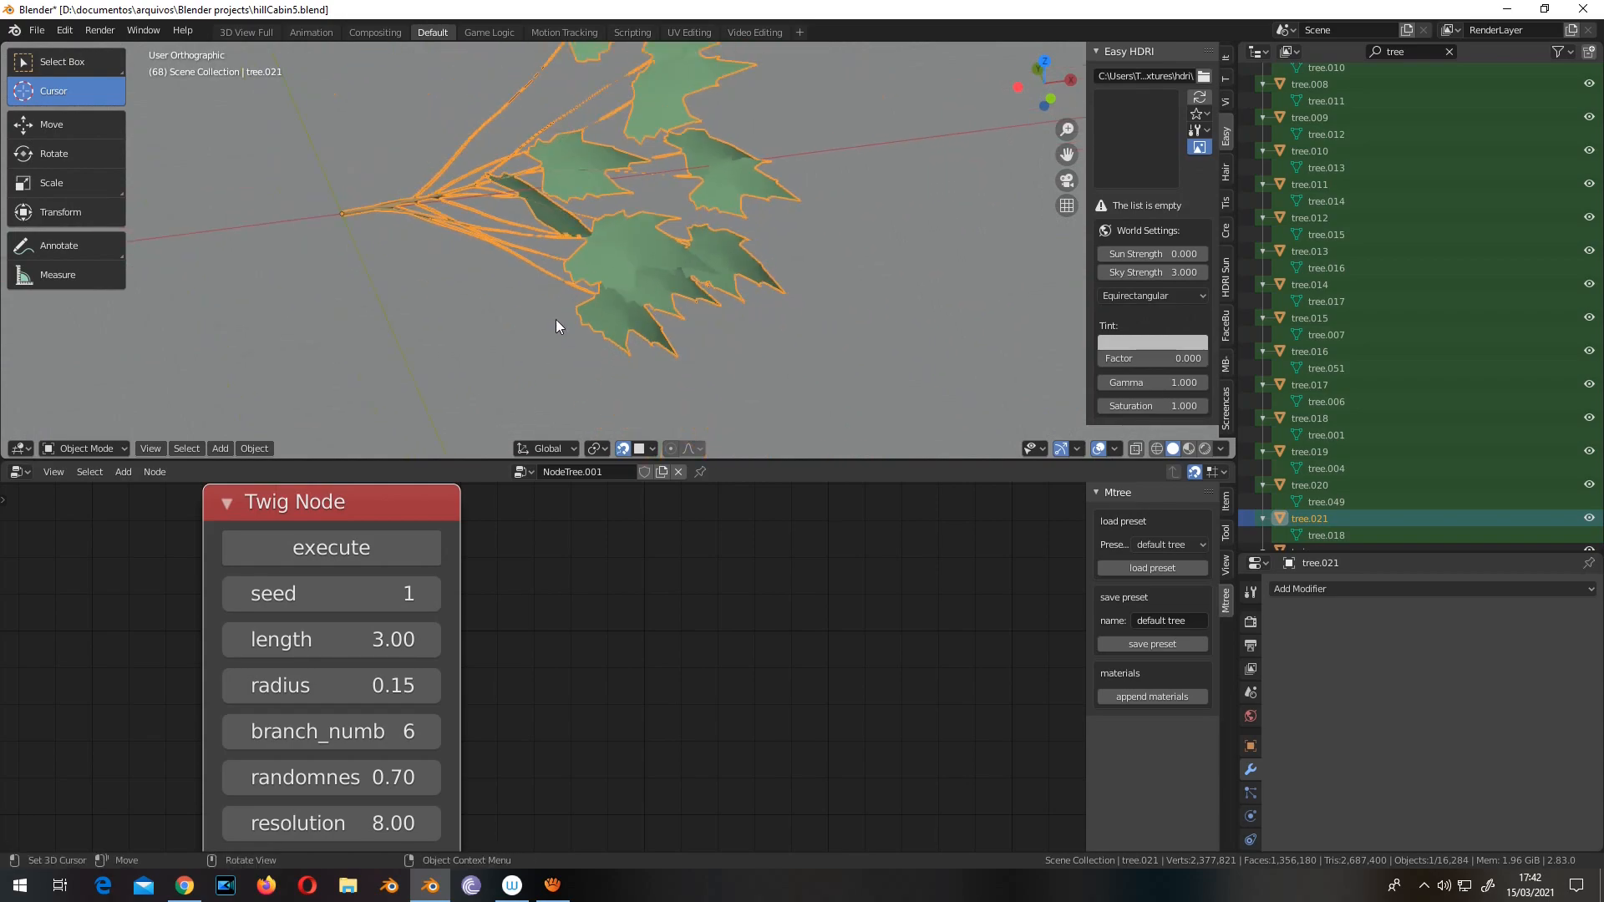
# Step: Split one twig leaf off as tree.022 and delete the leftover branch and leaves
pyautogui.click(609, 280)
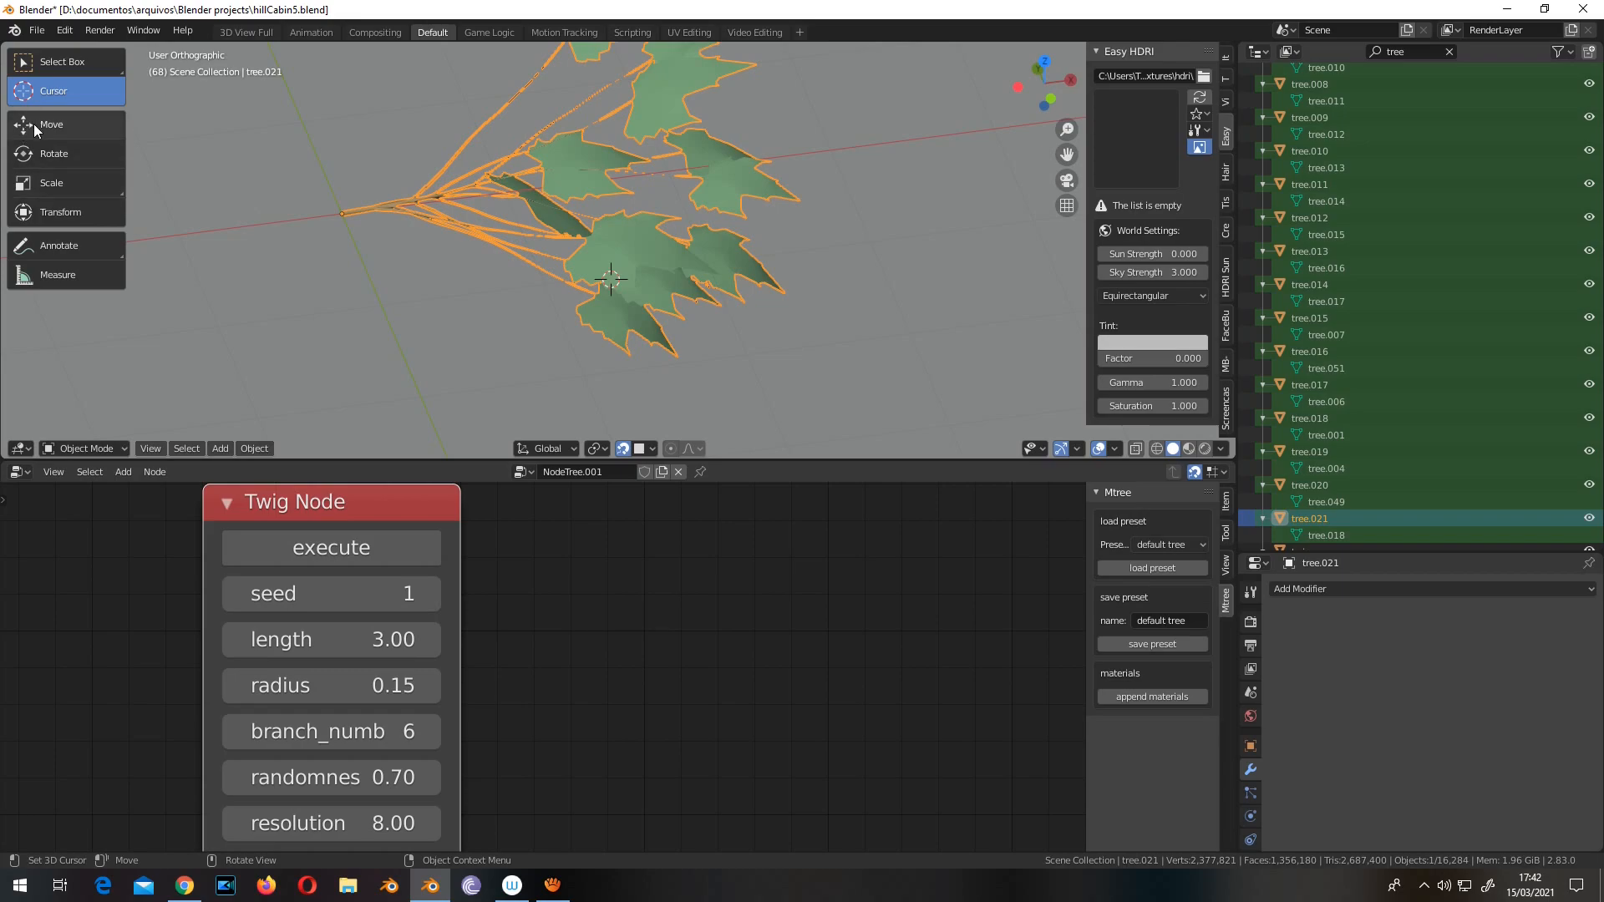
pyautogui.click(61, 61)
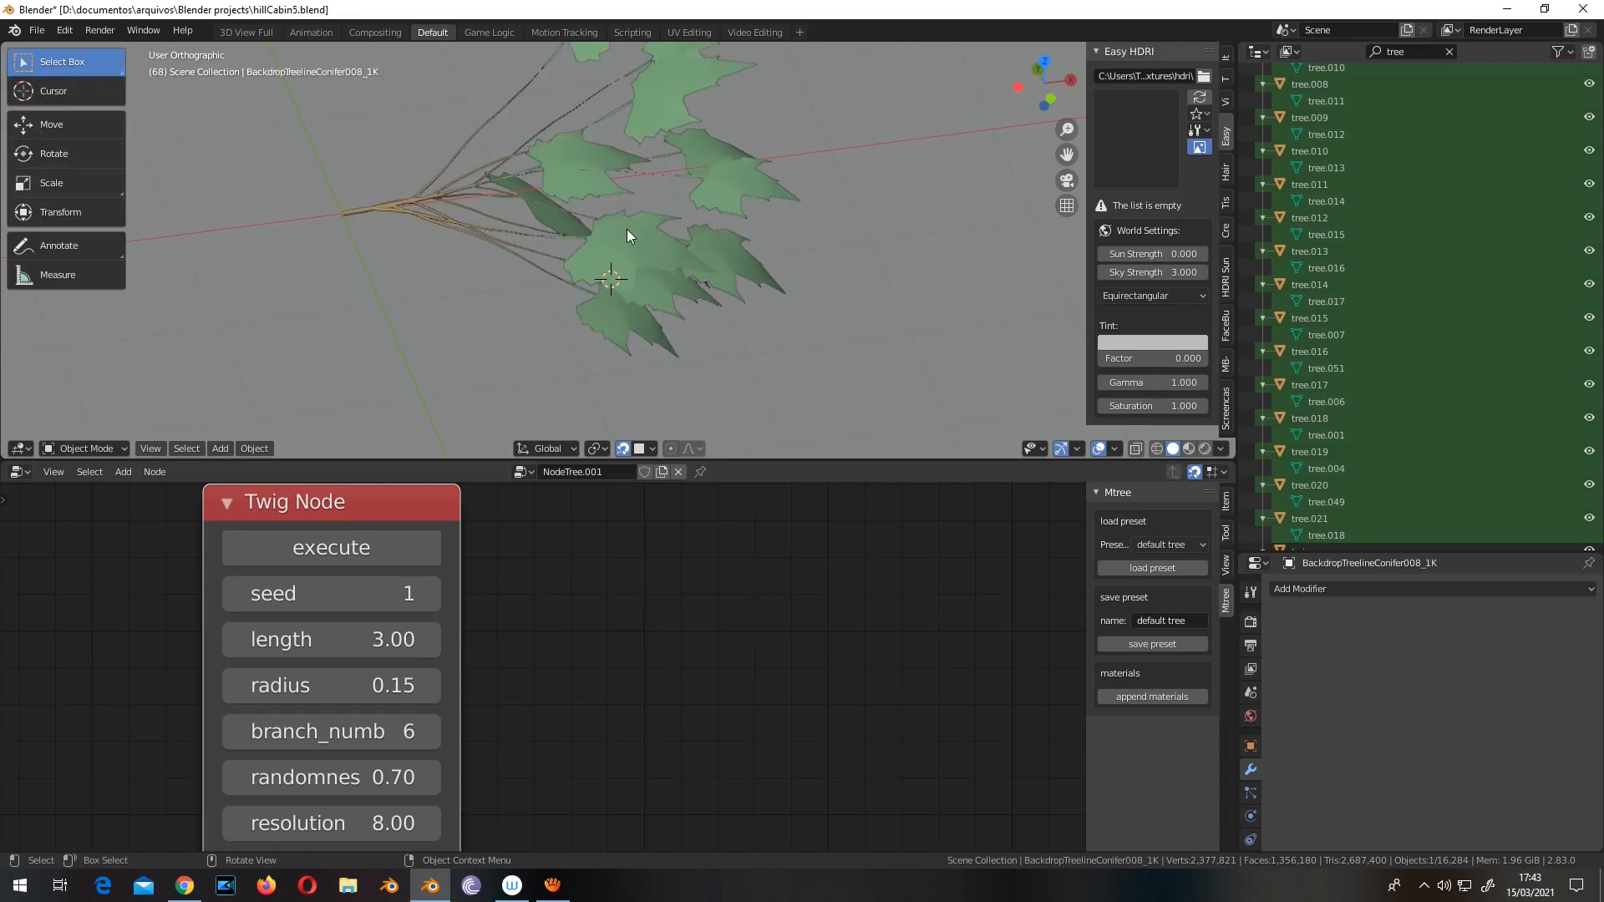
pyautogui.click(1319, 518)
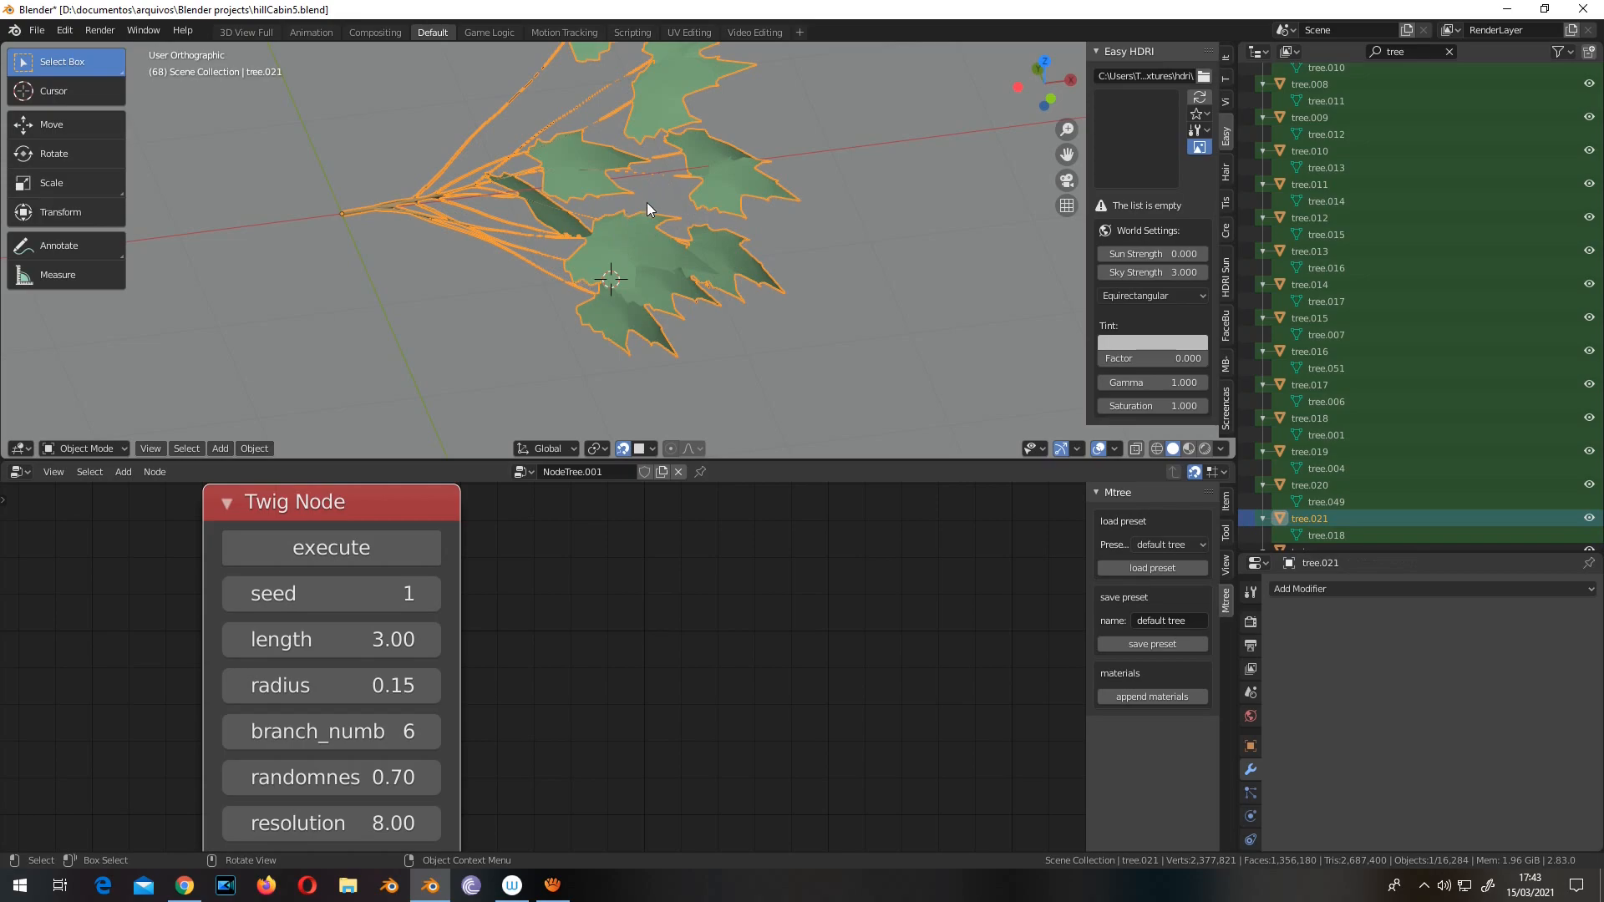
pyautogui.press('Tab')
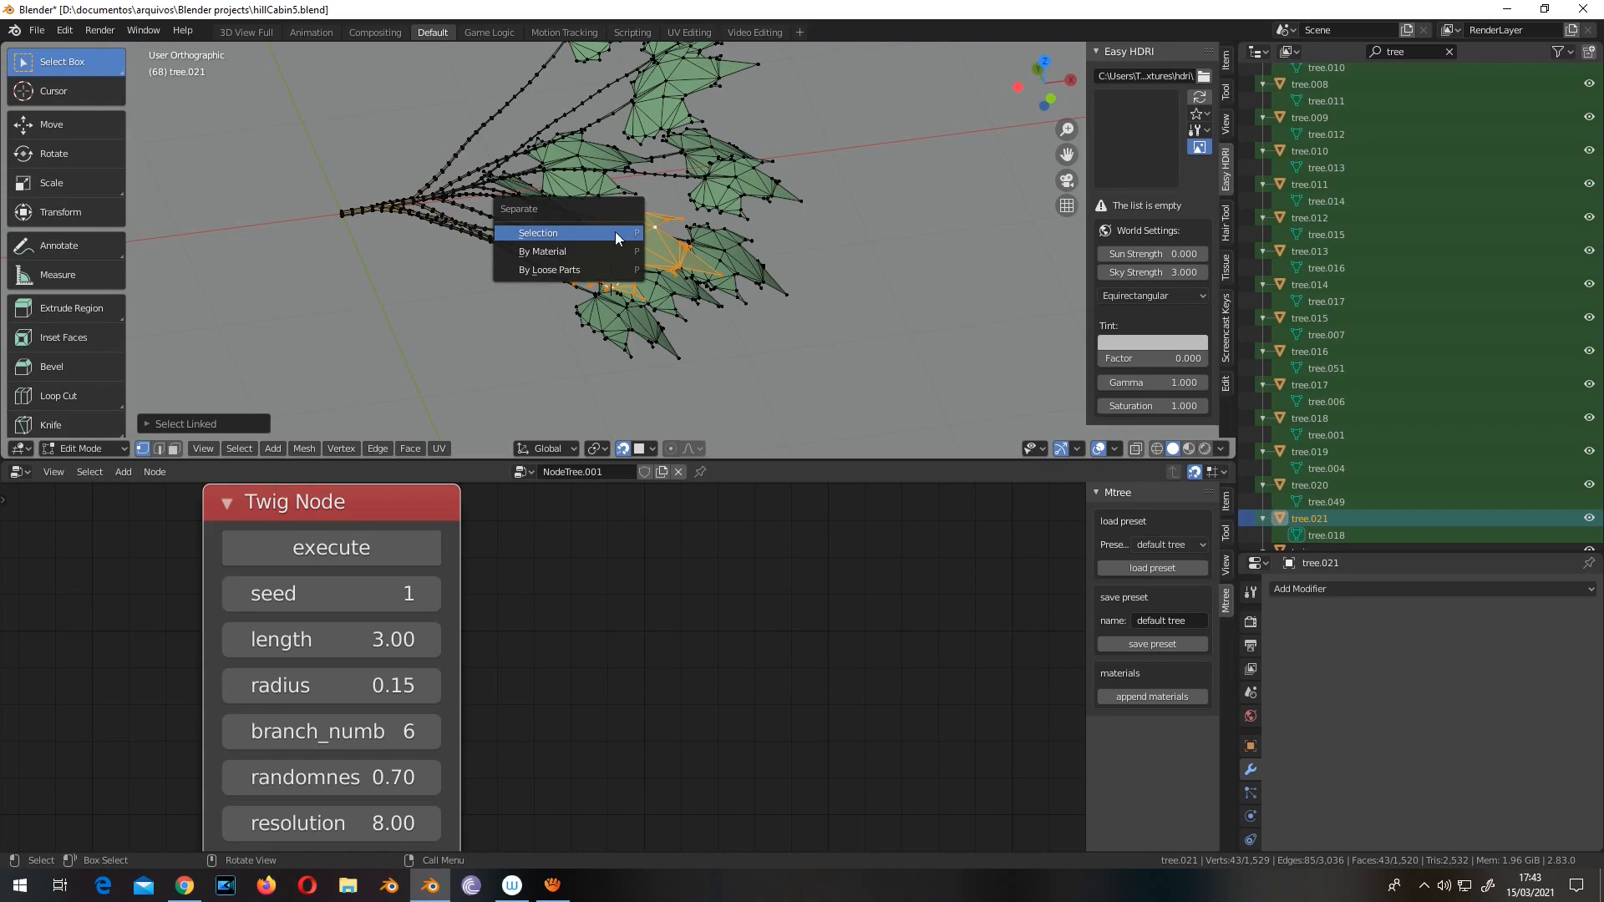
pyautogui.click(537, 232)
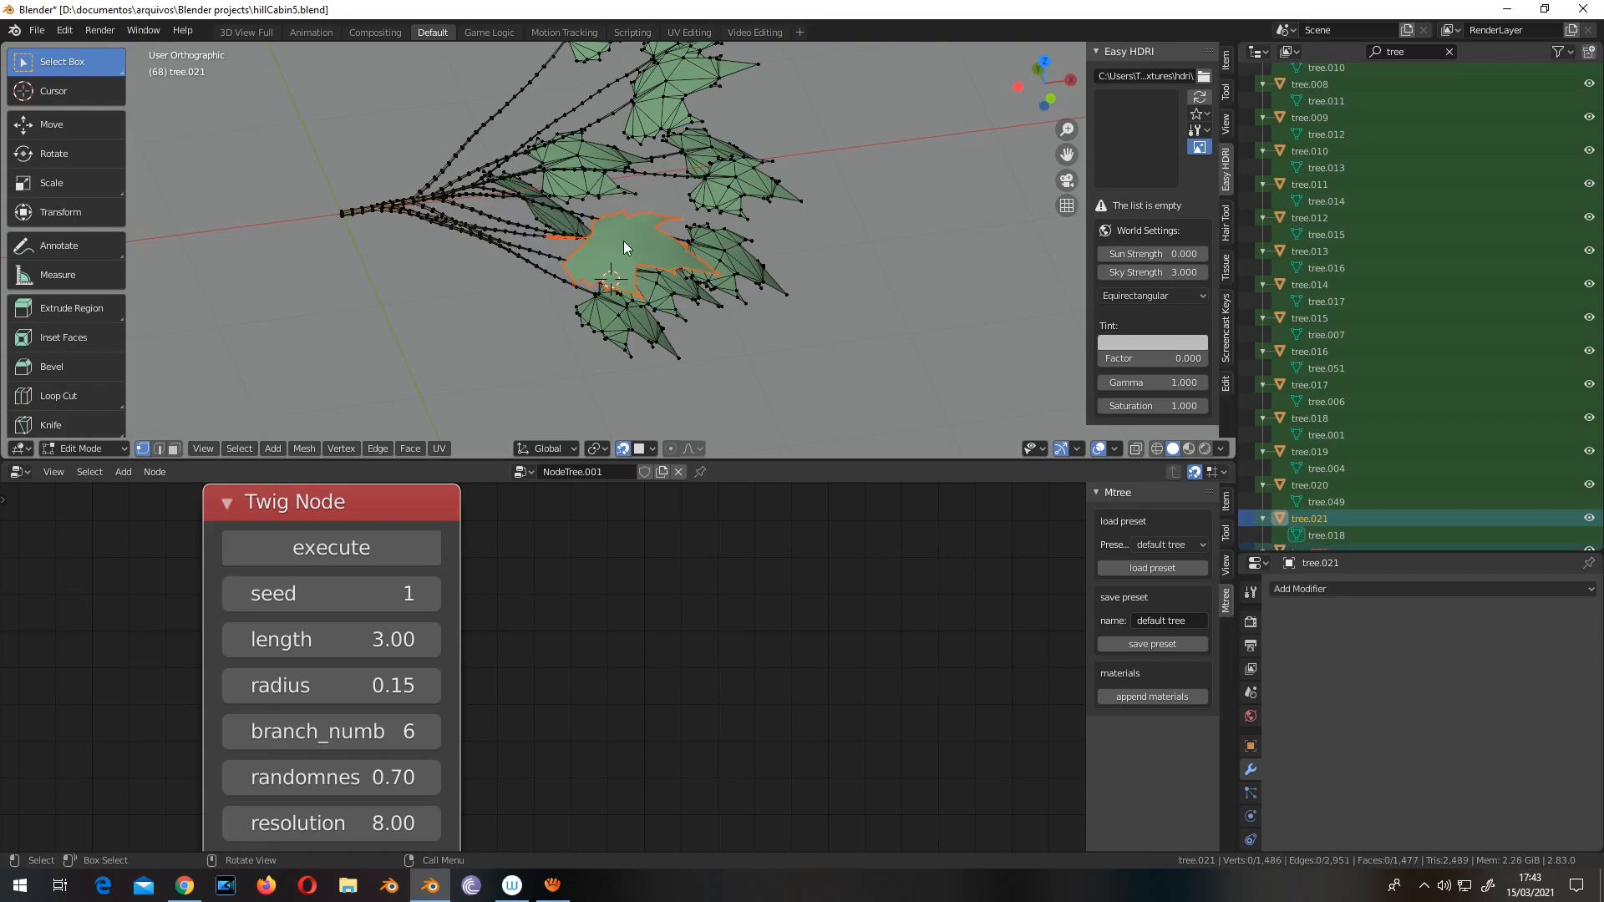
pyautogui.press('Tab')
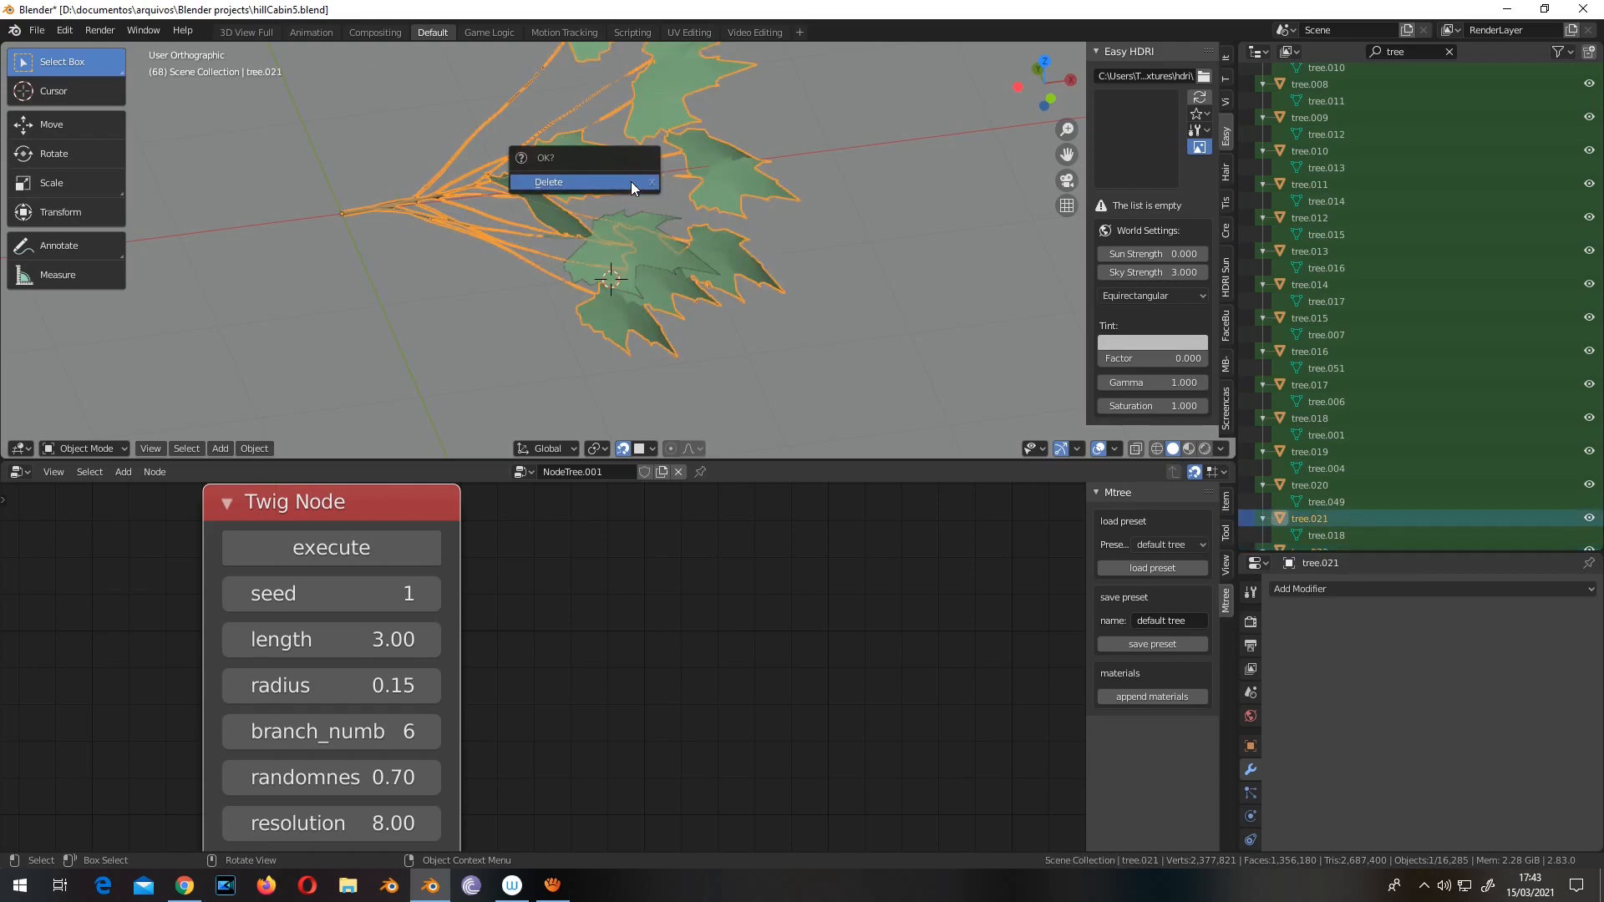
pyautogui.click(548, 181)
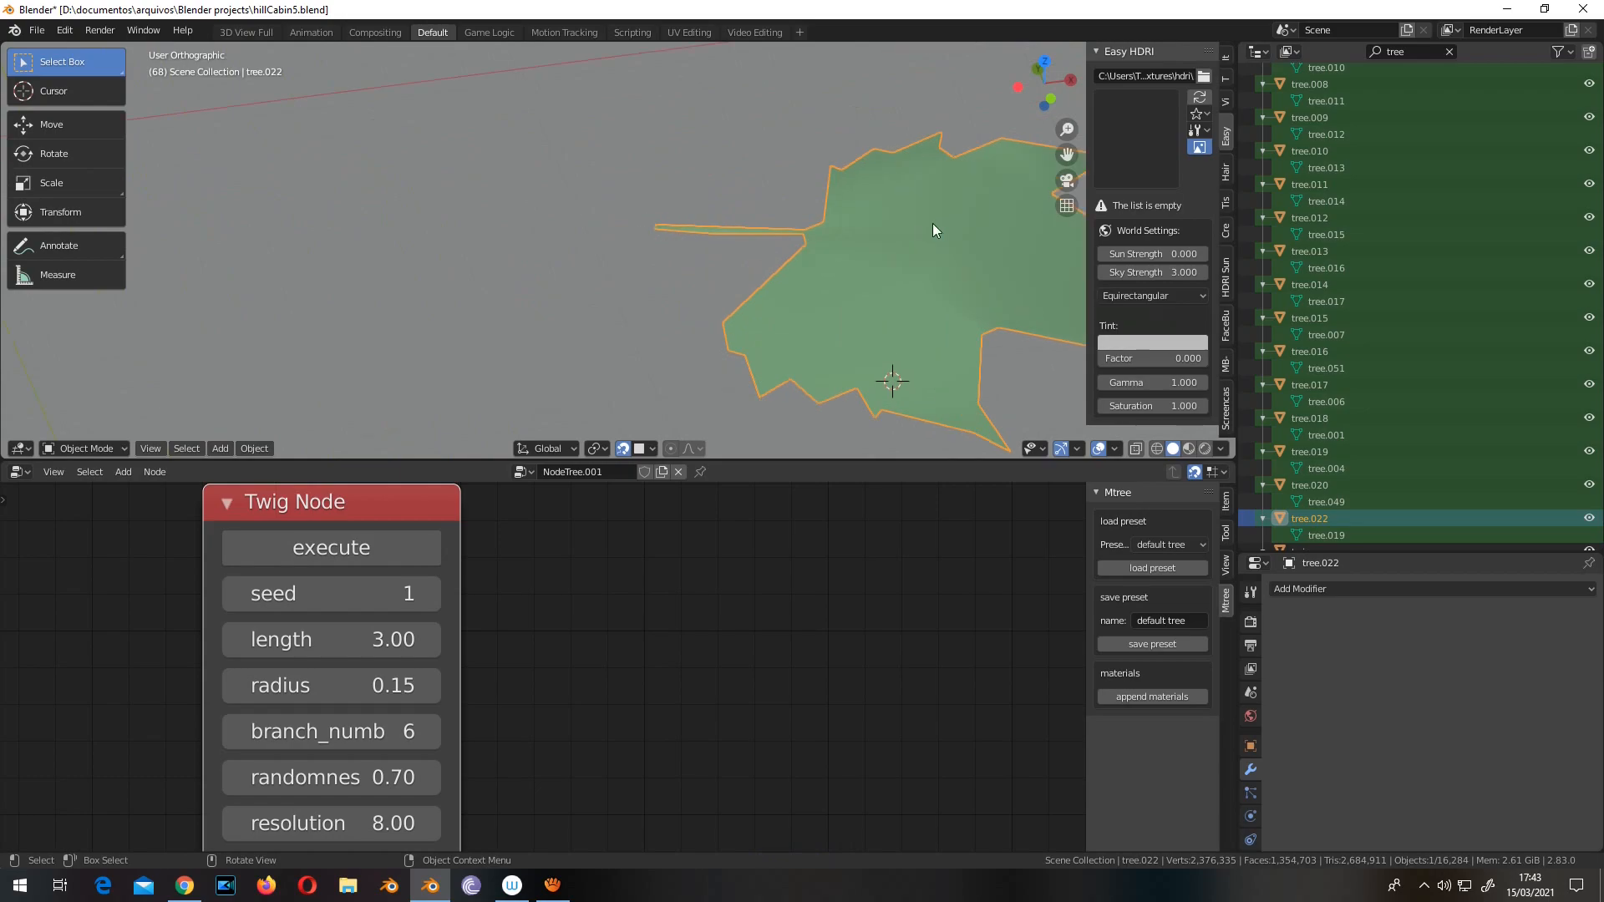
pyautogui.moveTo(680, 240)
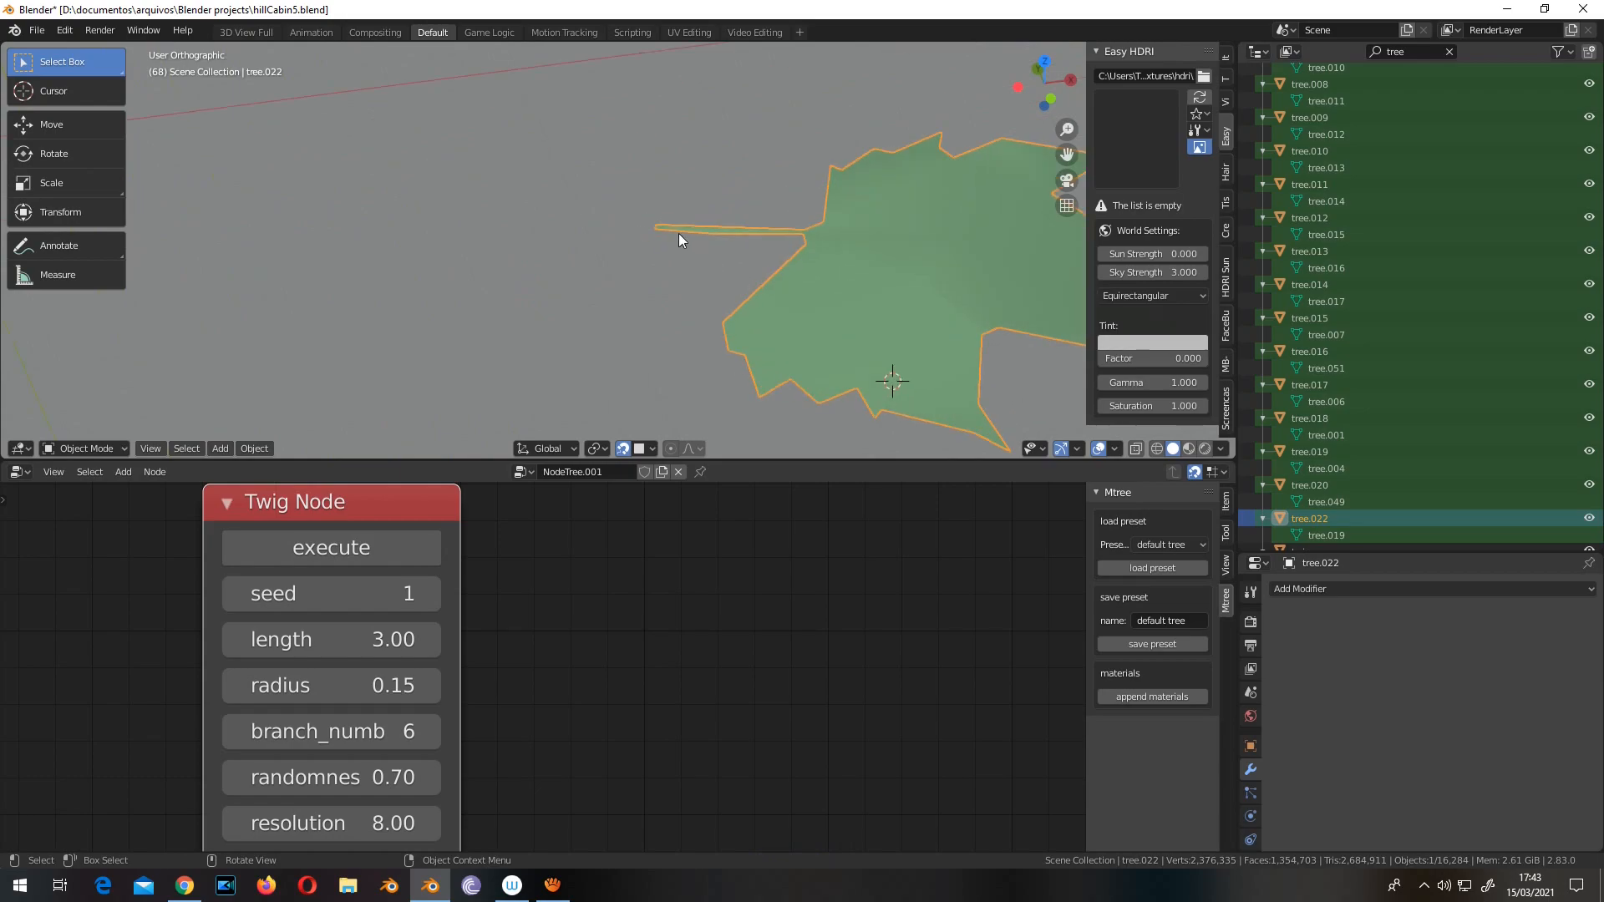
# Step: Snap the 3D cursor to the stem-end vertex of the lone leaf
pyautogui.press('Tab')
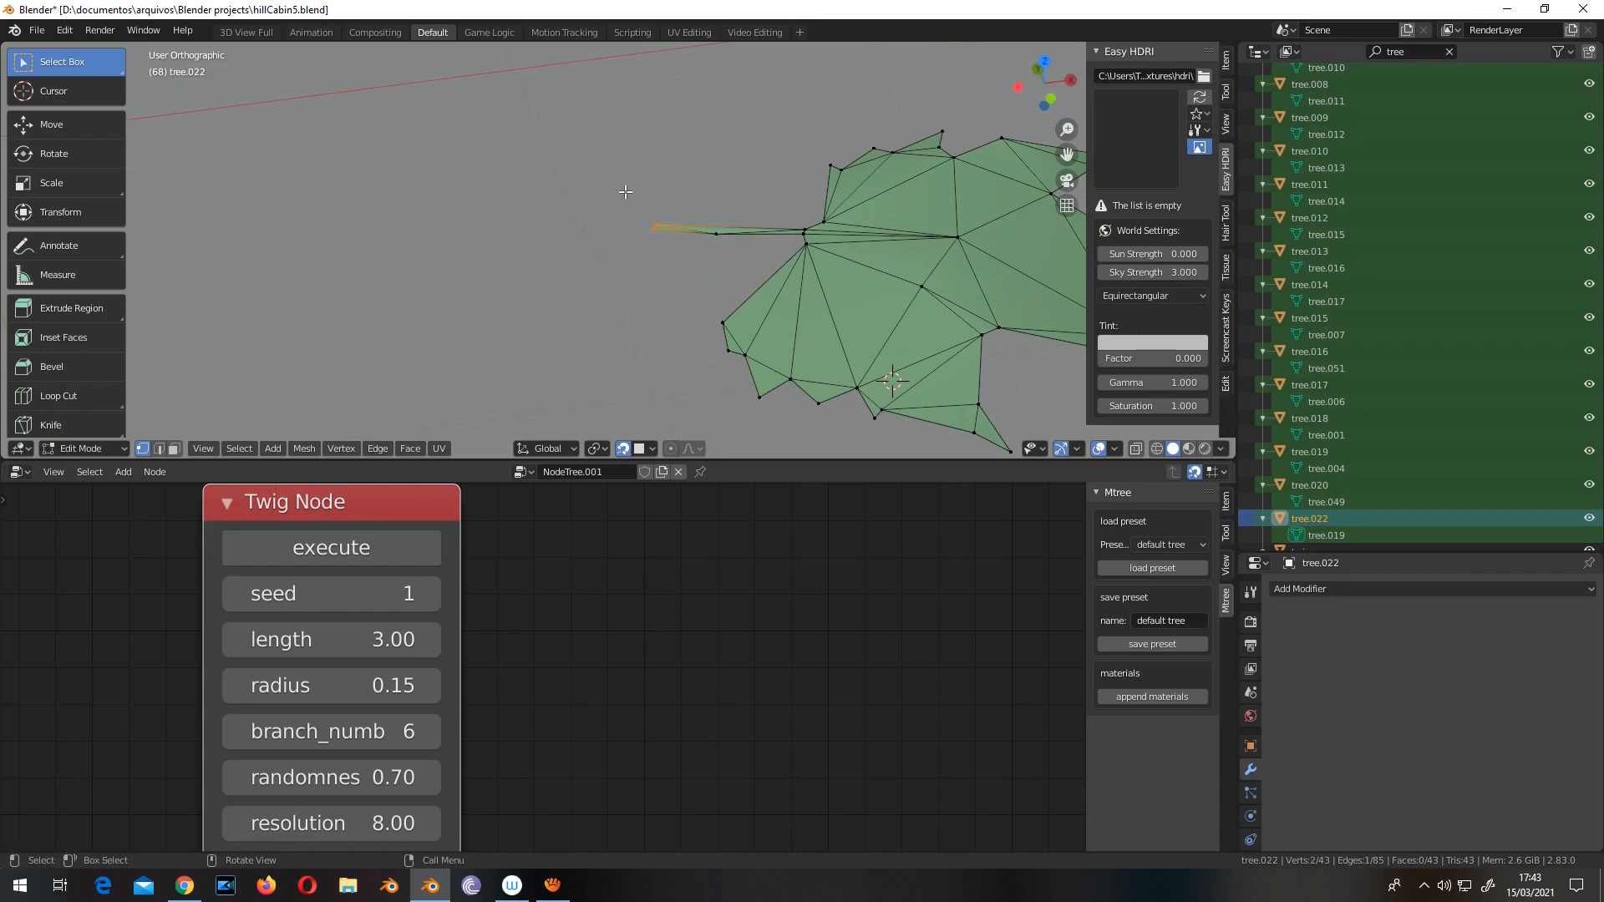
pyautogui.moveTo(604, 255)
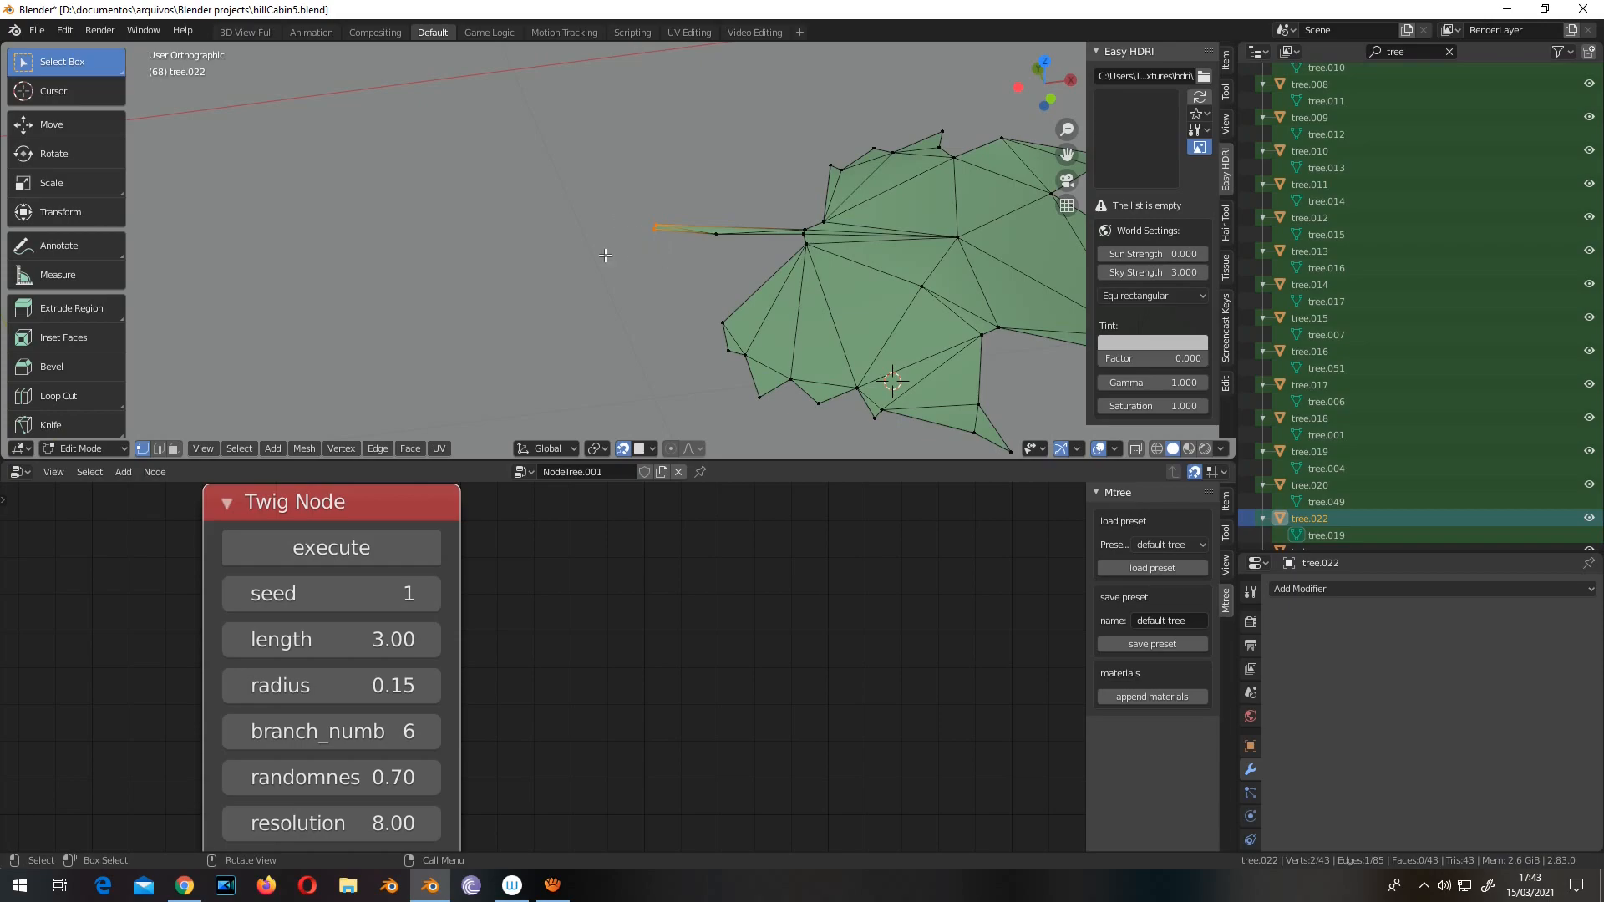
pyautogui.moveTo(637, 228)
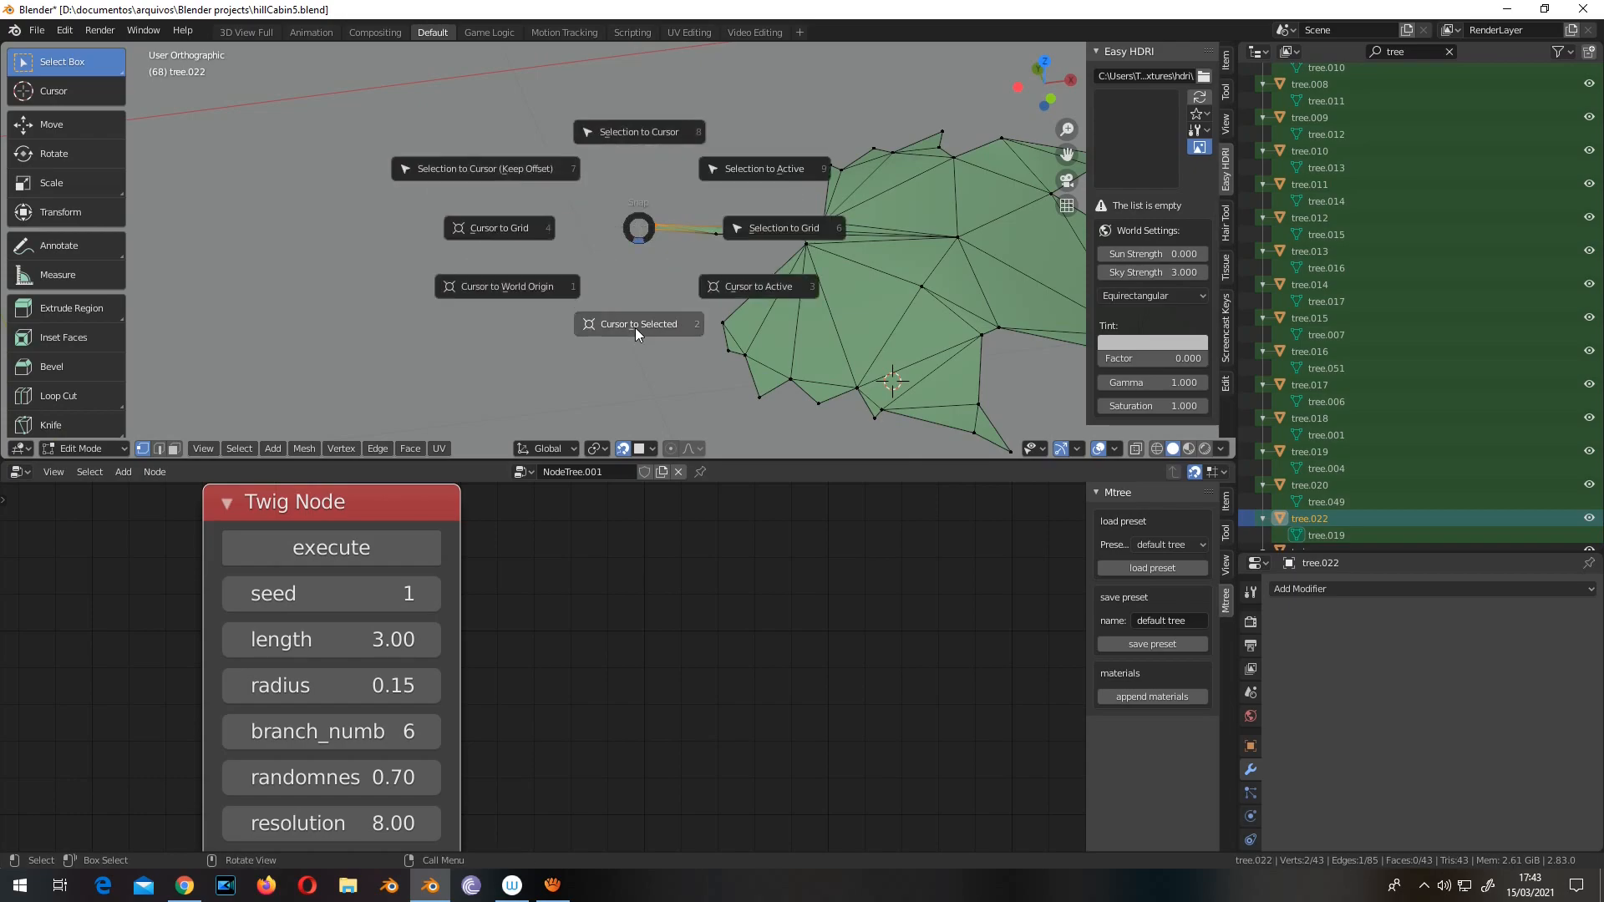
pyautogui.click(638, 324)
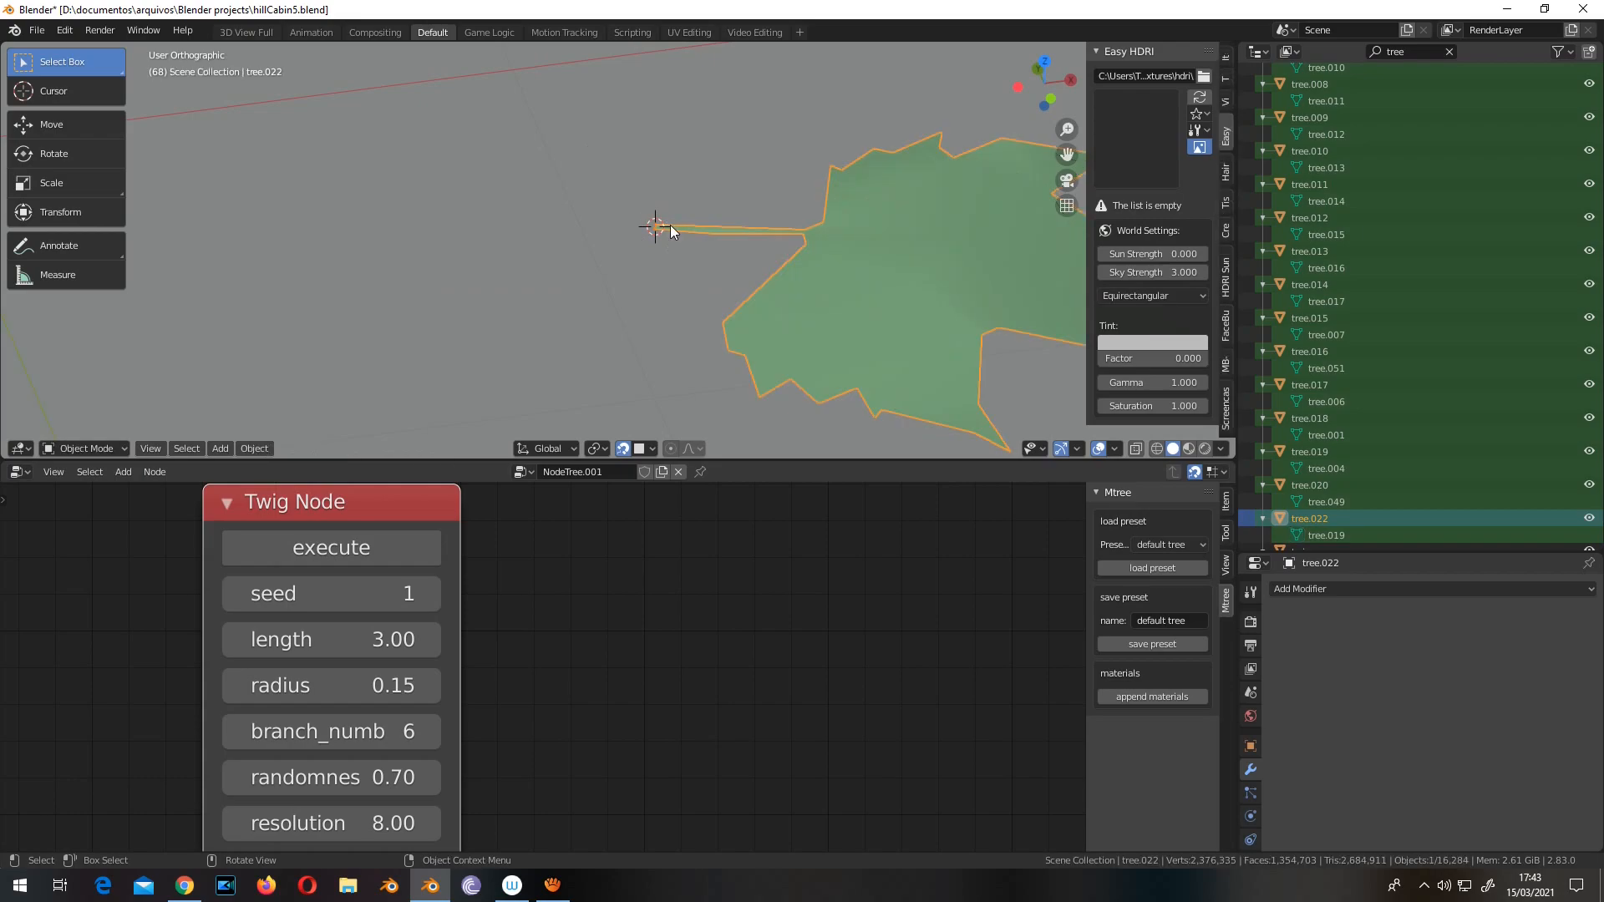
# Step: Set the leaf's origin to the 3D cursor at its stem tip and rename it 'leaf'
pyautogui.rightClick(670, 231)
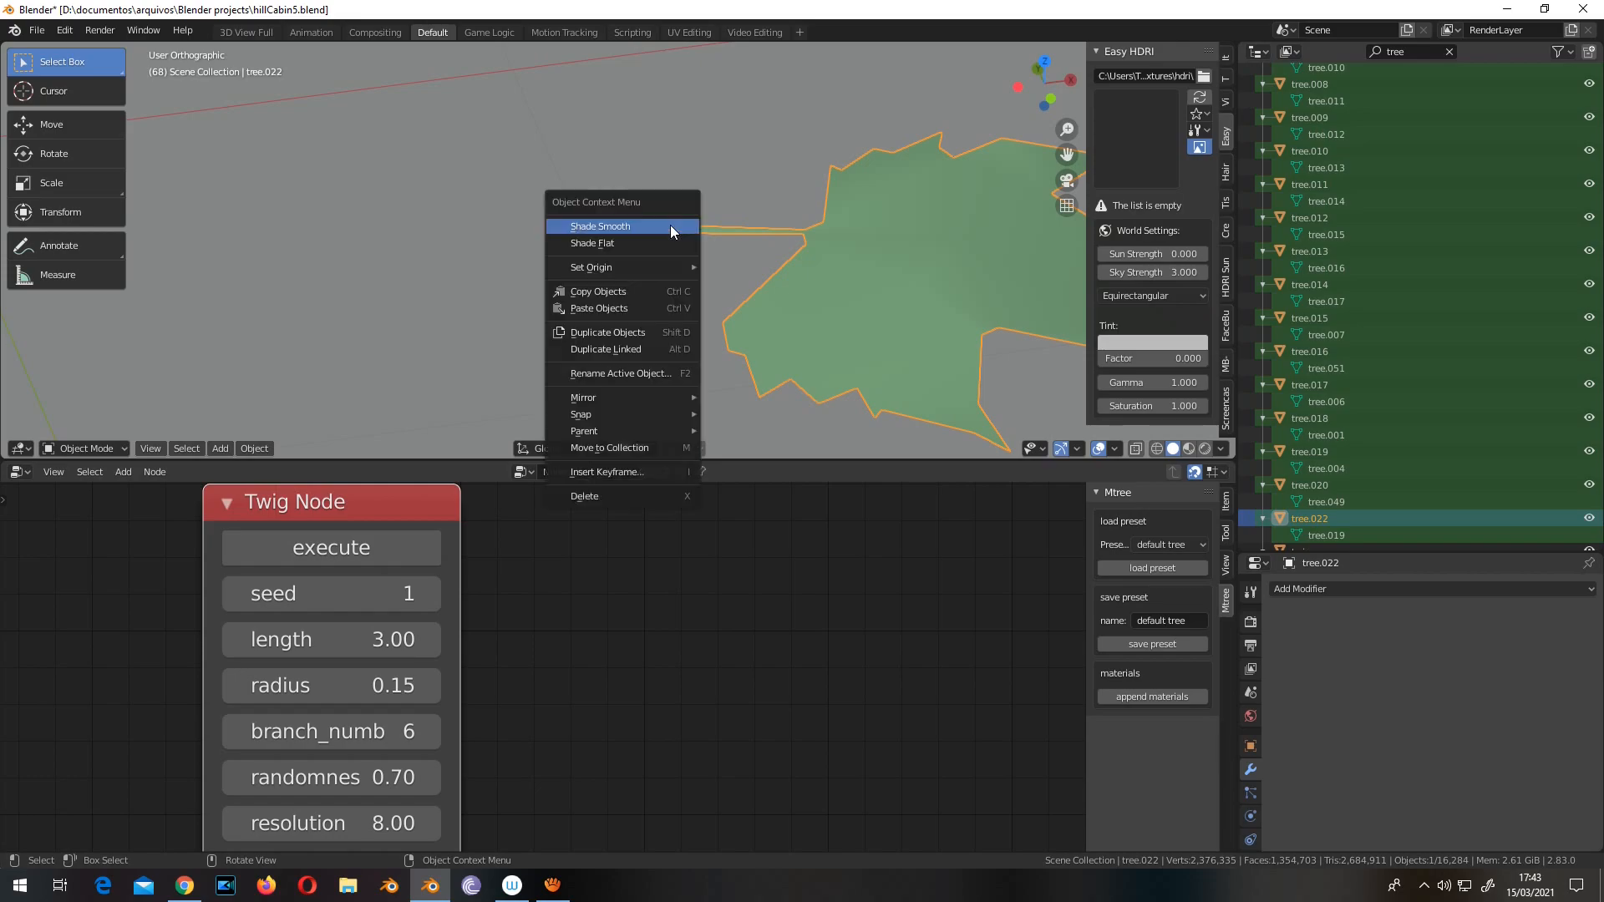
pyautogui.moveTo(647, 243)
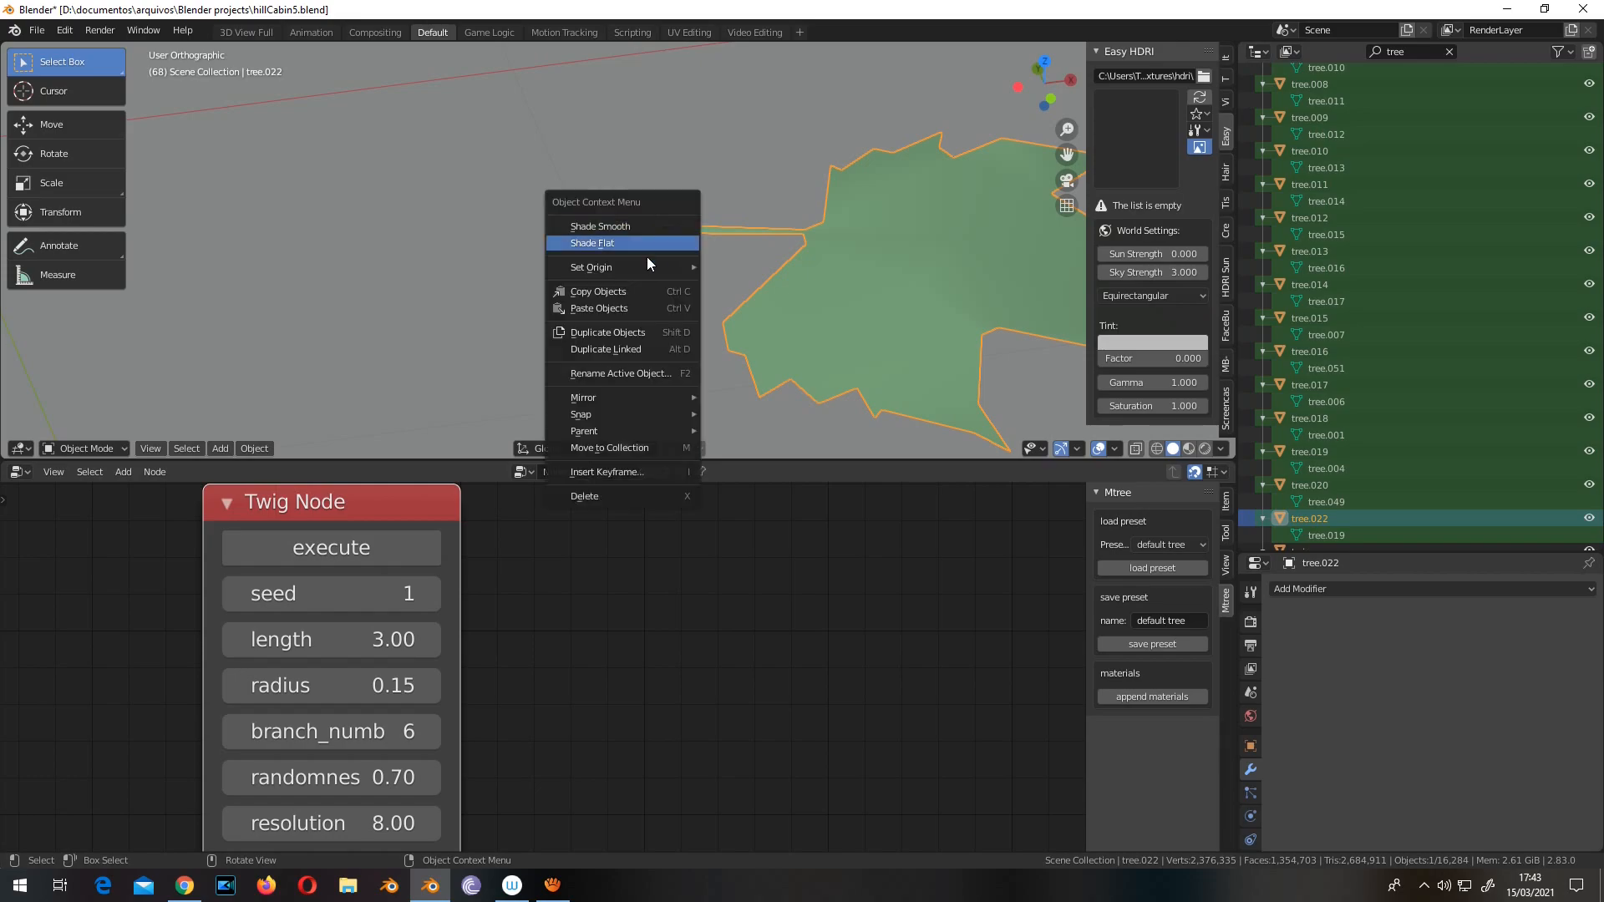
pyautogui.moveTo(591, 268)
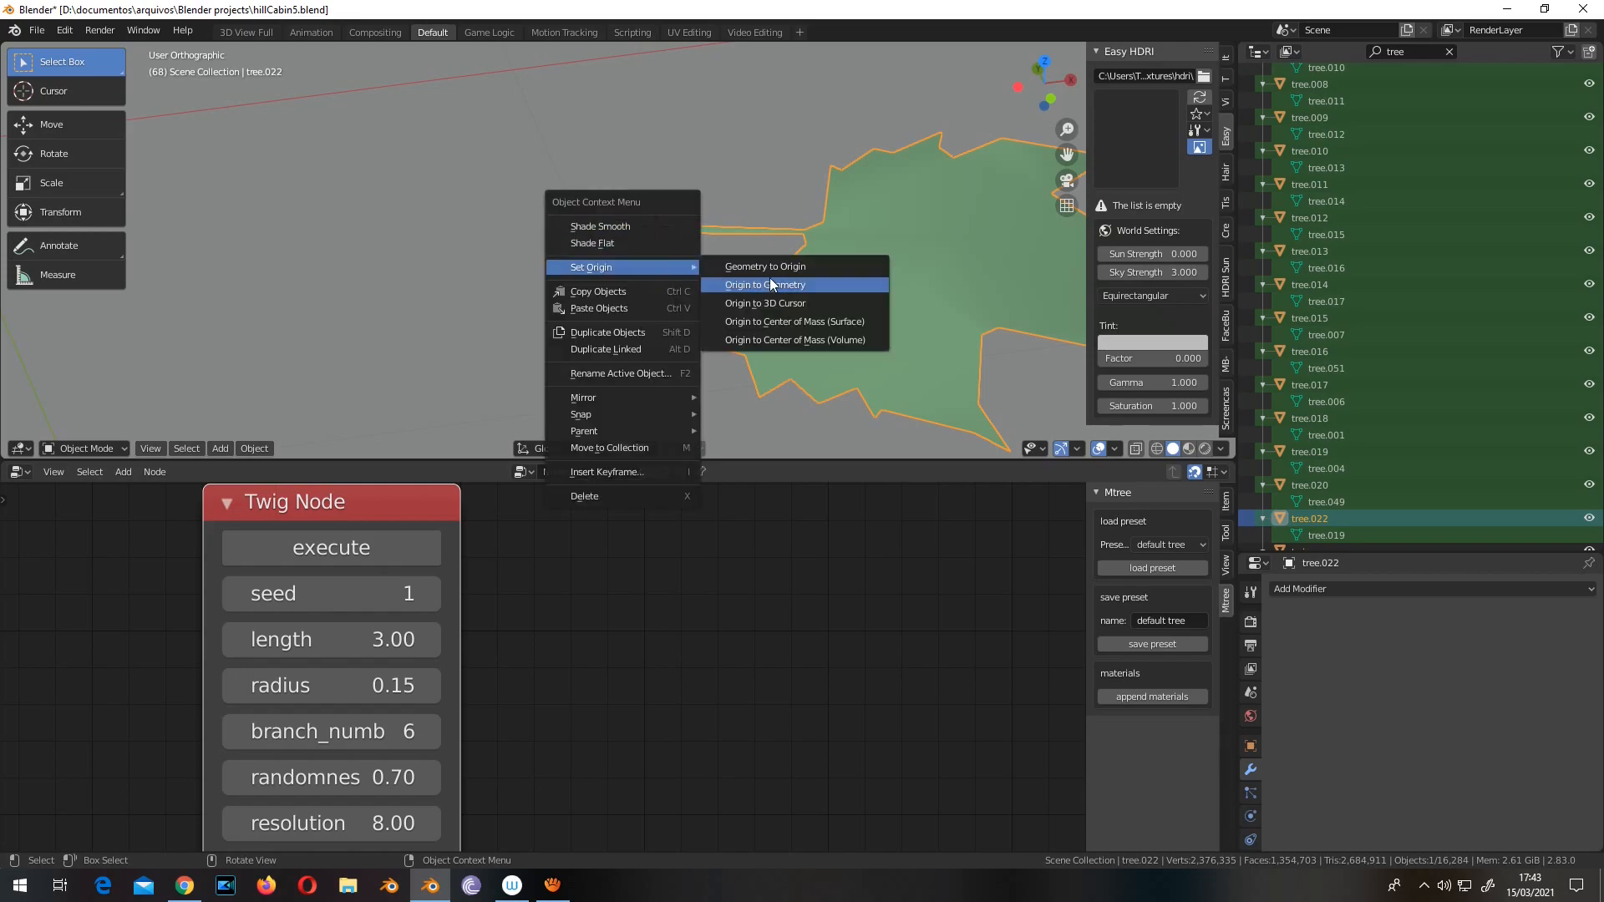
pyautogui.click(764, 284)
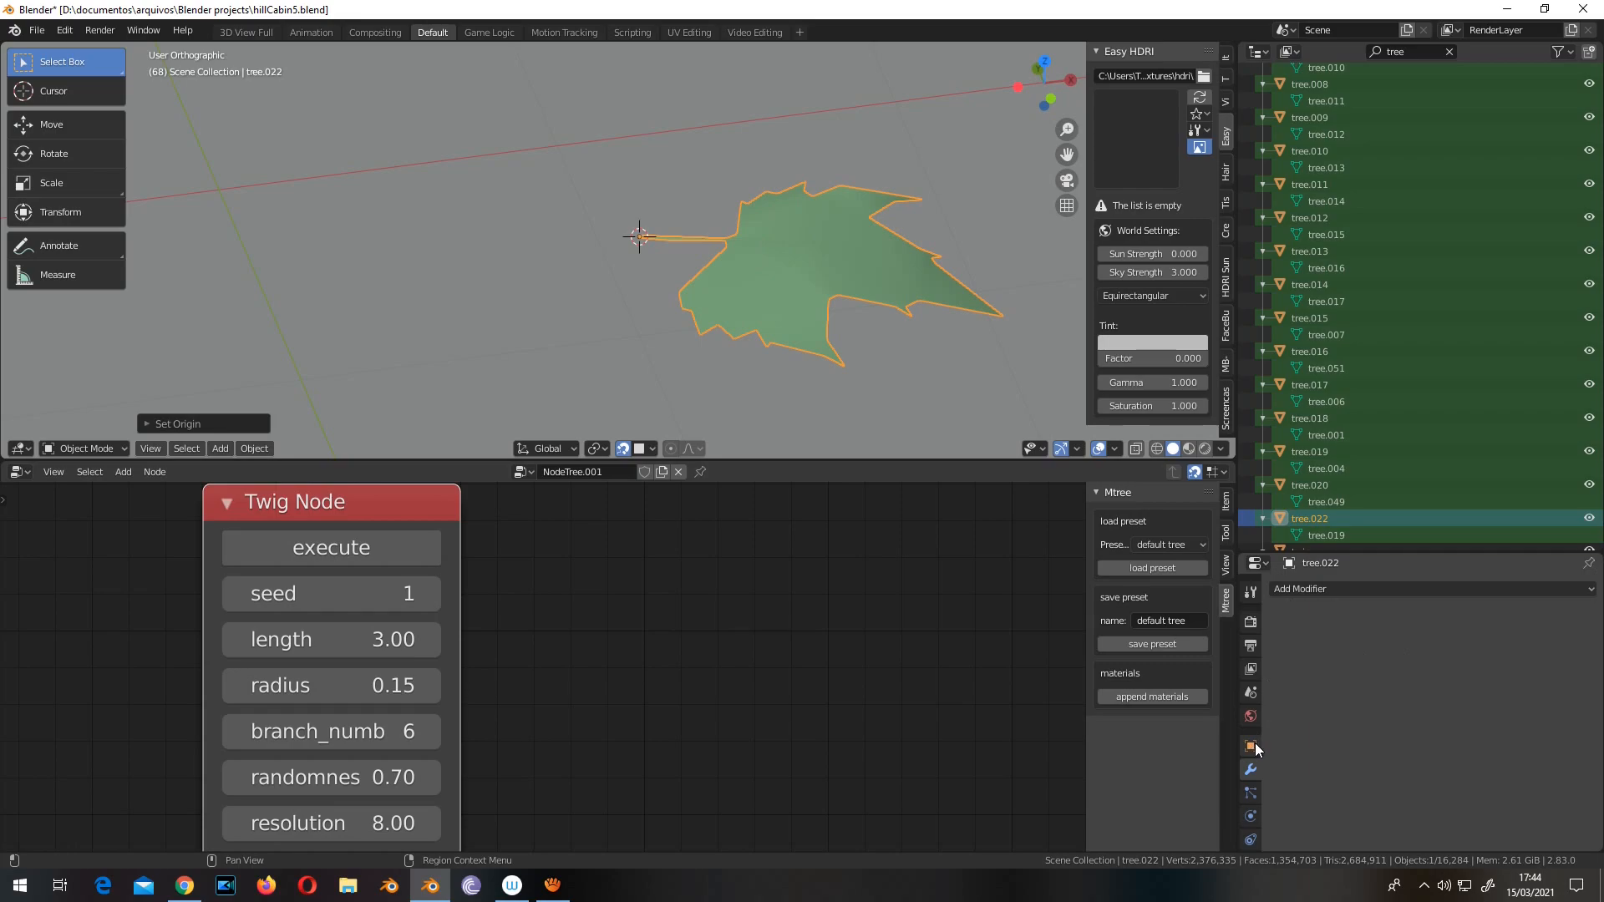
pyautogui.click(1249, 745)
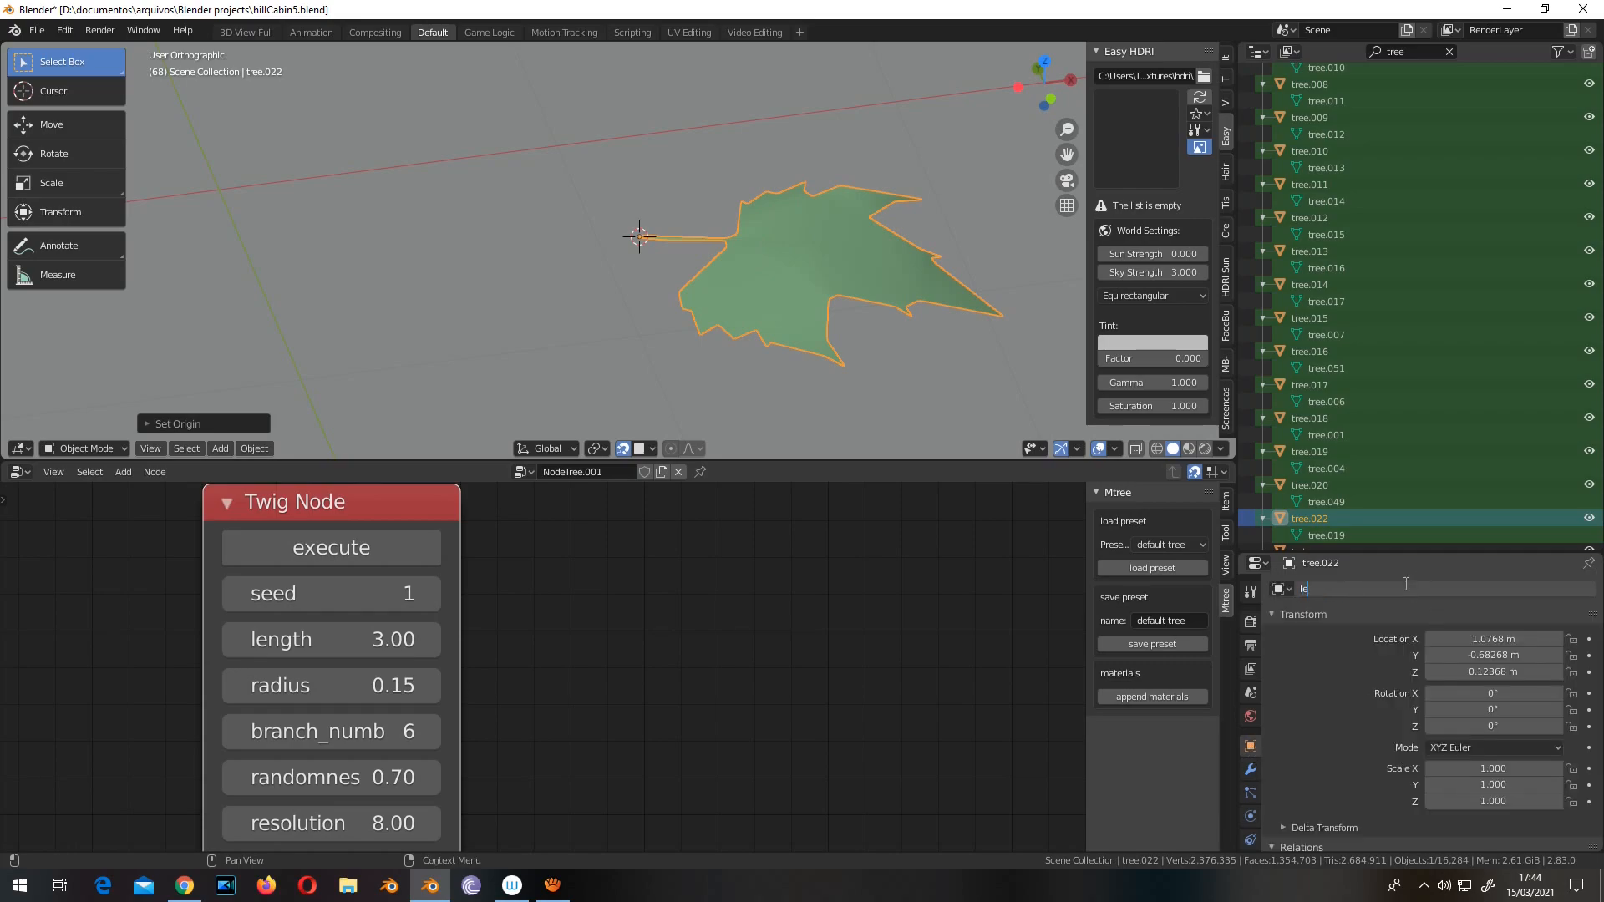
pyautogui.write('leaf')
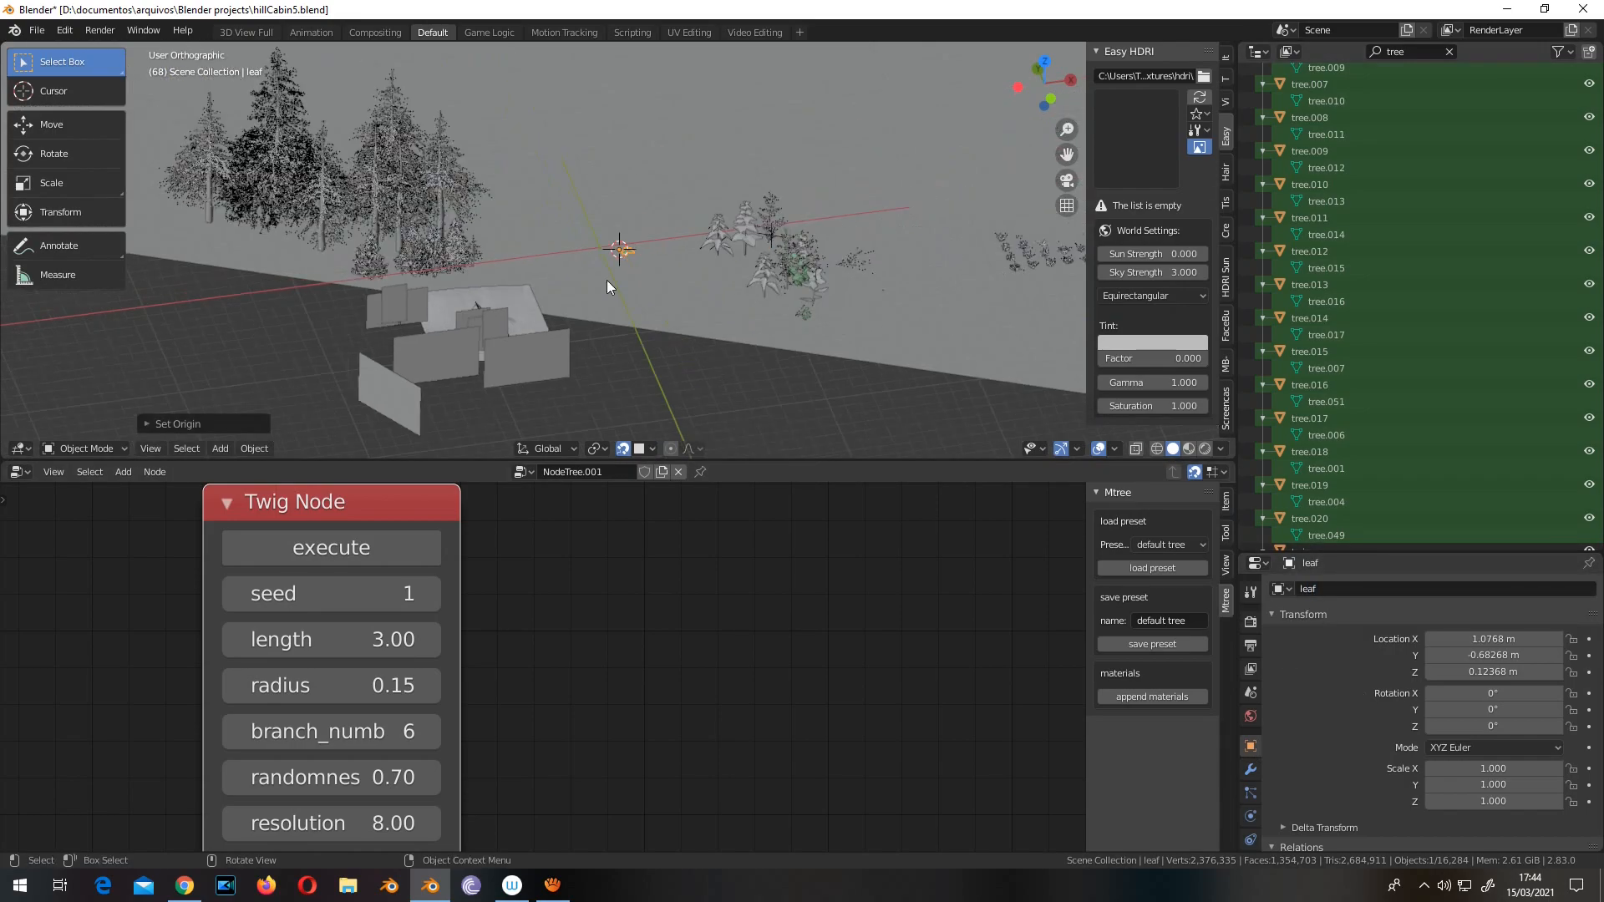
pyautogui.moveTo(609, 287); pyautogui.dragTo(706, 199)
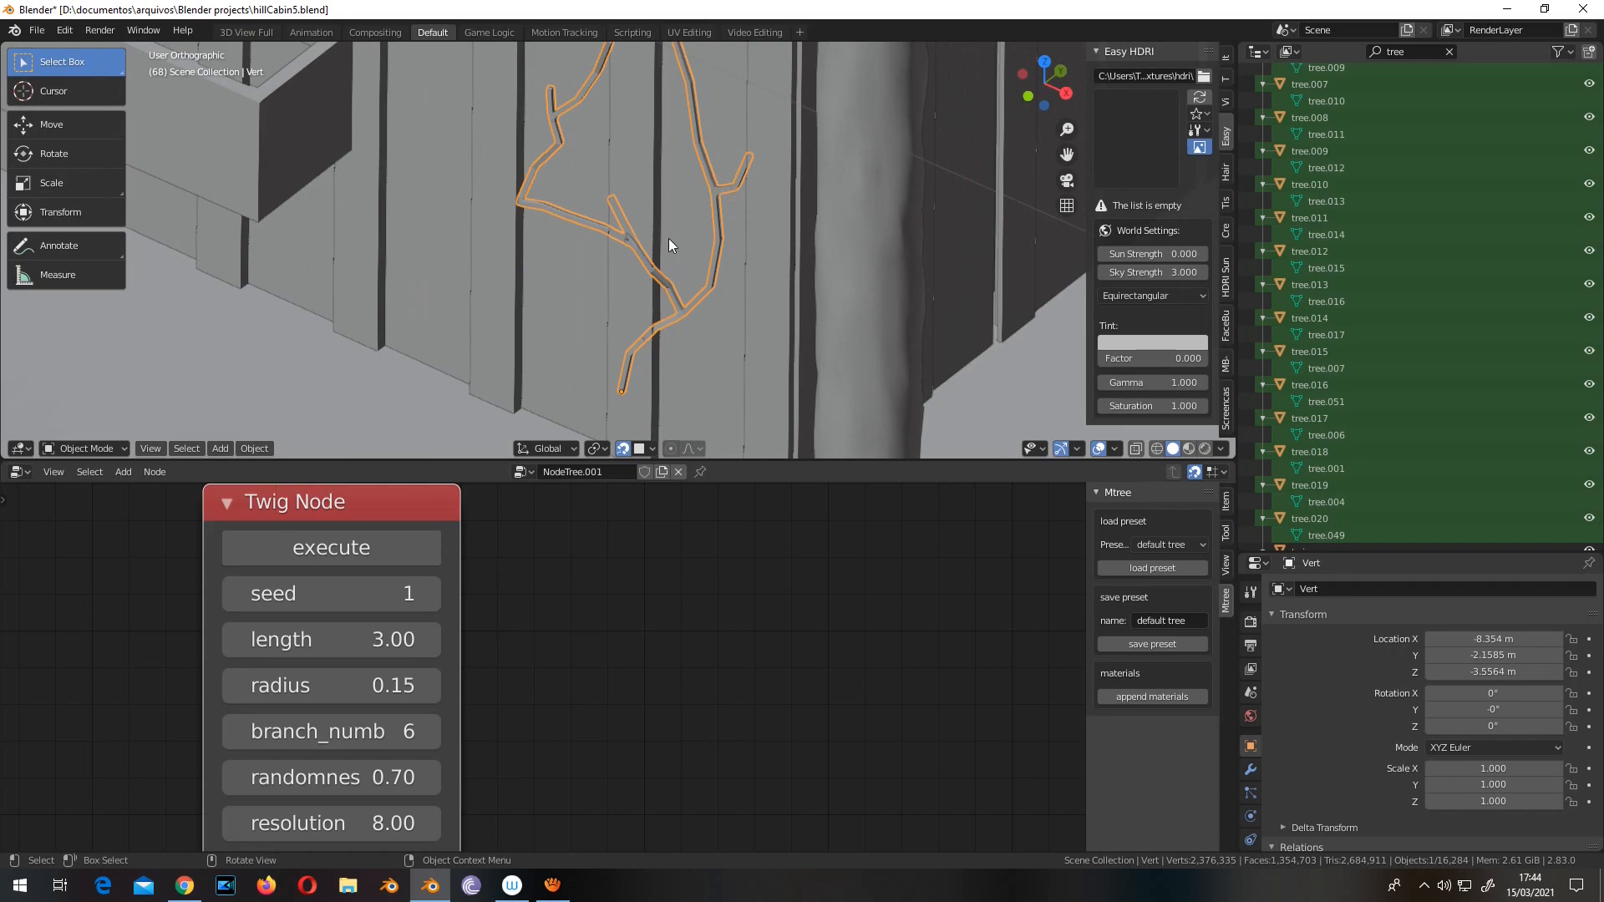
pyautogui.moveTo(769, 246)
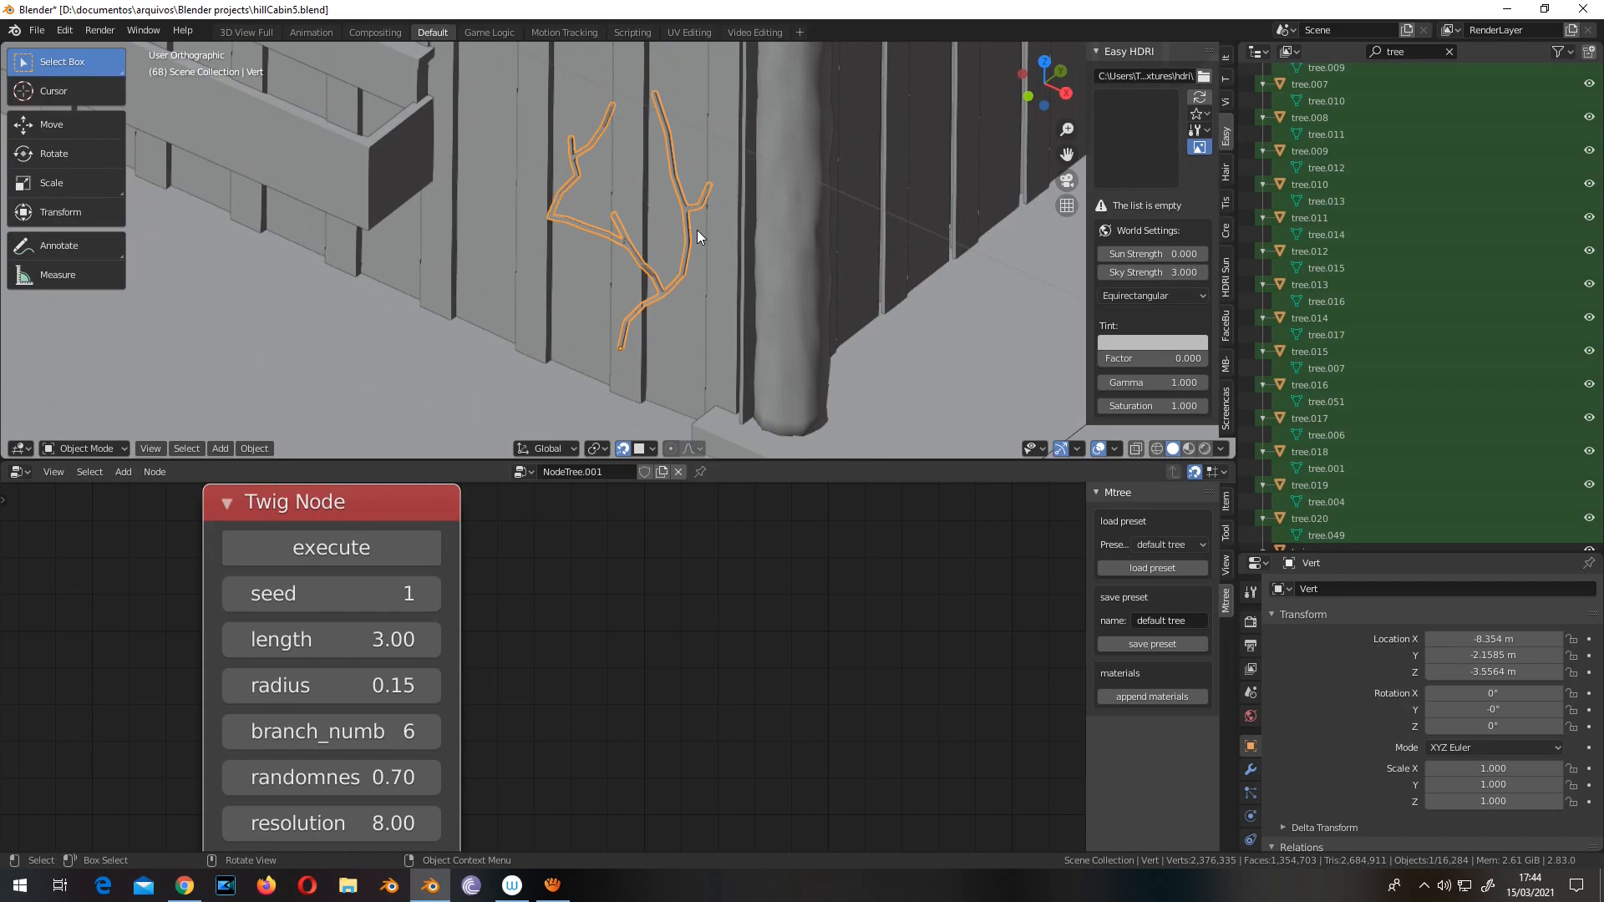
pyautogui.moveTo(703, 228)
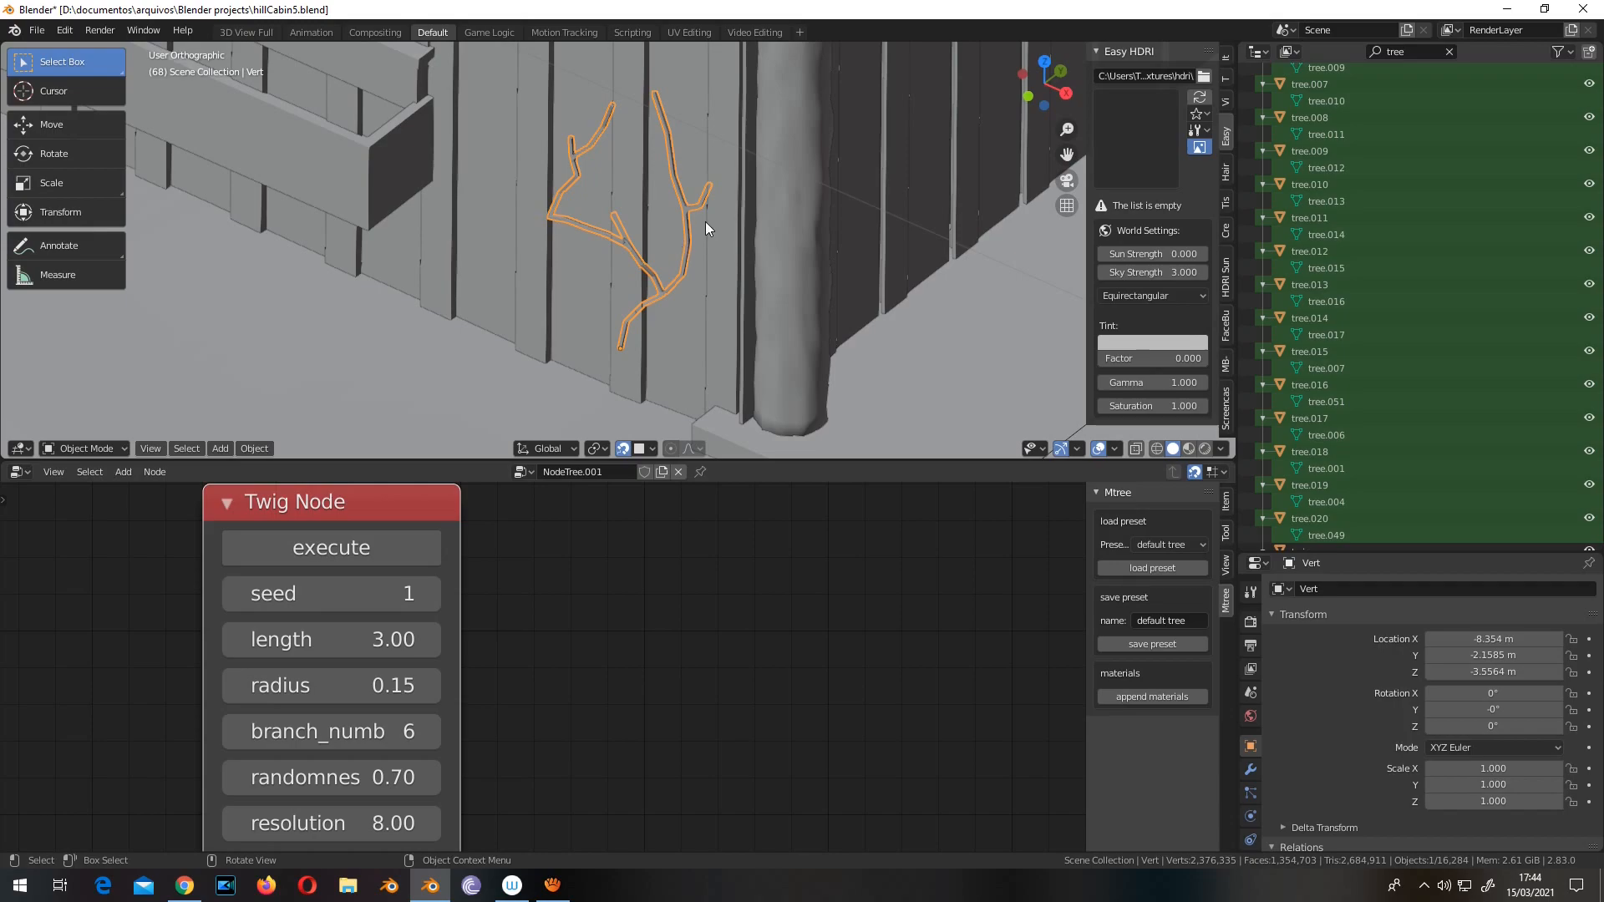
pyautogui.moveTo(630, 332)
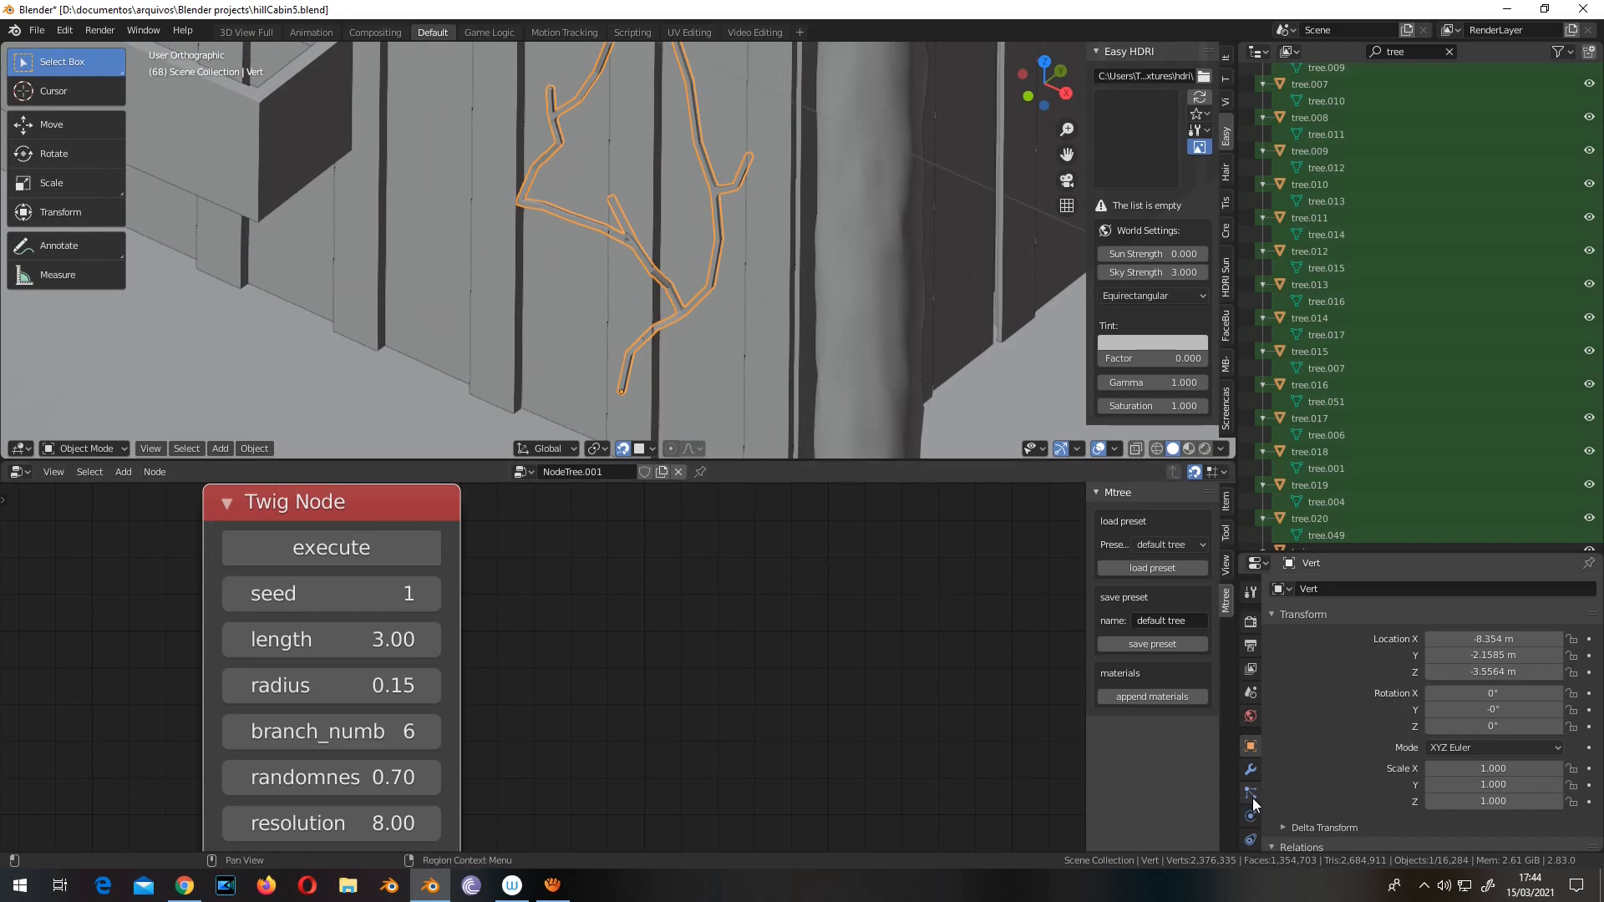
# Step: Add a new particle system slot, ParticleSettings, to the Vert vine
pyautogui.click(1249, 793)
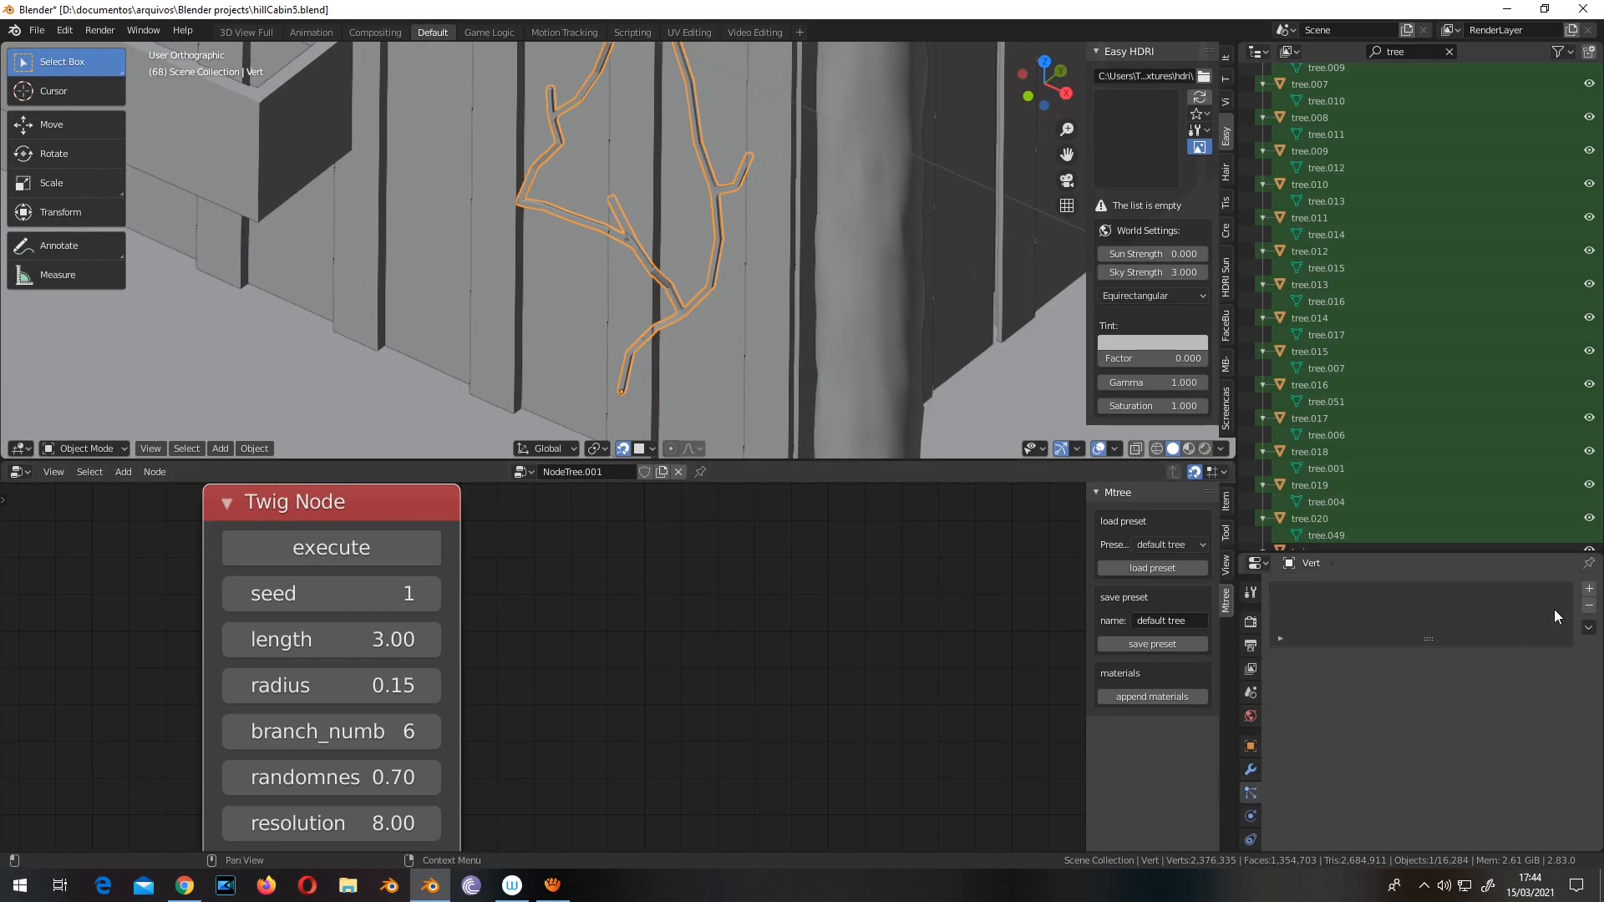
pyautogui.moveTo(1587, 589)
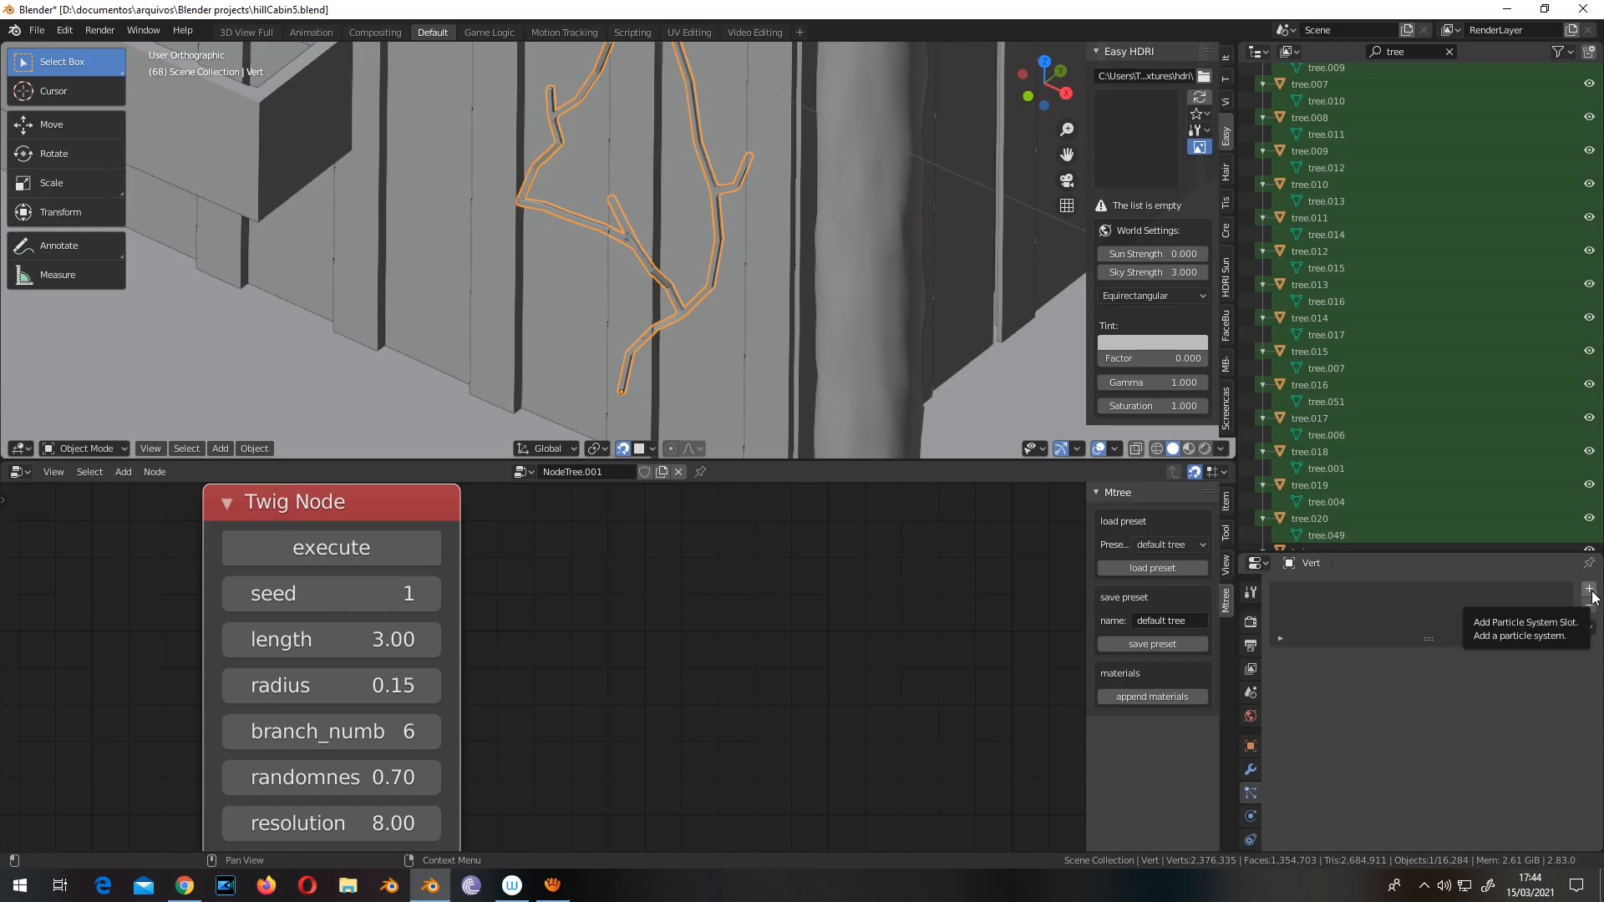
pyautogui.click(1590, 587)
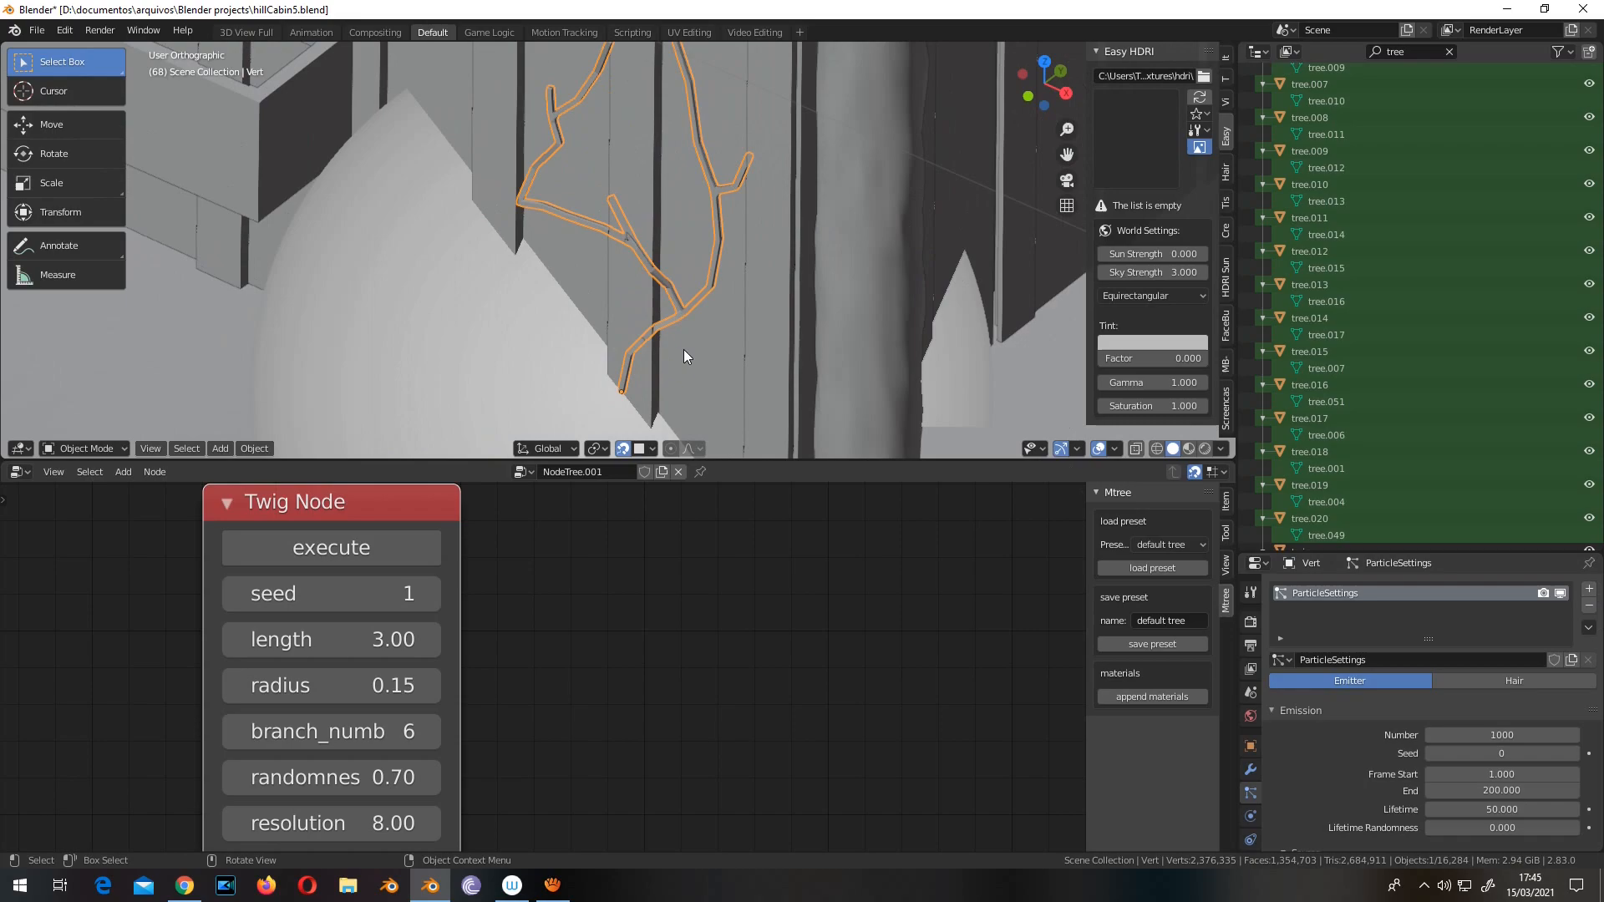
pyautogui.click(1513, 680)
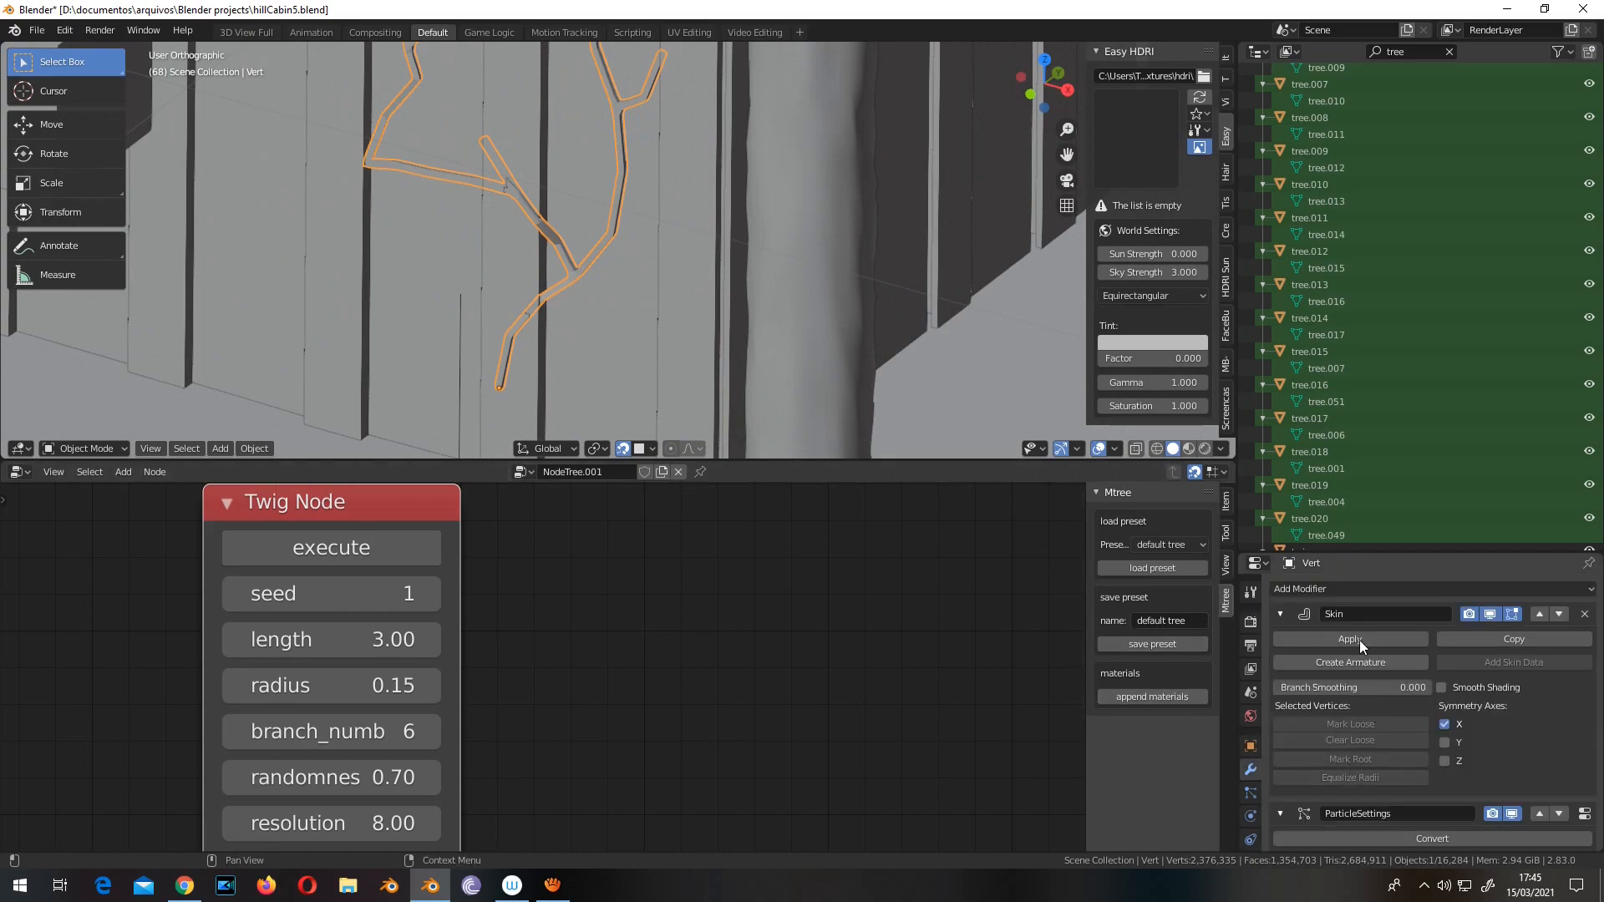
# Step: Apply the Skin modifier on the Vert vine
pyautogui.click(1349, 639)
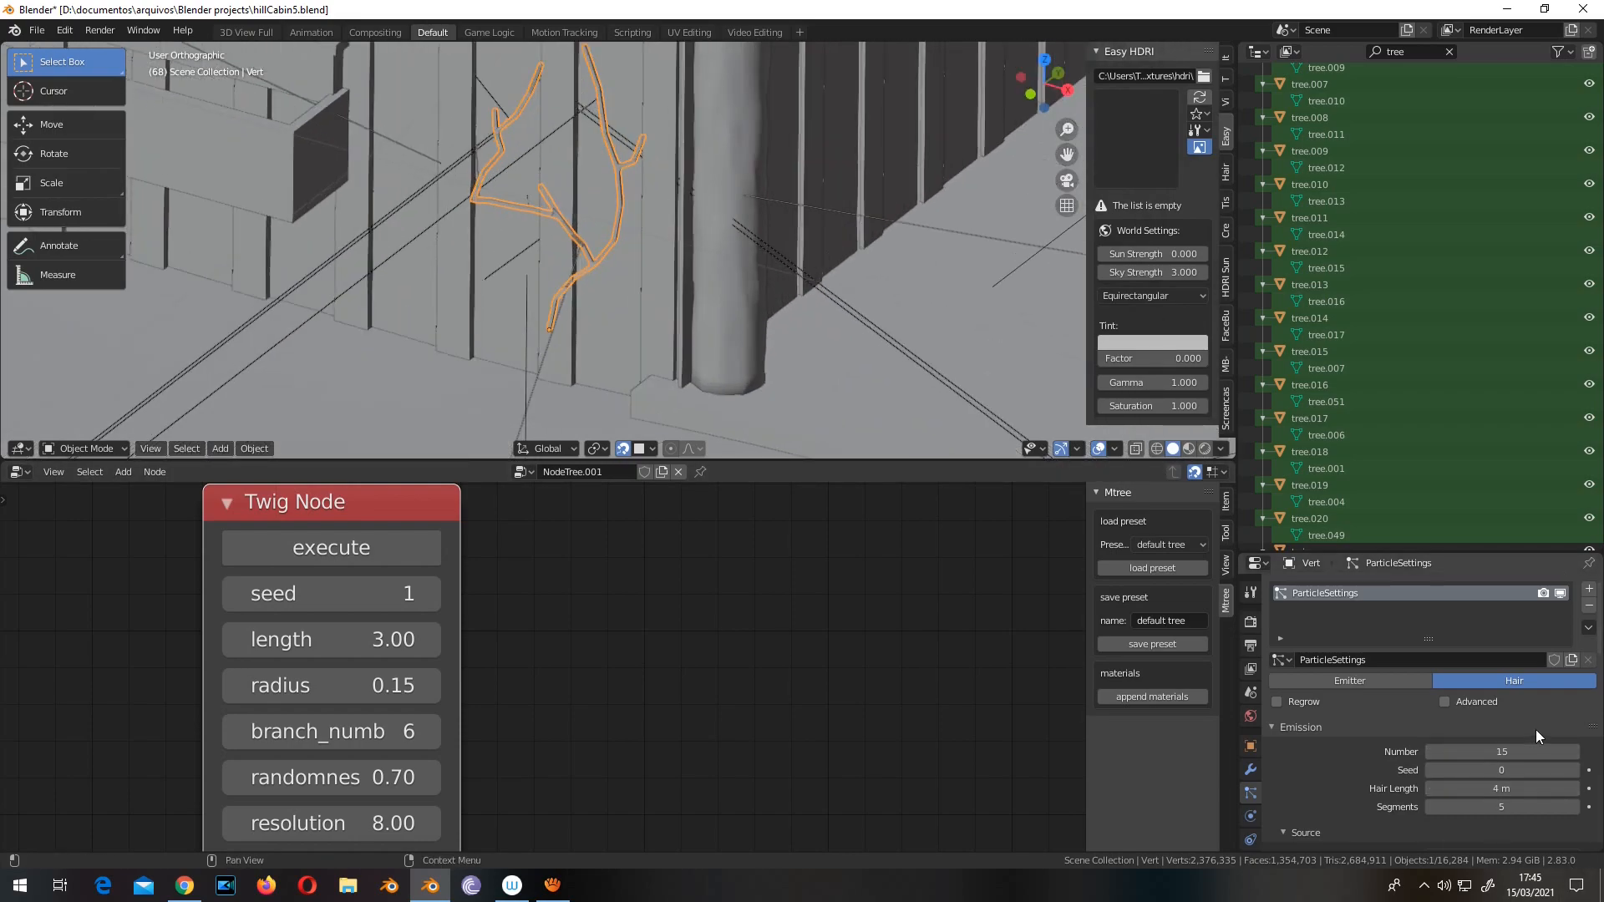
# Step: Set the vine's hair particles to Random distribution and Render As Object
pyautogui.scroll(-3)
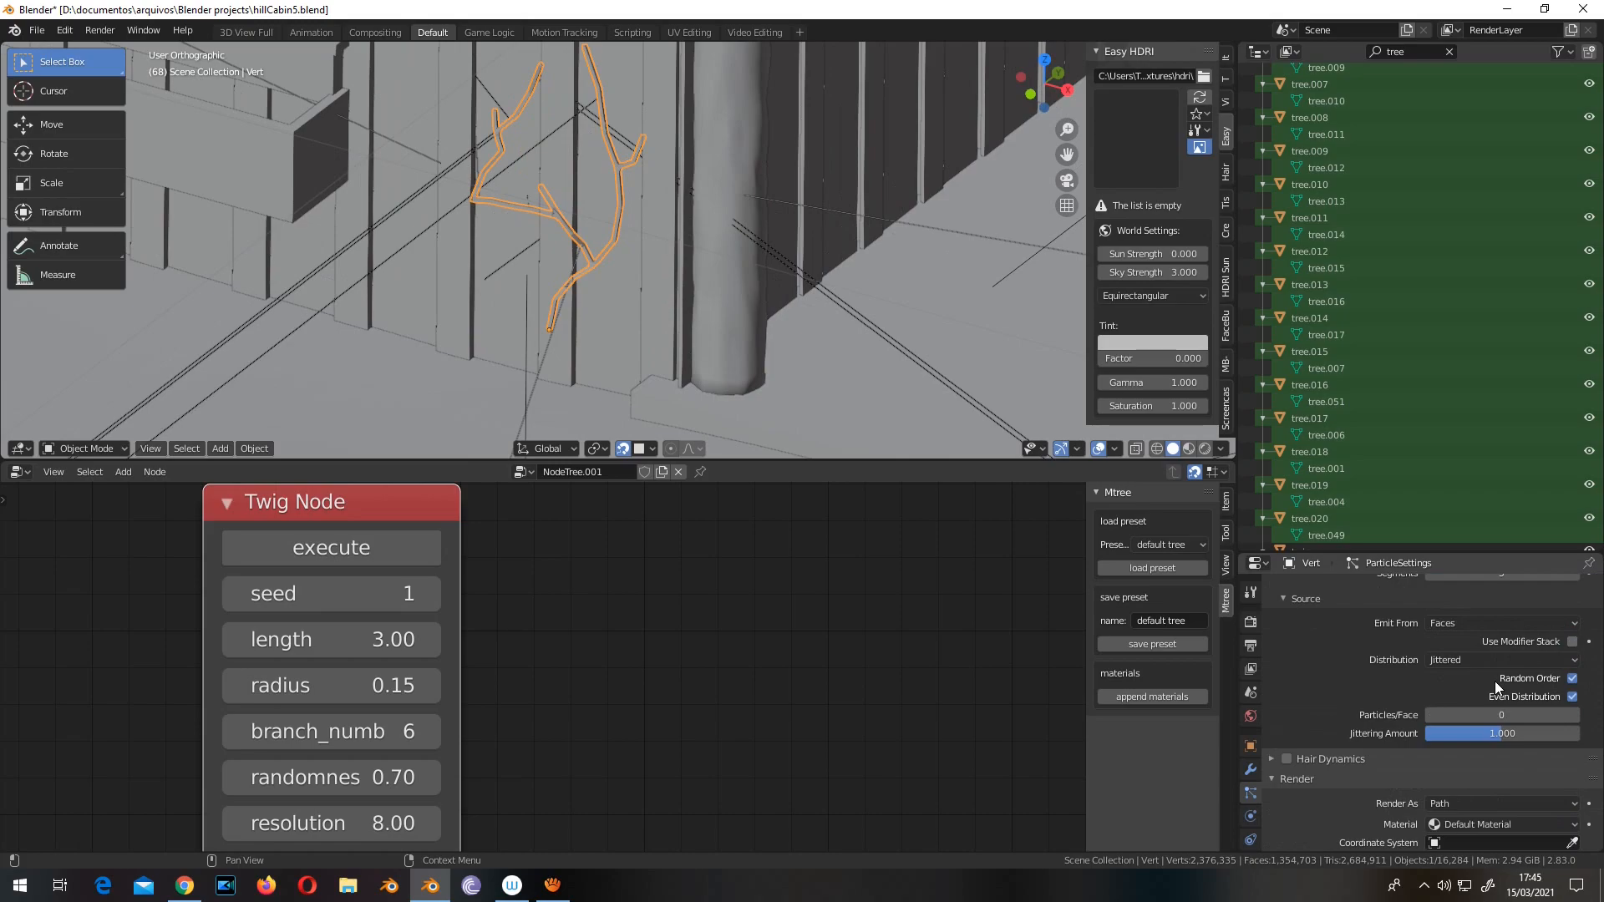
pyautogui.click(1498, 659)
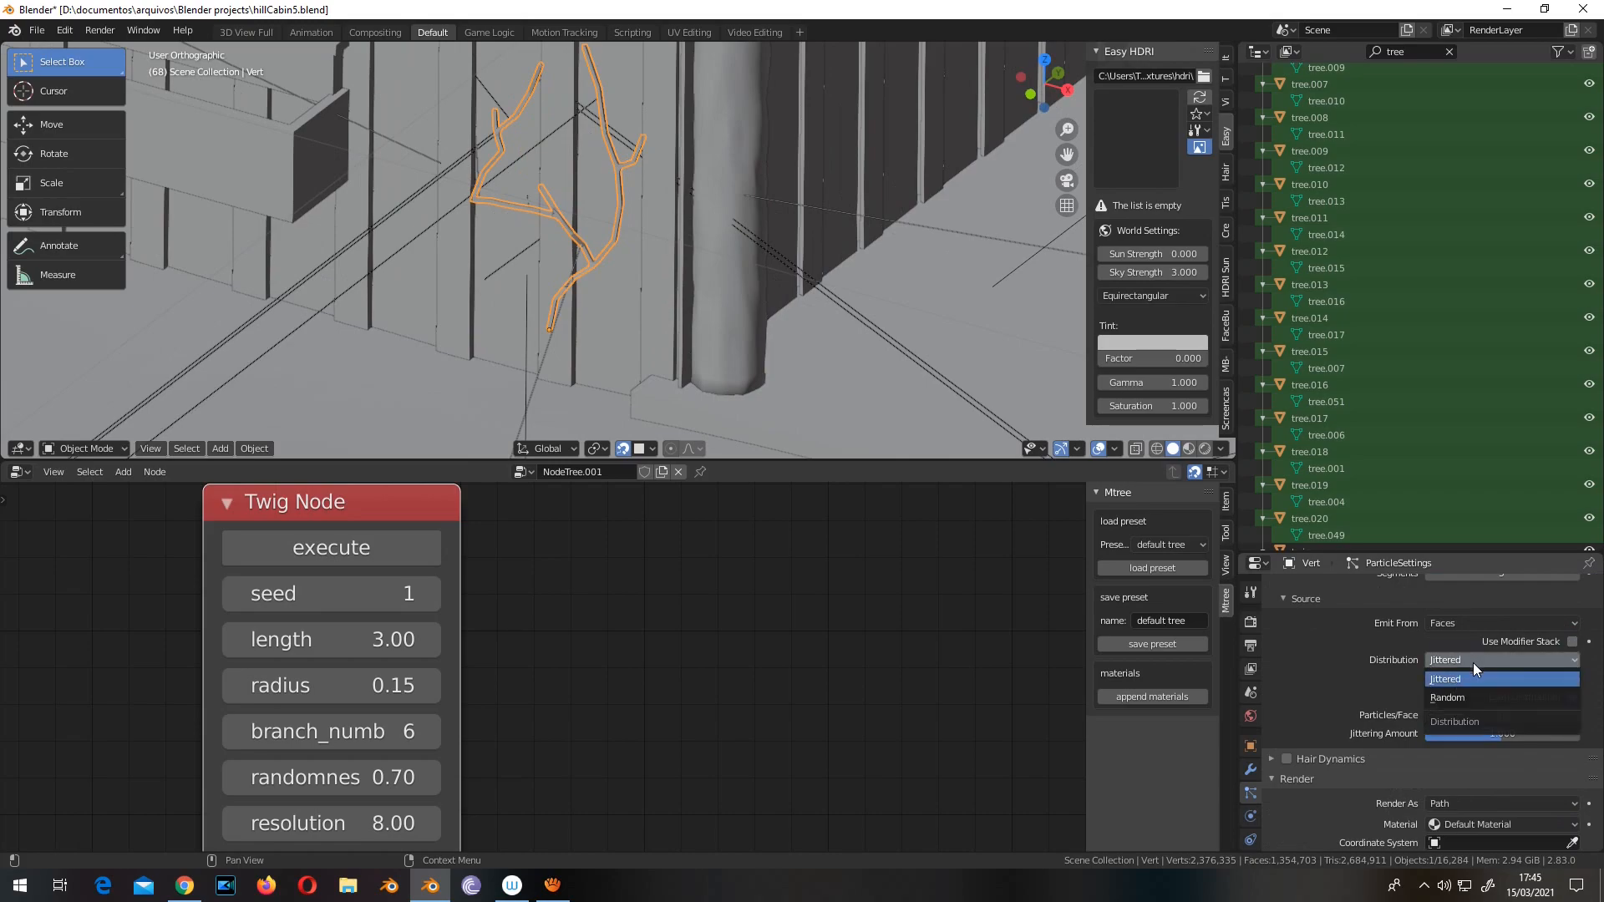
pyautogui.moveTo(1476, 700)
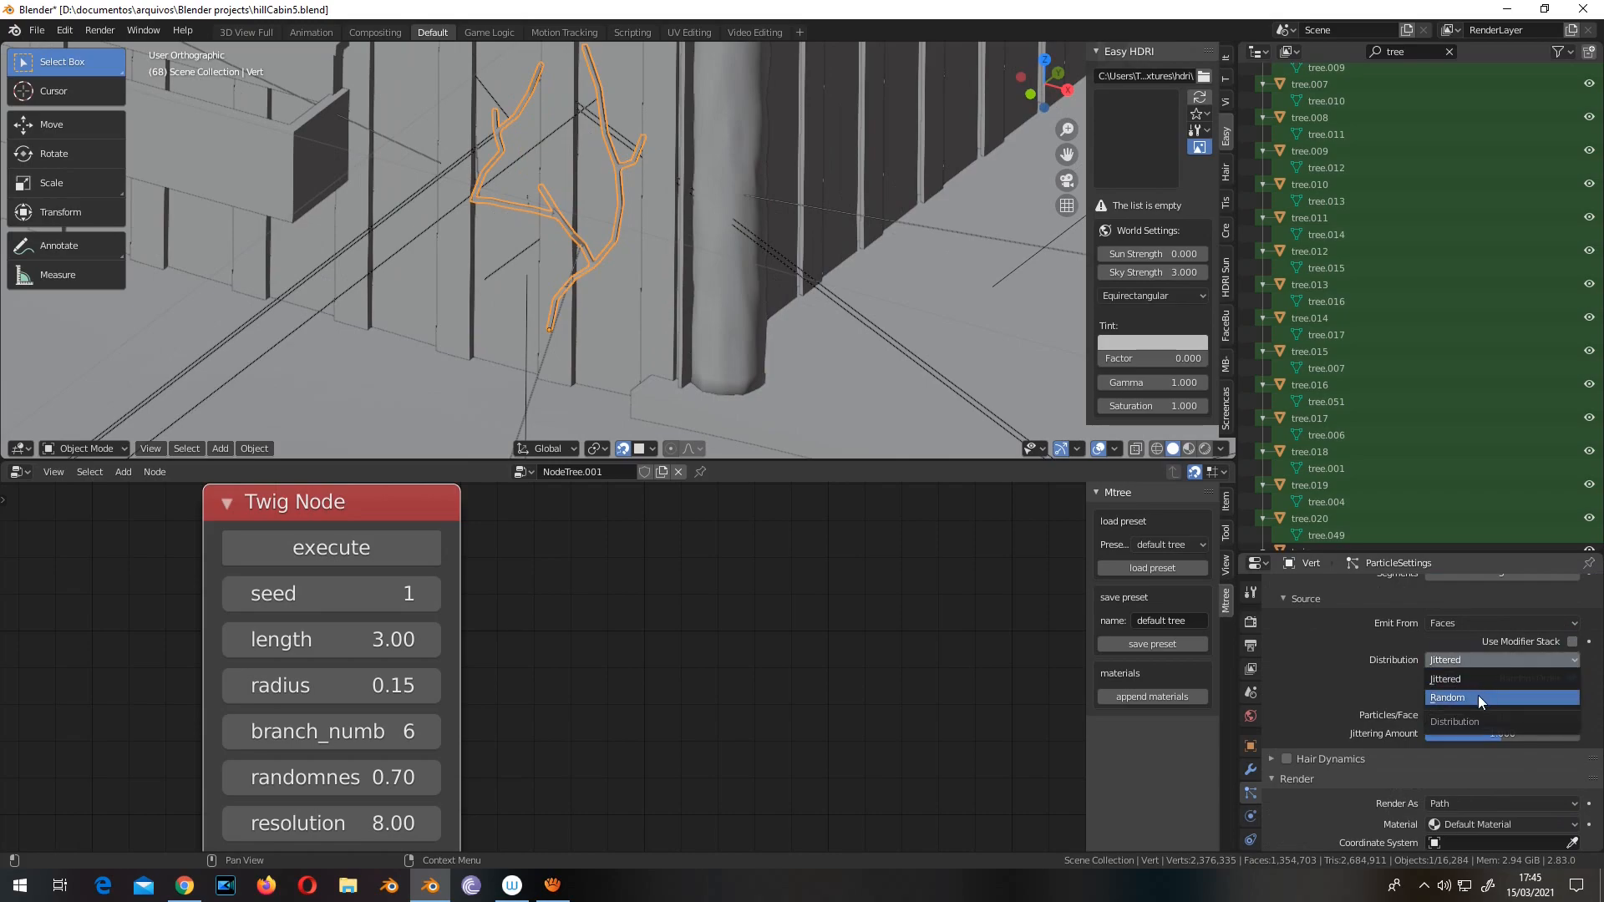
pyautogui.click(1446, 697)
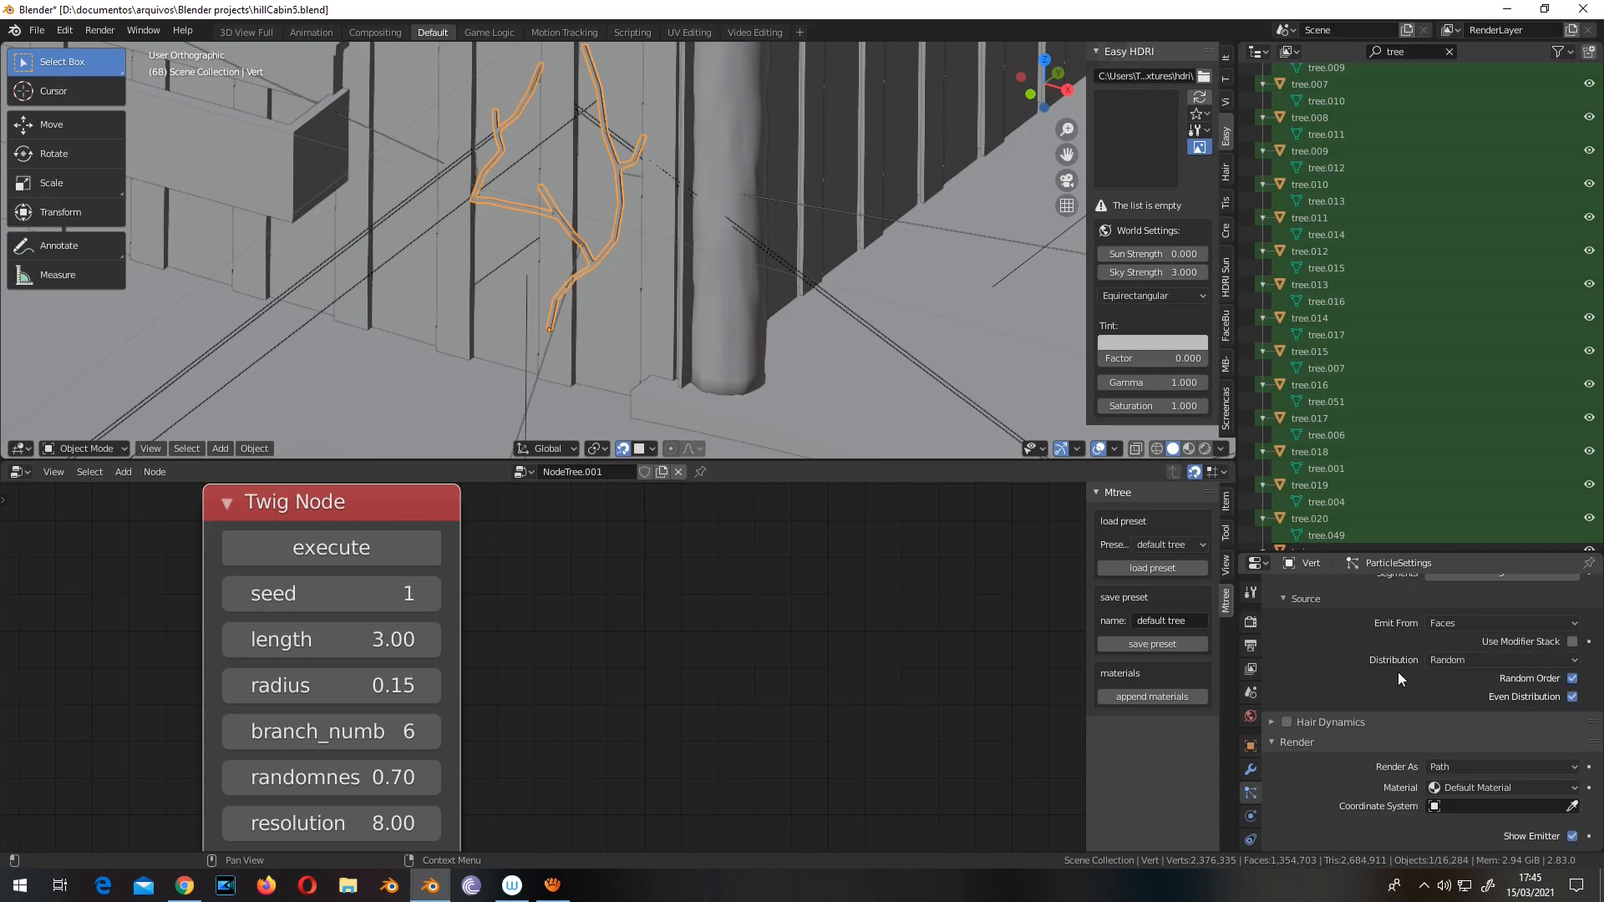
pyautogui.click(1285, 598)
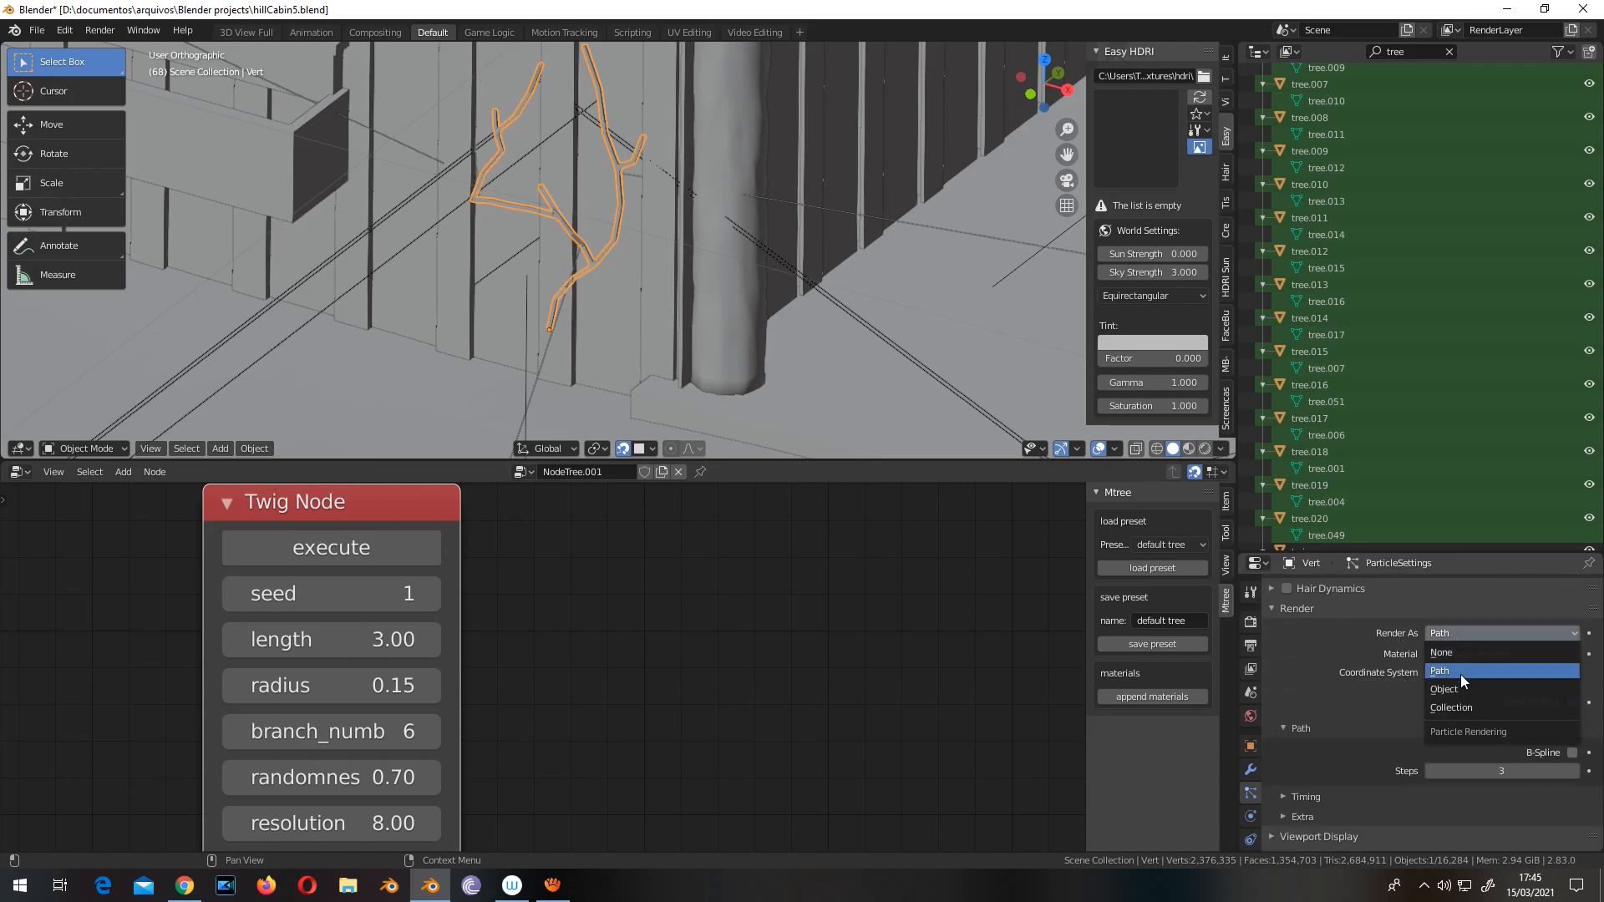
pyautogui.click(1445, 689)
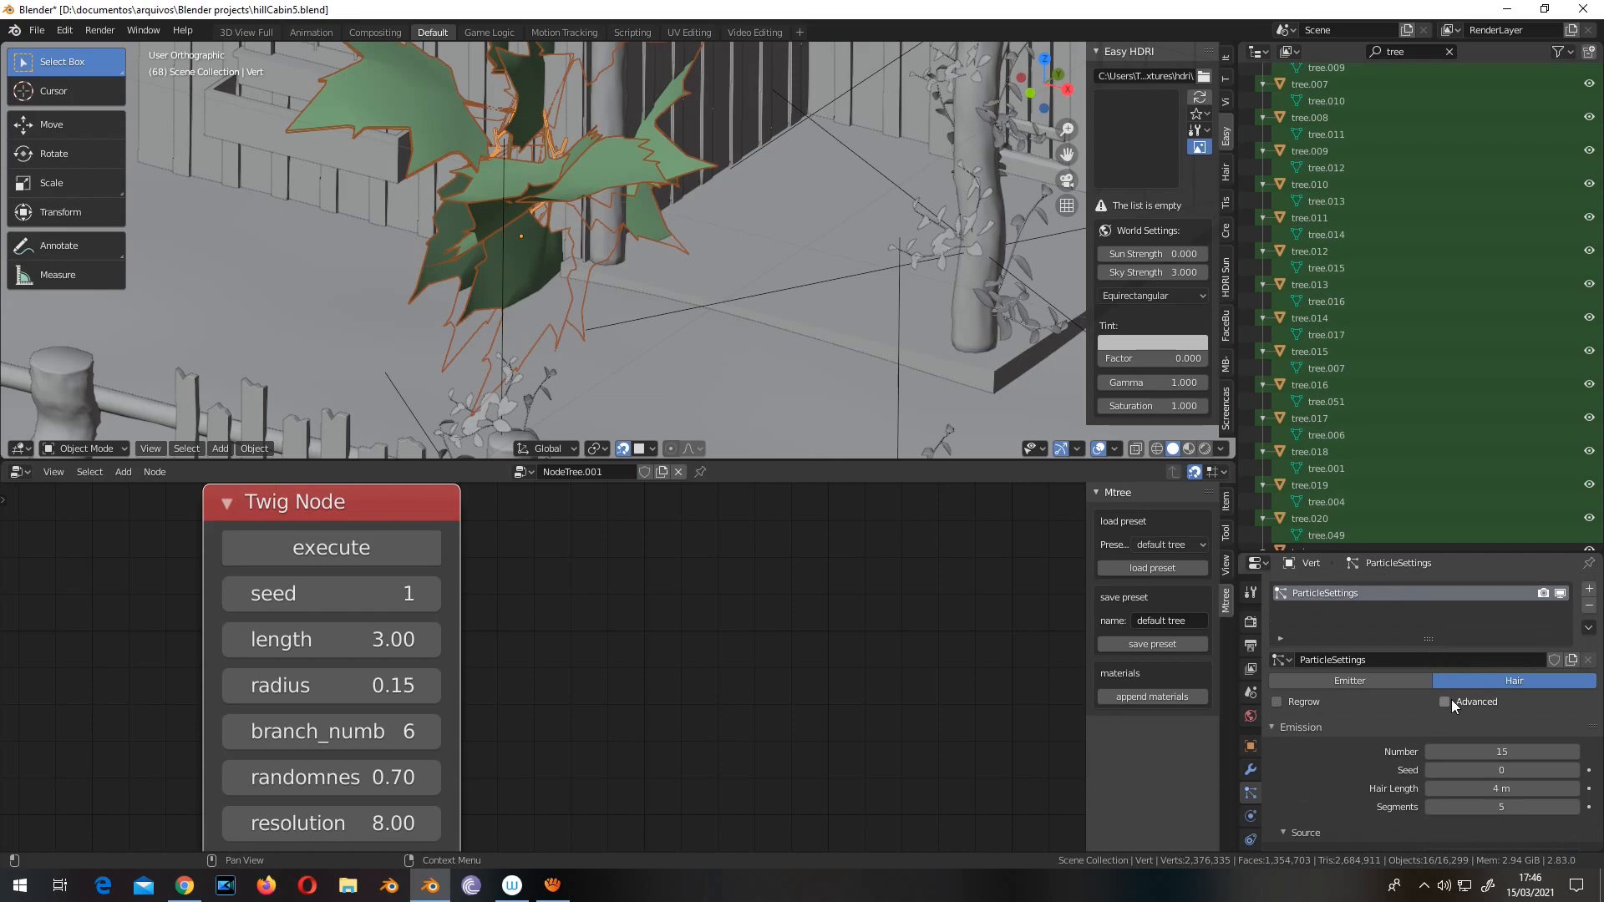
# Step: Set the leaf particle render Scale to 0.01 and Scale Randomness to 0.5
pyautogui.scroll(-3)
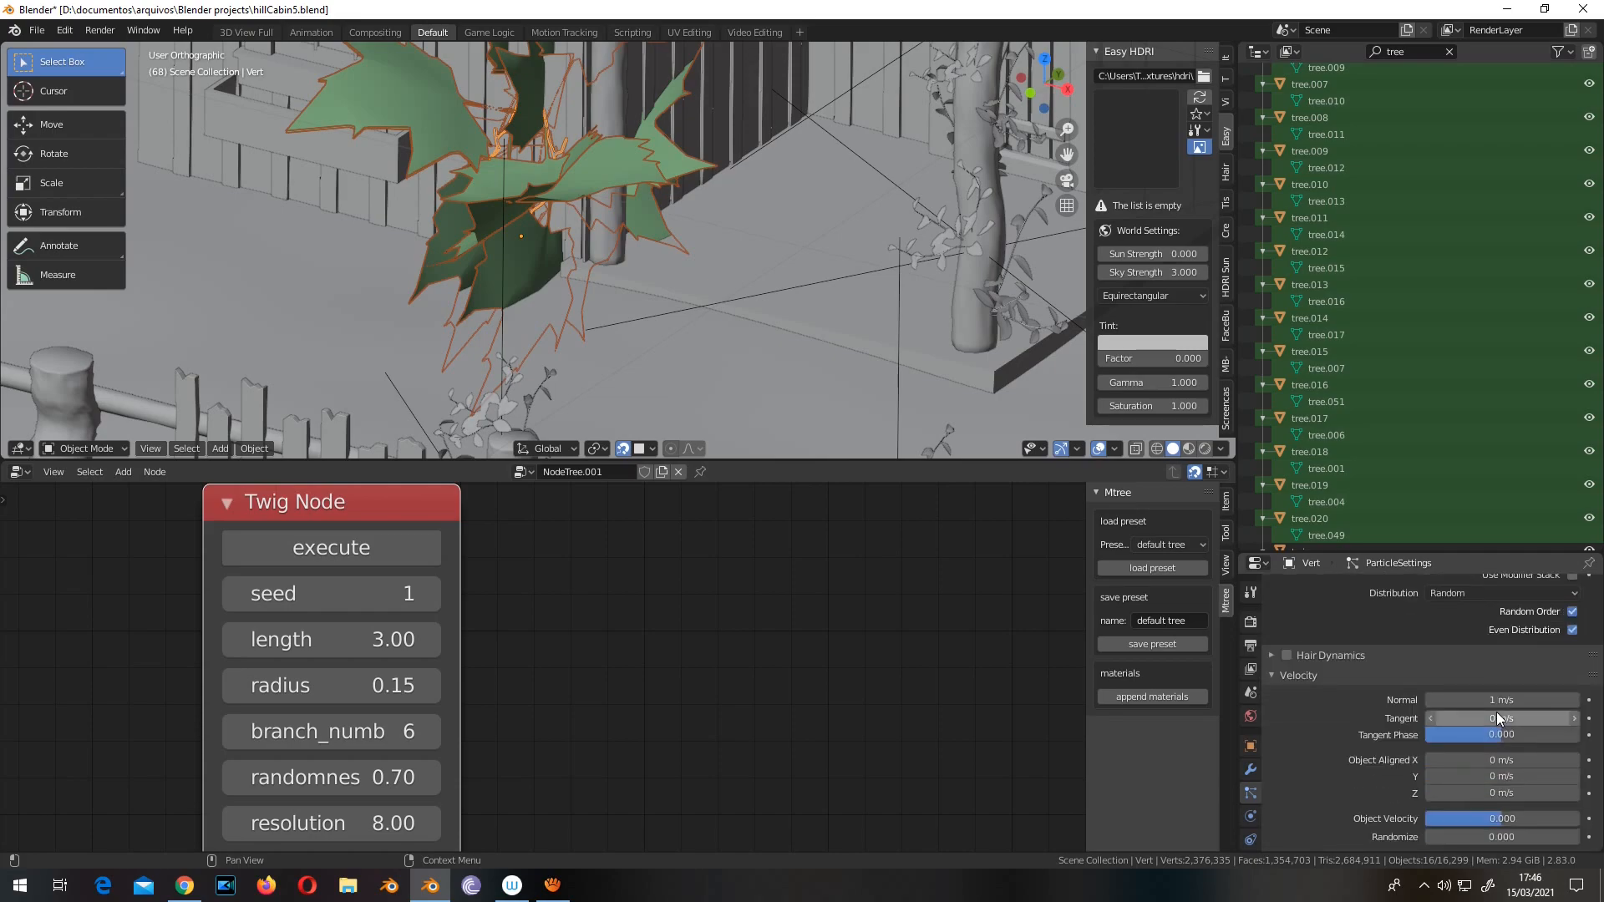
pyautogui.scroll(-3)
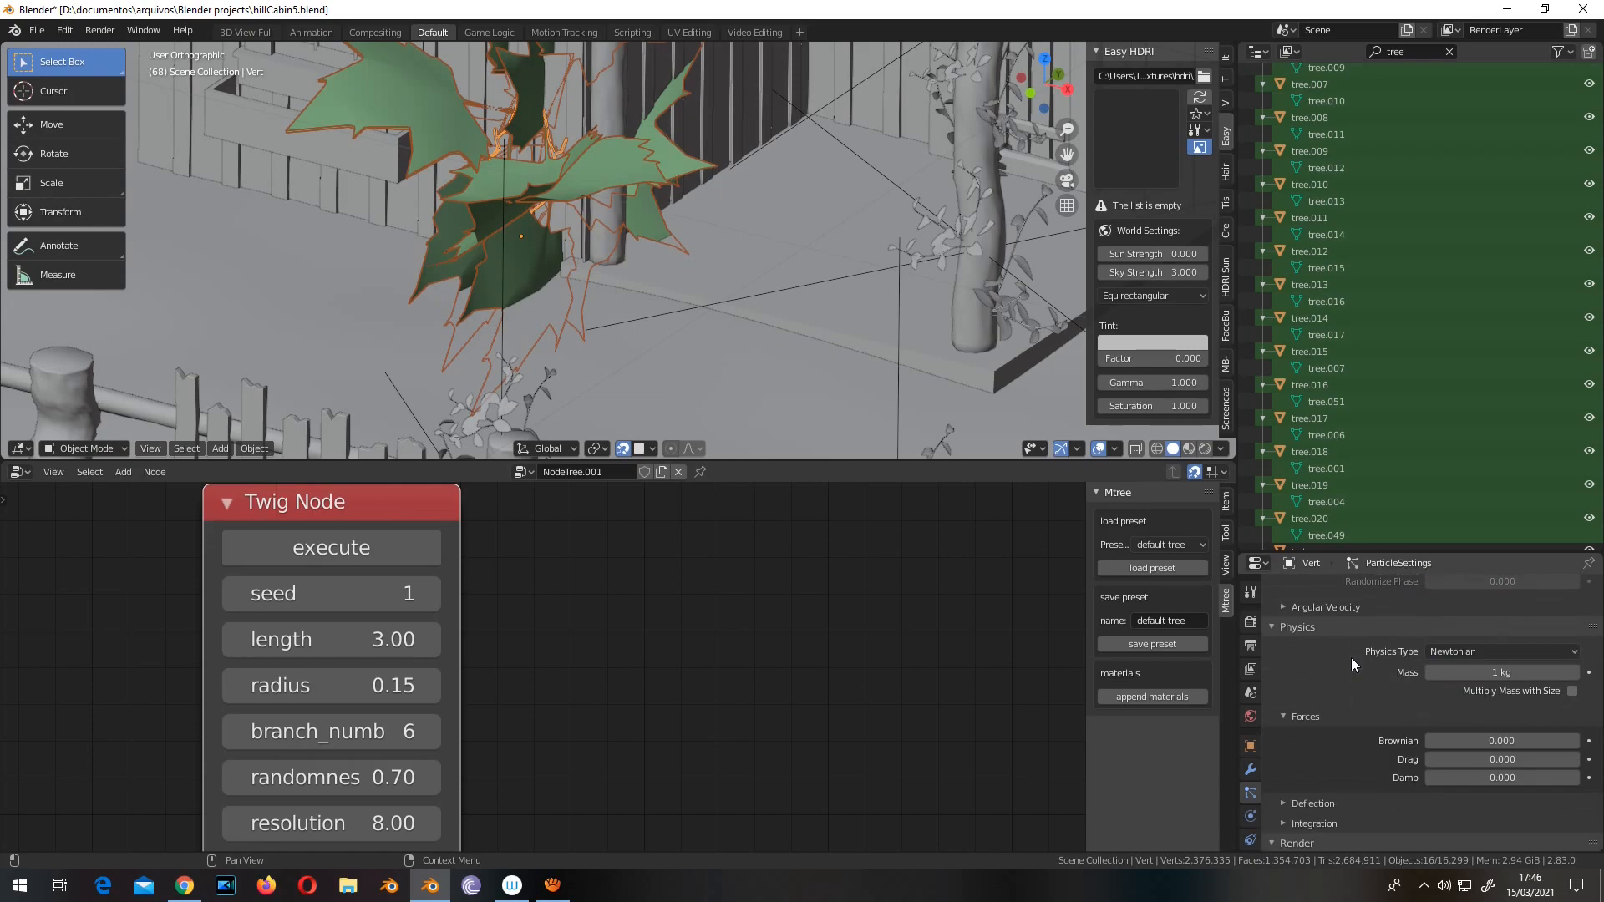
pyautogui.scroll(-3)
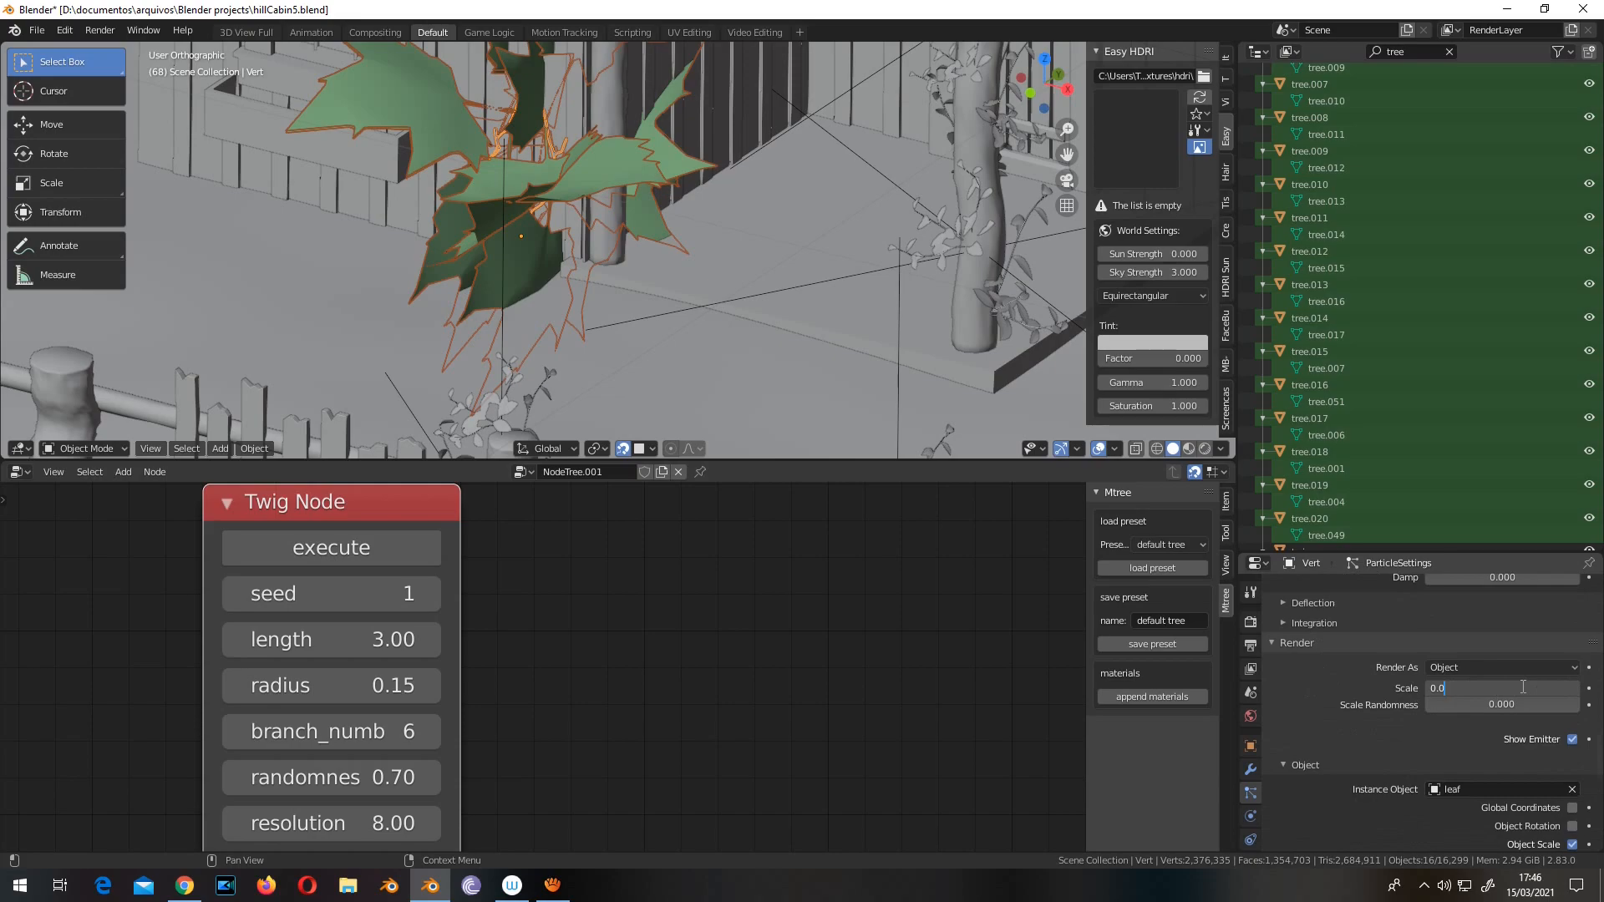
pyautogui.write('0.010')
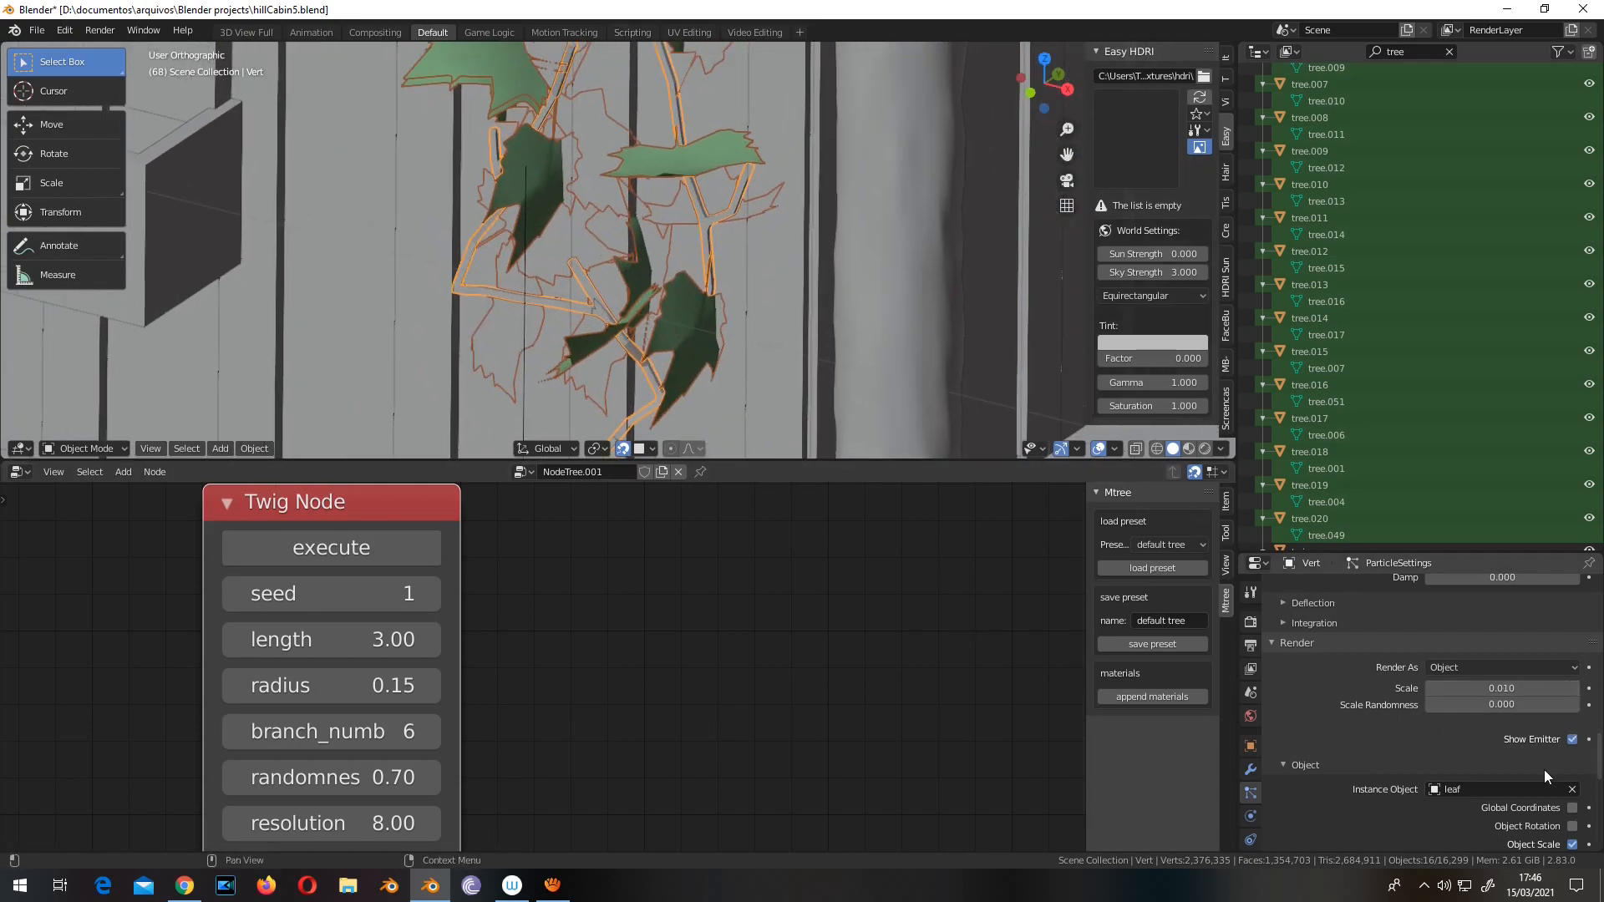
pyautogui.click(1502, 705)
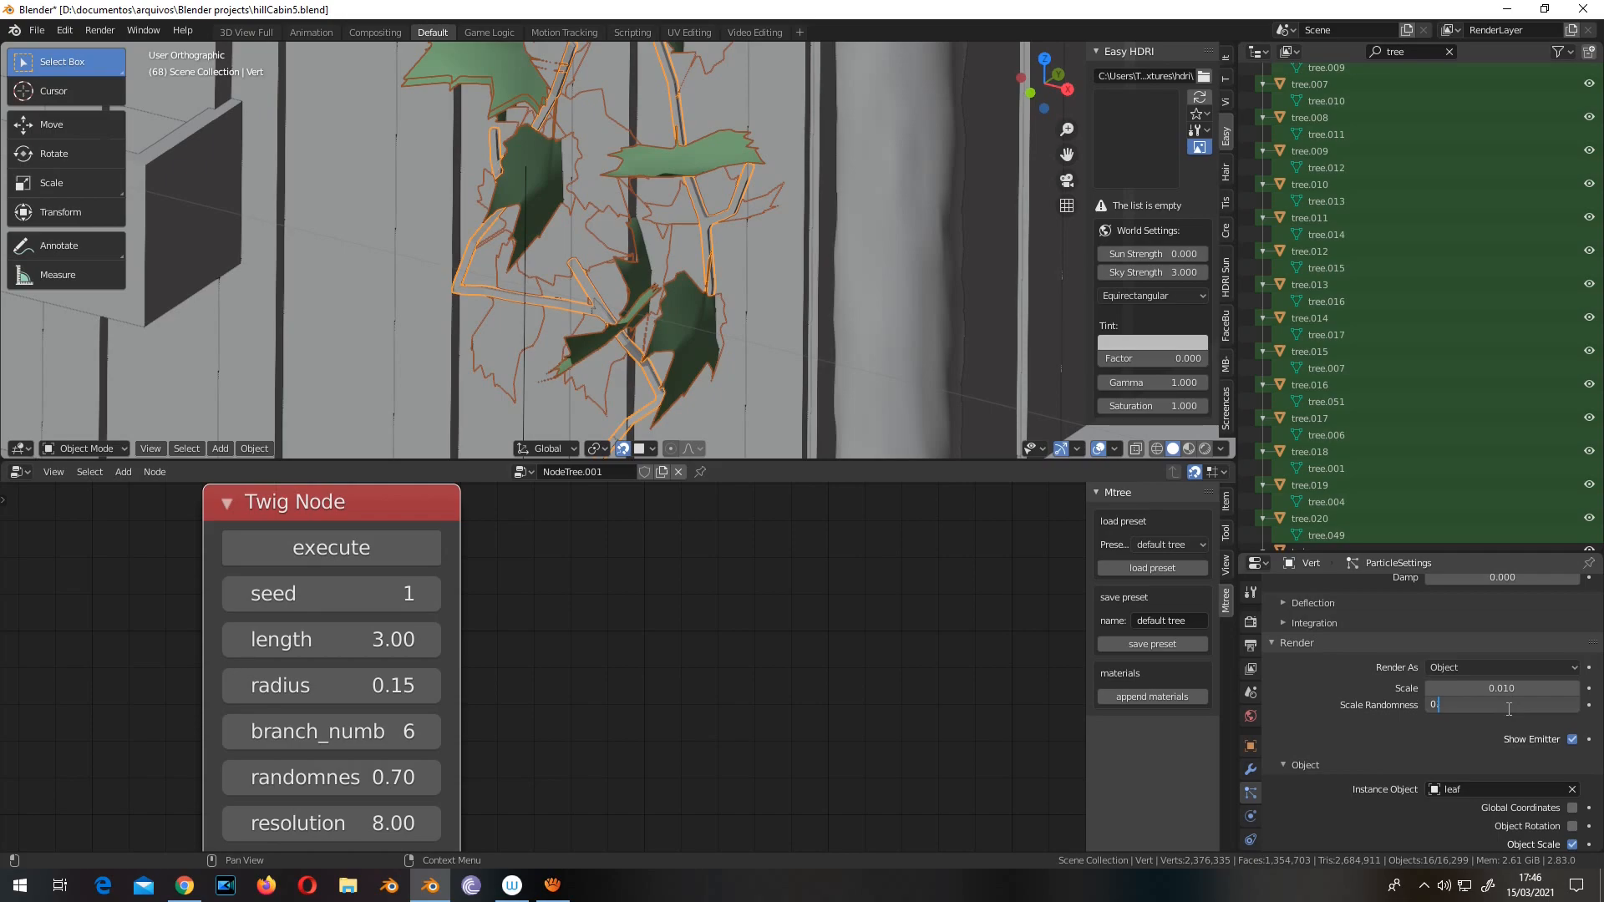
pyautogui.write('0.5')
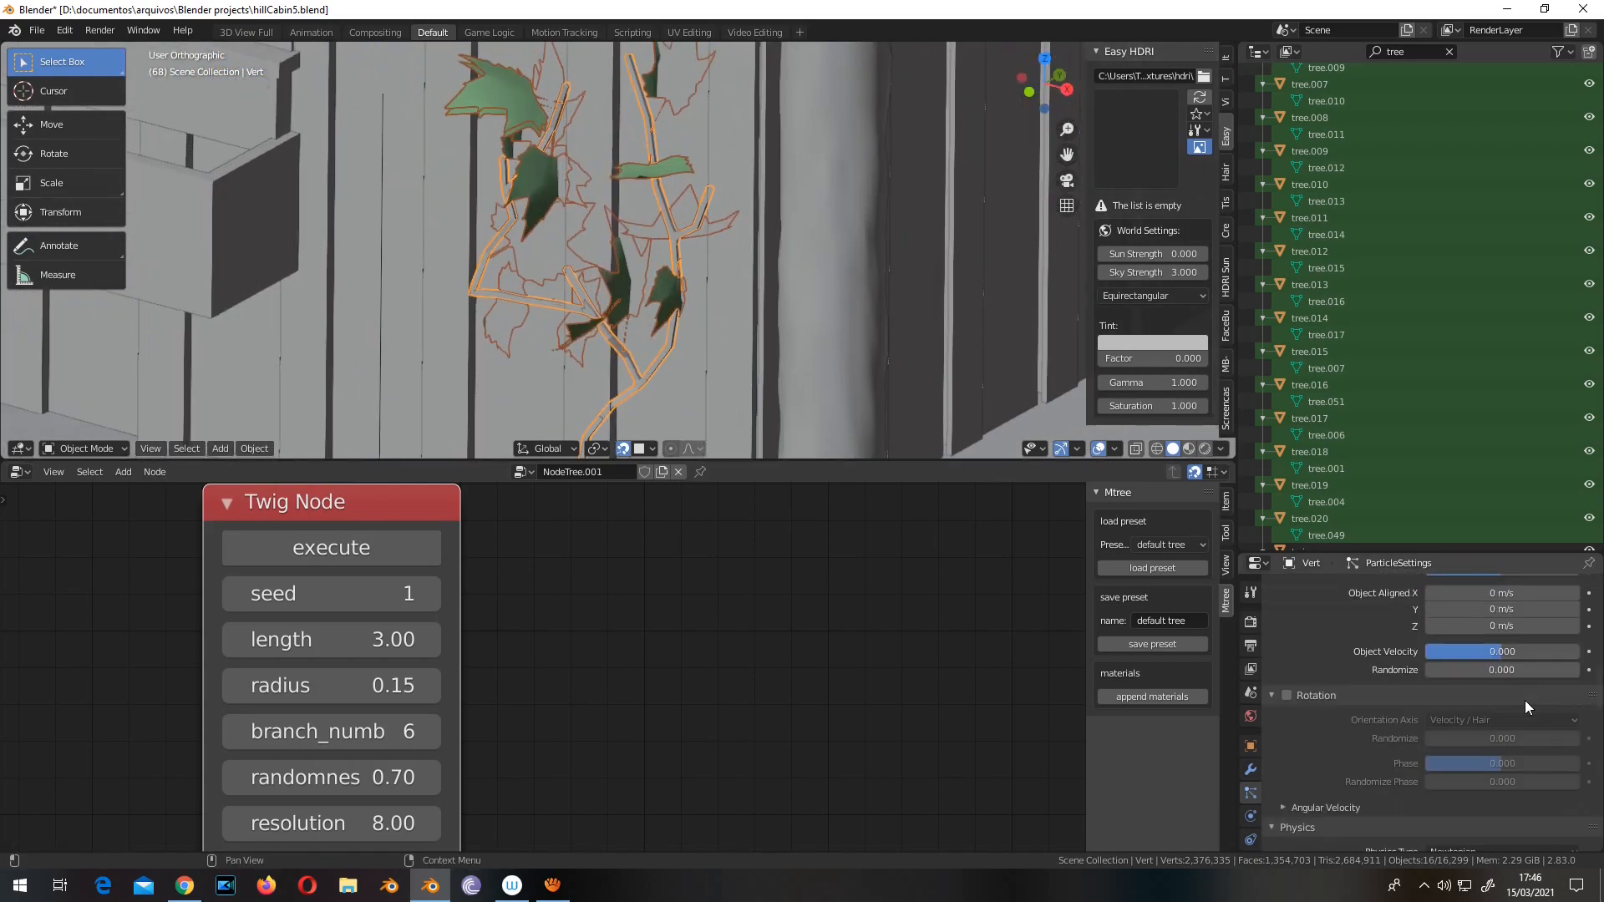
# Step: Enable leaf rotation along the Normal axis with randomize 0.08 and randomized phase
pyautogui.scroll(-3)
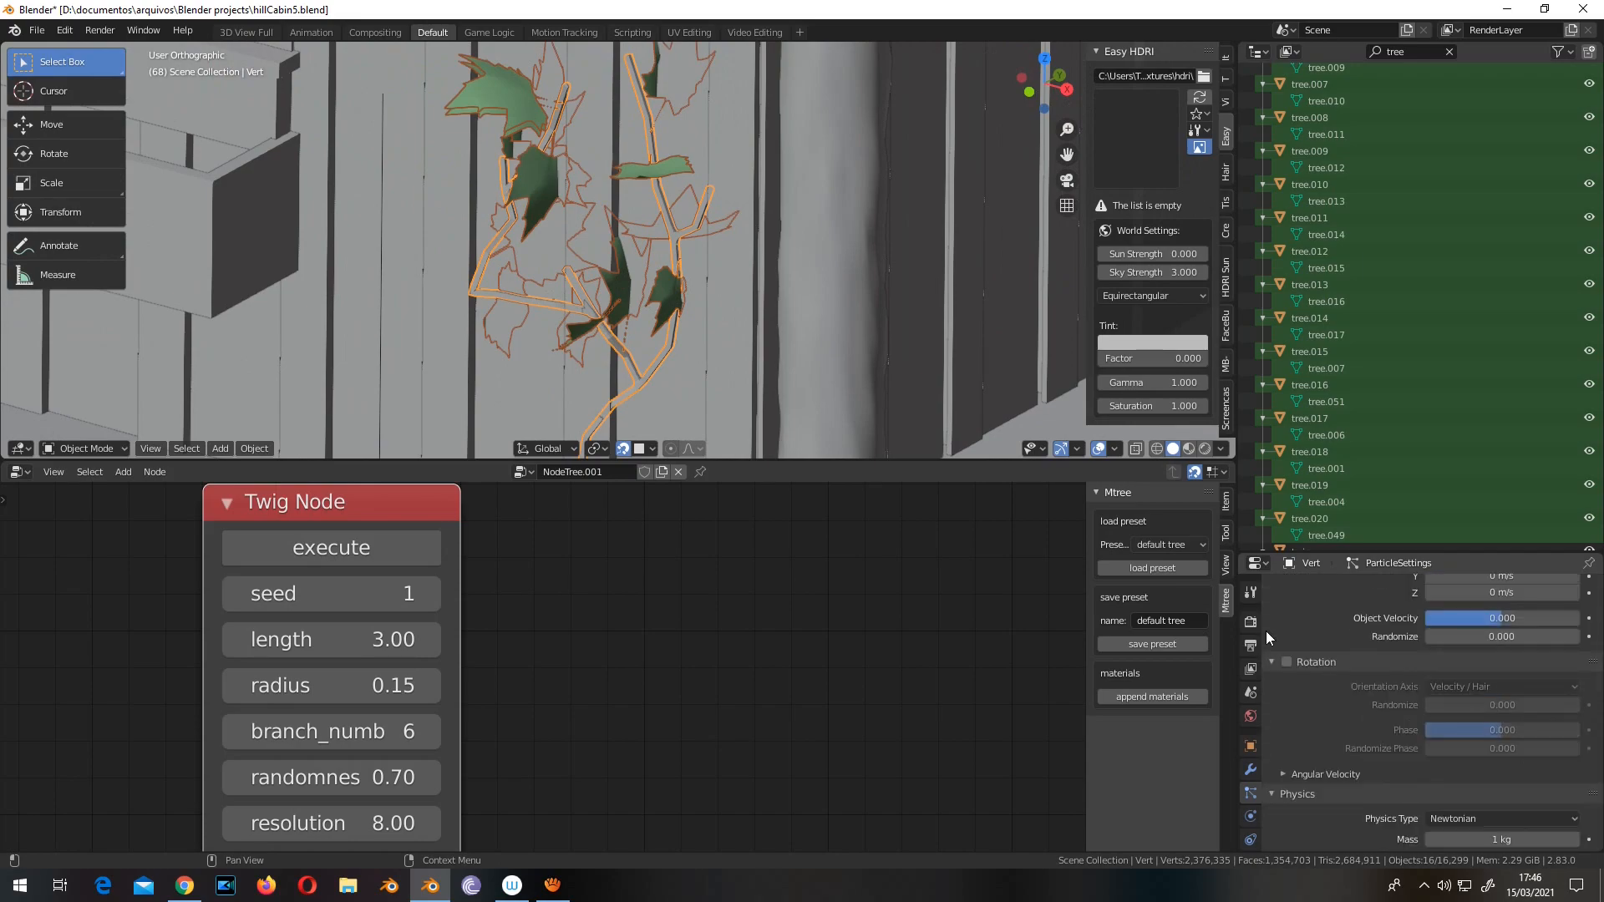
pyautogui.click(1286, 662)
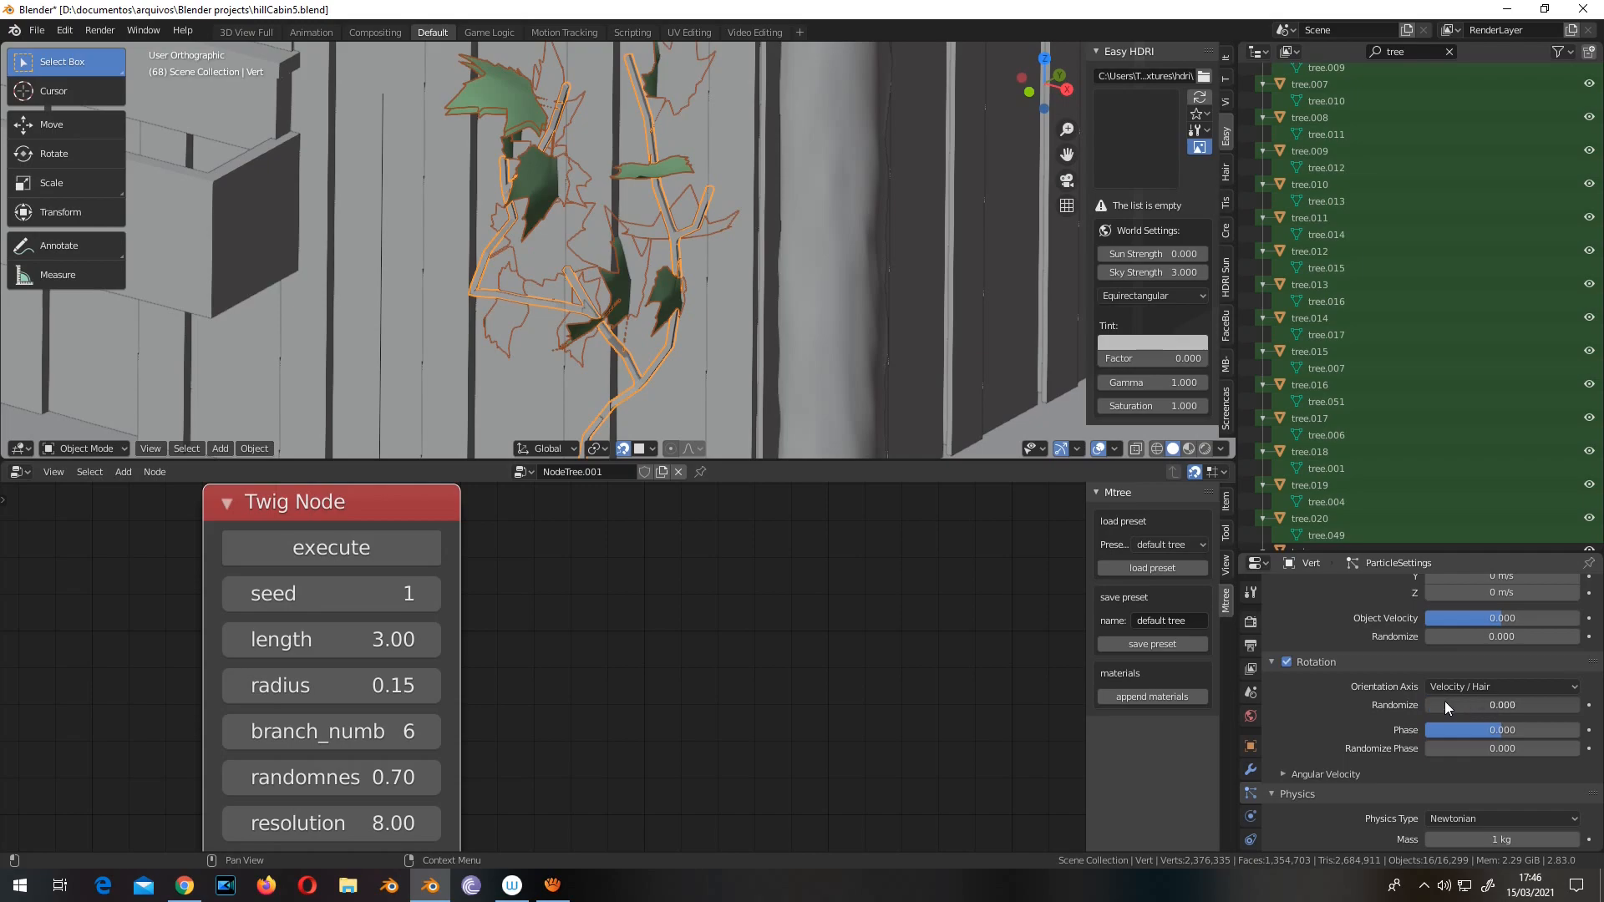
pyautogui.click(1499, 687)
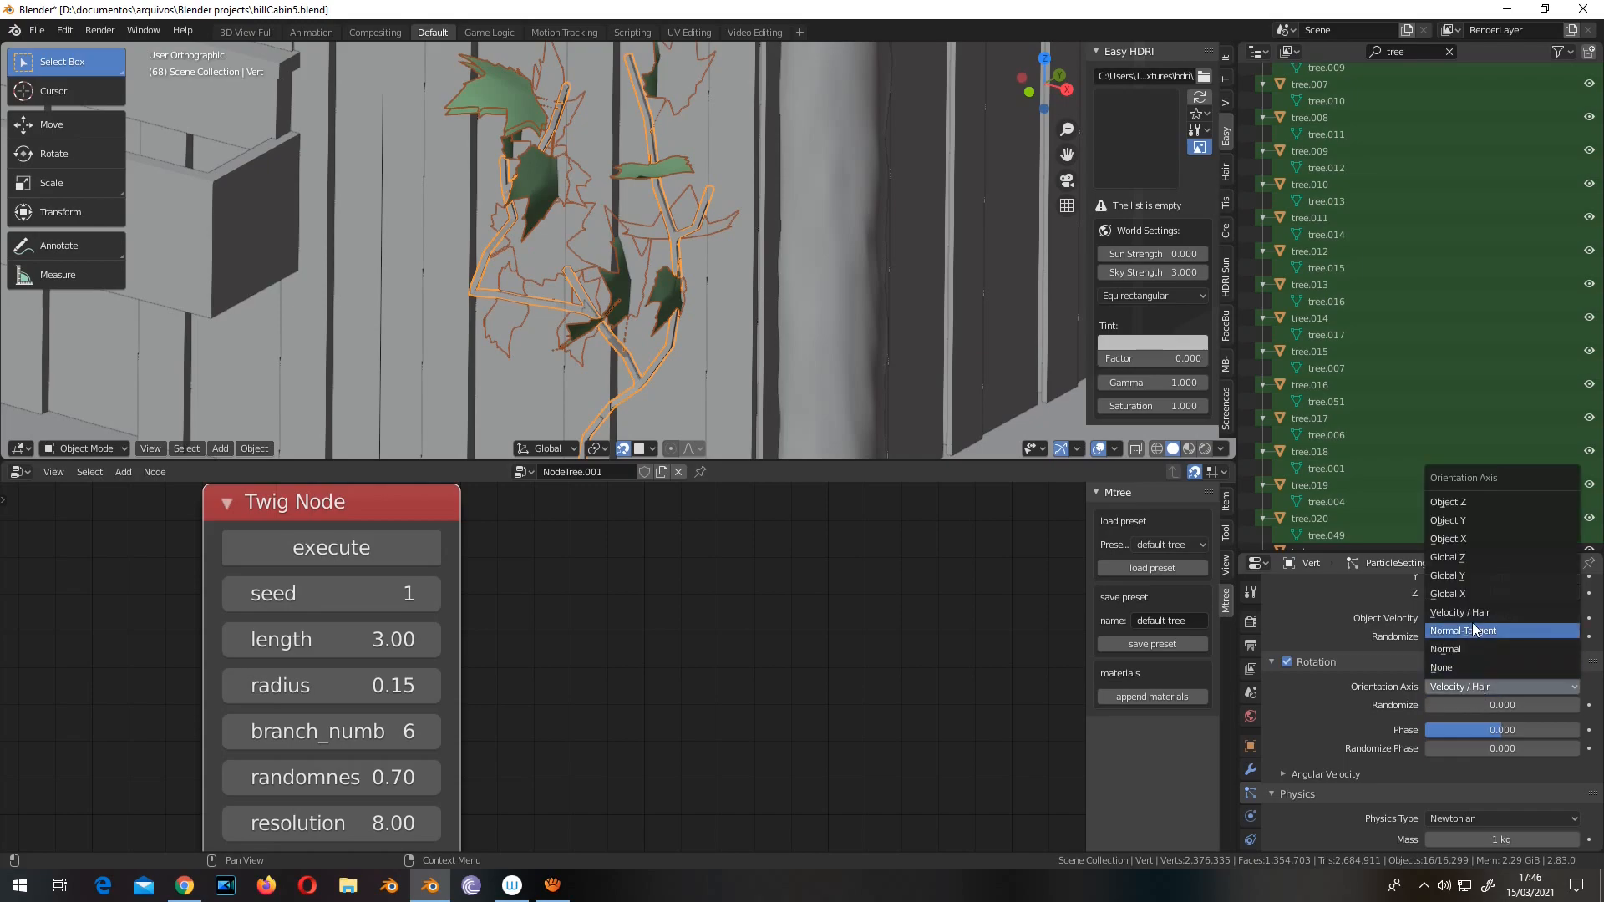
pyautogui.click(1445, 648)
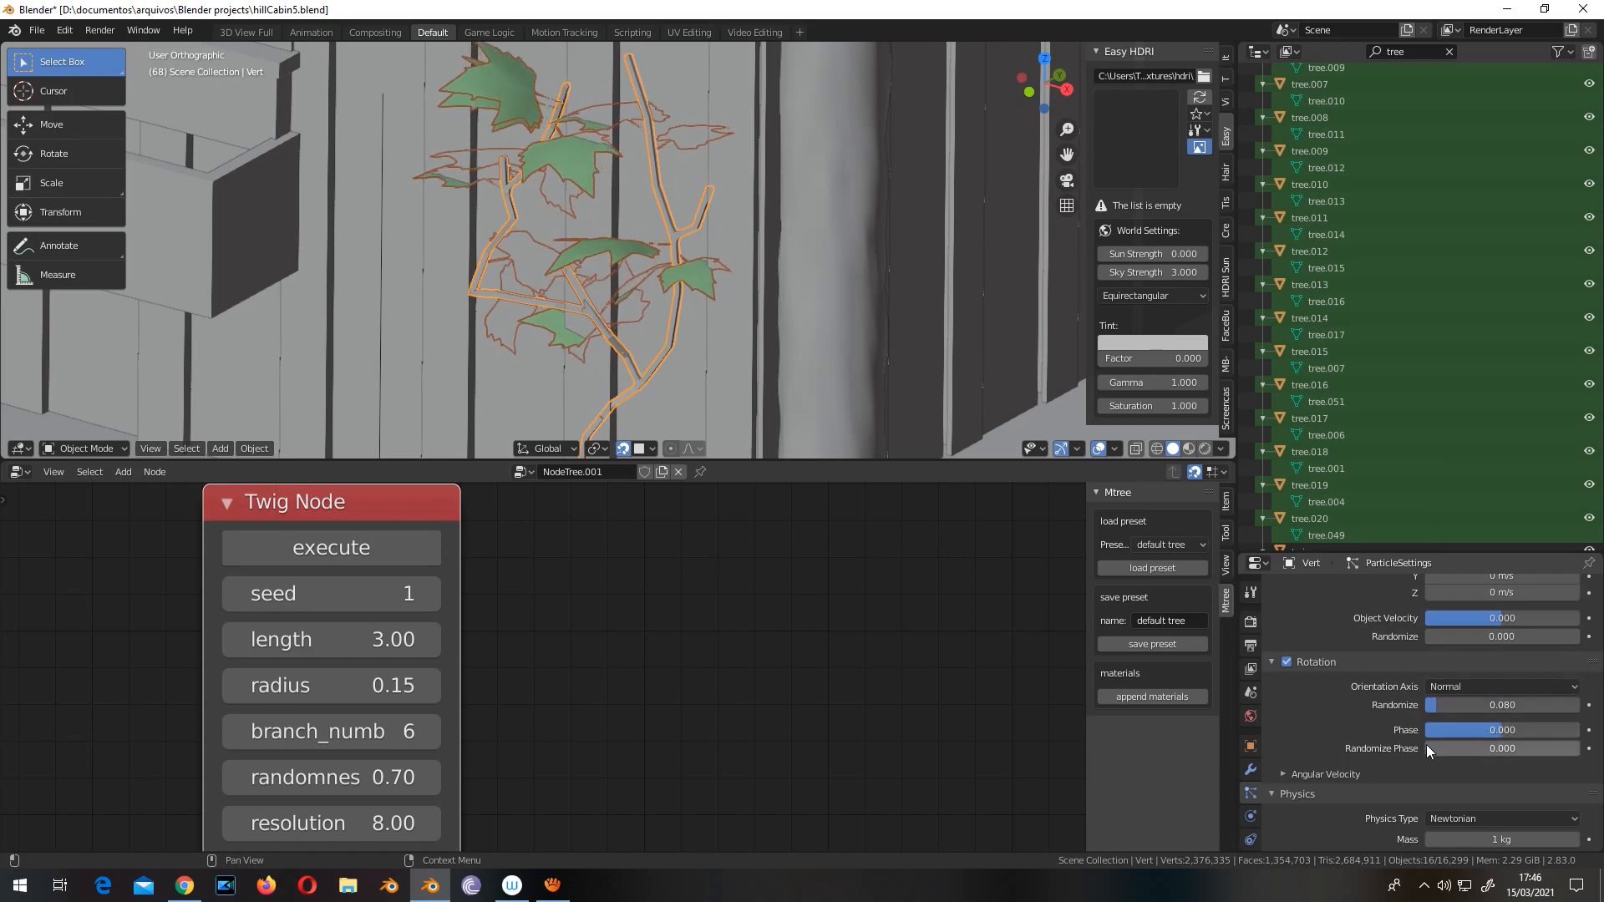
pyautogui.moveTo(1432, 748); pyautogui.dragTo(1489, 748)
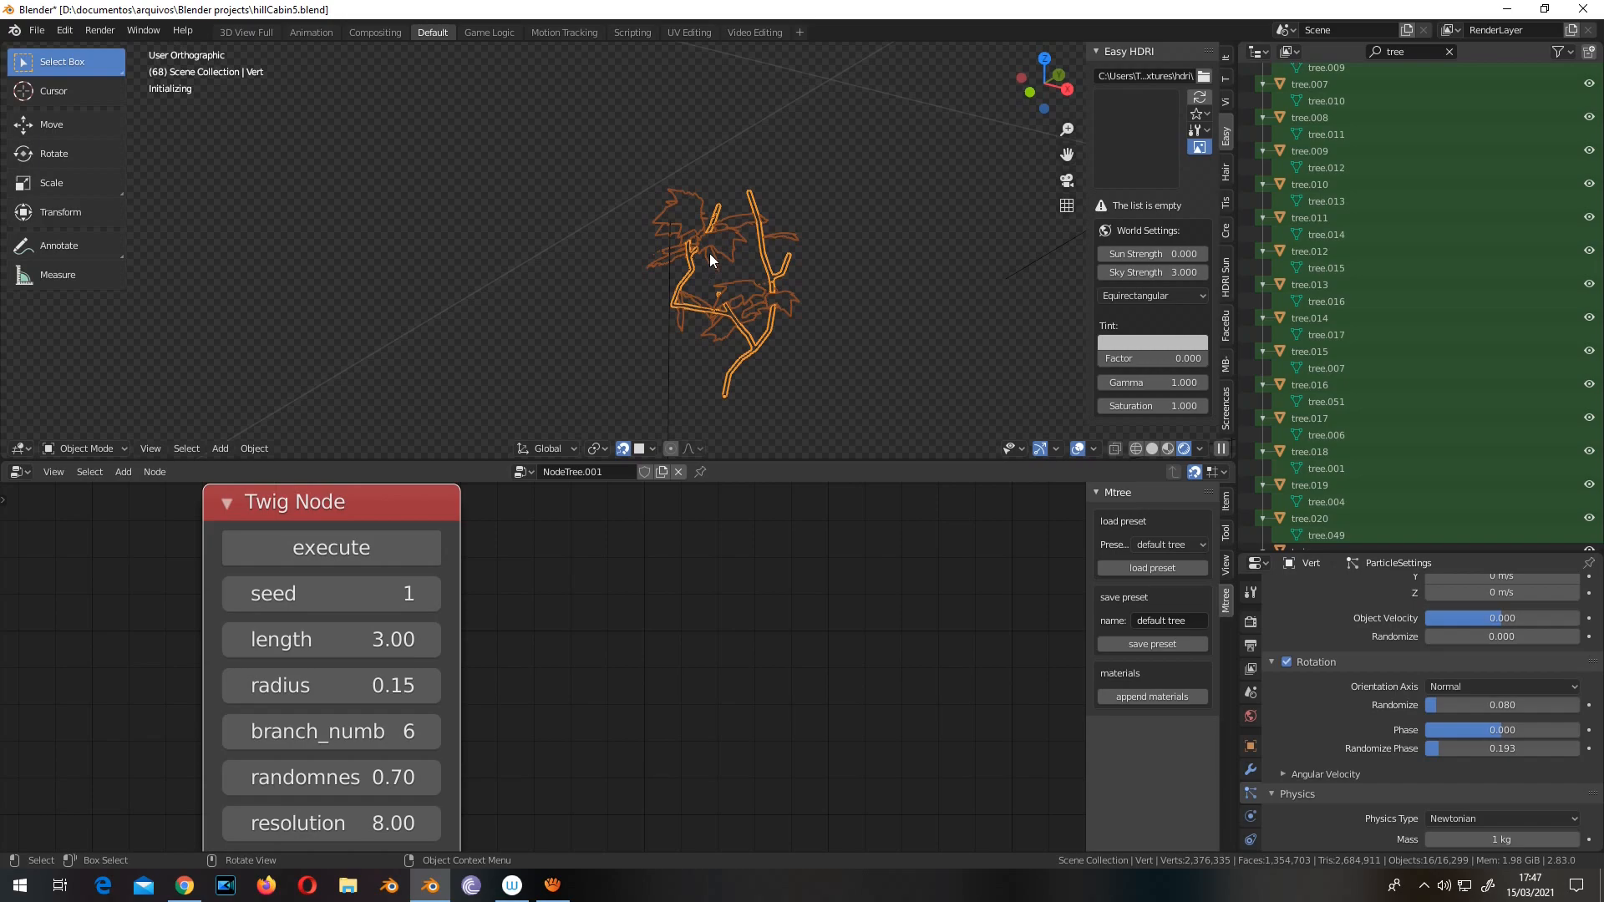
pyautogui.moveTo(711, 261)
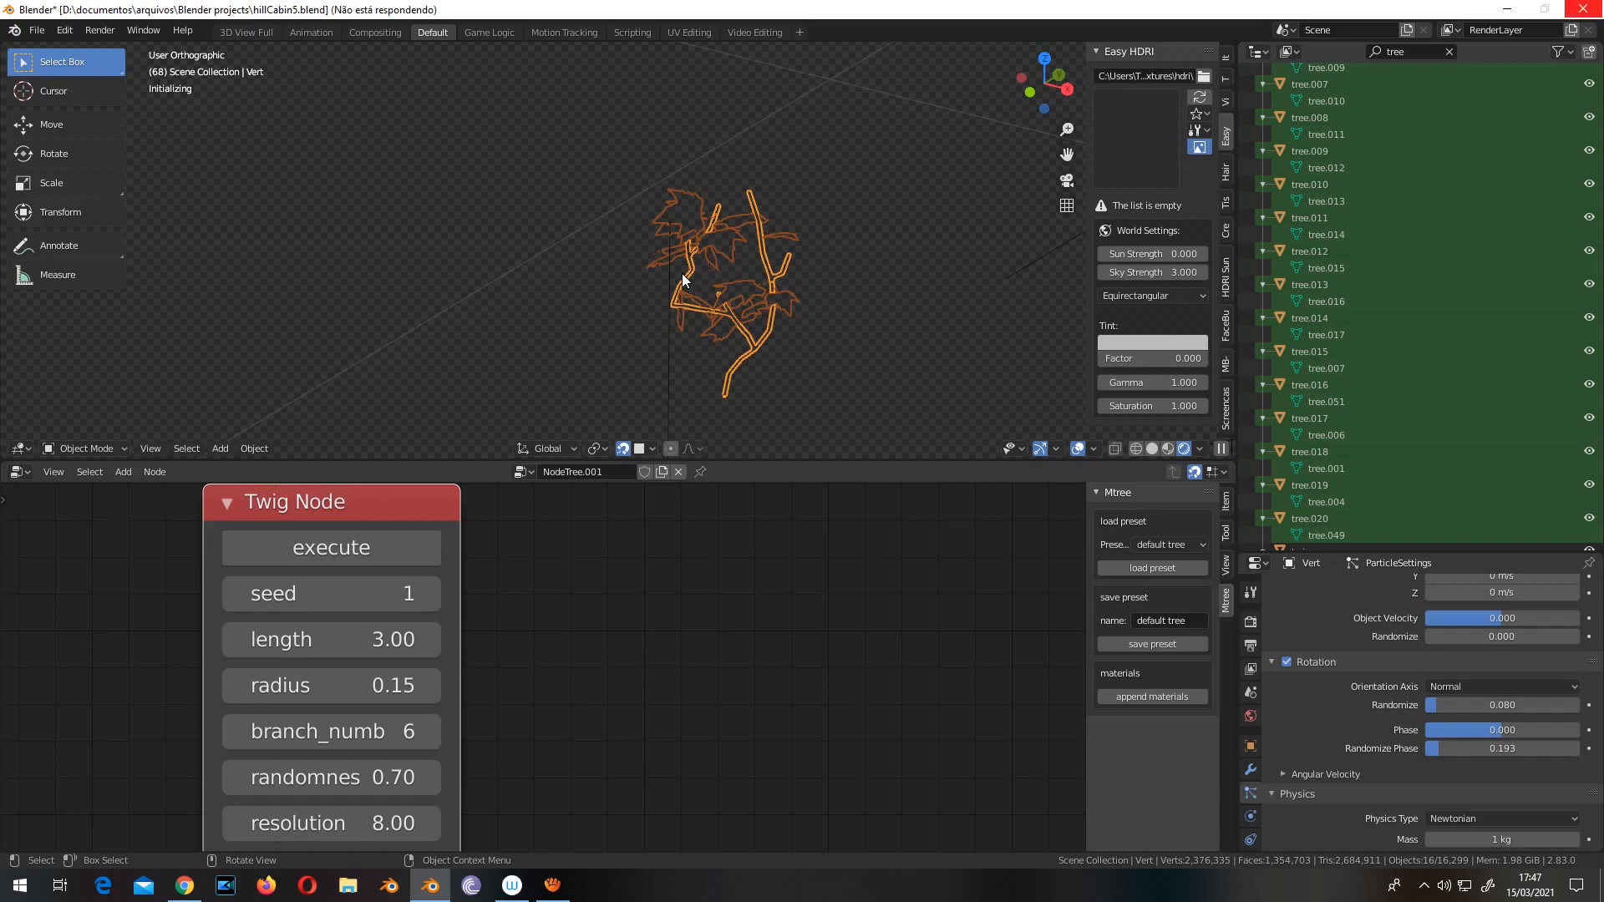
pyautogui.moveTo(685, 284)
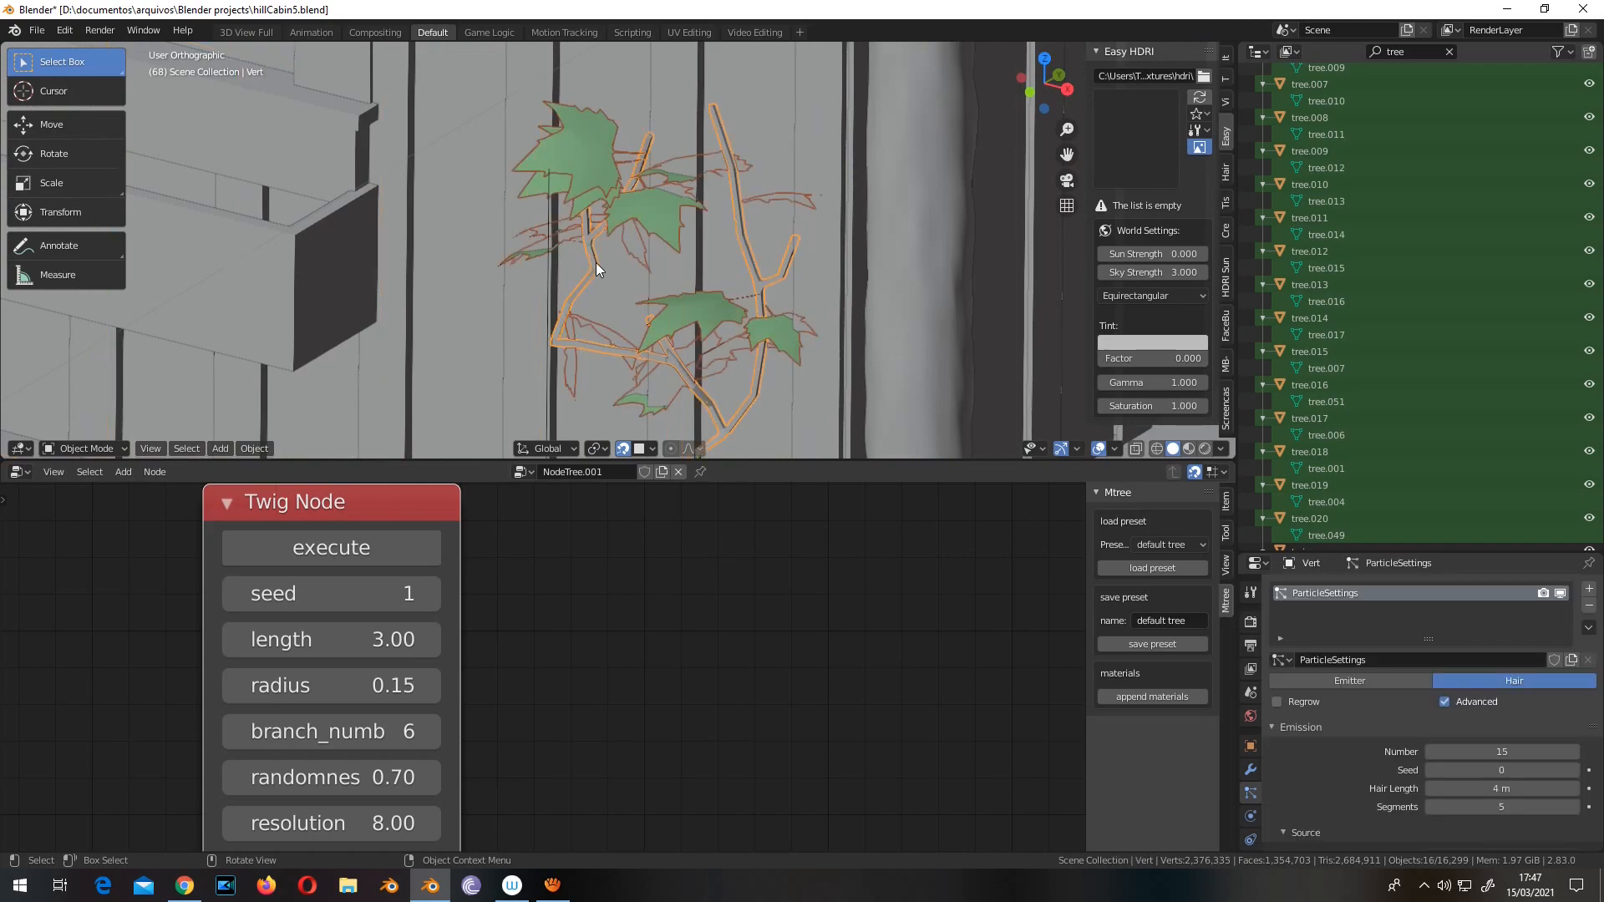
# Step: Switch the vine to Weight Paint mode and paint weight along its stems
pyautogui.click(82, 447)
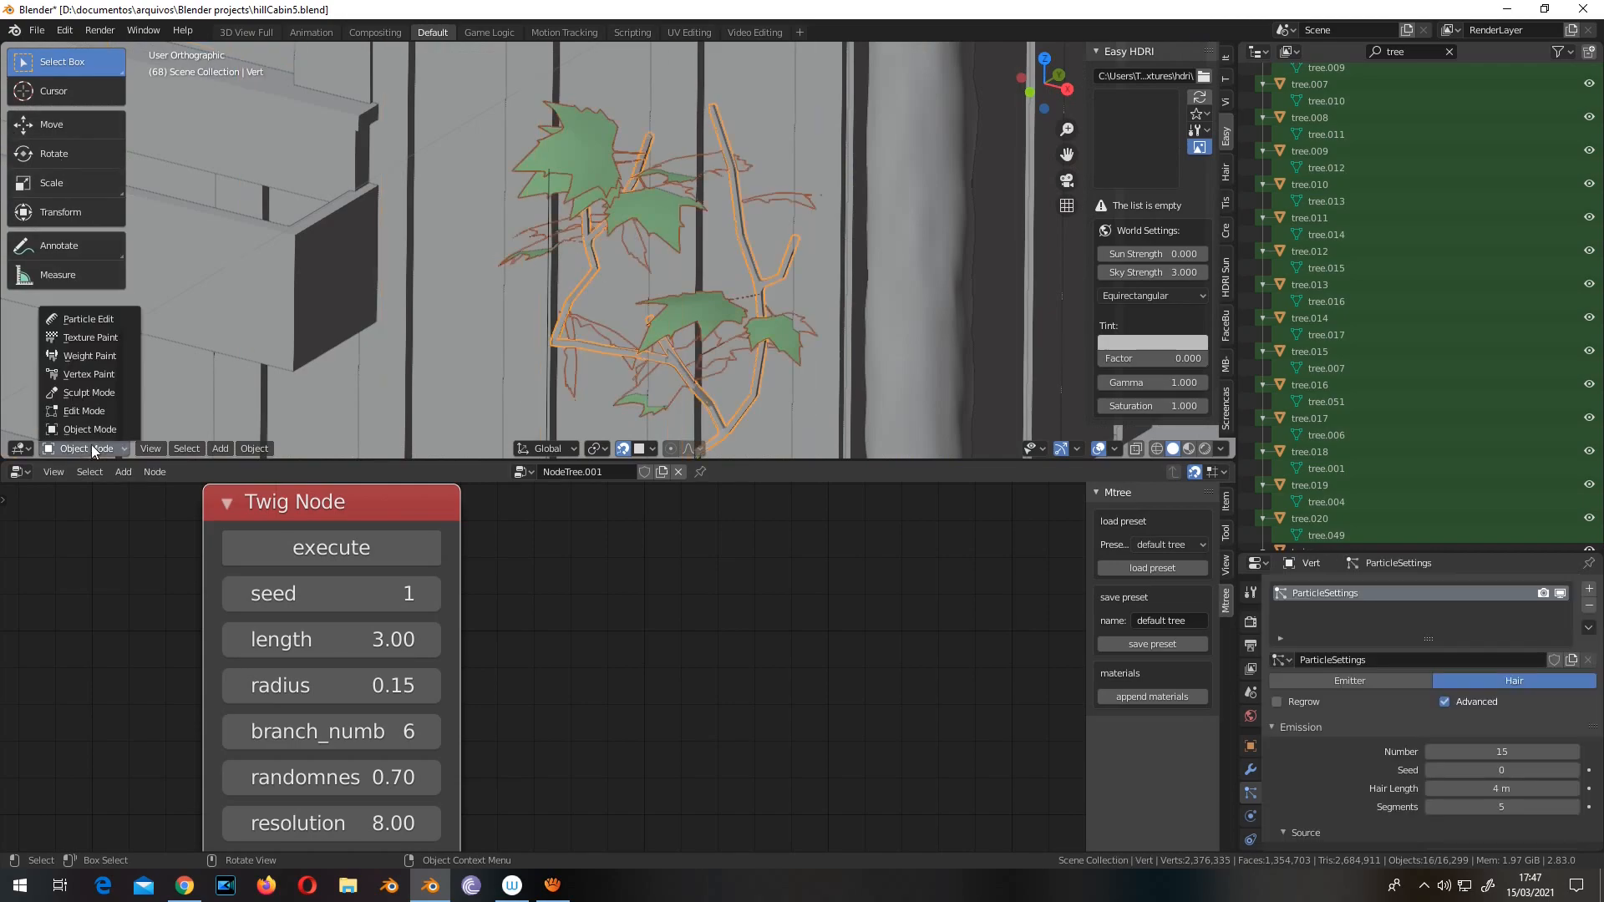
pyautogui.click(90, 355)
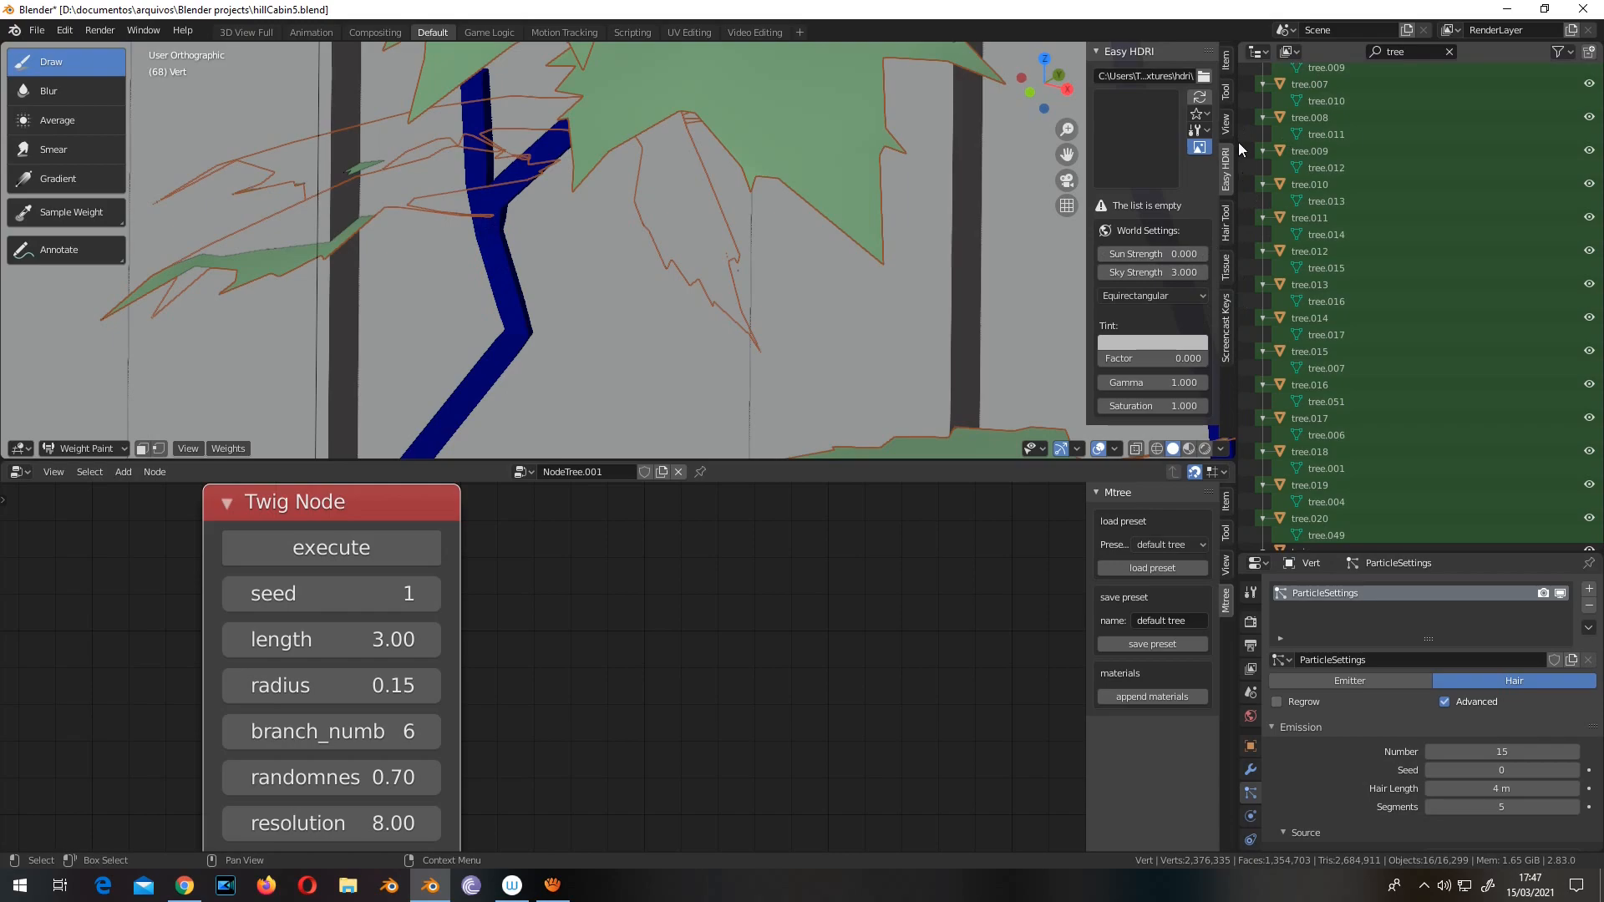
pyautogui.click(1225, 101)
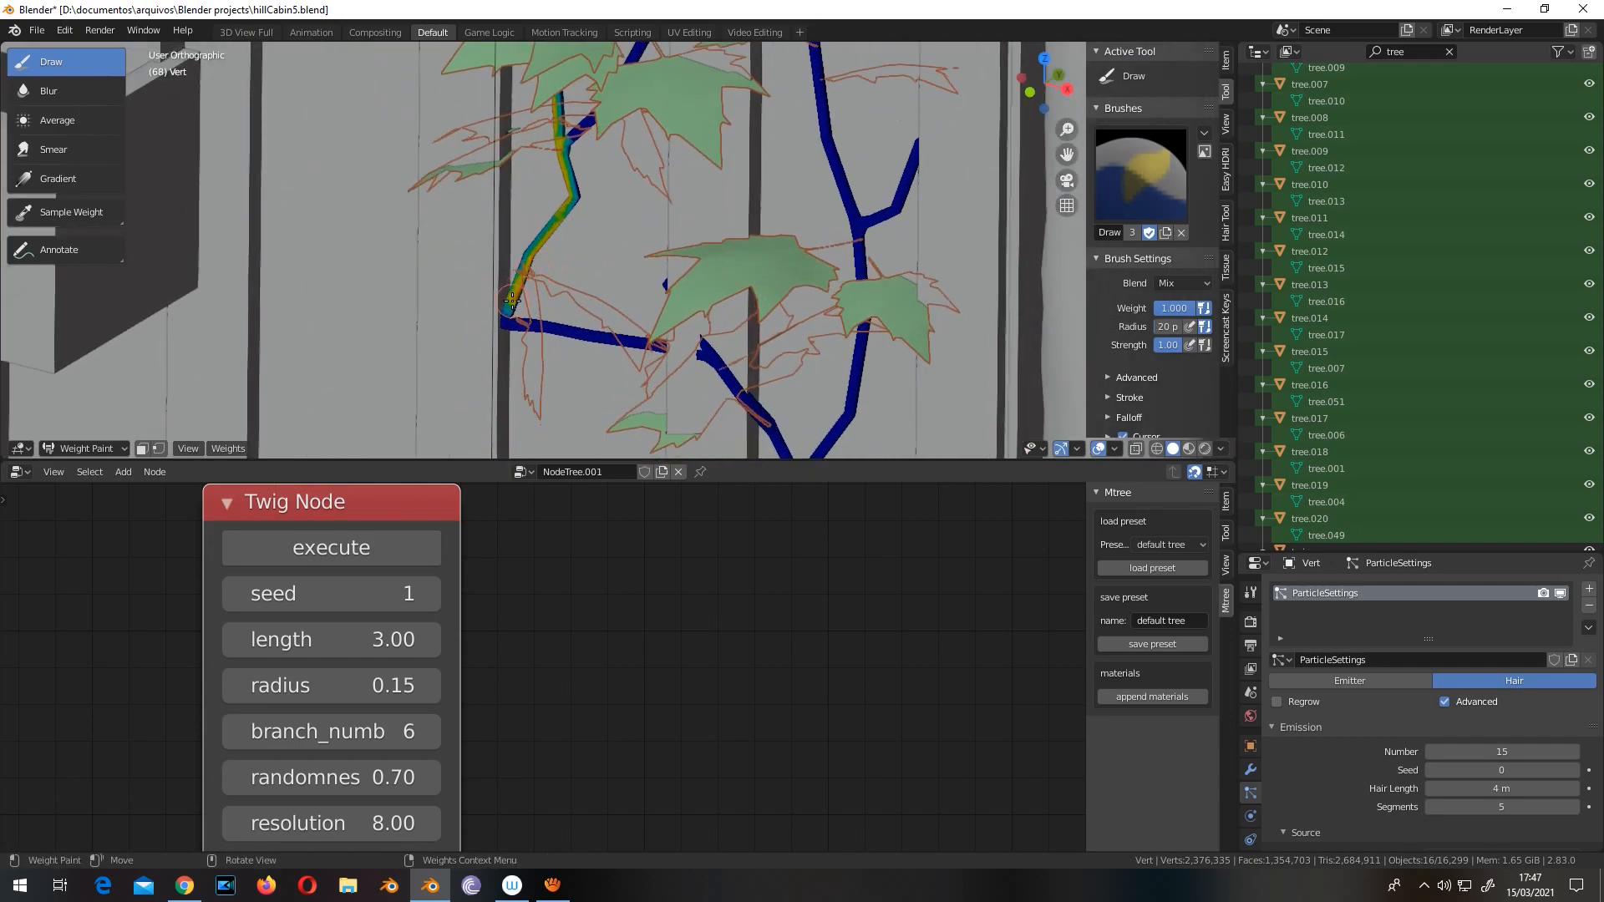
pyautogui.moveTo(511, 296); pyautogui.dragTo(670, 300)
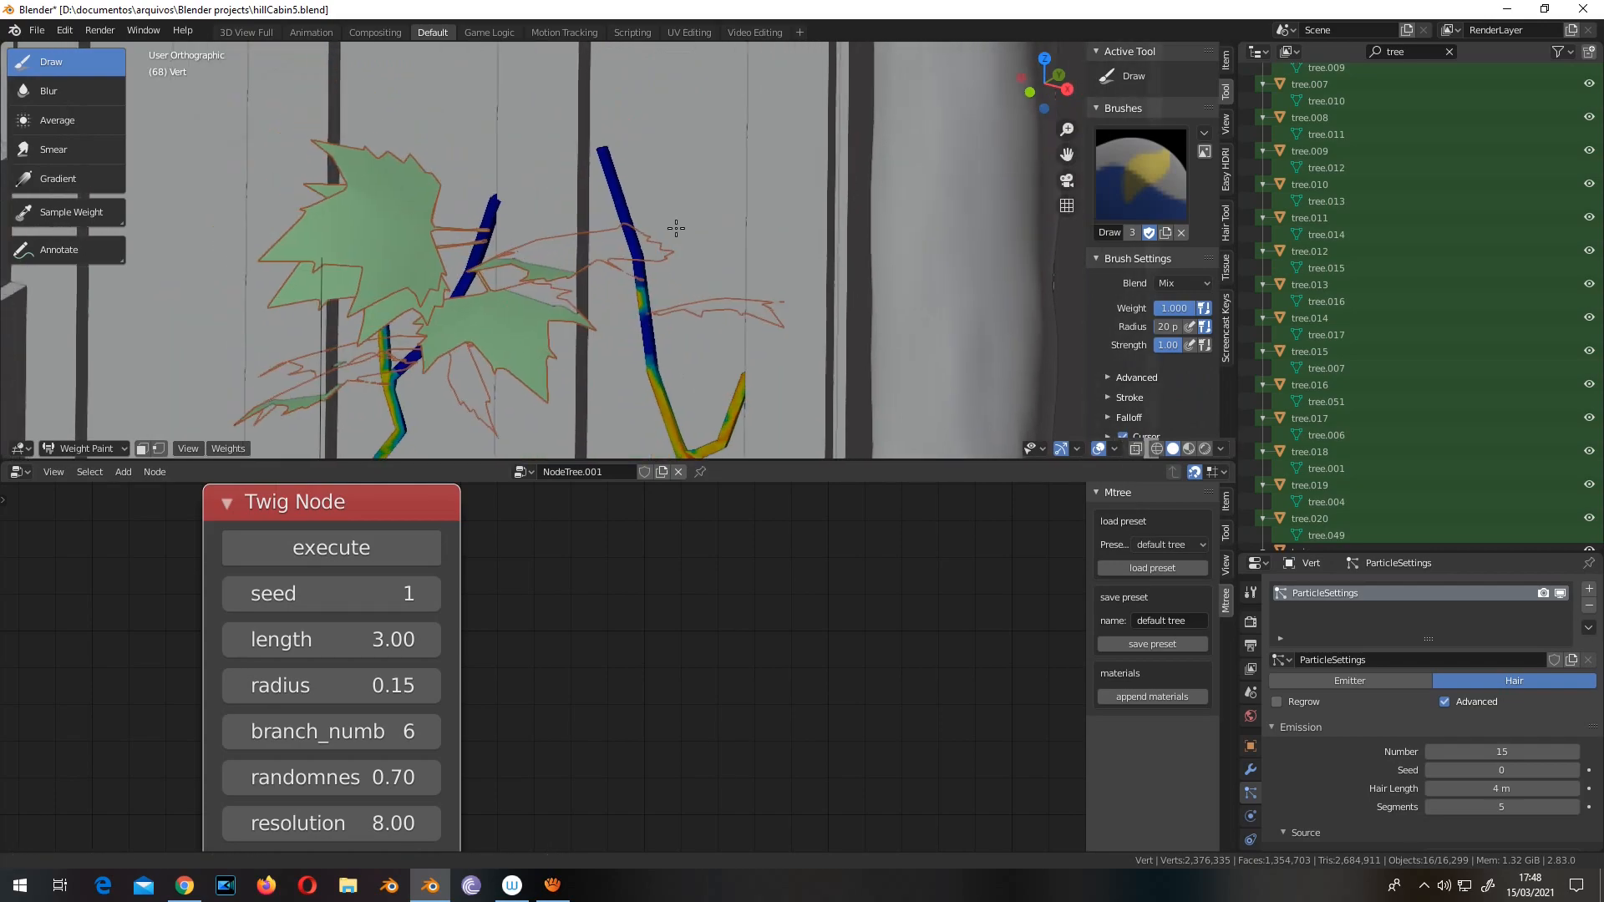
pyautogui.moveTo(675, 229); pyautogui.dragTo(465, 320)
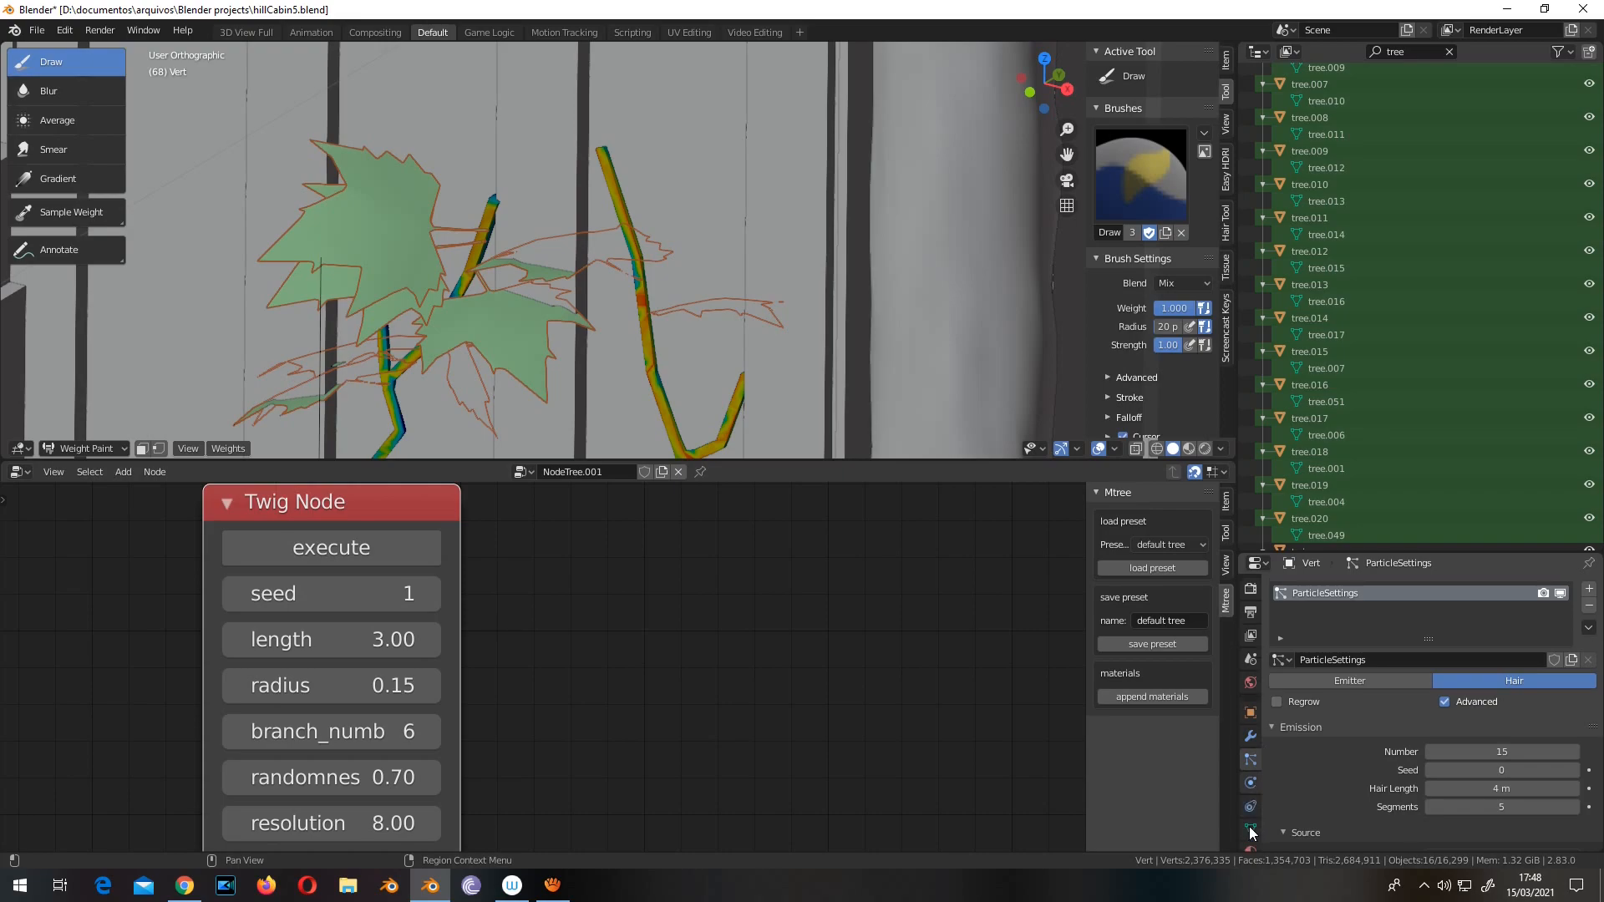
# Step: Check the Group vertex group in Object Data and return to Object Mode
pyautogui.click(1249, 830)
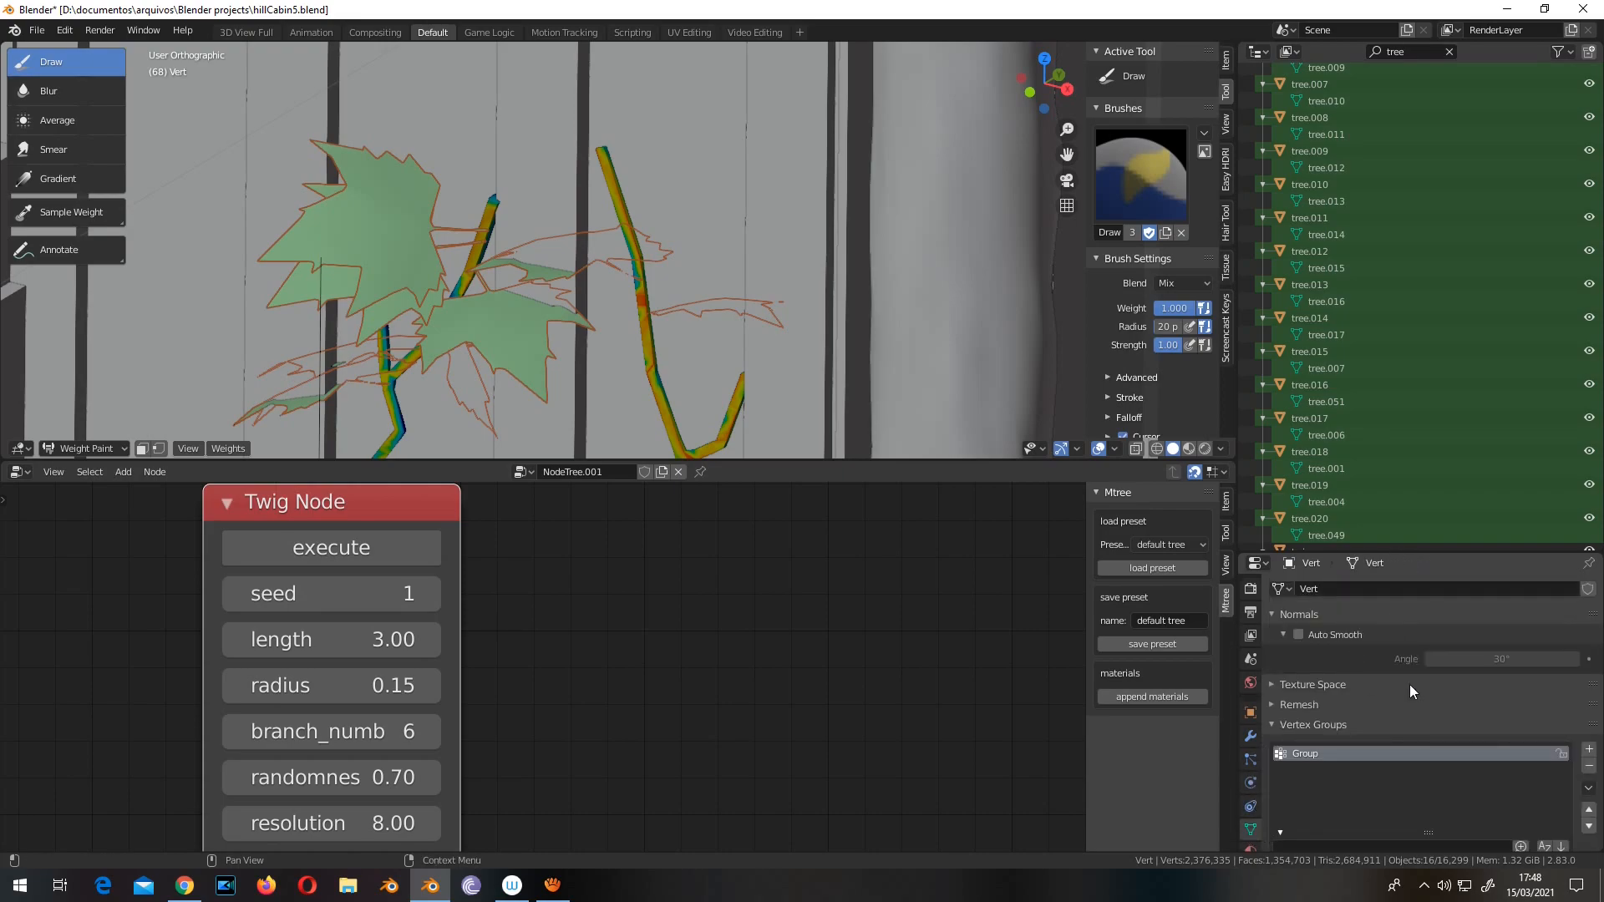
pyautogui.scroll(-3)
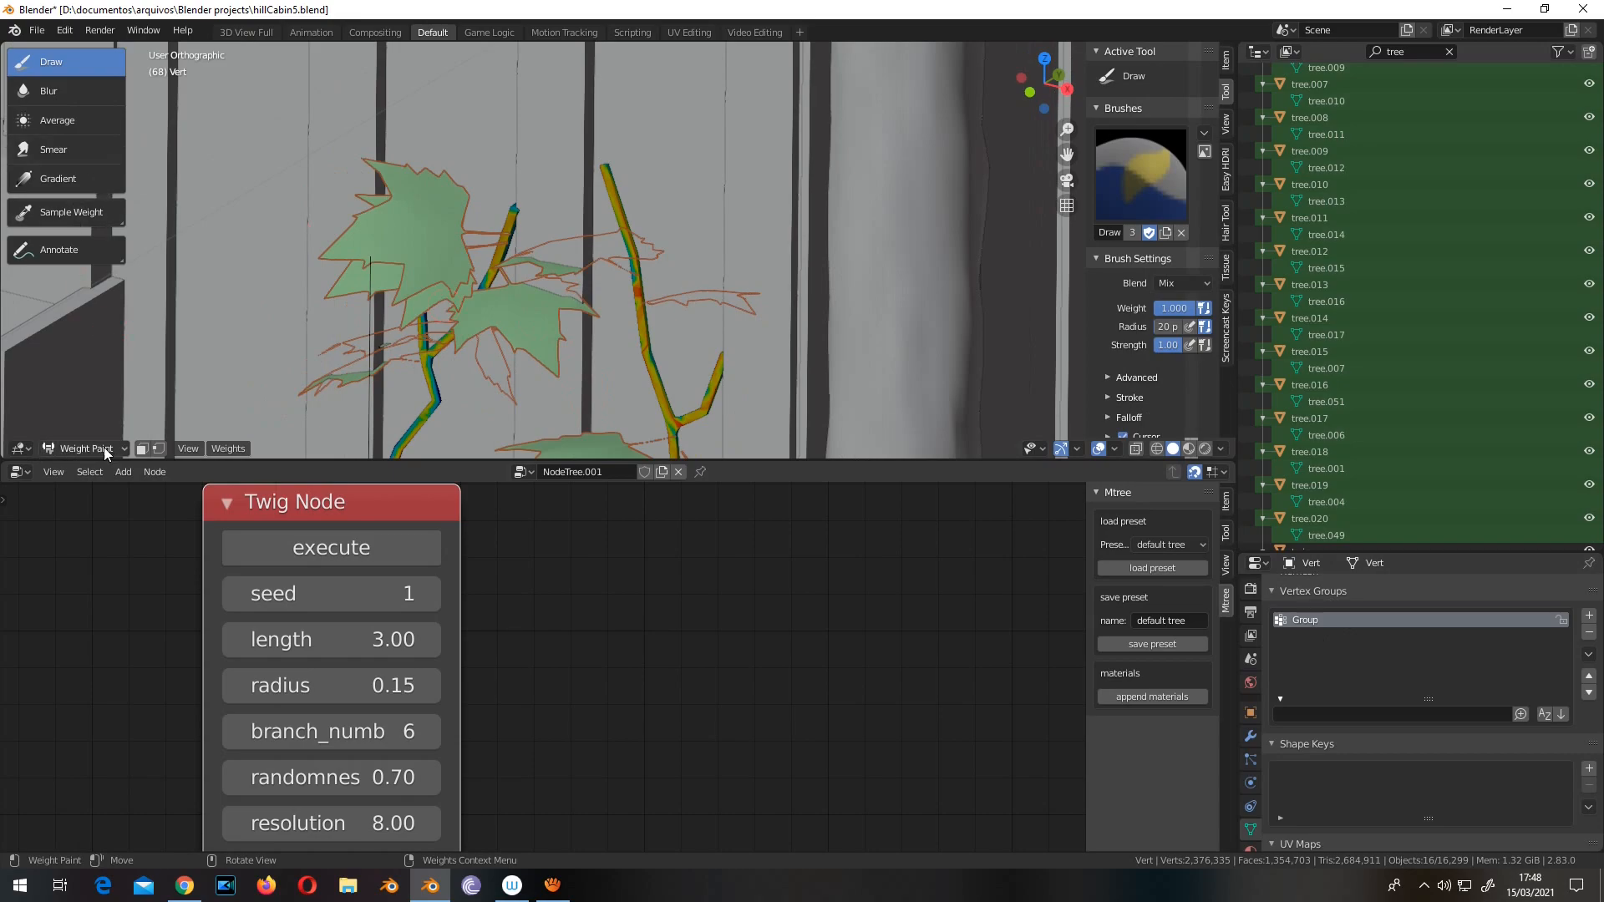
pyautogui.click(83, 447)
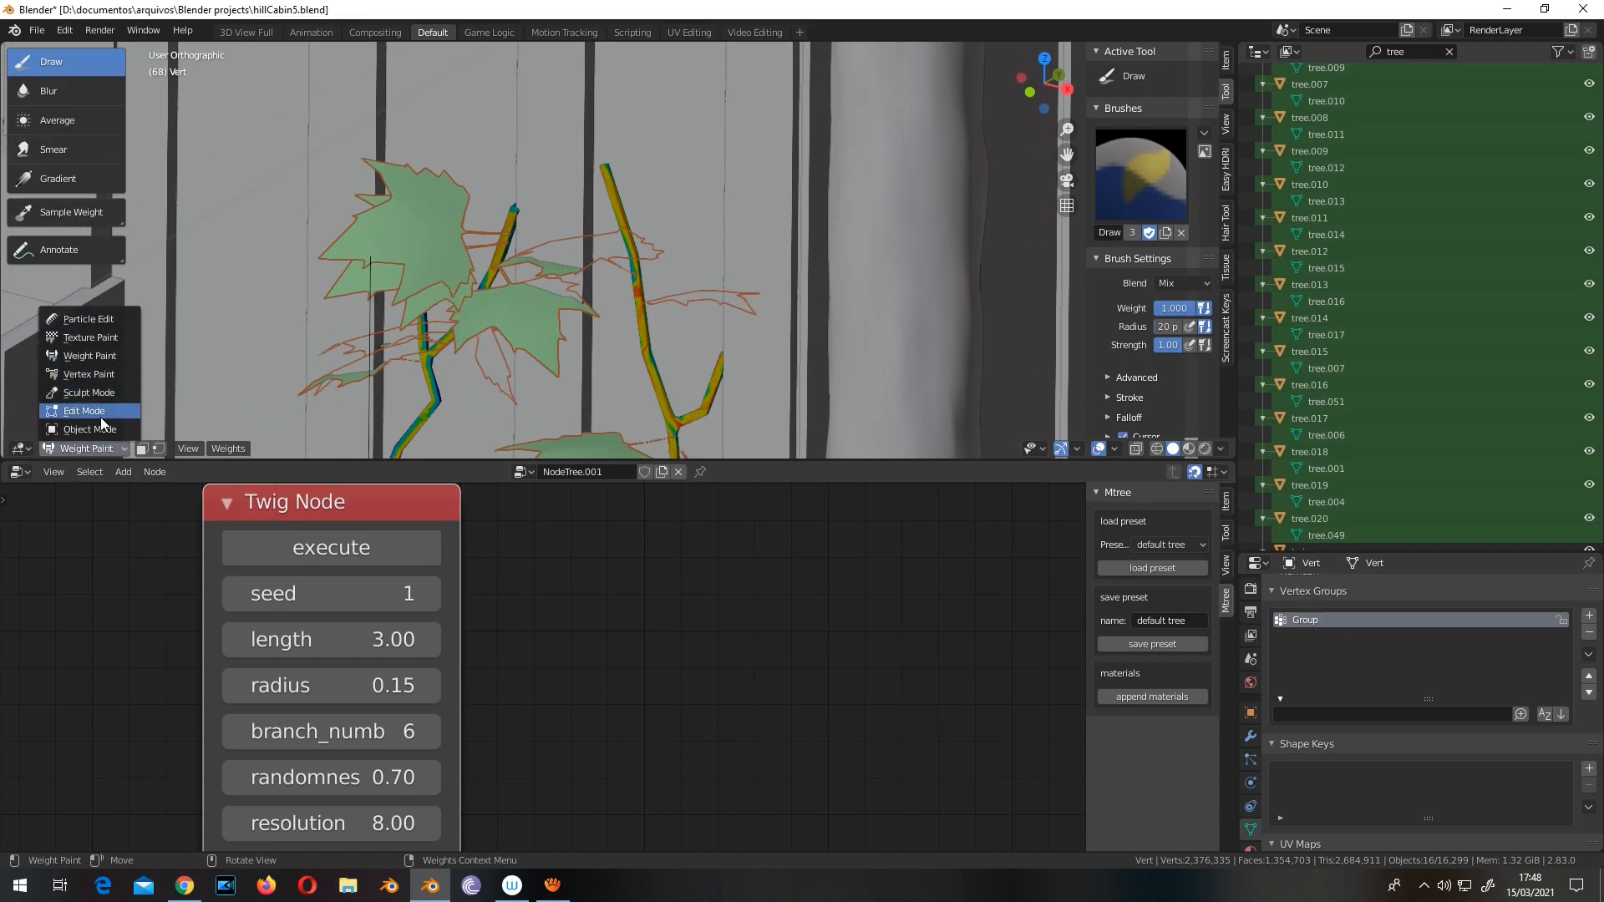
pyautogui.click(91, 427)
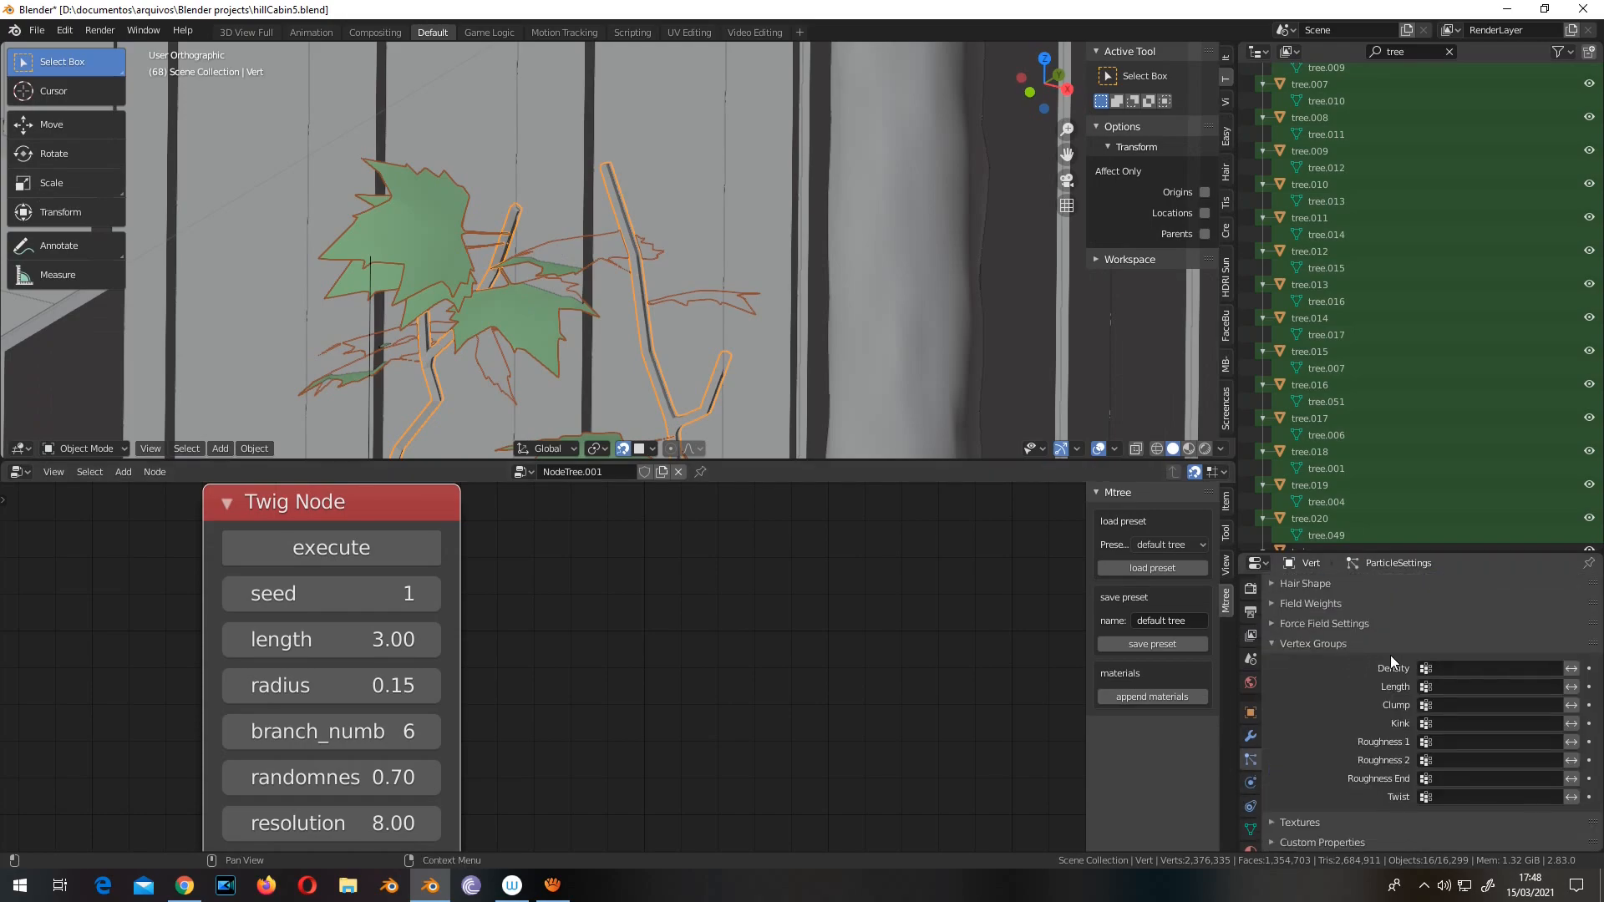
# Step: Set the particle Density vertex group to Group and Emission Number to 30
pyautogui.click(1493, 669)
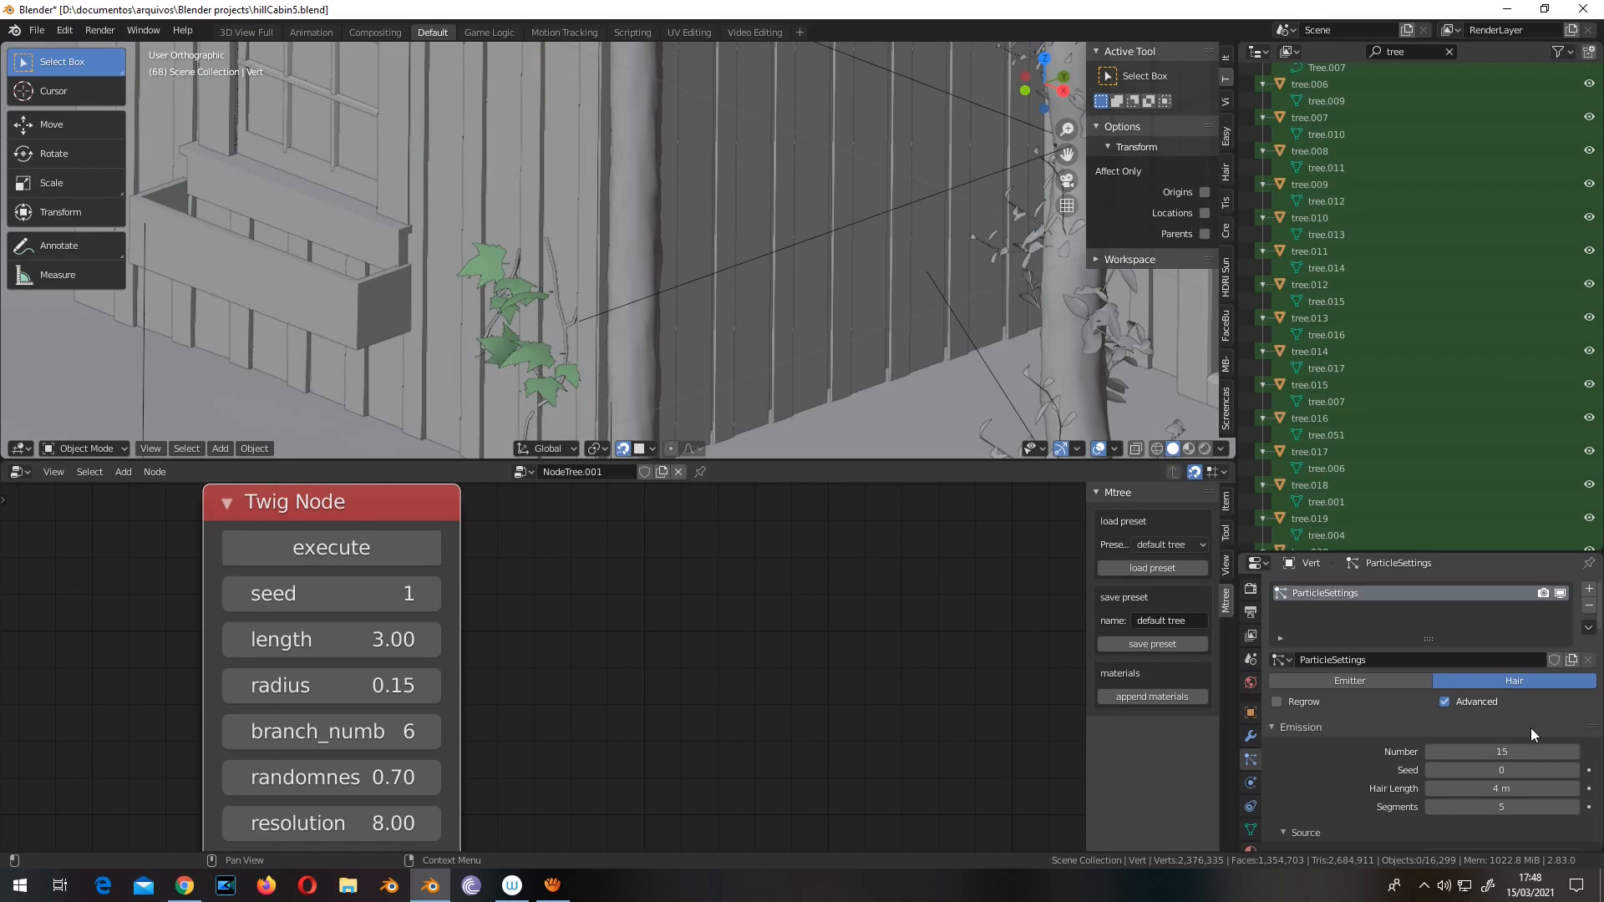
pyautogui.write('30')
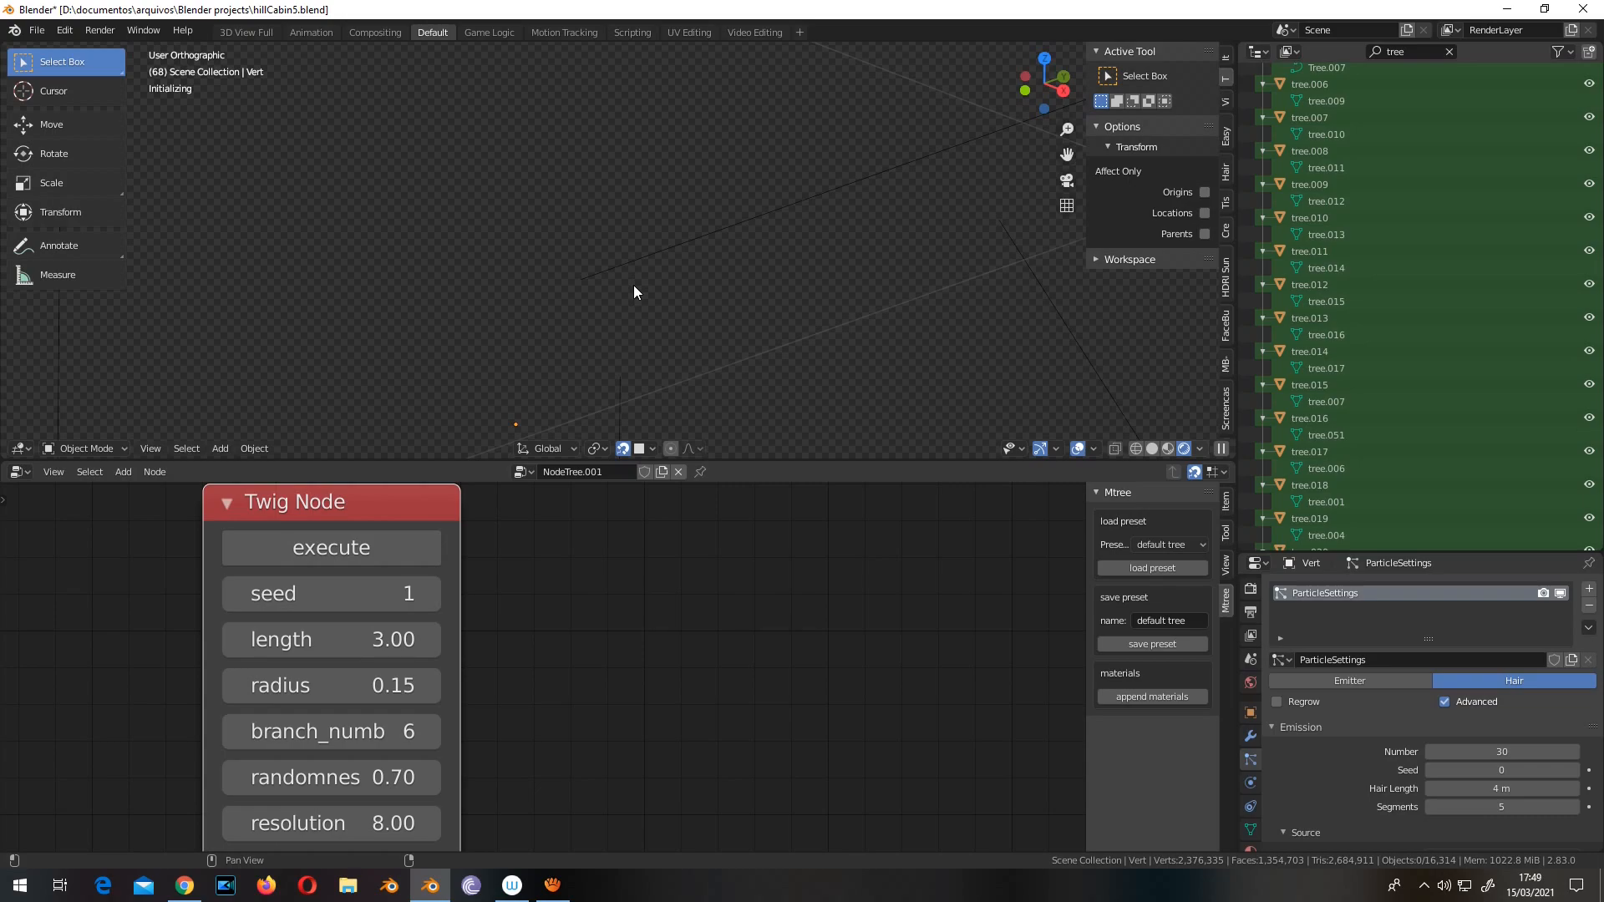
pyautogui.click(331, 546)
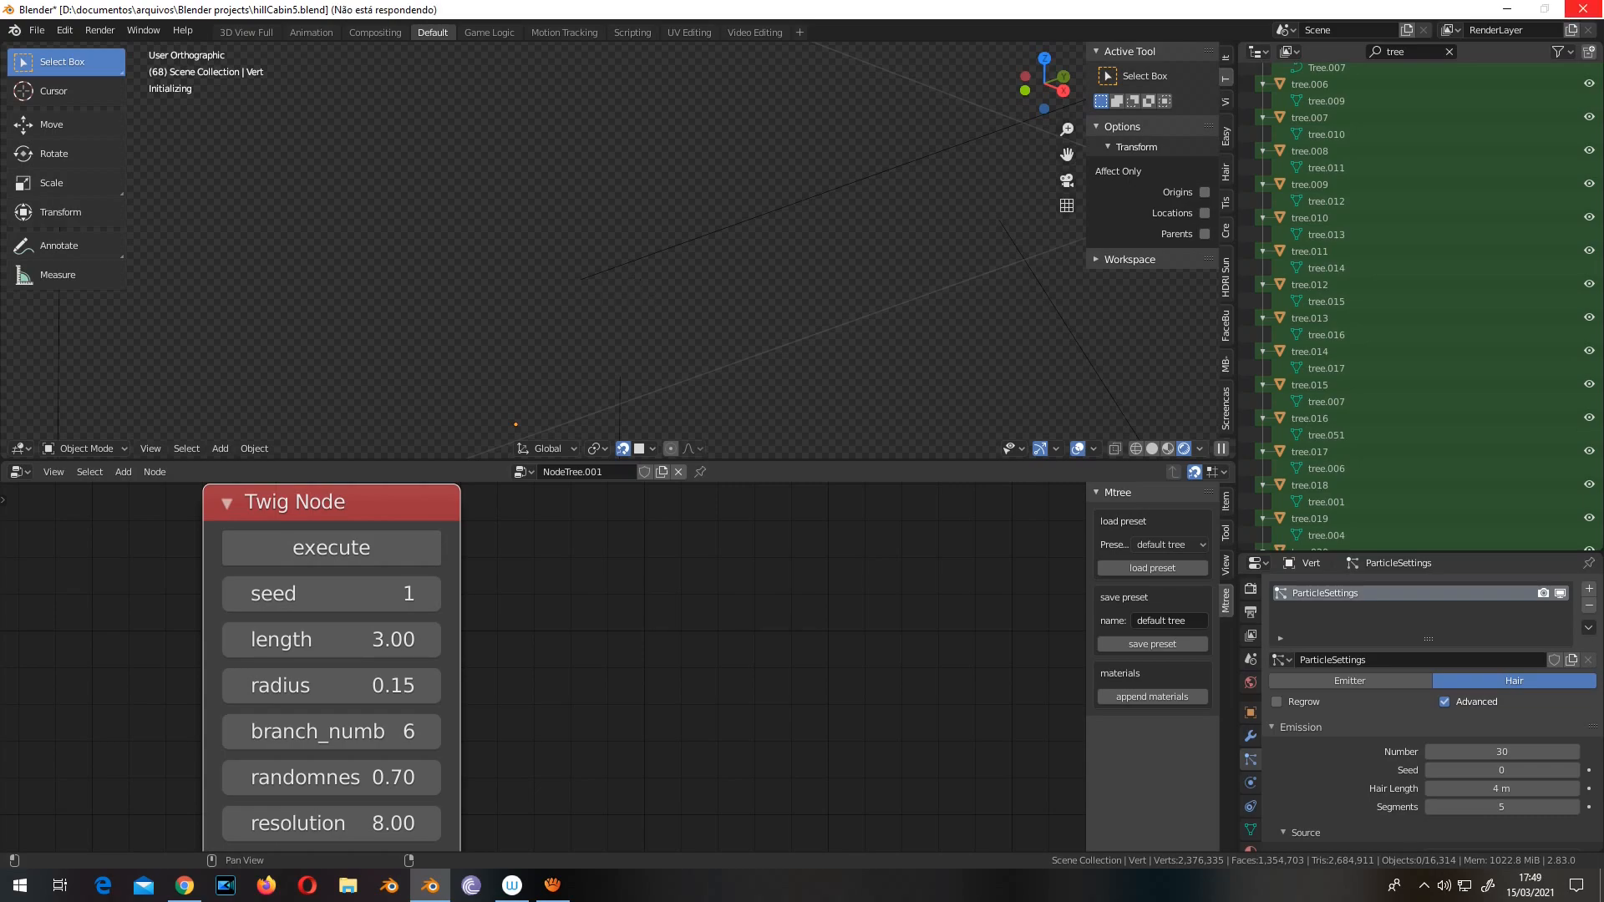
pyautogui.moveTo(883, 564)
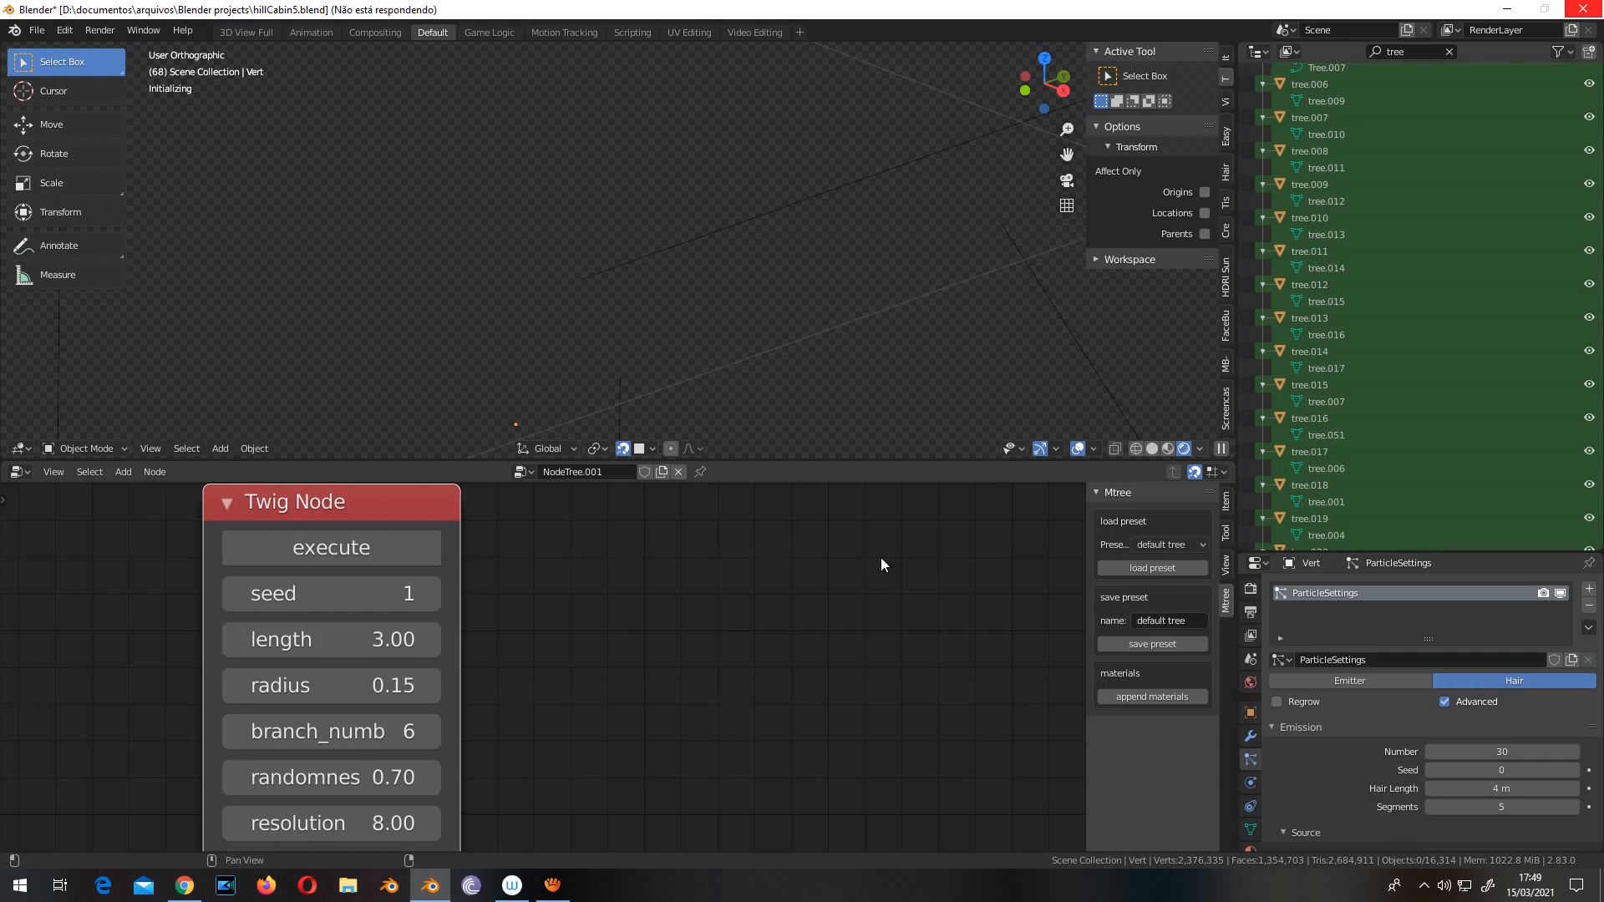